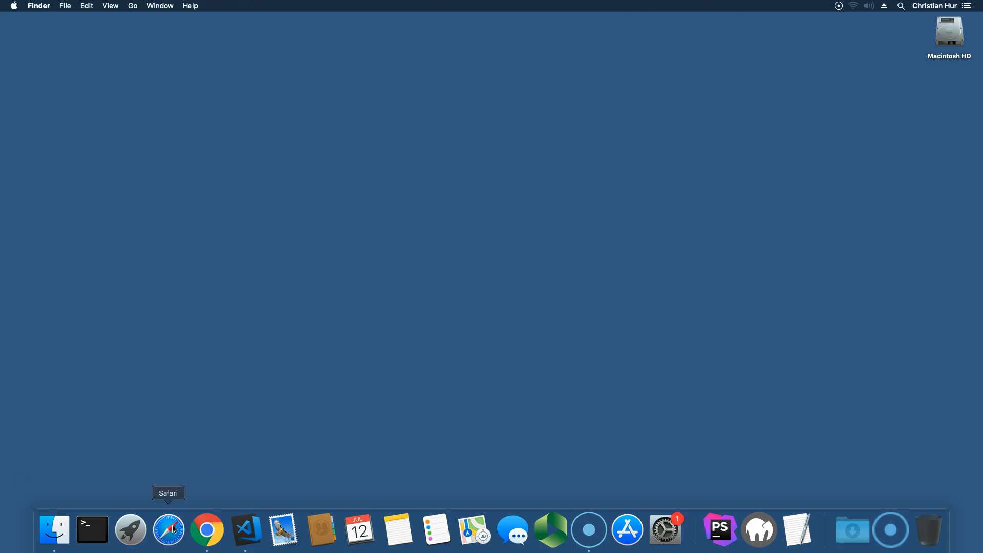
- Launch Safari full screen and navigate to jetbrains.com
{"action": "left_click", "coordinate": [168, 529]}
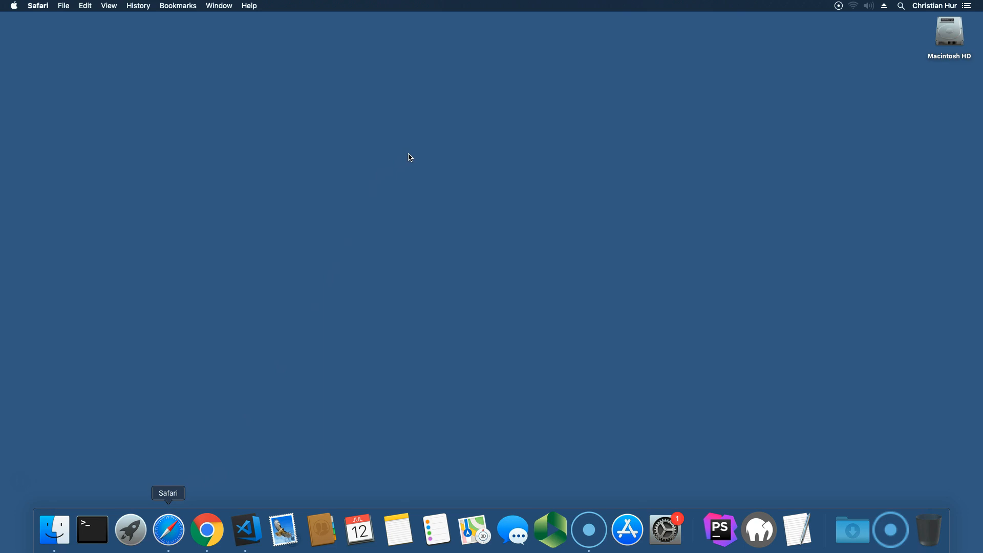
{"action": "left_click", "coordinate": [168, 529]}
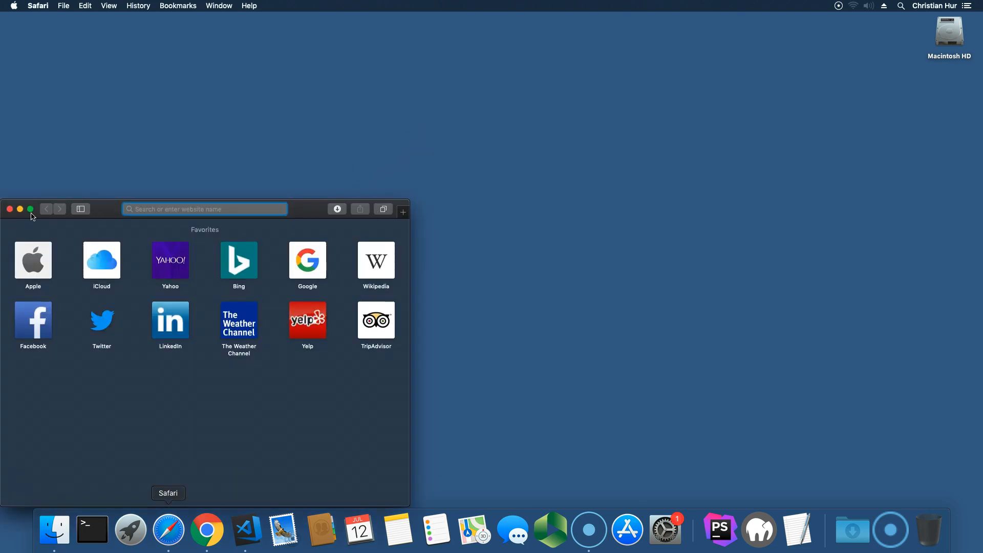
{"action": "left_click", "coordinate": [30, 209]}
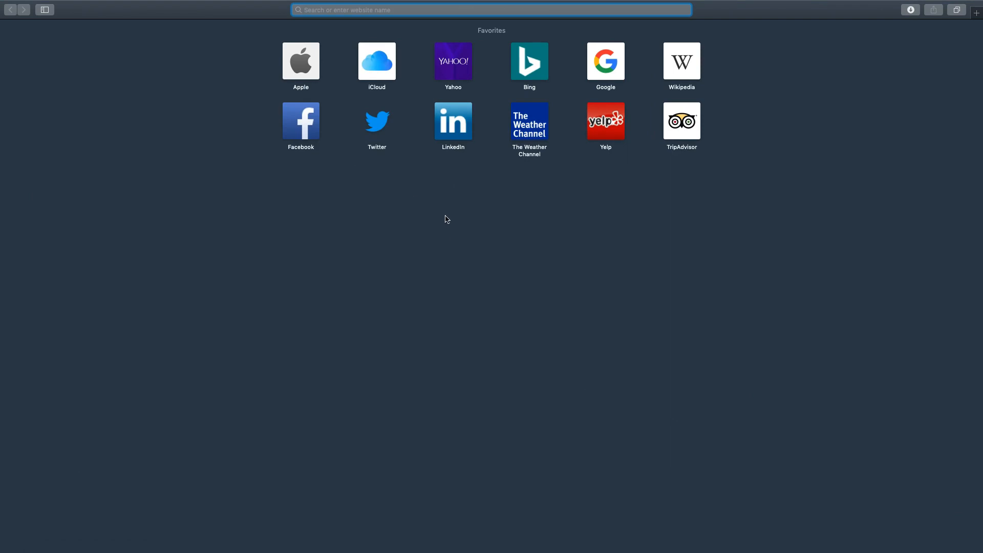
{"action": "type", "text": "jetbrains.com"}
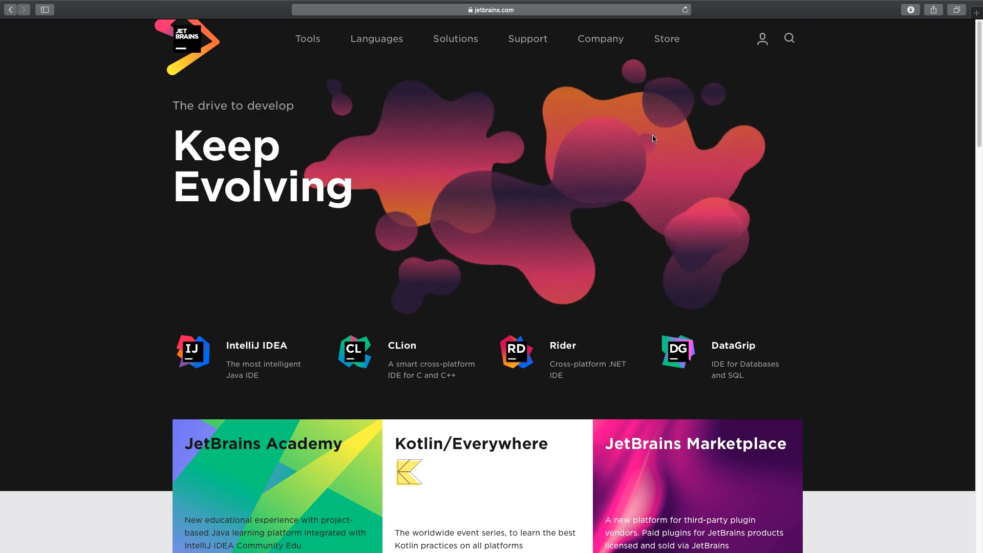
{"action": "mouse_move", "coordinate": [762, 39]}
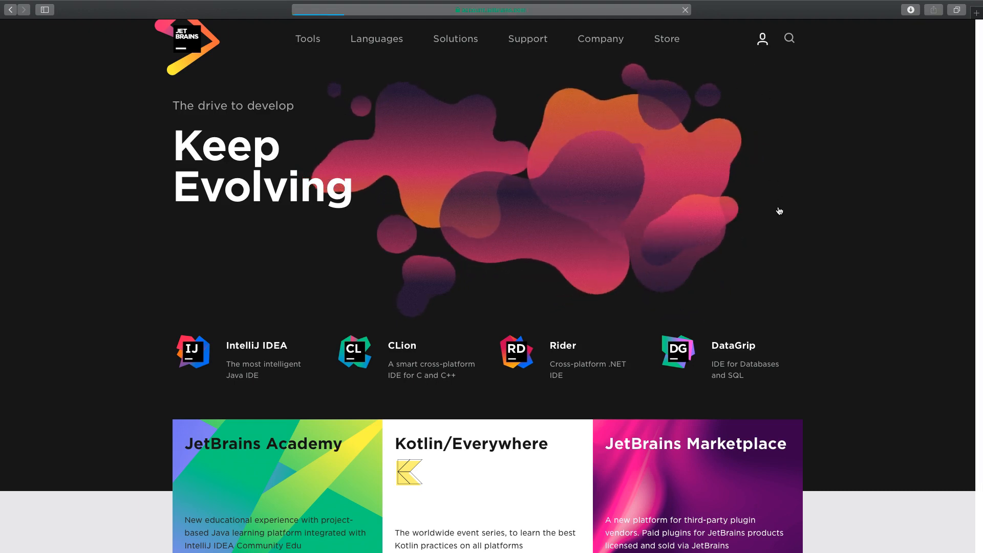
{"action": "left_click", "coordinate": [761, 38]}
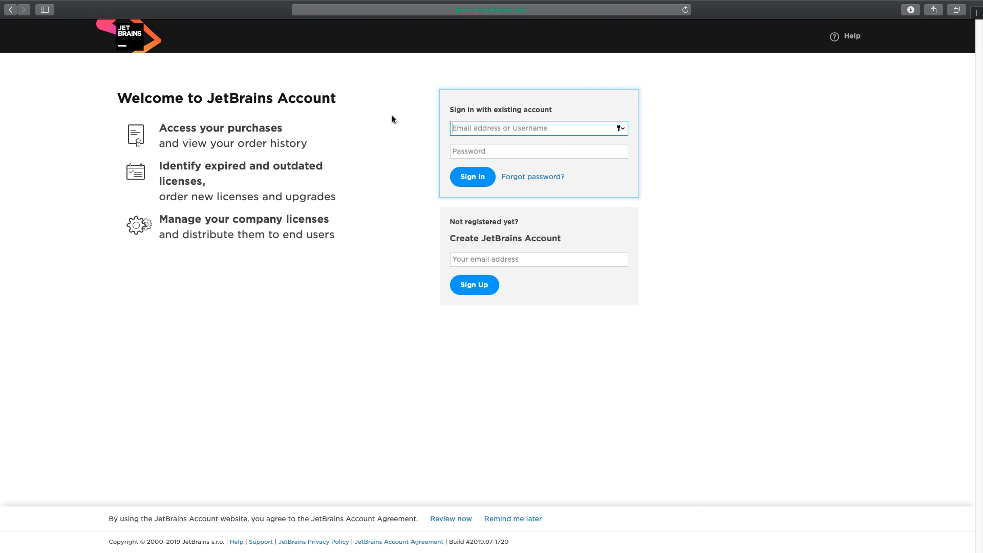
{"action": "mouse_move", "coordinate": [143, 72]}
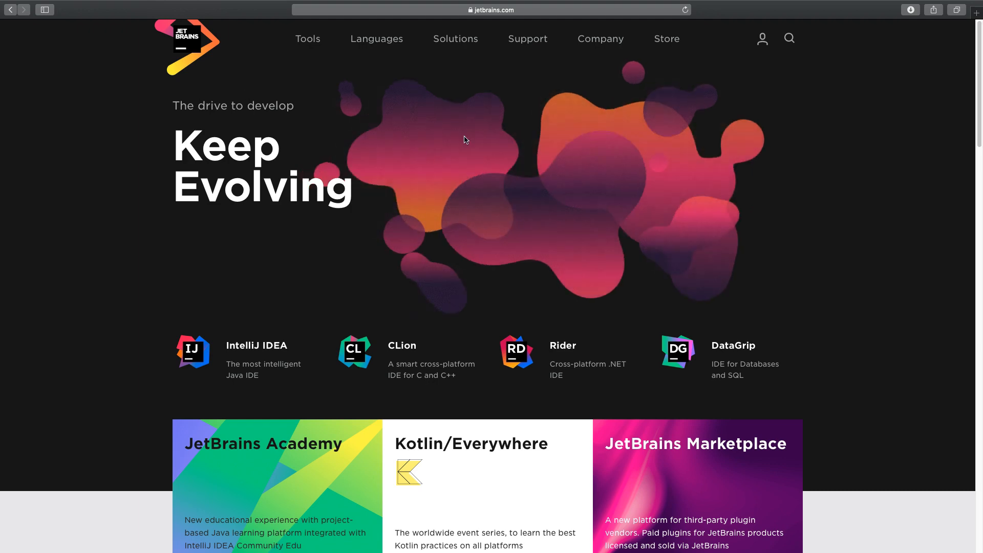
- Browse the free student licenses page and return to the JetBrains homepage
{"action": "left_click", "coordinate": [490, 9]}
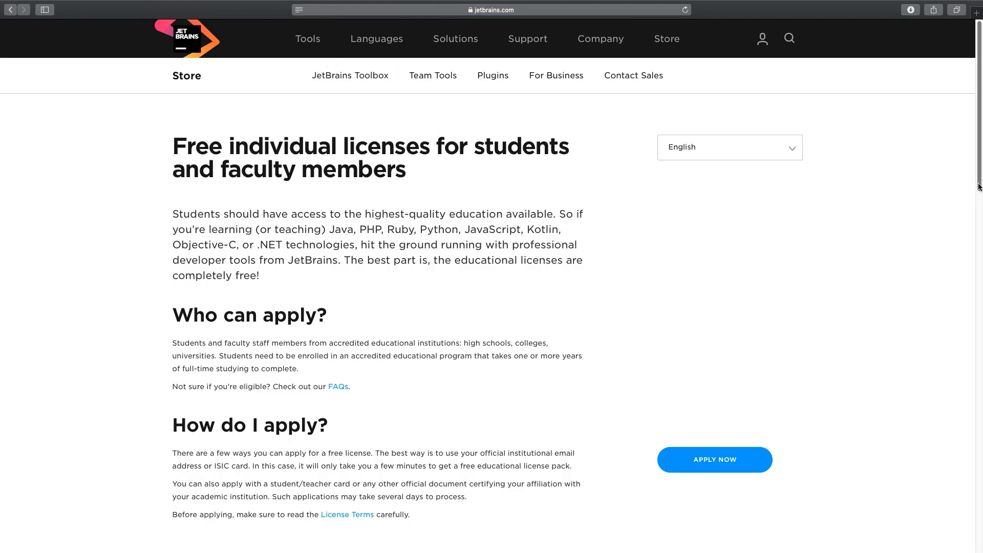
{"action": "scroll", "scroll_direction": "down", "scroll_amount": 3}
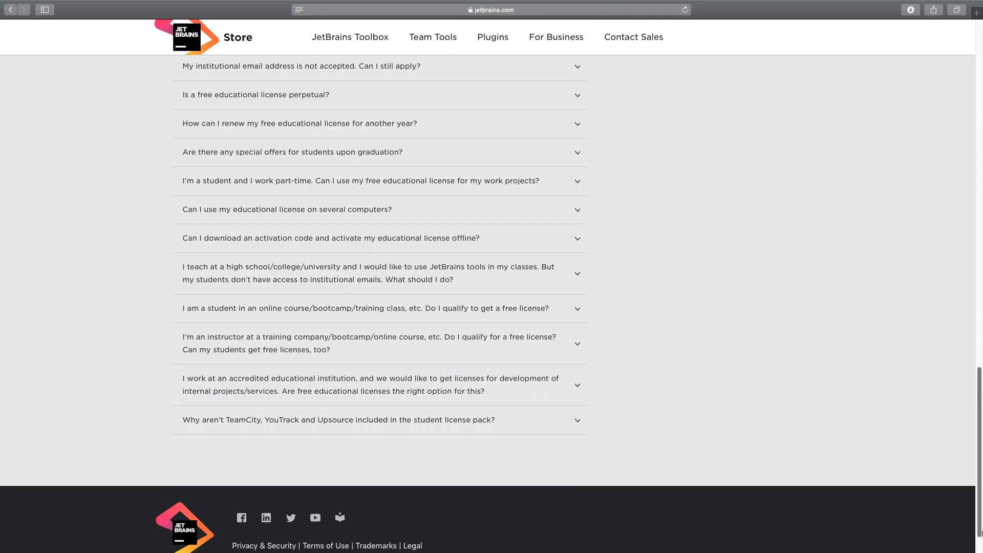
{"action": "scroll", "scroll_direction": "up", "scroll_amount": 3}
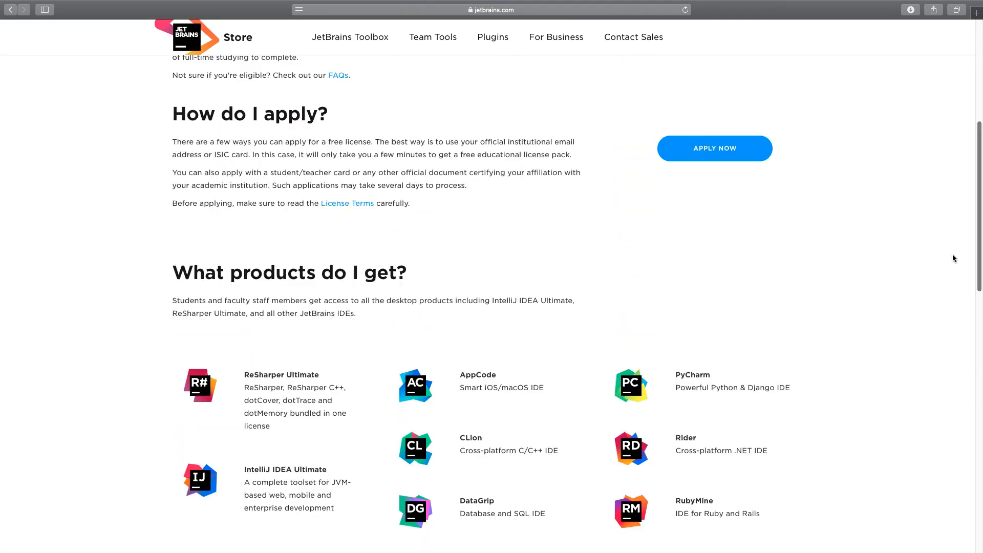
{"action": "scroll", "scroll_direction": "up", "scroll_amount": 3}
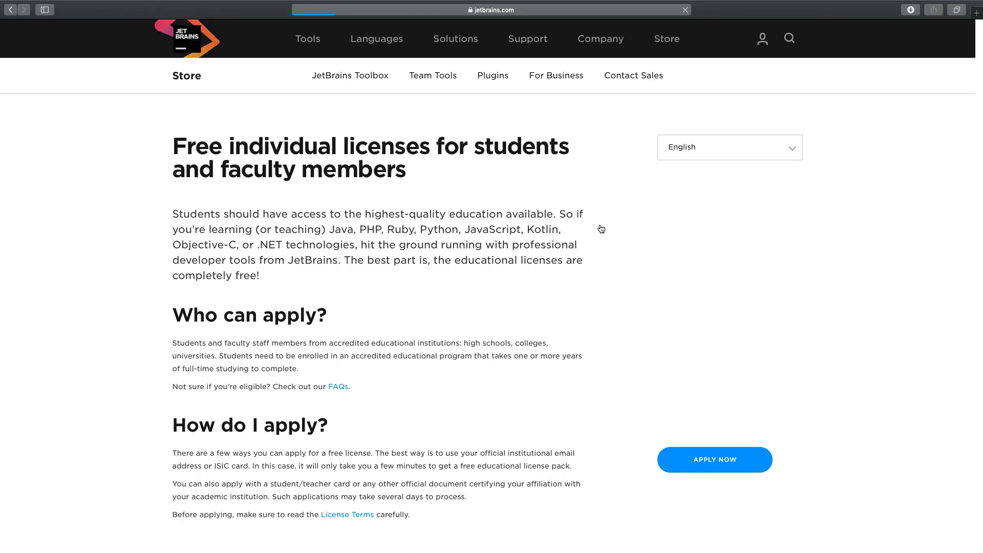
{"action": "left_click", "coordinate": [187, 39]}
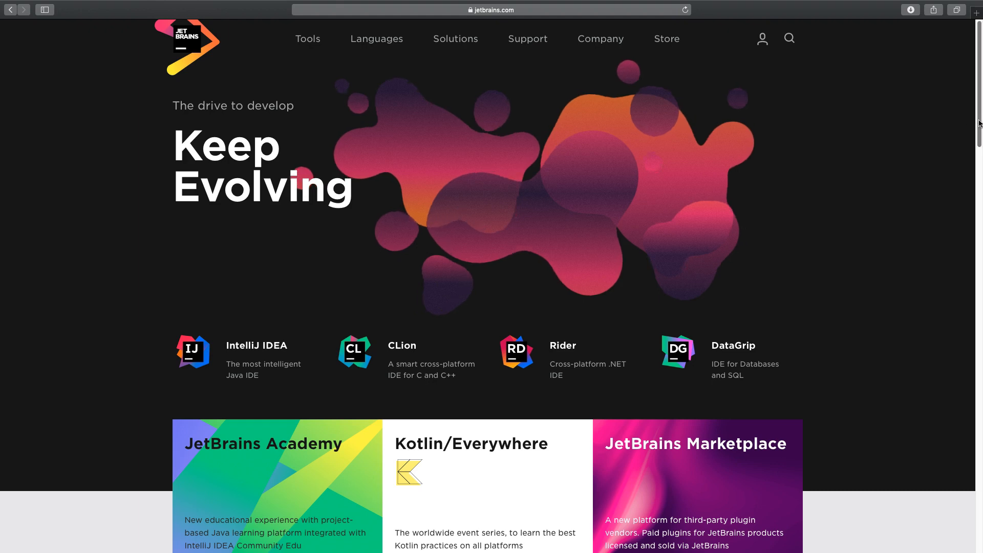
- Reach Get Your Student Pack in the homepage footer to show the student licensing page
{"action": "scroll", "scroll_direction": "down", "scroll_amount": 3}
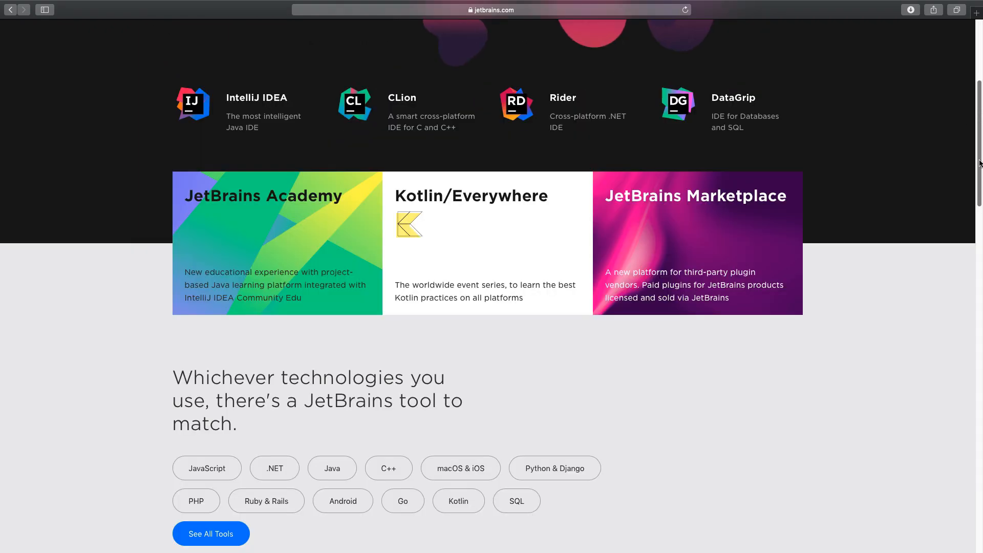
{"action": "scroll", "scroll_direction": "down", "scroll_amount": 3}
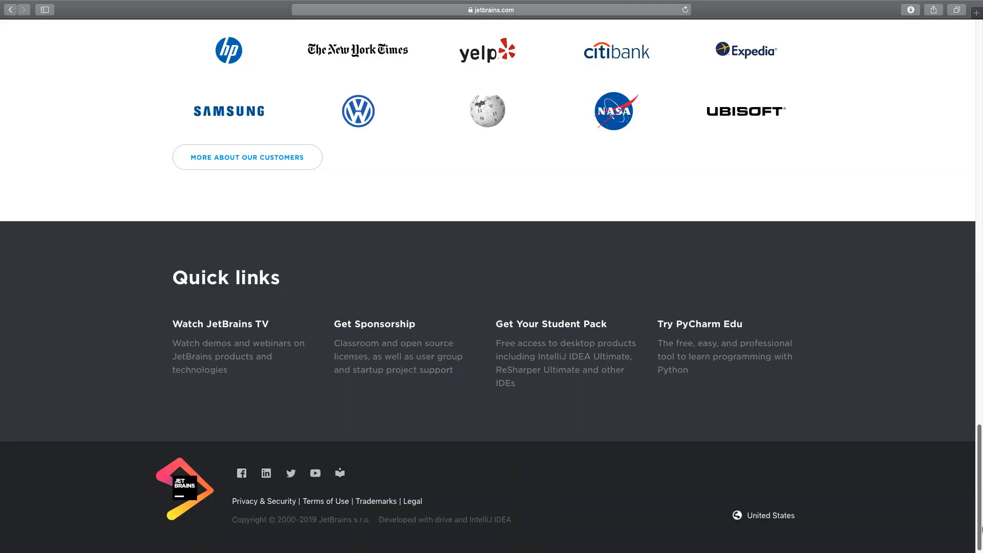
{"action": "mouse_move", "coordinate": [564, 343]}
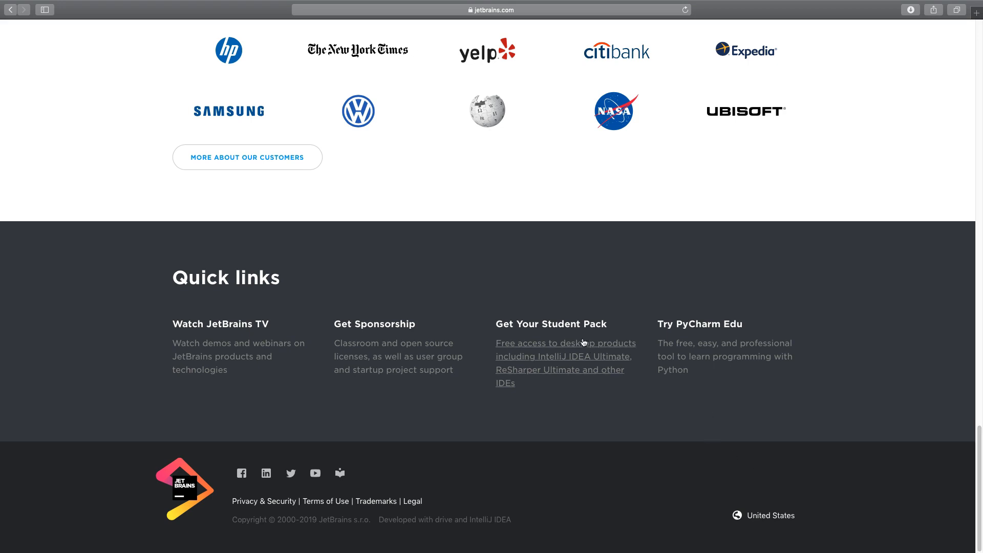
{"action": "left_click", "coordinate": [565, 343]}
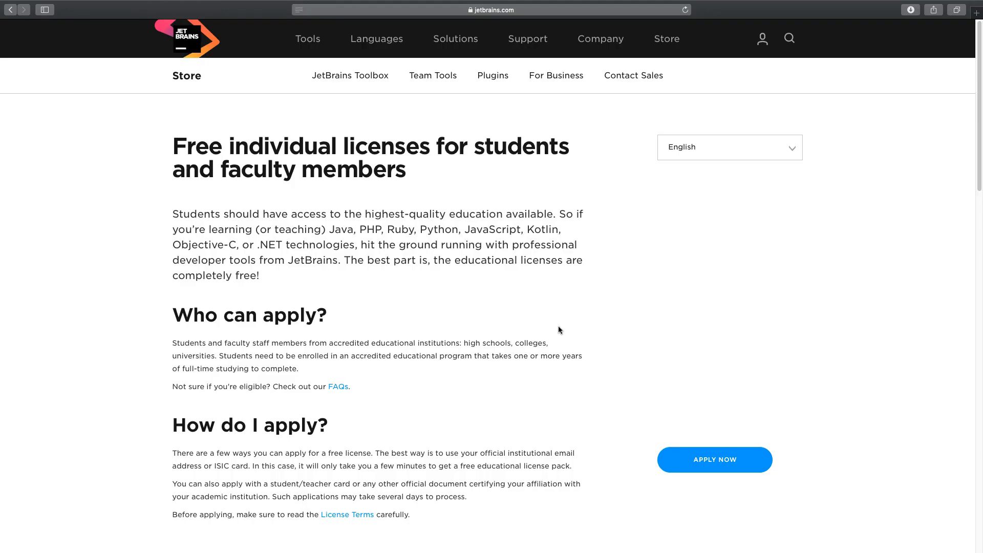
{"action": "mouse_move", "coordinate": [537, 297]}
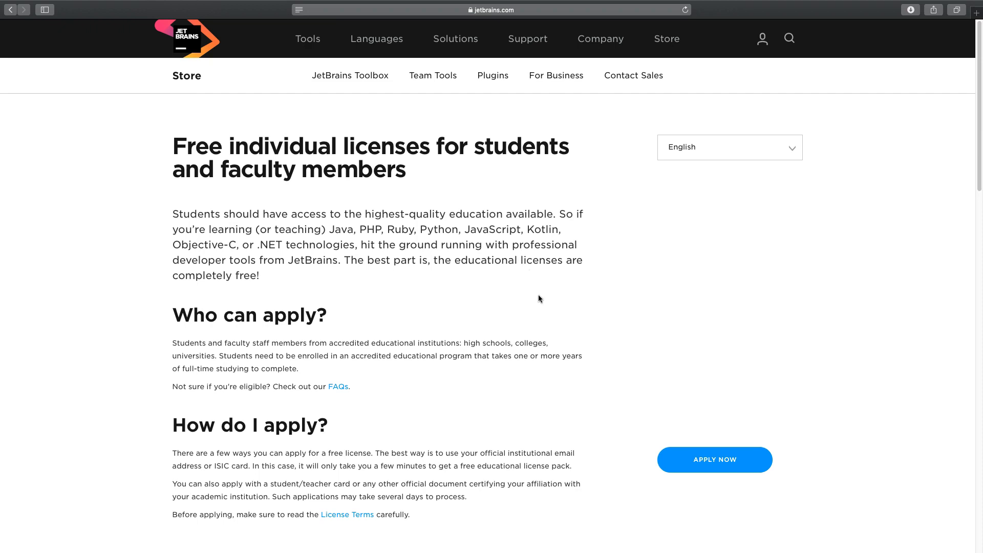
- Start the free license application and show the university email application form
{"action": "left_click", "coordinate": [714, 458]}
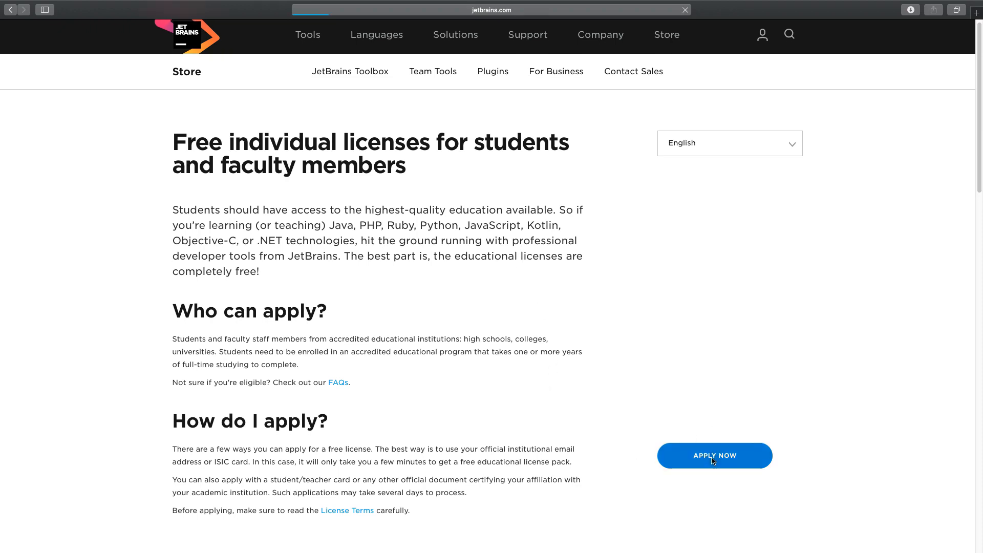
{"action": "left_click", "coordinate": [713, 455]}
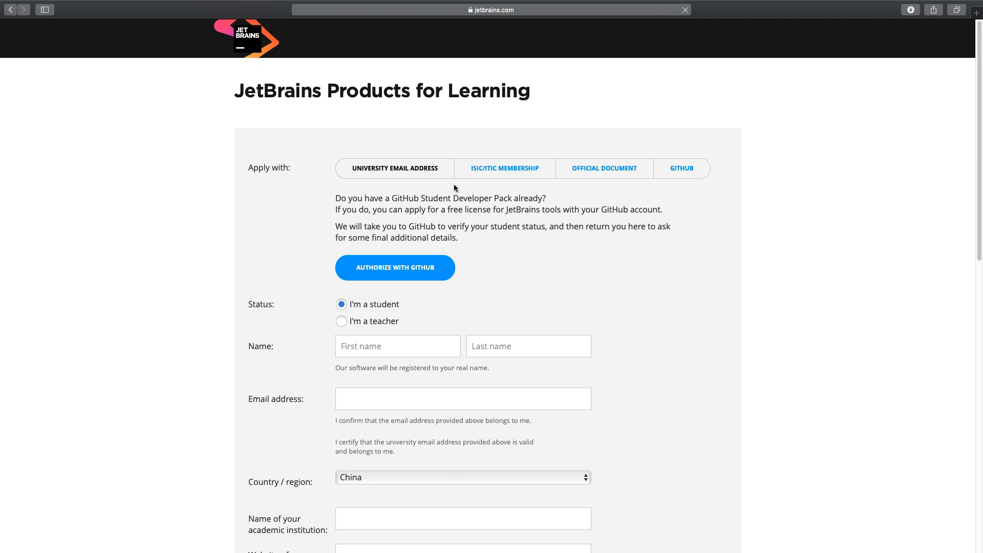
{"action": "left_click", "coordinate": [393, 168]}
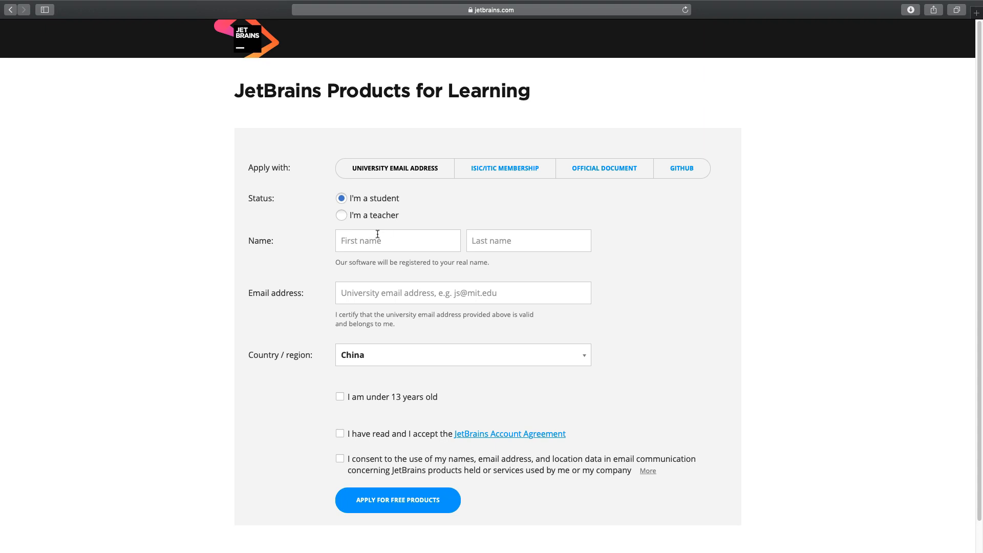
{"action": "mouse_move", "coordinate": [524, 187]}
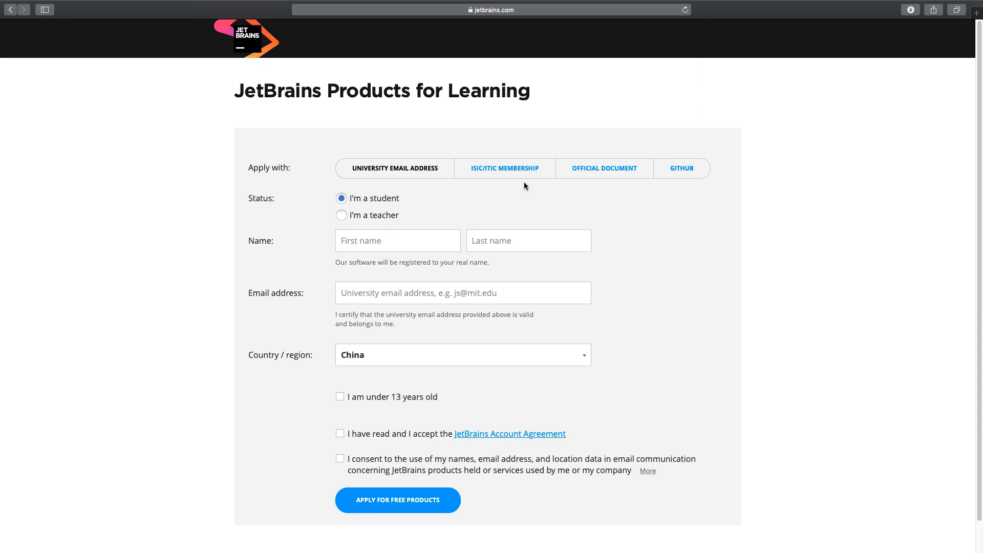
{"action": "mouse_move", "coordinate": [559, 201]}
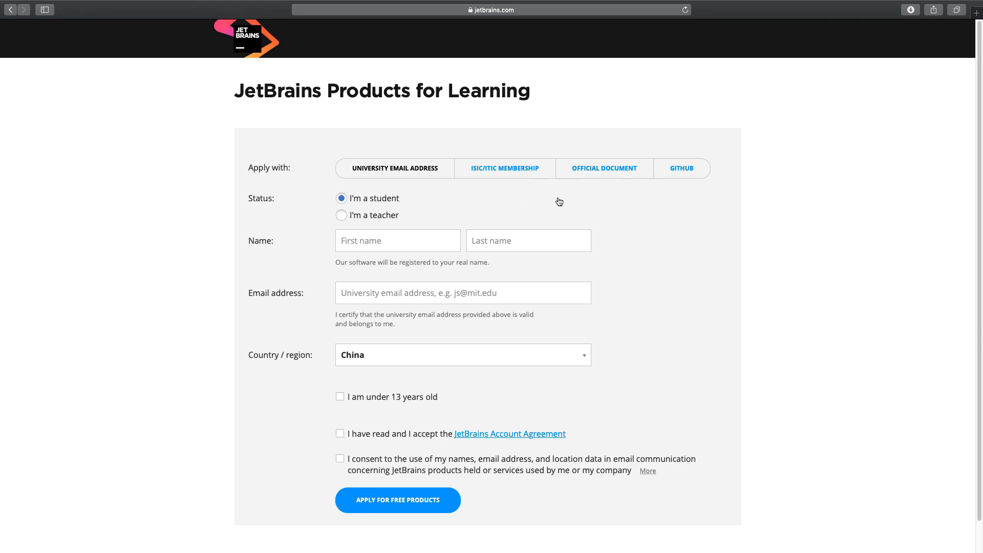
{"action": "mouse_move", "coordinate": [589, 204]}
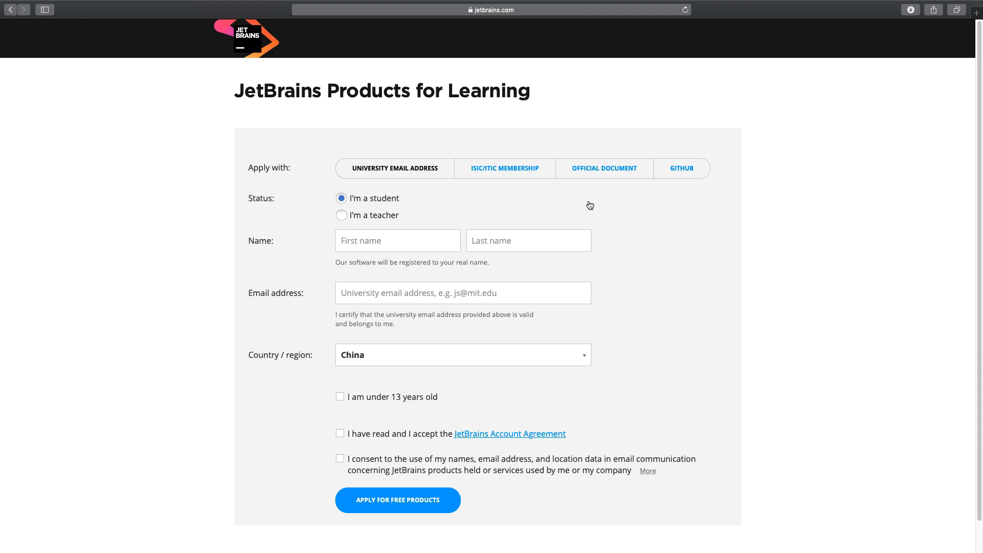
{"action": "mouse_move", "coordinate": [587, 208]}
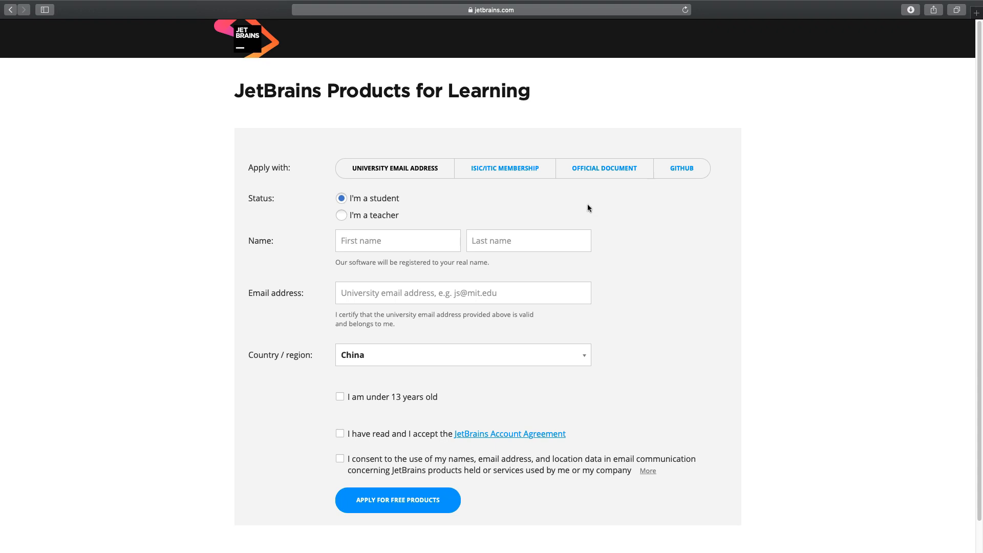
{"action": "mouse_move", "coordinate": [555, 232]}
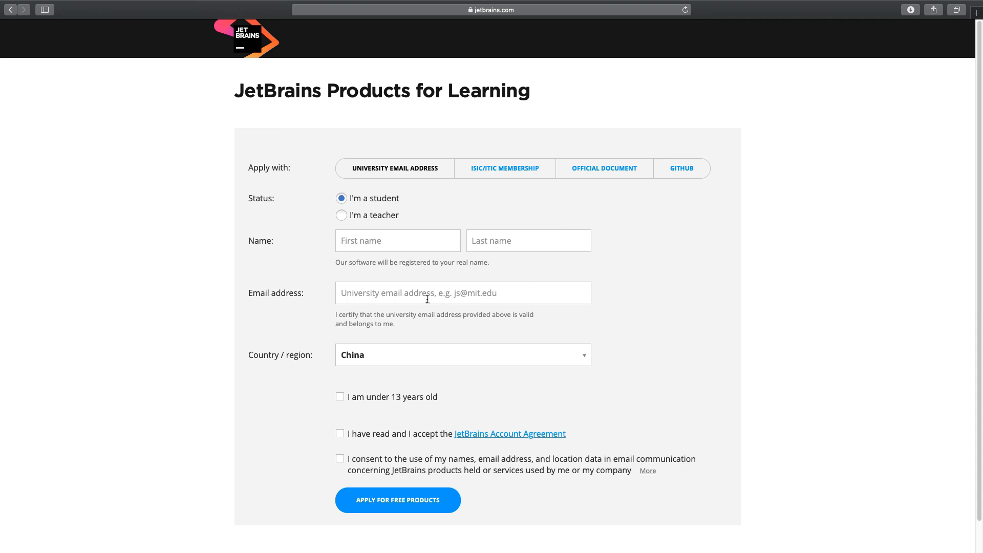
{"action": "mouse_move", "coordinate": [329, 479]}
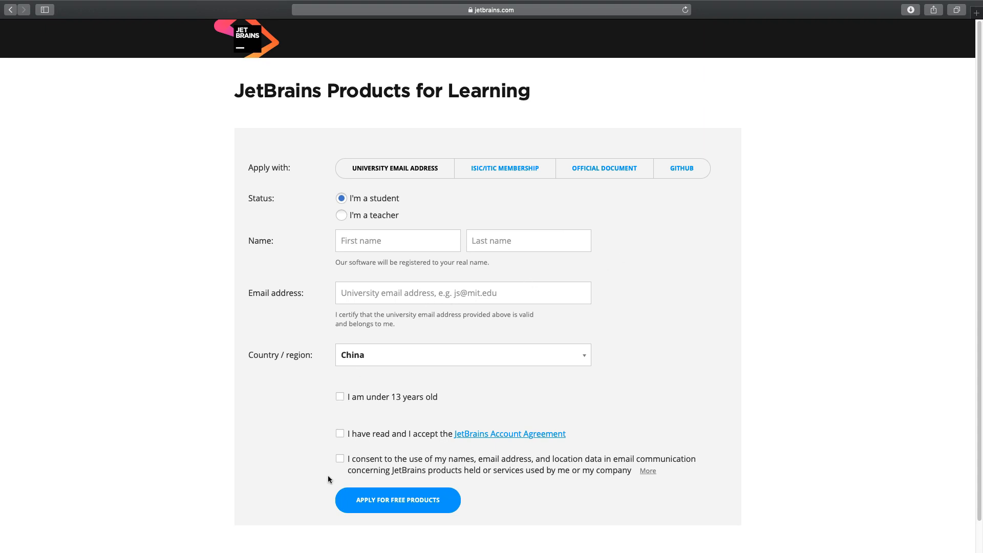
{"action": "mouse_move", "coordinate": [432, 487]}
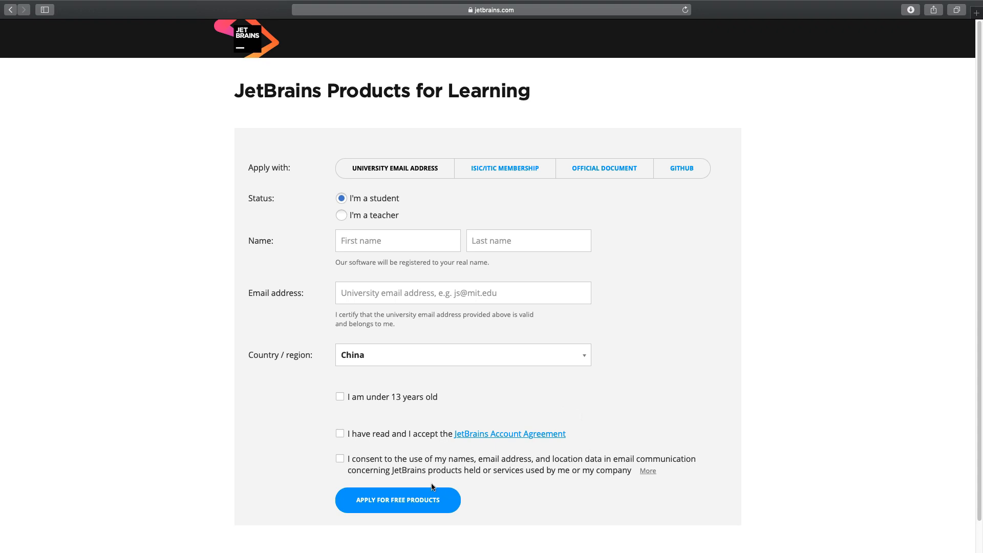
{"action": "mouse_move", "coordinate": [654, 370]}
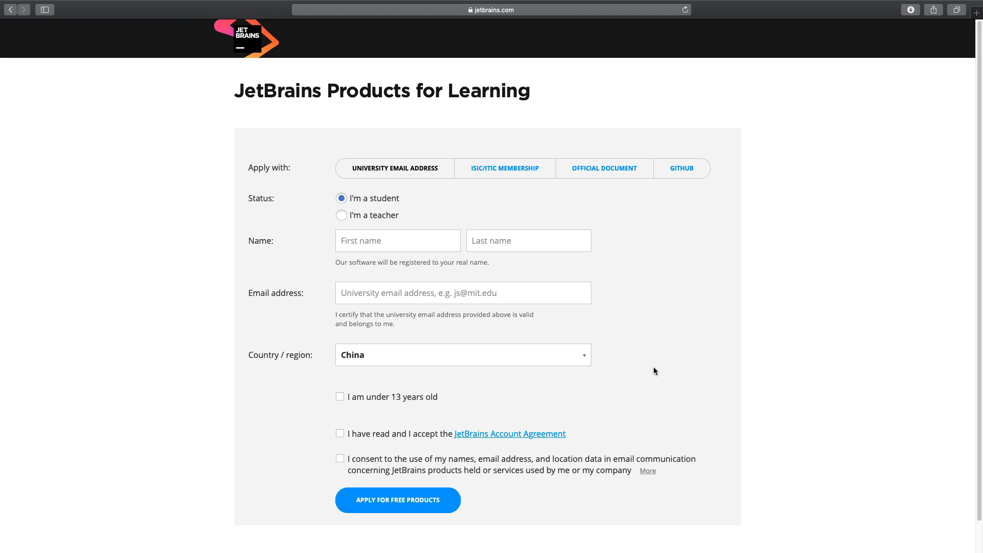
{"action": "mouse_move", "coordinate": [459, 330]}
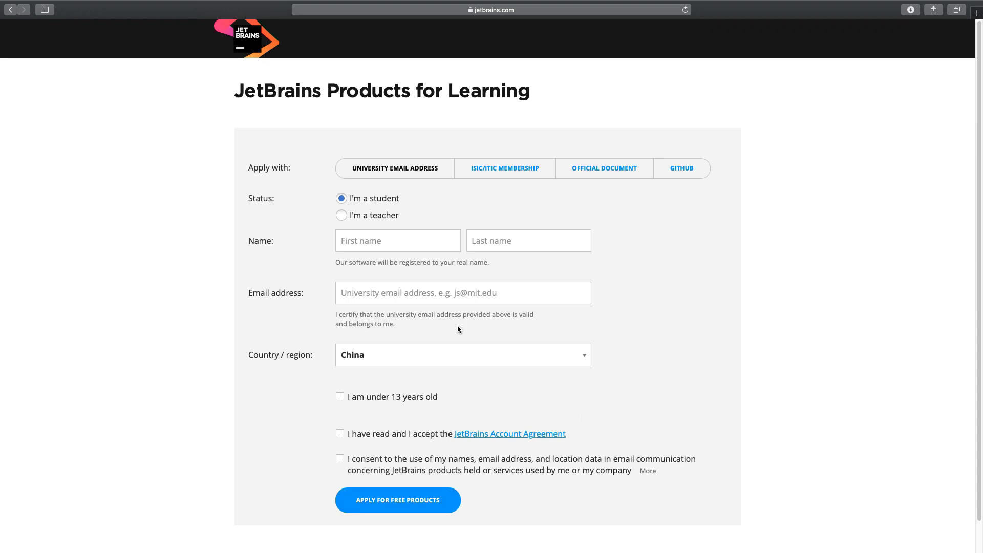
{"action": "mouse_move", "coordinate": [590, 313]}
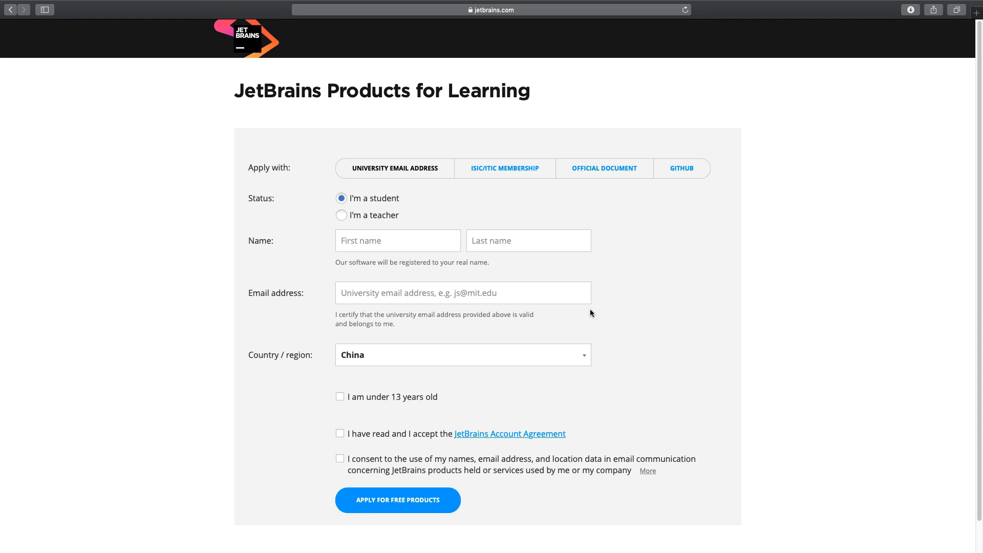
{"action": "mouse_move", "coordinate": [602, 311]}
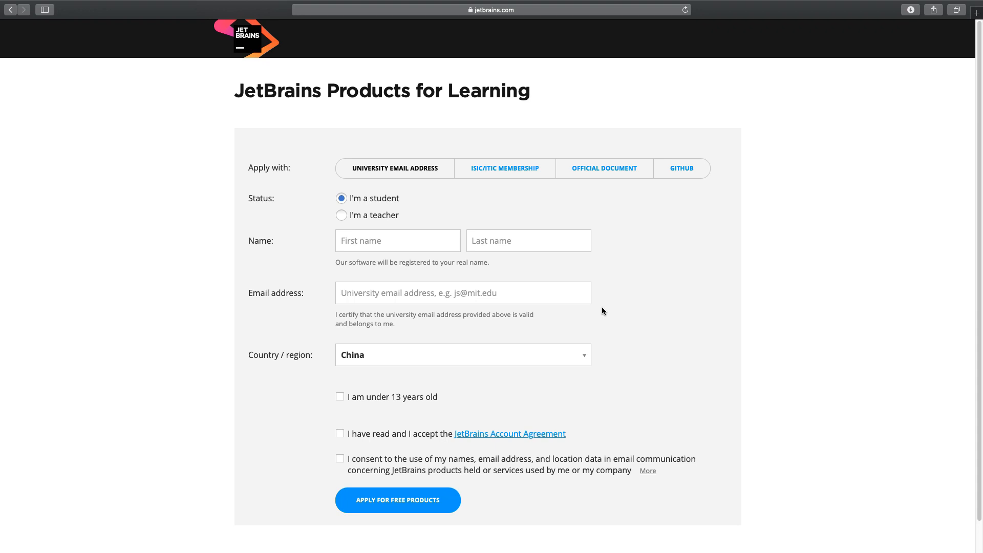
{"action": "mouse_move", "coordinate": [611, 315]}
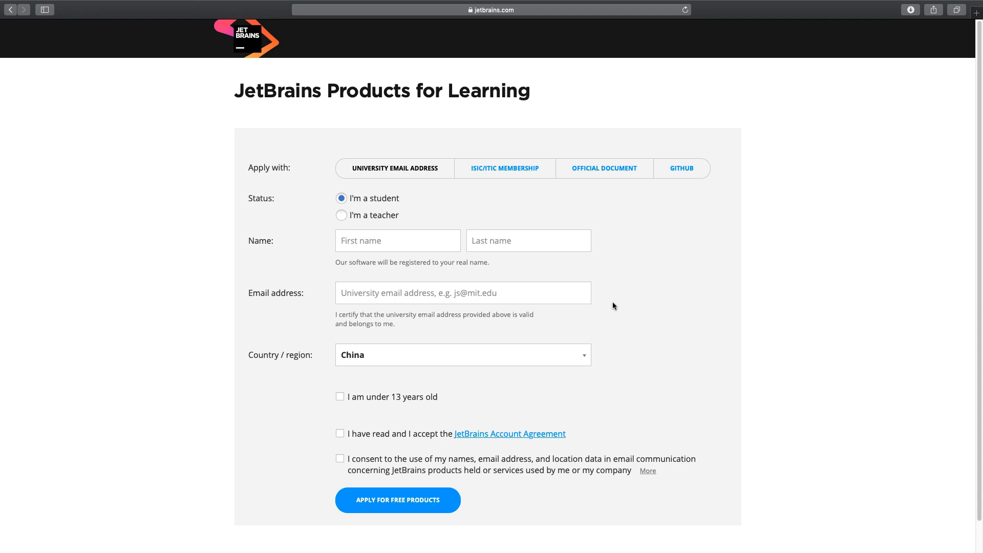
{"action": "mouse_move", "coordinate": [620, 299]}
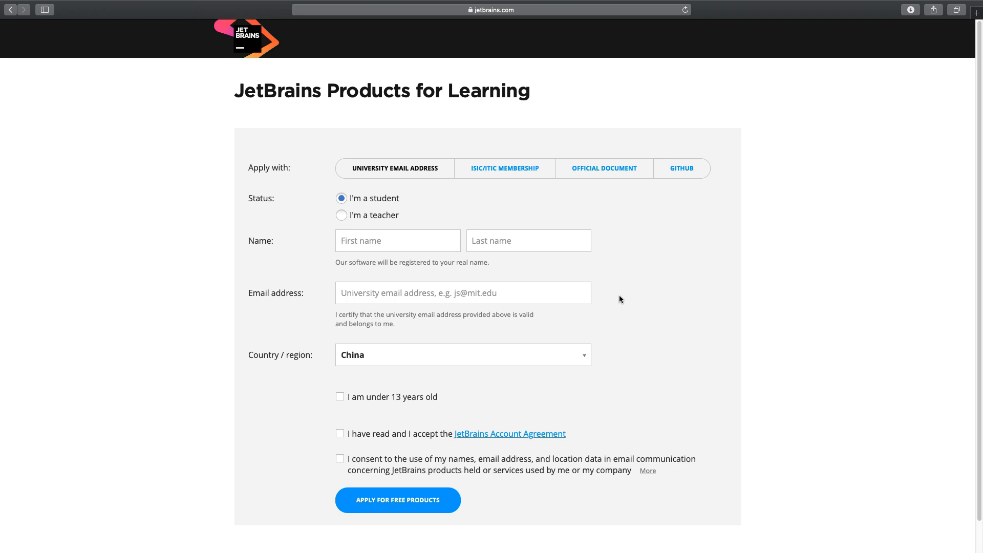
{"action": "mouse_move", "coordinate": [647, 292]}
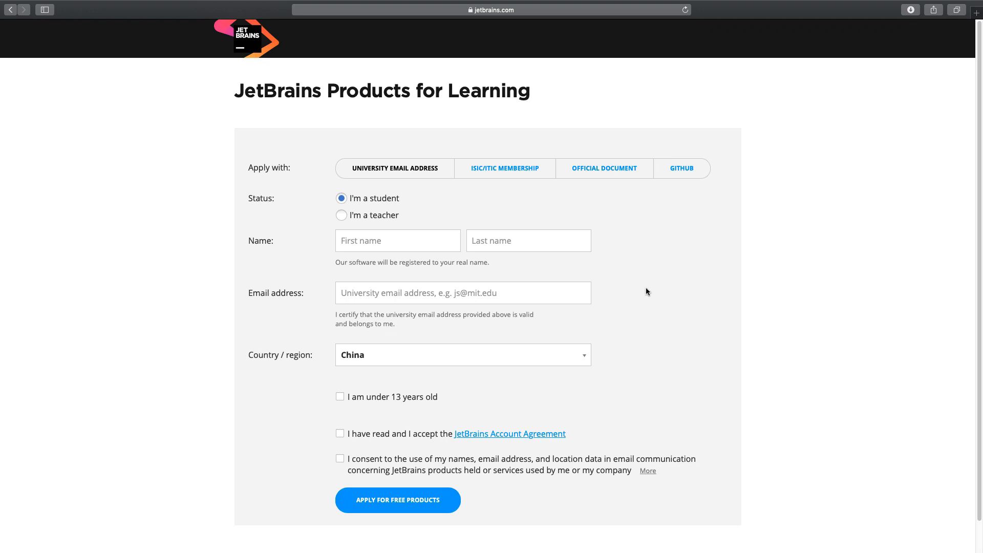
{"action": "mouse_move", "coordinate": [642, 280]}
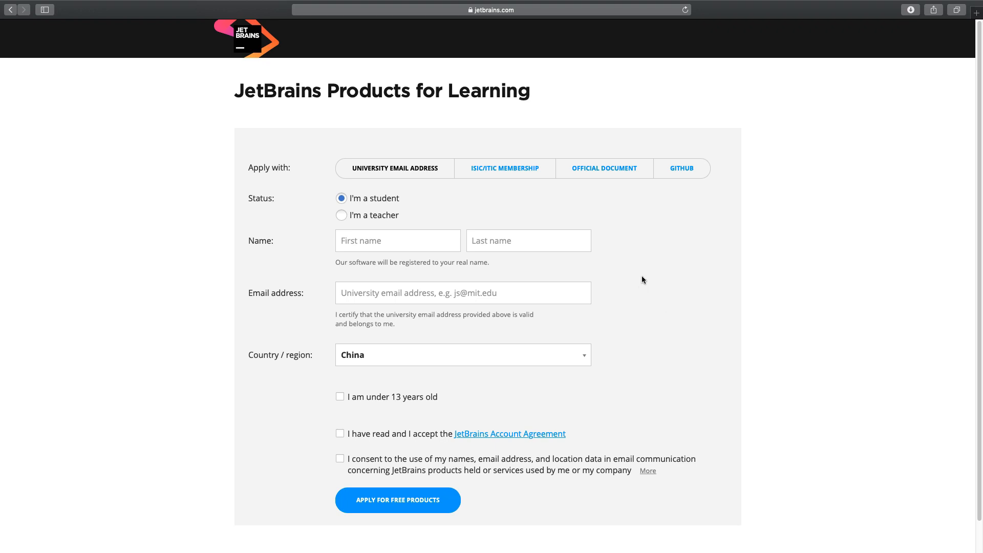
{"action": "mouse_move", "coordinate": [254, 51]}
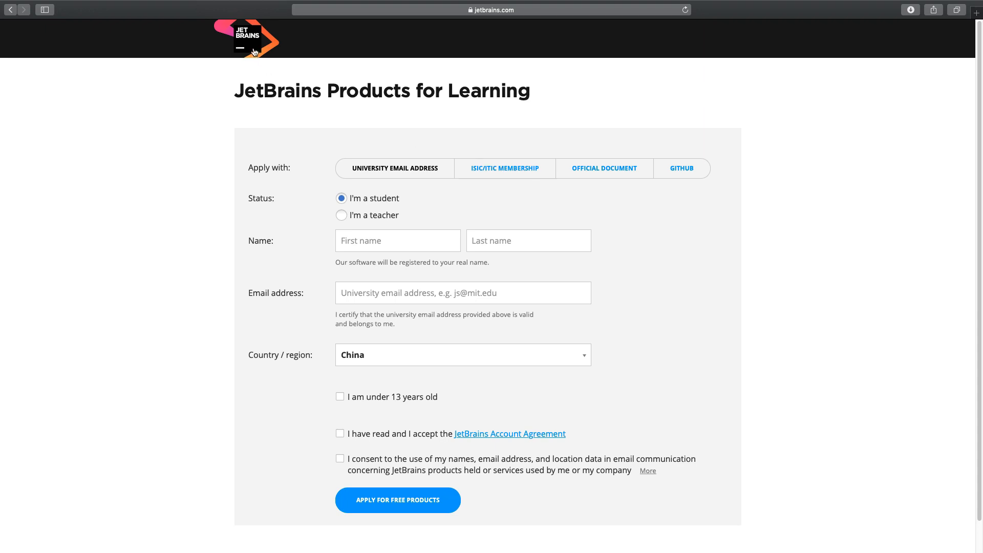
- Go from the JetBrains homepage to the PhpStorm product page via the Tools menu
{"action": "left_click", "coordinate": [246, 38]}
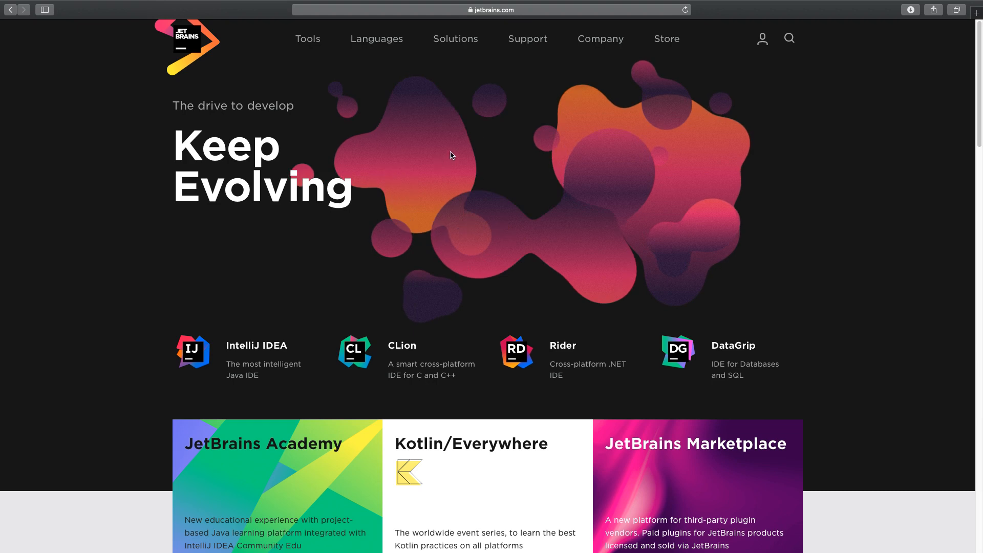
{"action": "left_click", "coordinate": [307, 39]}
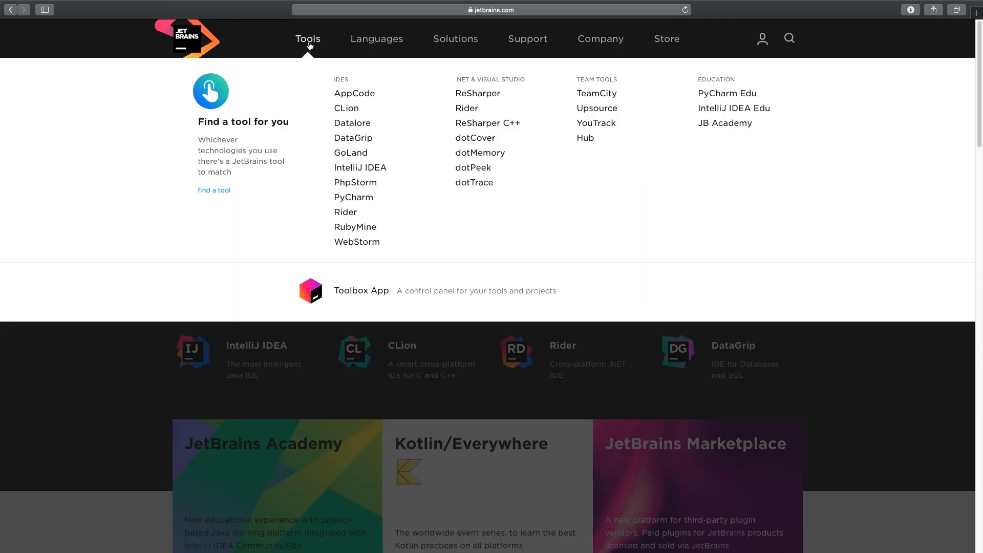
{"action": "mouse_move", "coordinate": [355, 227]}
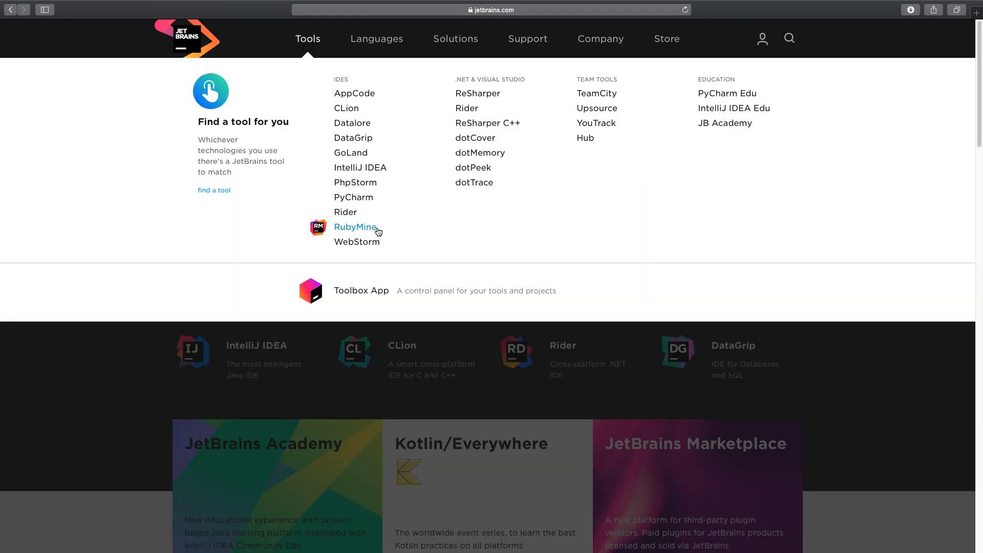
{"action": "mouse_move", "coordinate": [381, 224]}
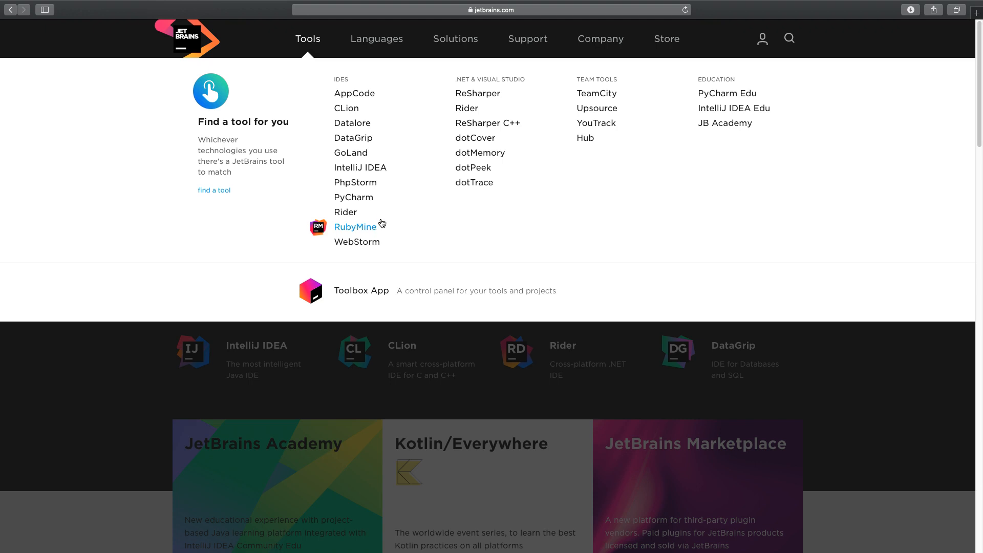
{"action": "mouse_move", "coordinate": [355, 183]}
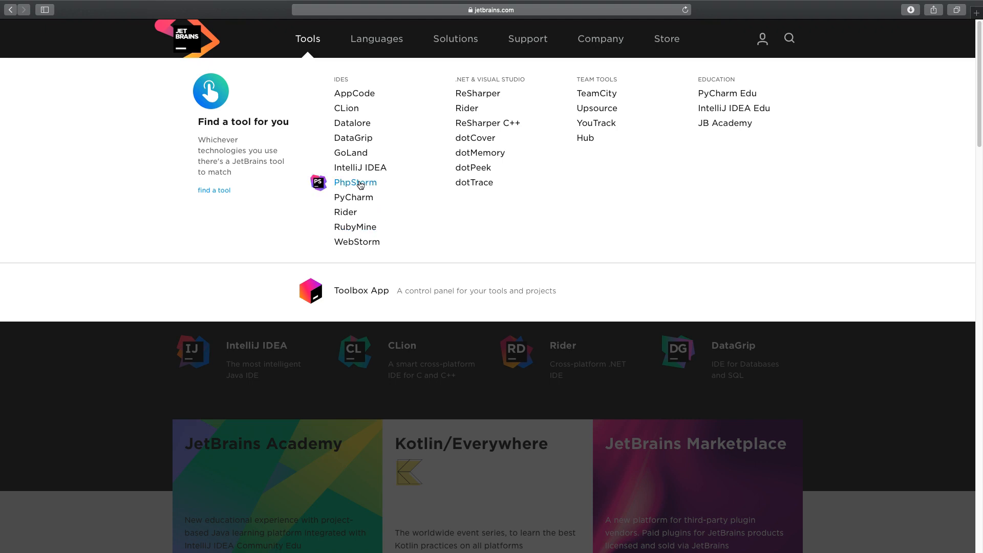
{"action": "left_click", "coordinate": [355, 182]}
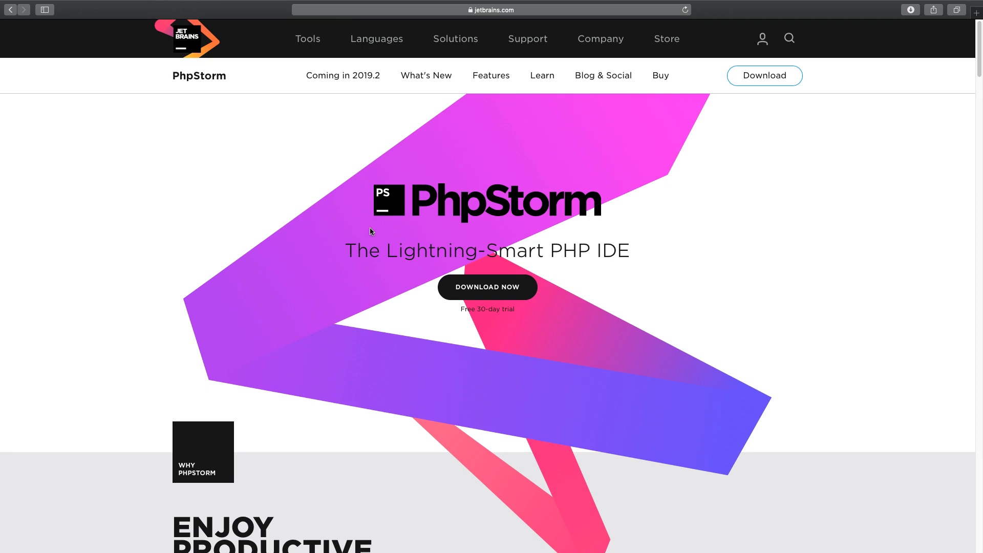
{"action": "mouse_move", "coordinate": [500, 324]}
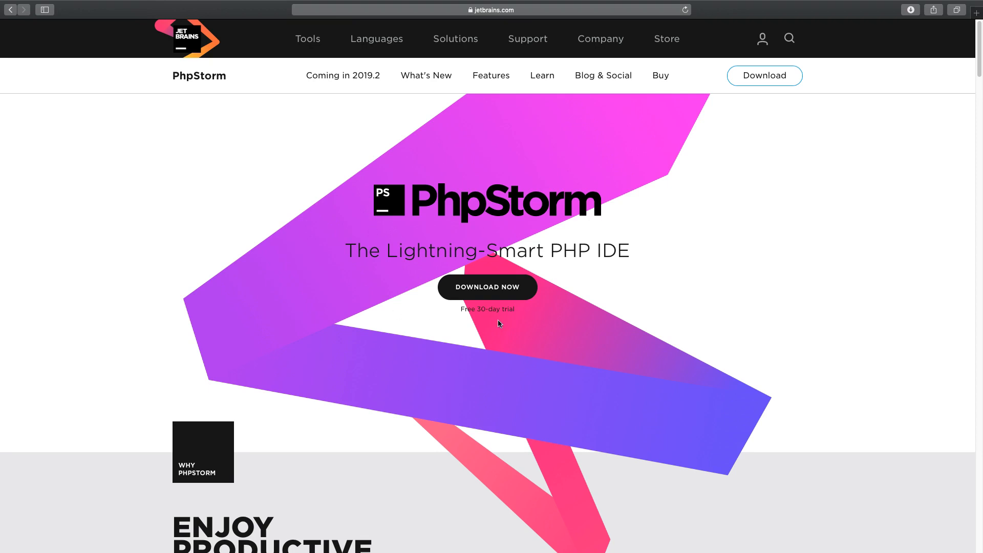
{"action": "mouse_move", "coordinate": [487, 287]}
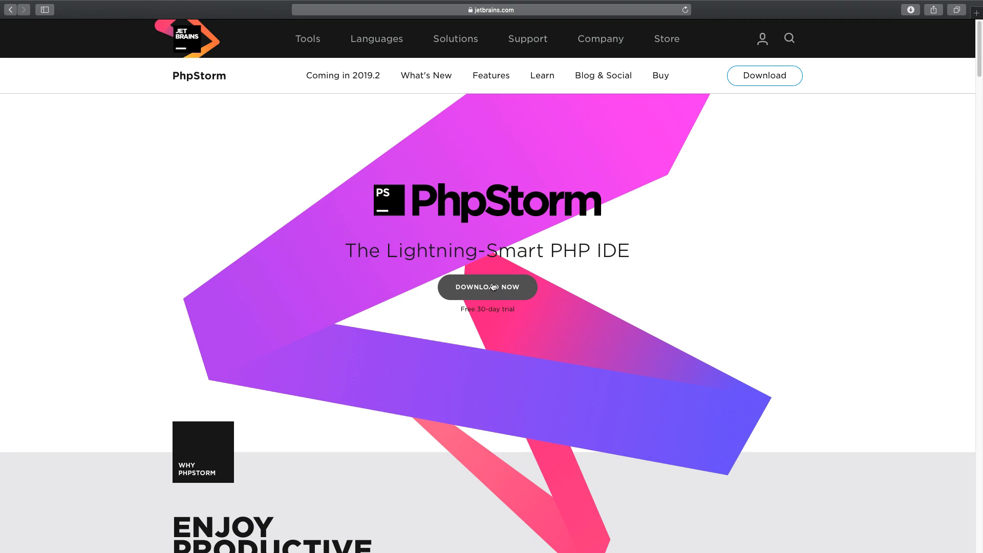
{"action": "mouse_move", "coordinate": [230, 70]}
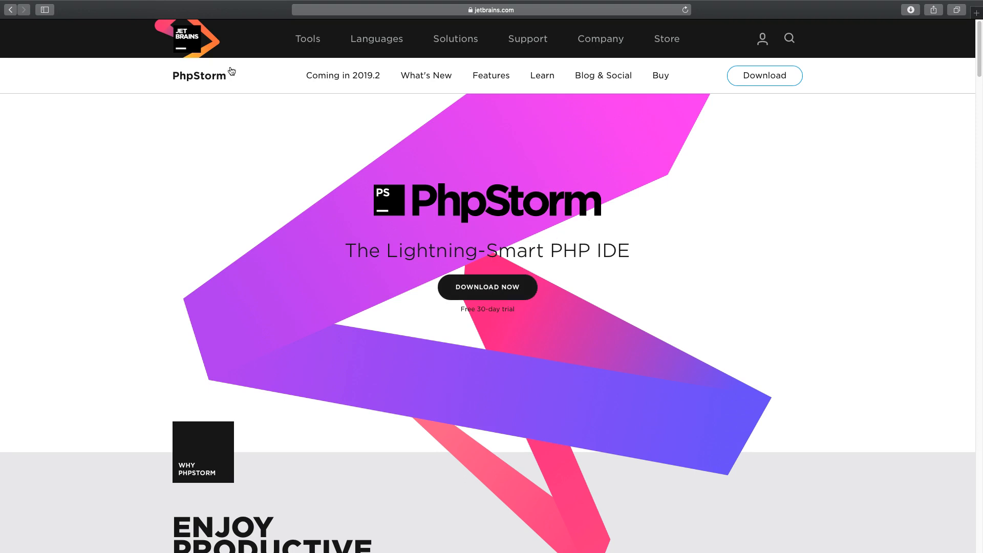
{"action": "mouse_move", "coordinate": [470, 253]}
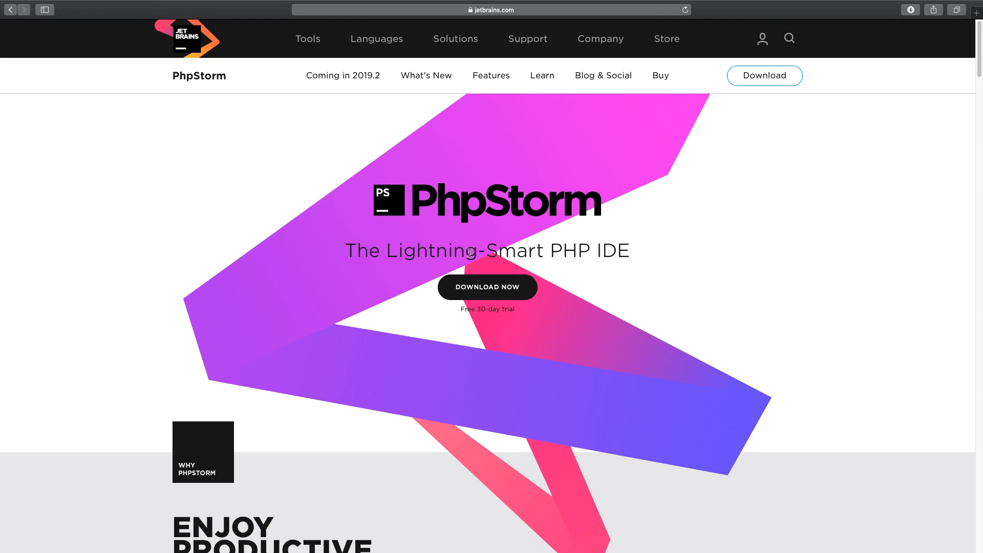
{"action": "mouse_move", "coordinate": [11, 8]}
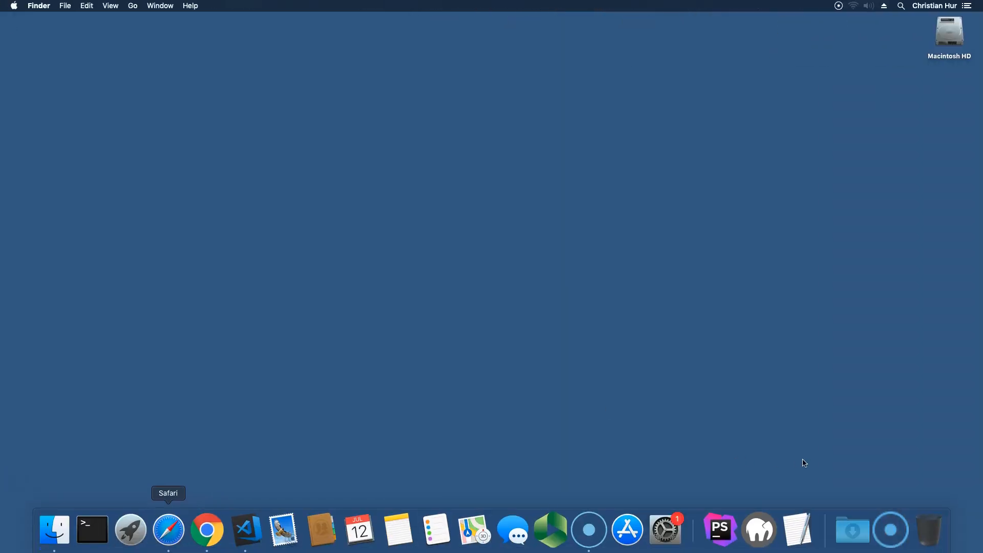
{"action": "mouse_move", "coordinate": [807, 261]}
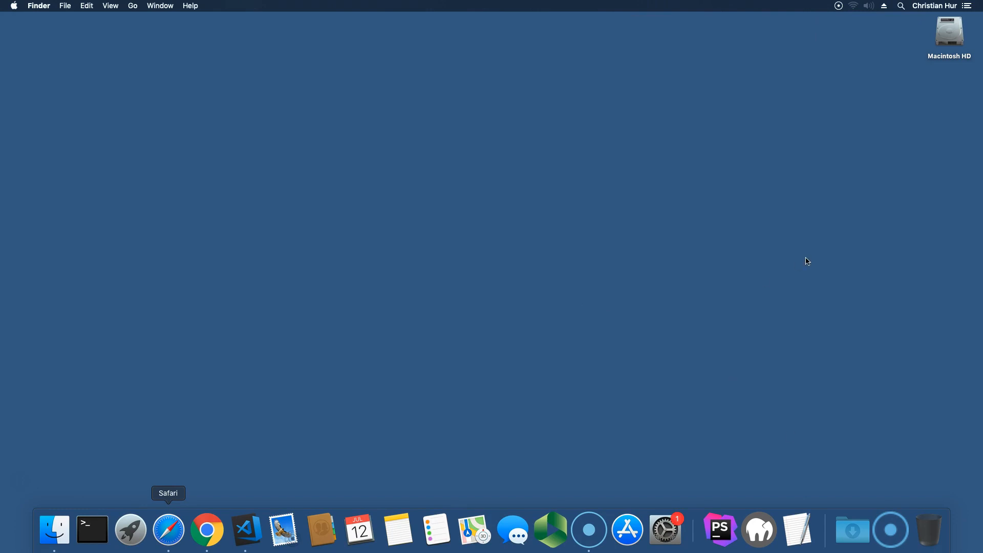
{"action": "mouse_move", "coordinate": [773, 406]}
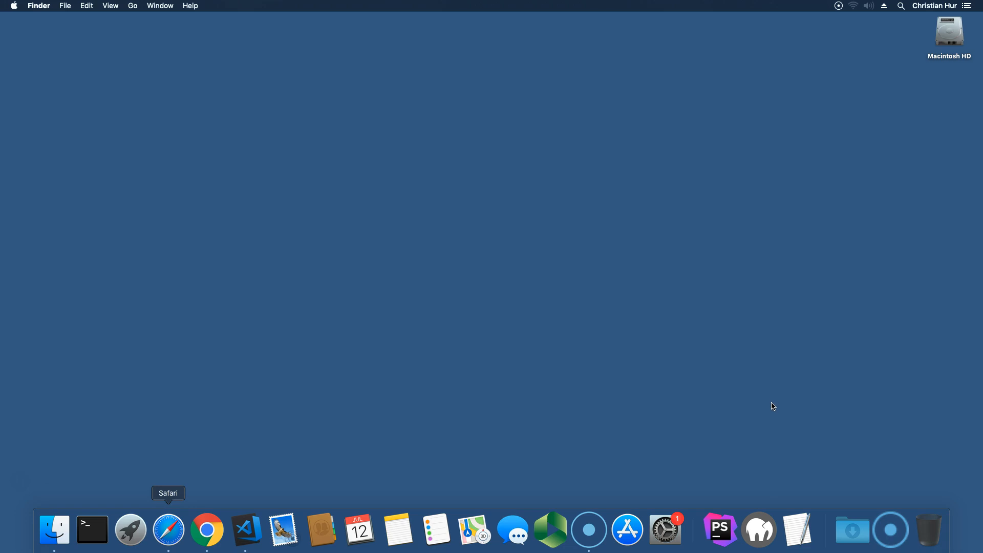
{"action": "mouse_move", "coordinate": [760, 437]}
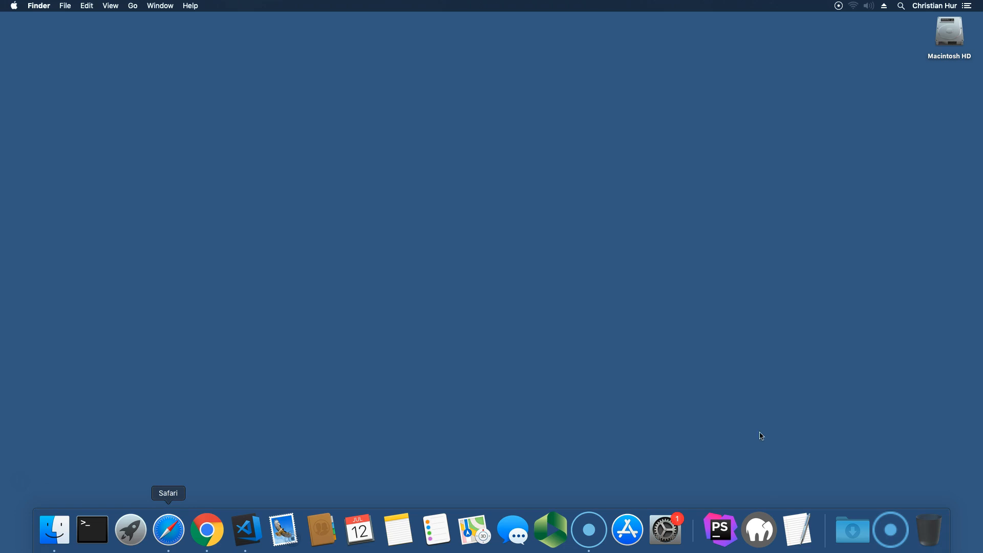
{"action": "mouse_move", "coordinate": [885, 77]}
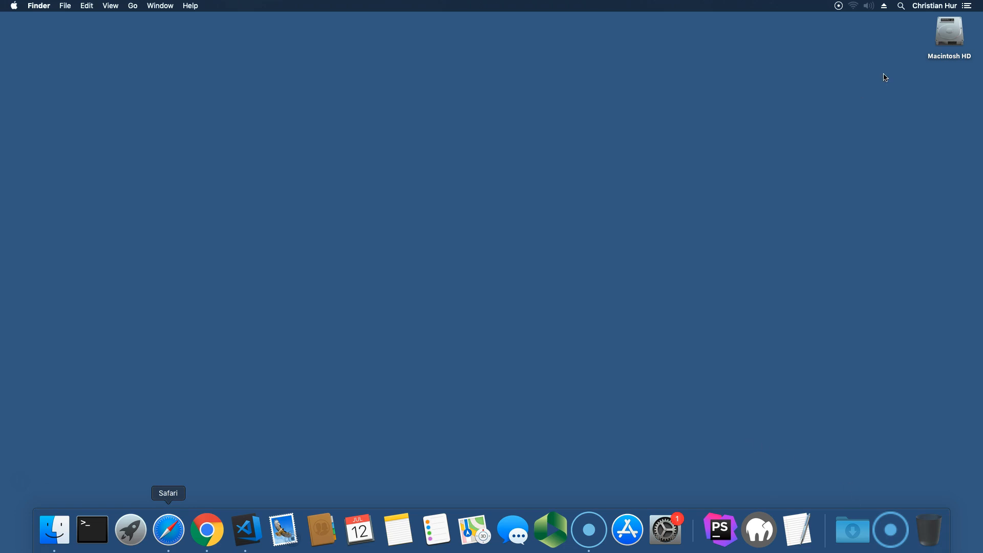
- Launch PhpStorm from the Applications folder on Macintosh HD in Finder
{"action": "double_click", "coordinate": [948, 33]}
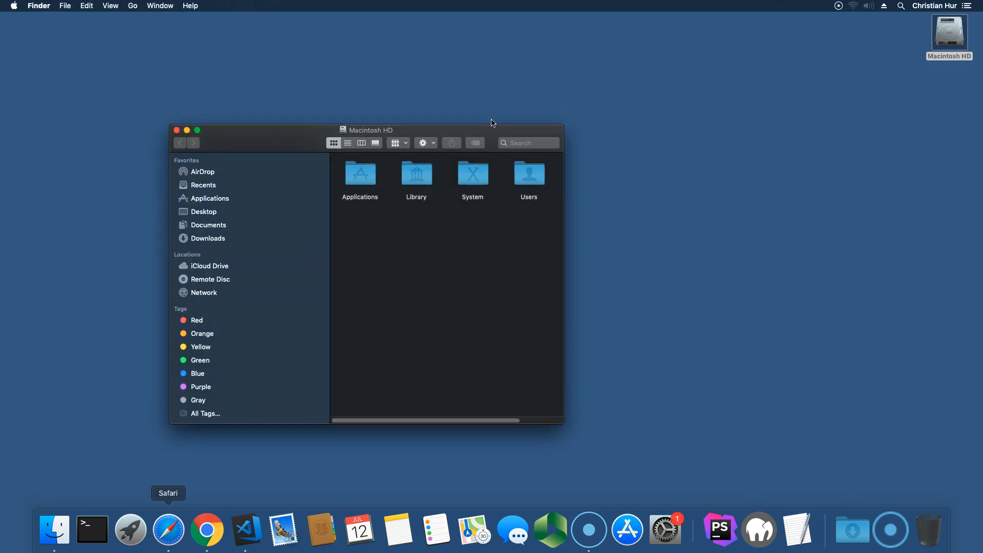
{"action": "left_click", "coordinate": [210, 197]}
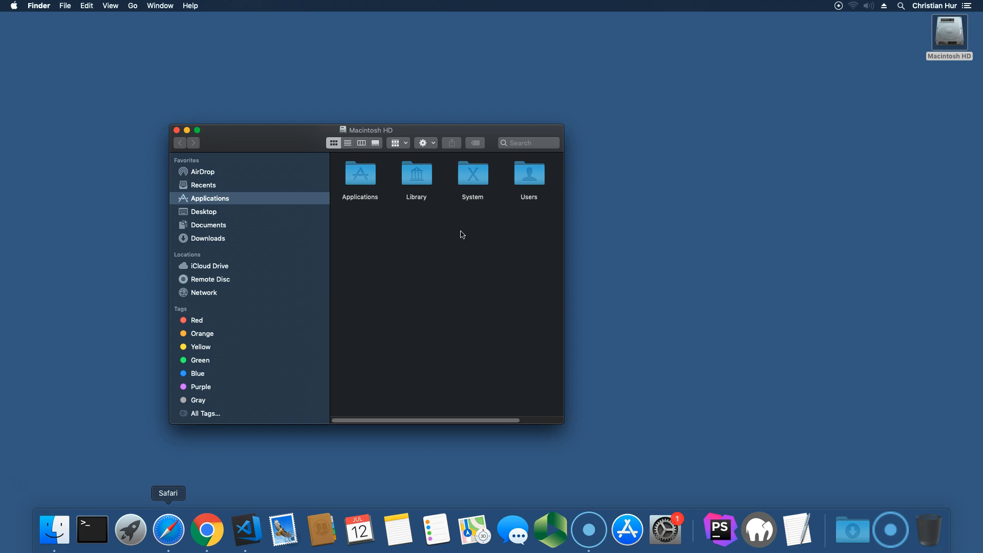
{"action": "double_click", "coordinate": [359, 174]}
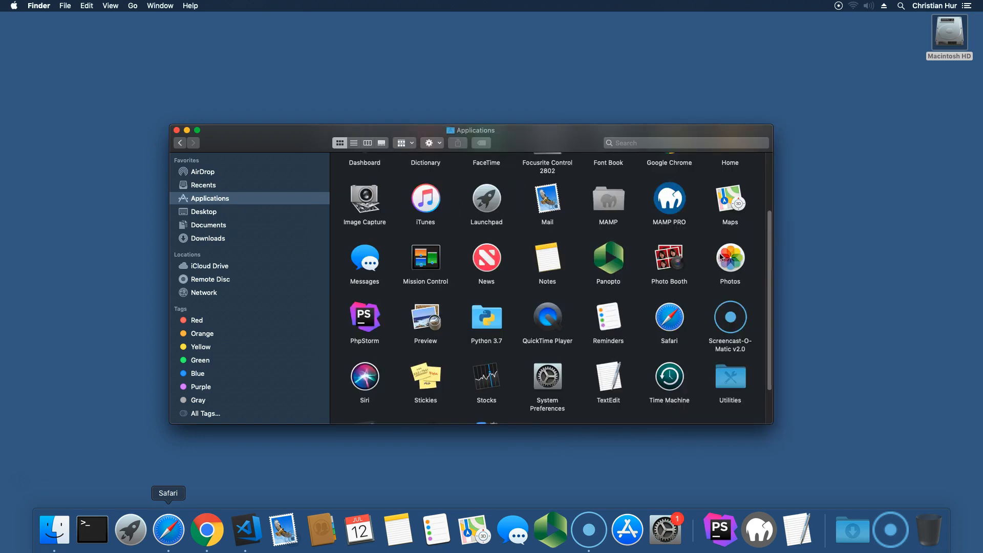
{"action": "scroll", "scroll_direction": "down", "scroll_amount": 3}
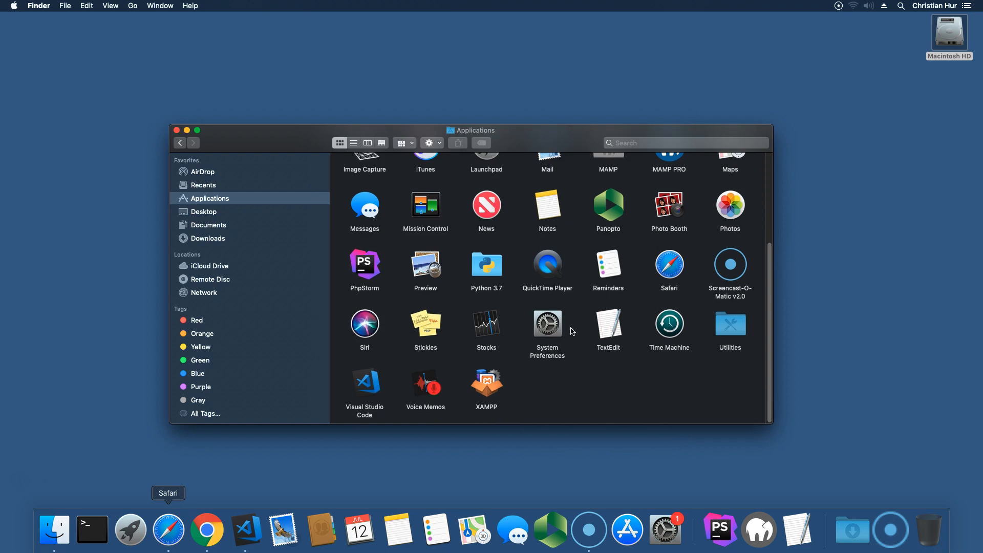
{"action": "left_click", "coordinate": [364, 266]}
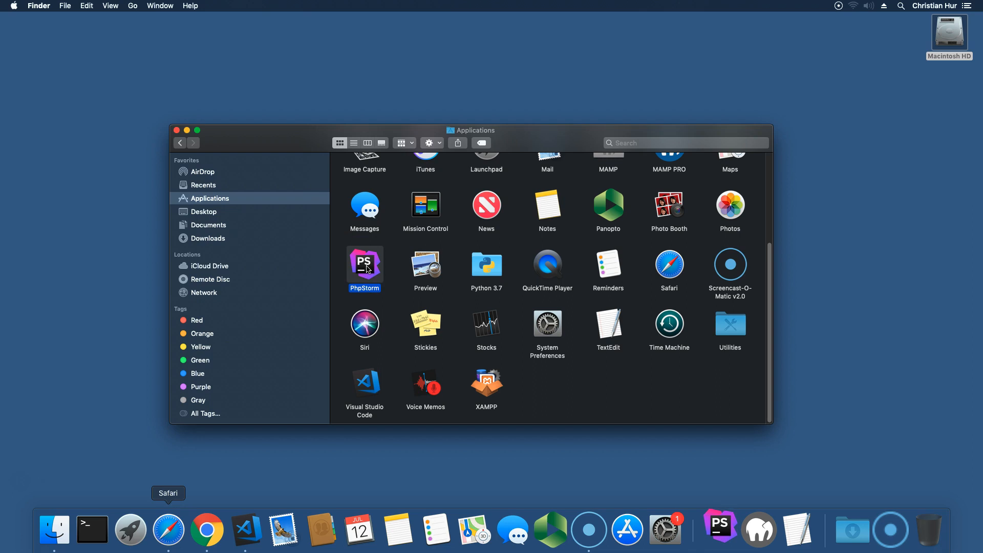
{"action": "left_click", "coordinate": [187, 130]}
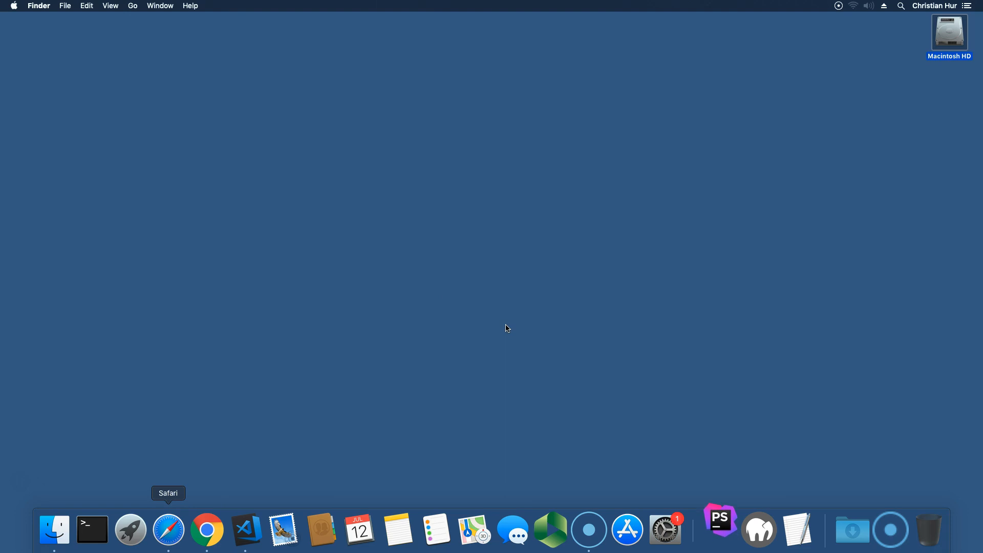
- Activate the PhpStorm license with a JetBrains Account username and password
{"action": "left_click", "coordinate": [718, 529]}
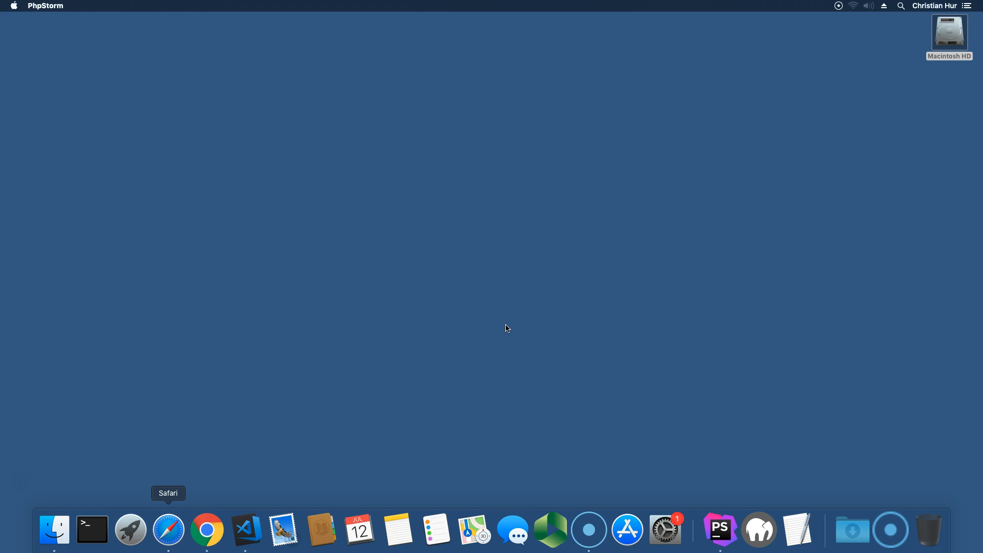
{"action": "mouse_move", "coordinate": [85, 443]}
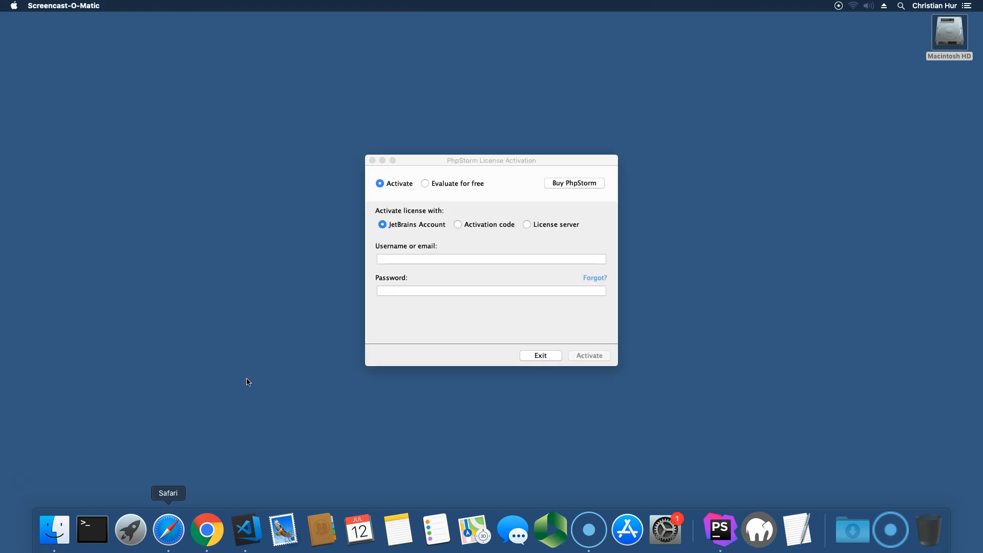
{"action": "left_click", "coordinate": [490, 258]}
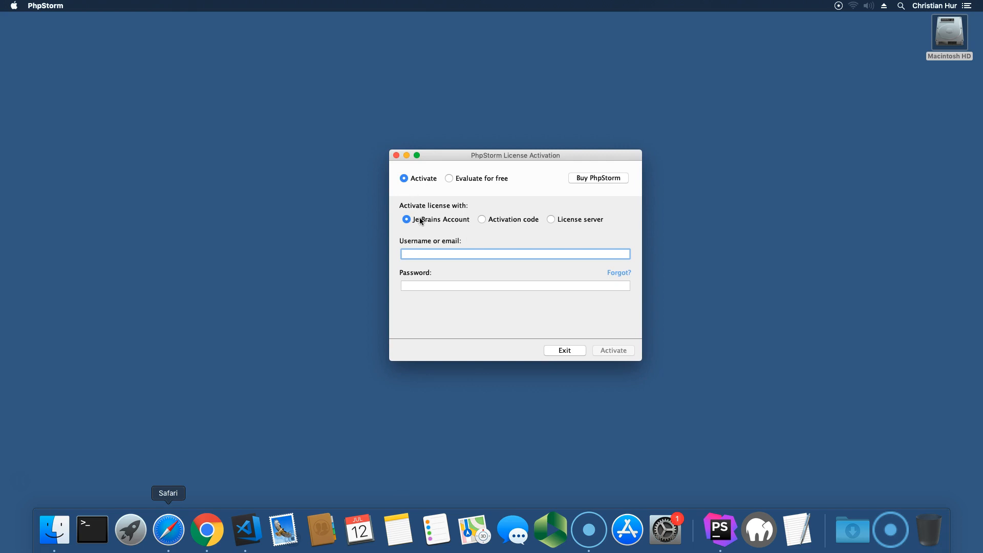
{"action": "mouse_move", "coordinate": [446, 237]}
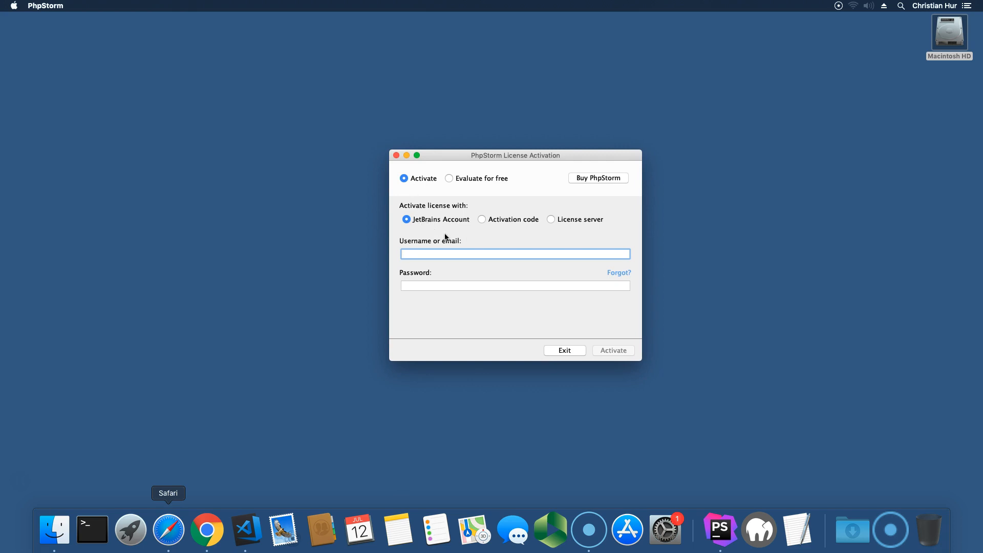
{"action": "mouse_move", "coordinate": [526, 235]}
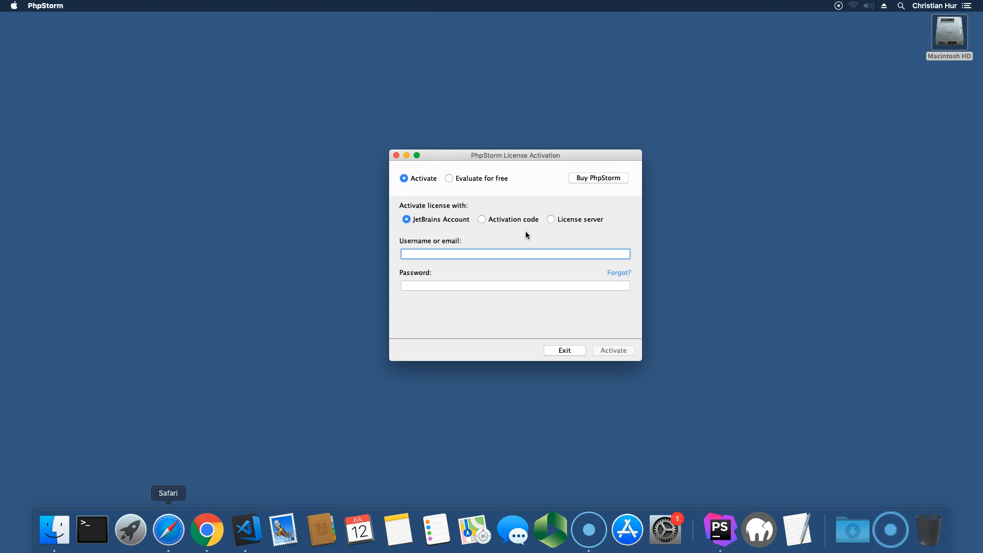
{"action": "mouse_move", "coordinate": [471, 323]}
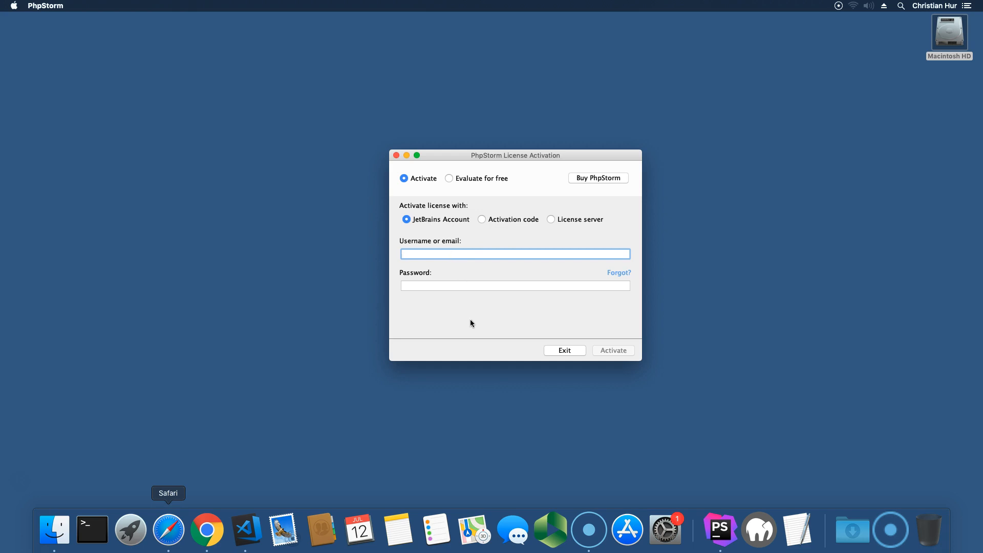
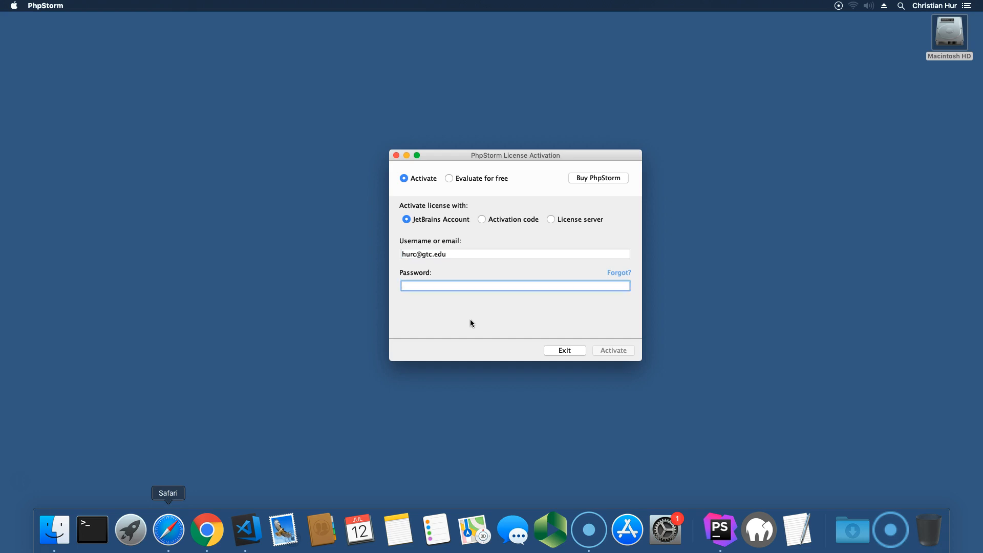
{"action": "type", "text": "••••"}
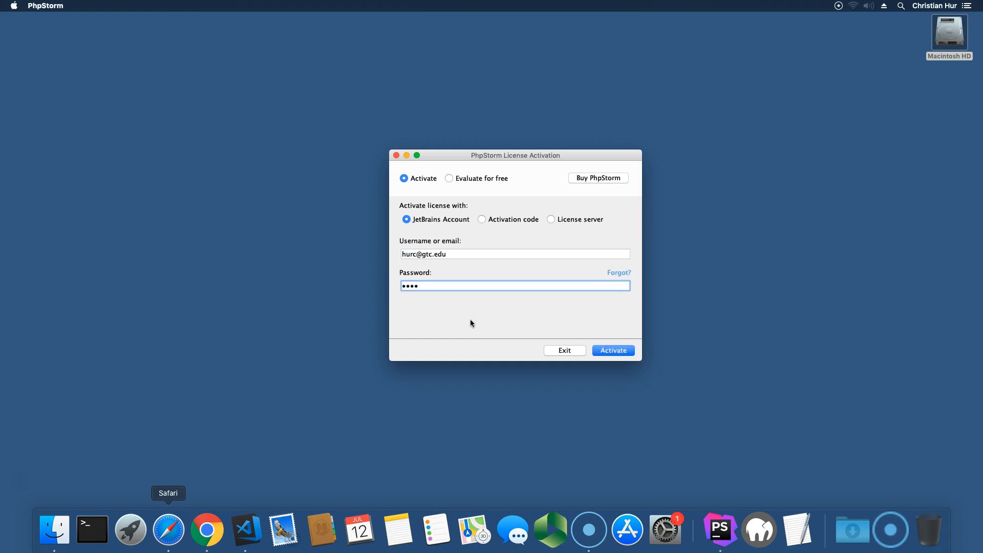
{"action": "type", "text": "password"}
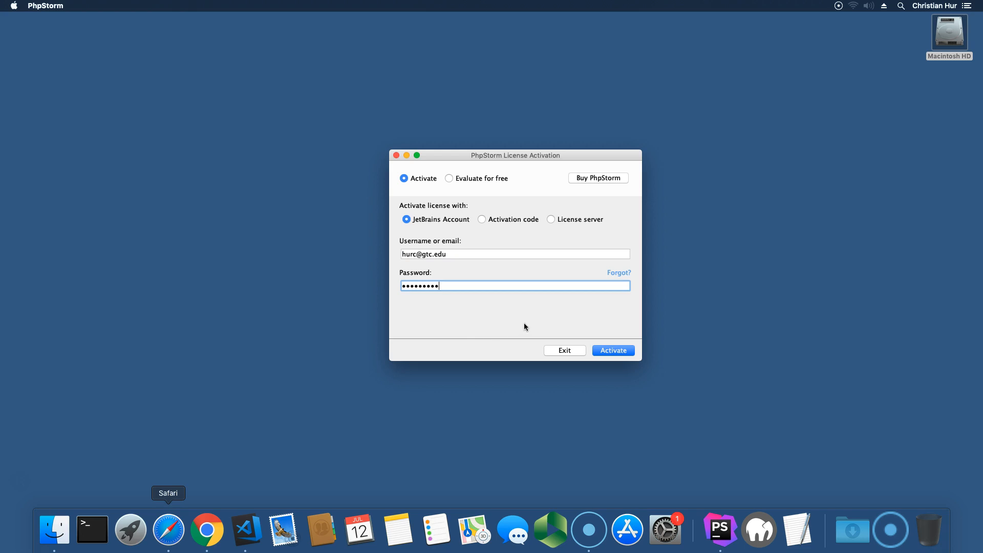
{"action": "left_click", "coordinate": [612, 350]}
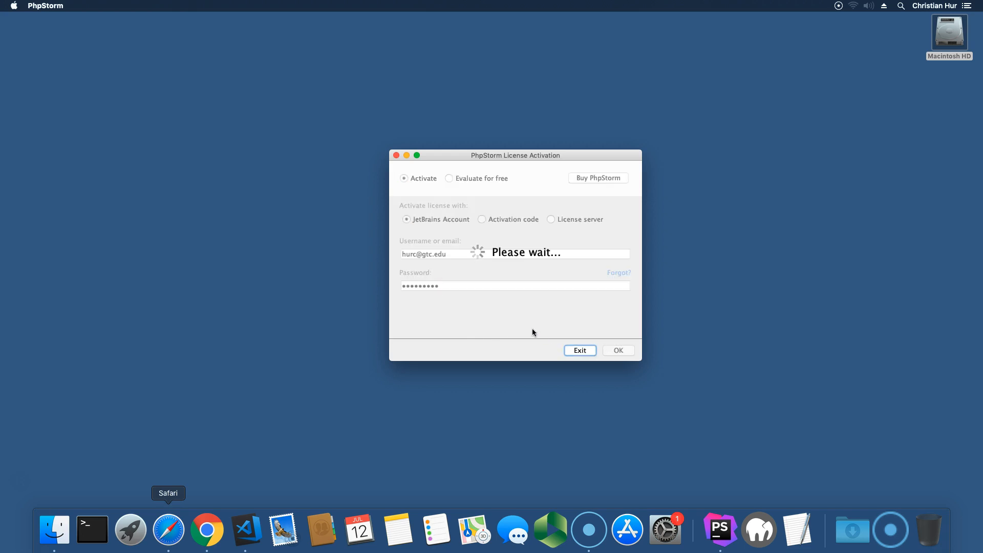
{"action": "left_click", "coordinate": [618, 350]}
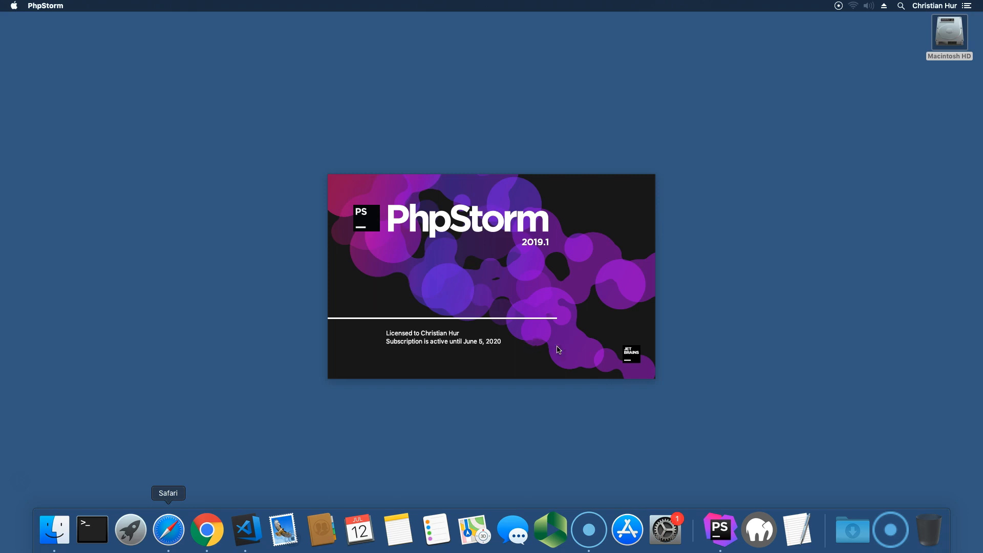
{"action": "mouse_move", "coordinate": [478, 350]}
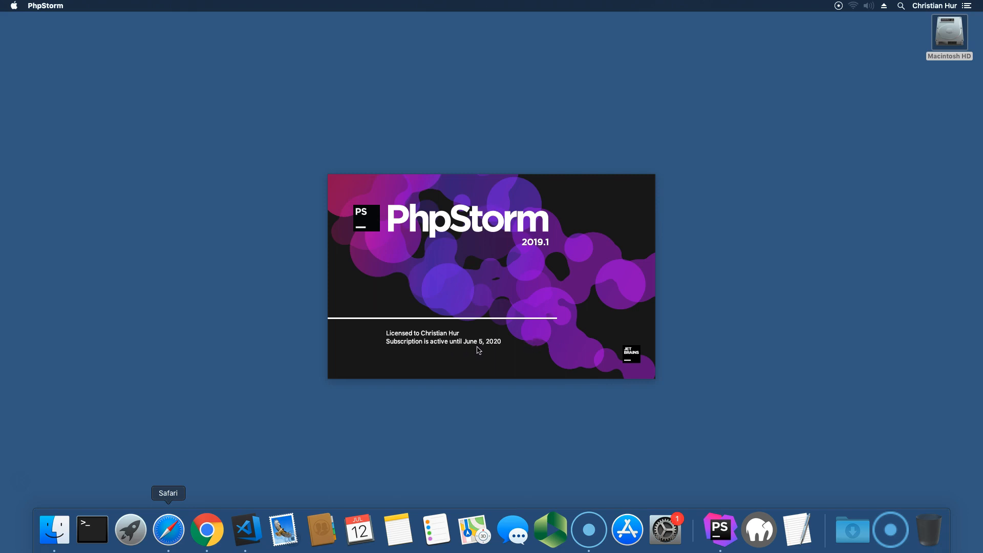
{"action": "mouse_move", "coordinate": [505, 355]}
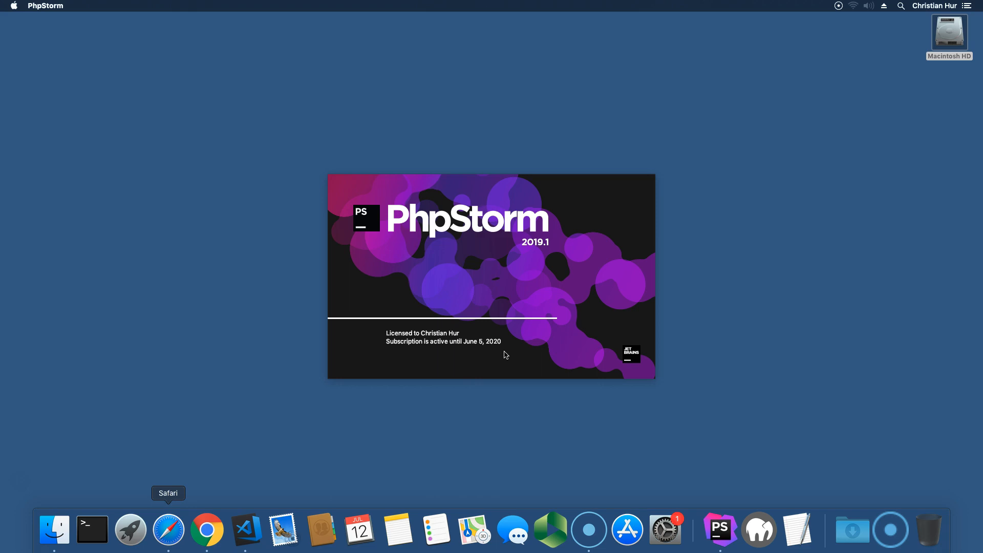
{"action": "mouse_move", "coordinate": [501, 350]}
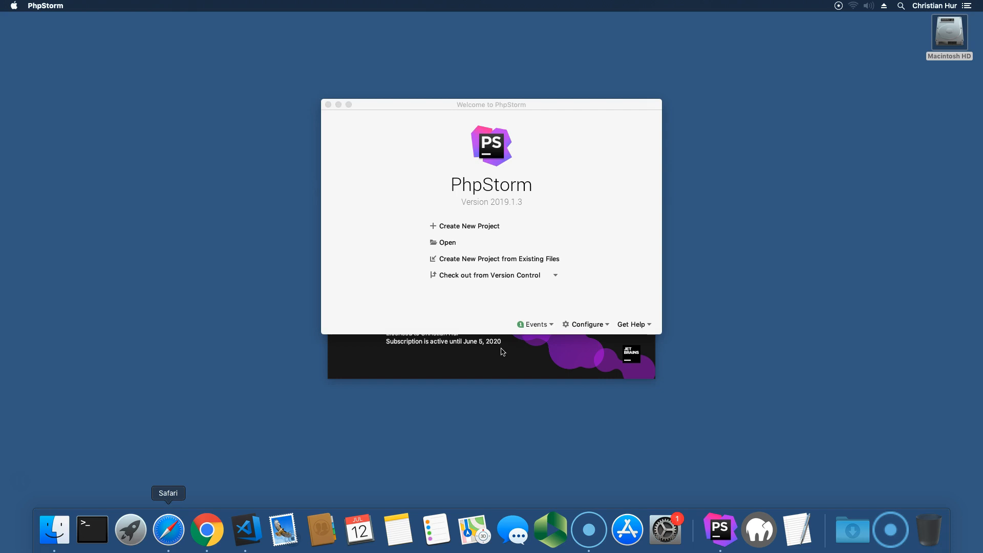
{"action": "mouse_move", "coordinate": [460, 327]}
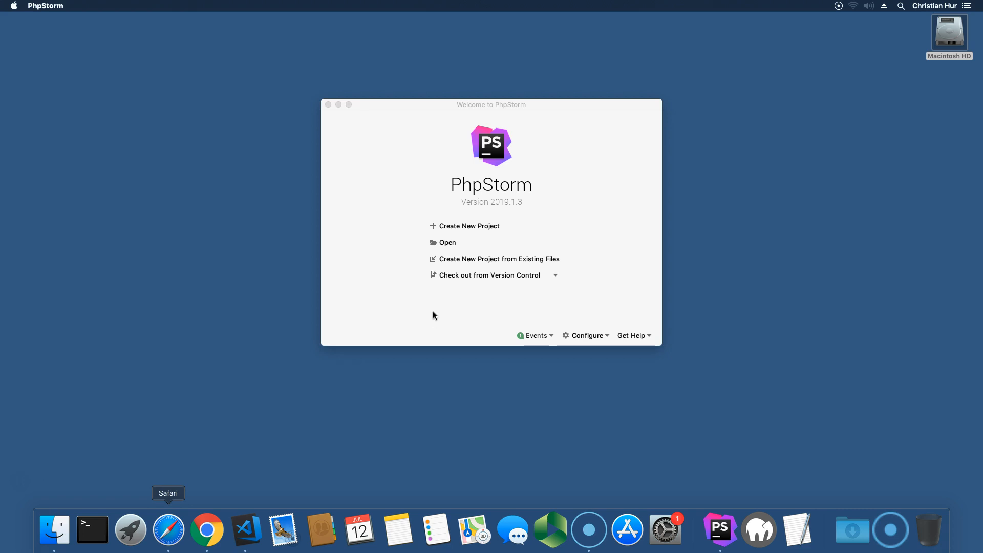
{"action": "mouse_move", "coordinate": [482, 229]}
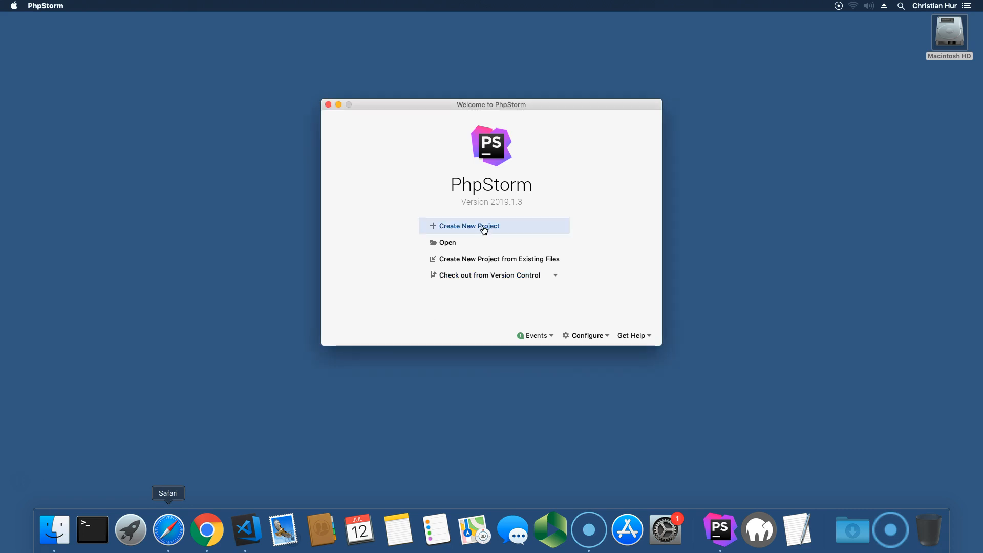
{"action": "mouse_move", "coordinate": [447, 246]}
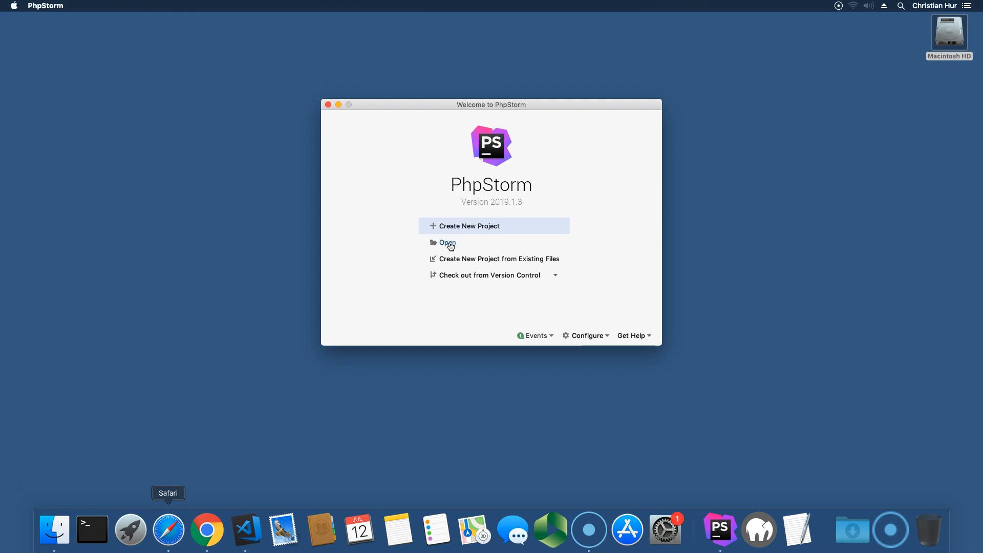
{"action": "mouse_move", "coordinate": [465, 259]}
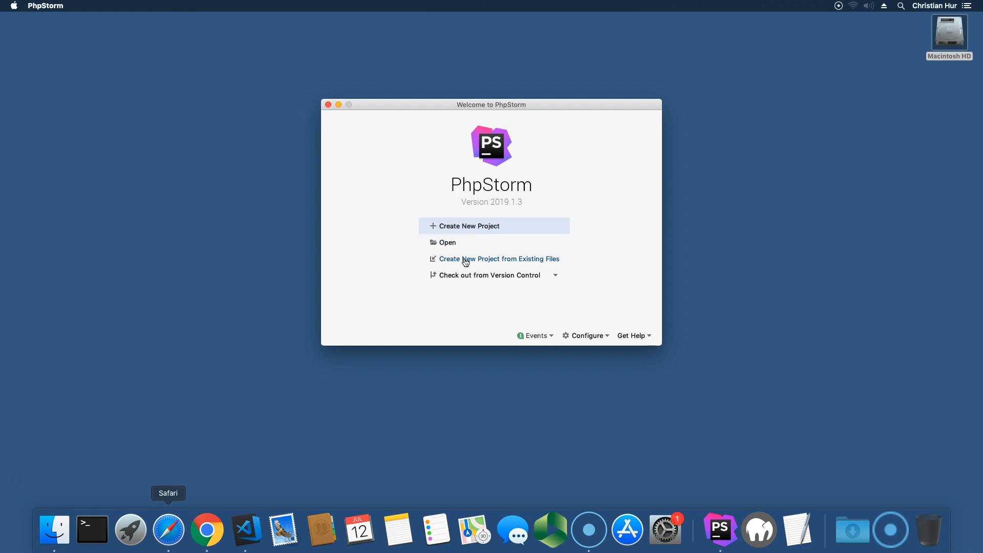
{"action": "mouse_move", "coordinate": [468, 226]}
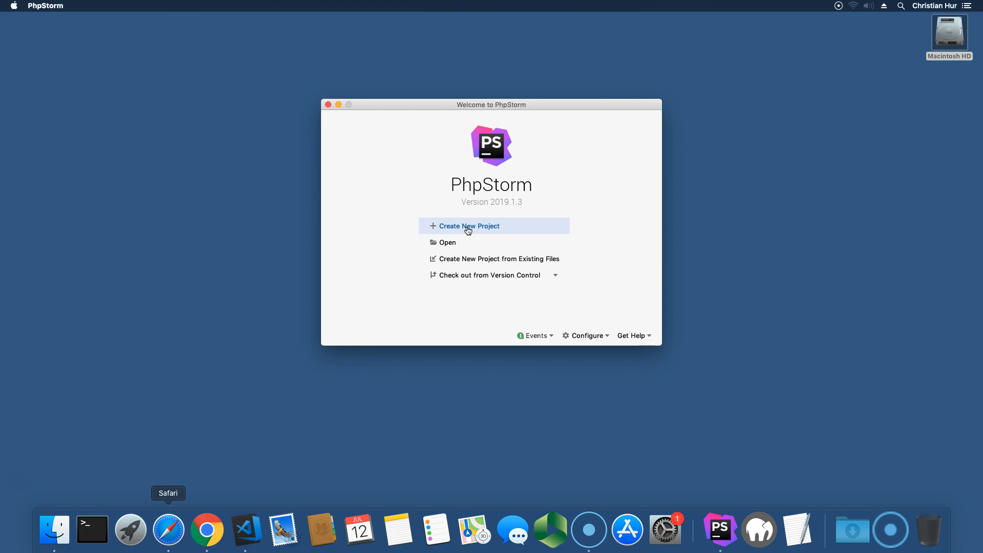
- Start a new project named phpfundamentals in place of the default untitled name
{"action": "left_click", "coordinate": [468, 225]}
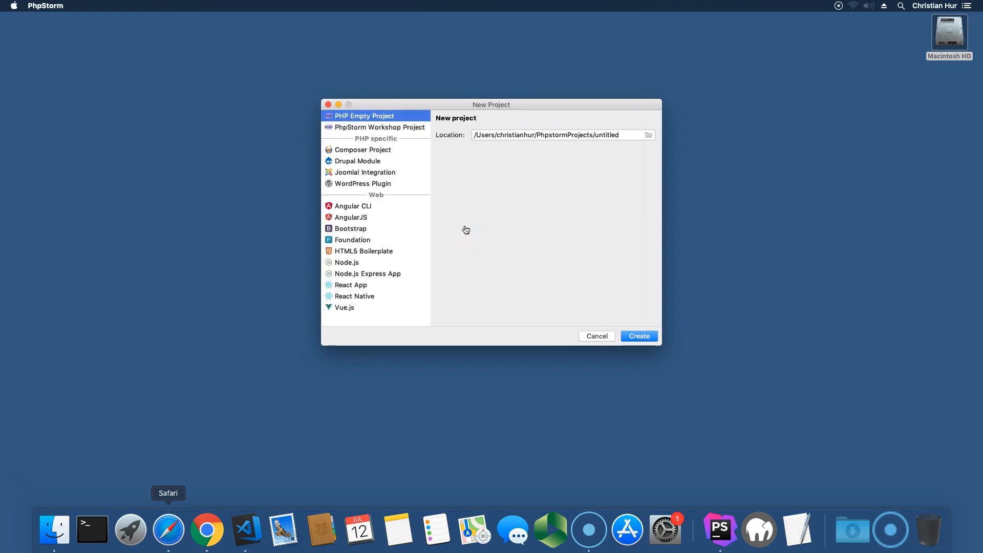
{"action": "mouse_move", "coordinate": [498, 198]}
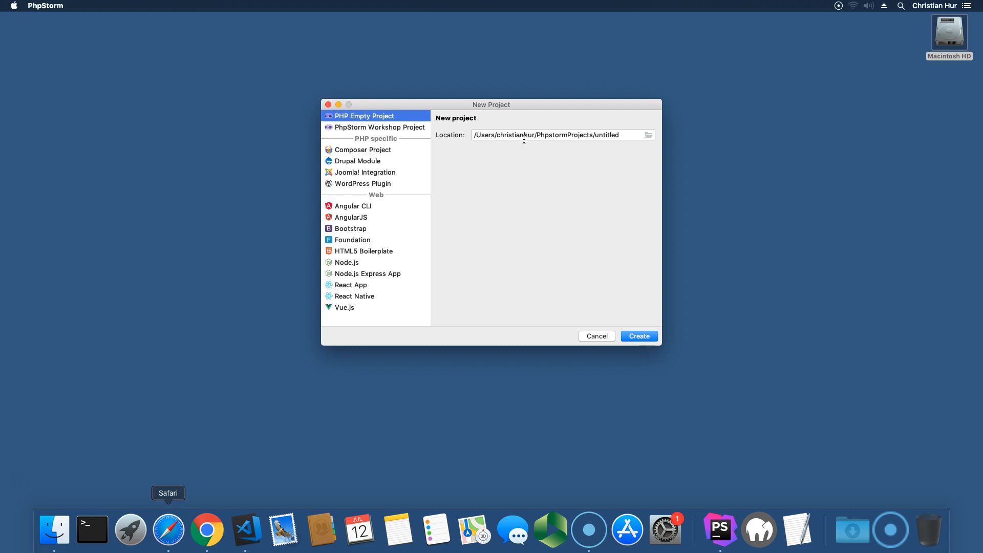
{"action": "mouse_move", "coordinate": [567, 139]}
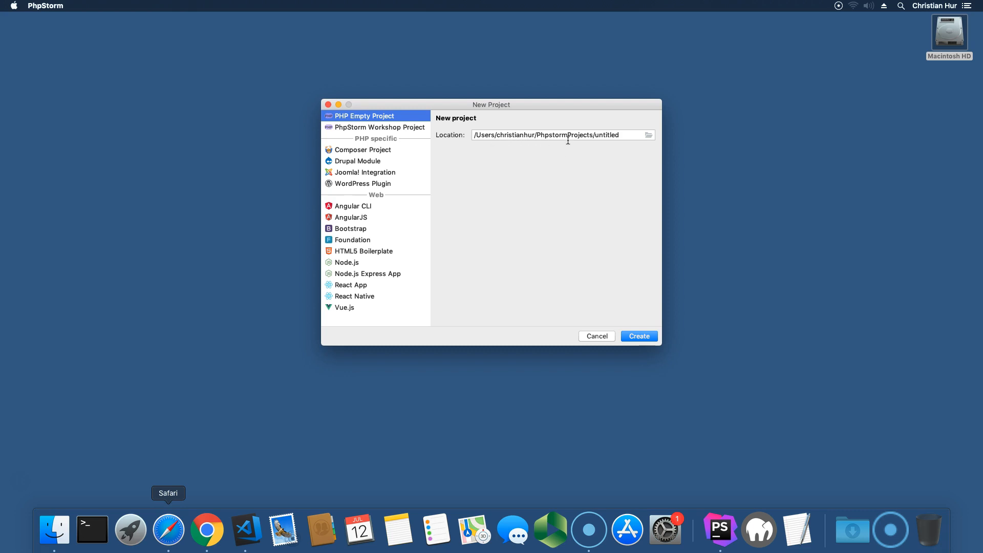
{"action": "mouse_move", "coordinate": [606, 135]}
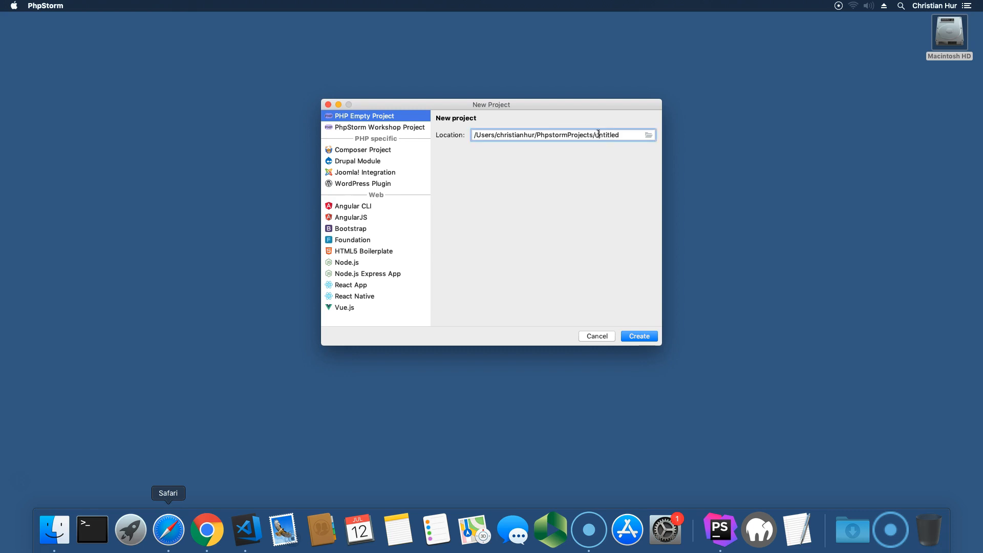
{"action": "key", "text": "Backspace"}
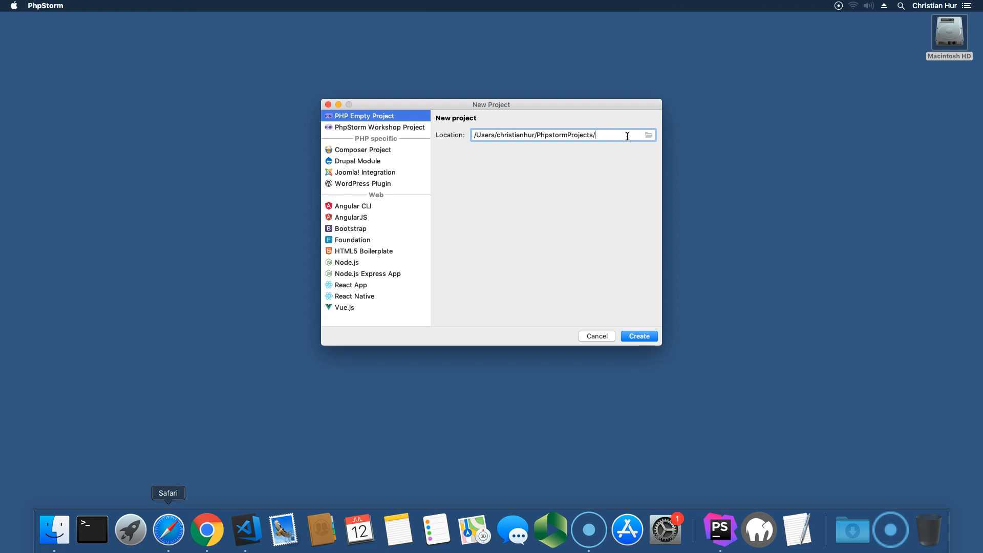
{"action": "type", "text": "php"}
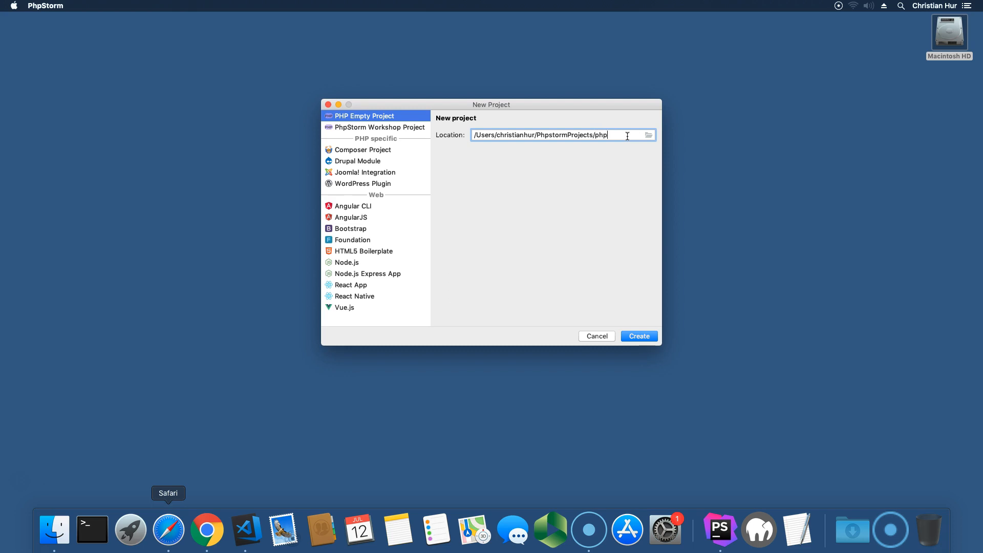
{"action": "type", "text": "fundamen"}
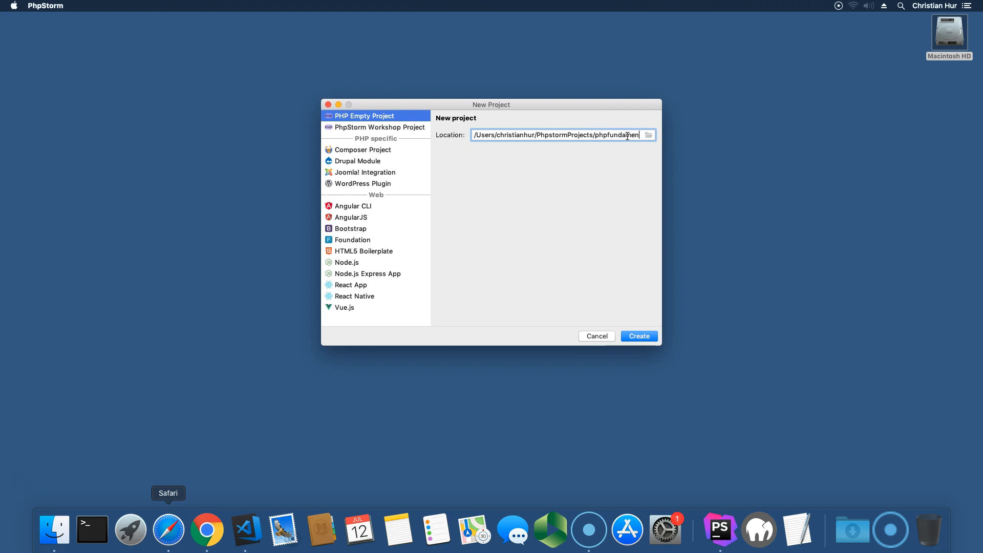
{"action": "type", "text": "tals"}
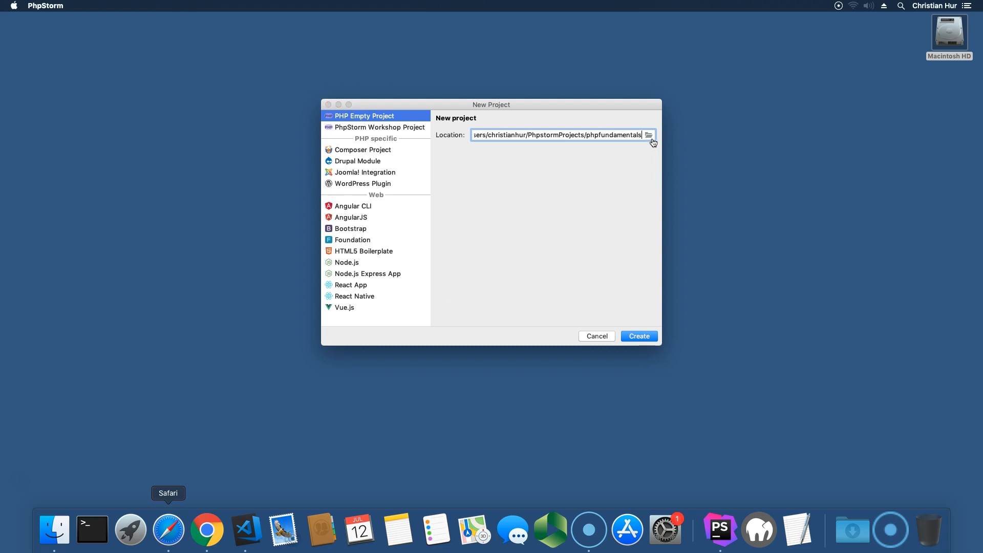
{"action": "mouse_move", "coordinate": [650, 138]}
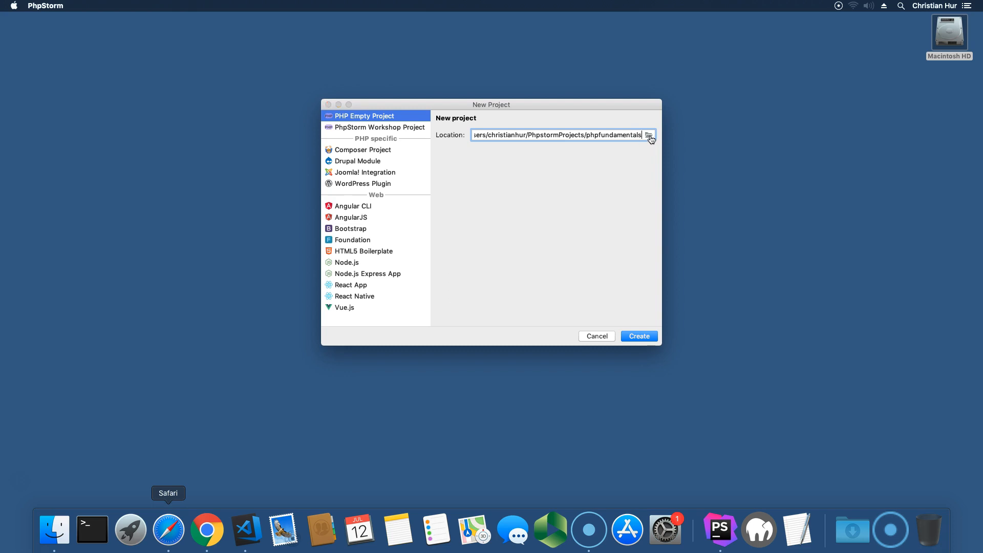
{"action": "mouse_move", "coordinate": [650, 143]}
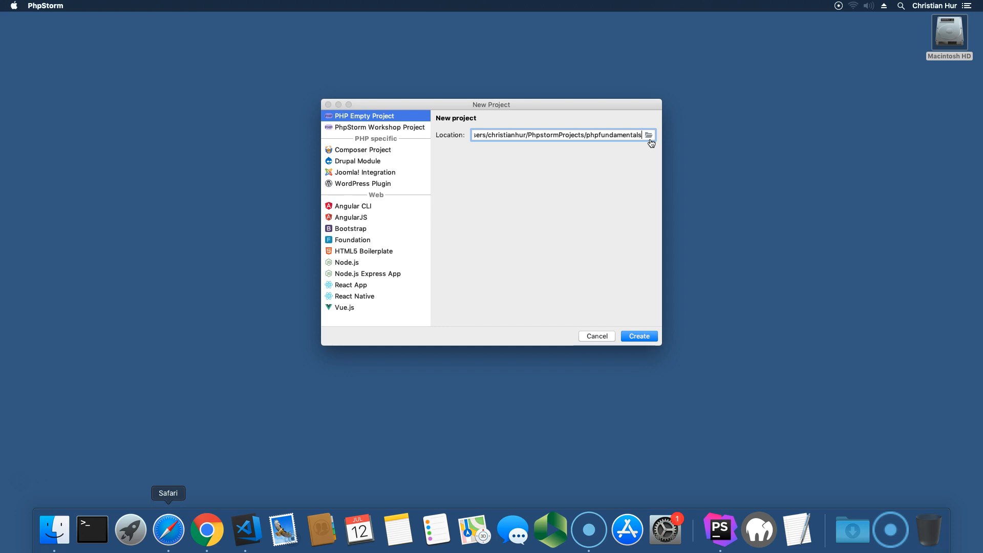
- Browse the project location to Applications > MAMP > htdocs
{"action": "left_click", "coordinate": [649, 135]}
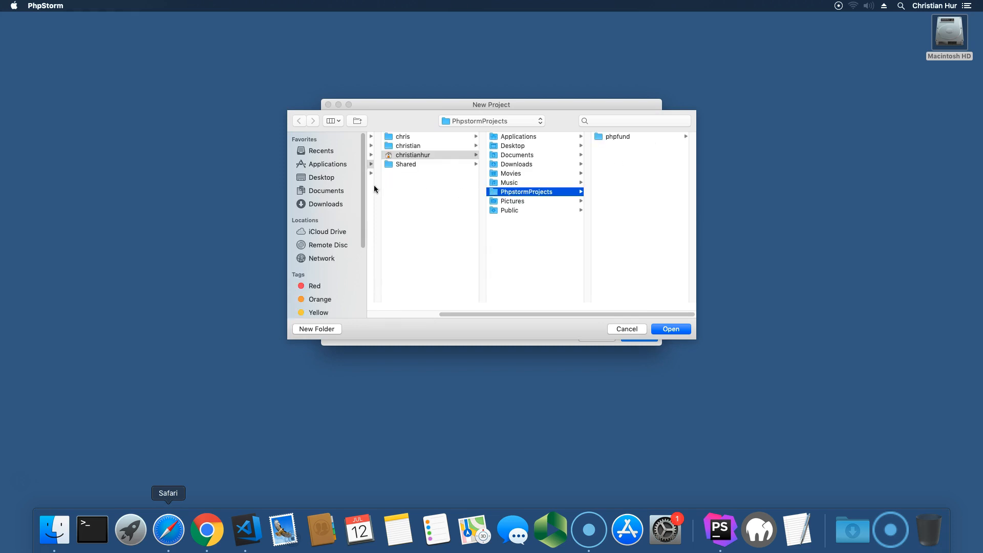
{"action": "left_click", "coordinate": [328, 164]}
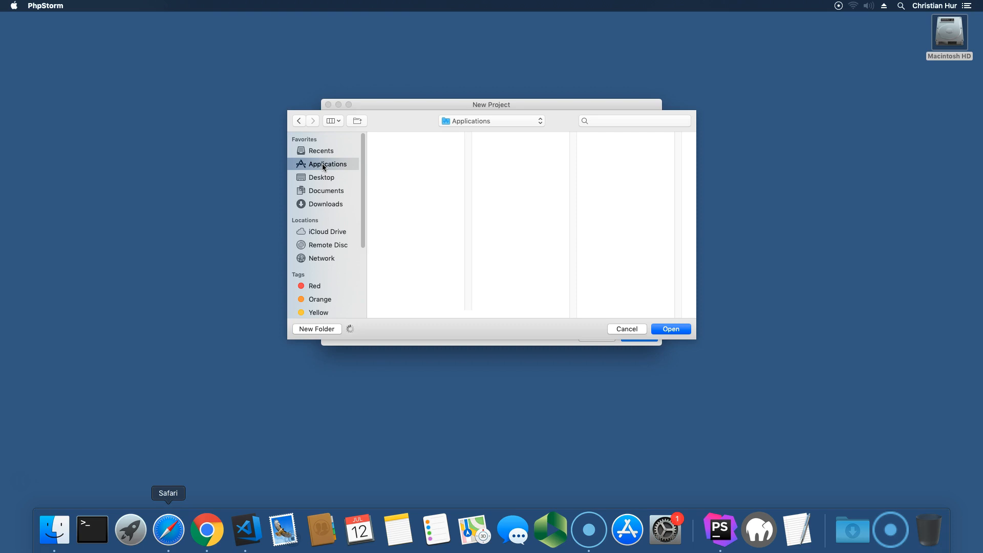
{"action": "left_click", "coordinate": [327, 164]}
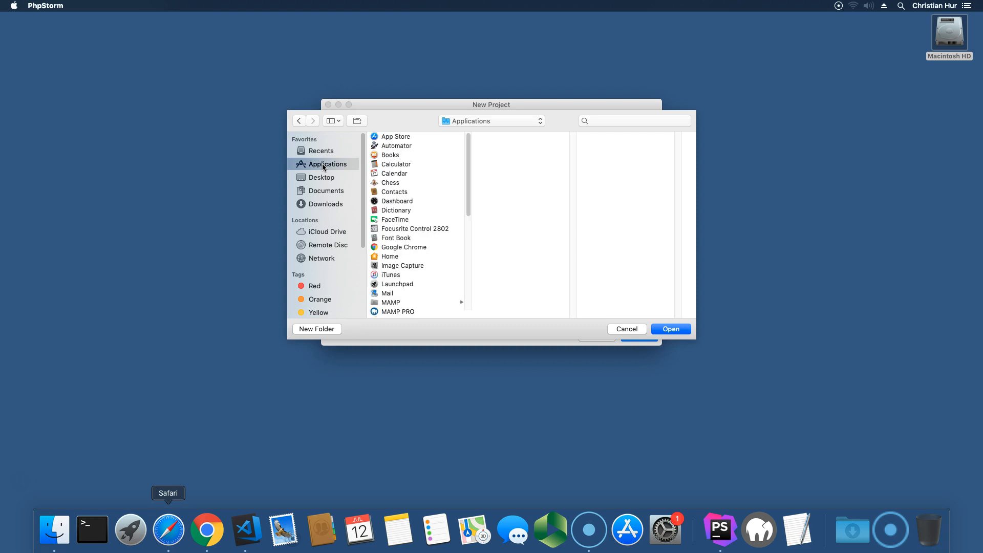
{"action": "mouse_move", "coordinate": [353, 180]}
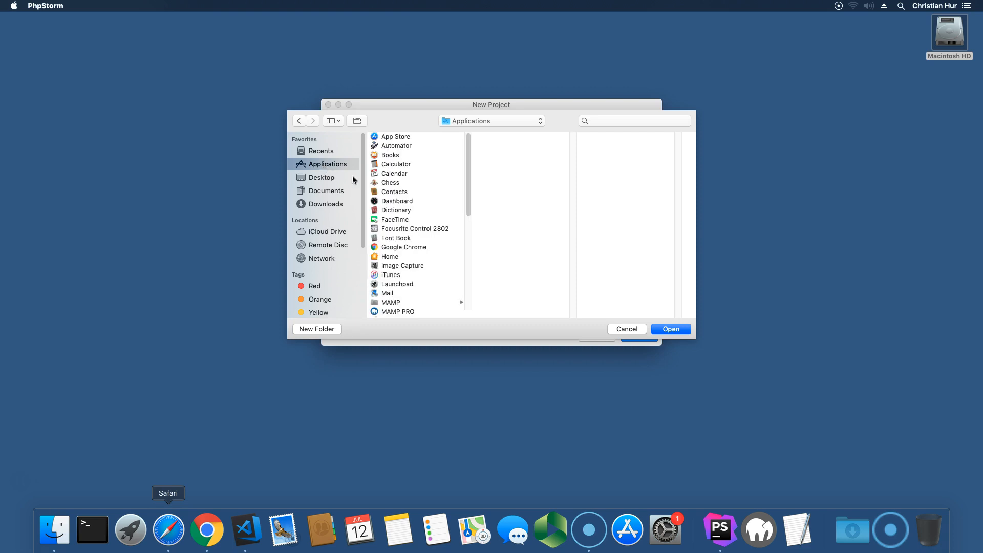
{"action": "left_click", "coordinate": [390, 302]}
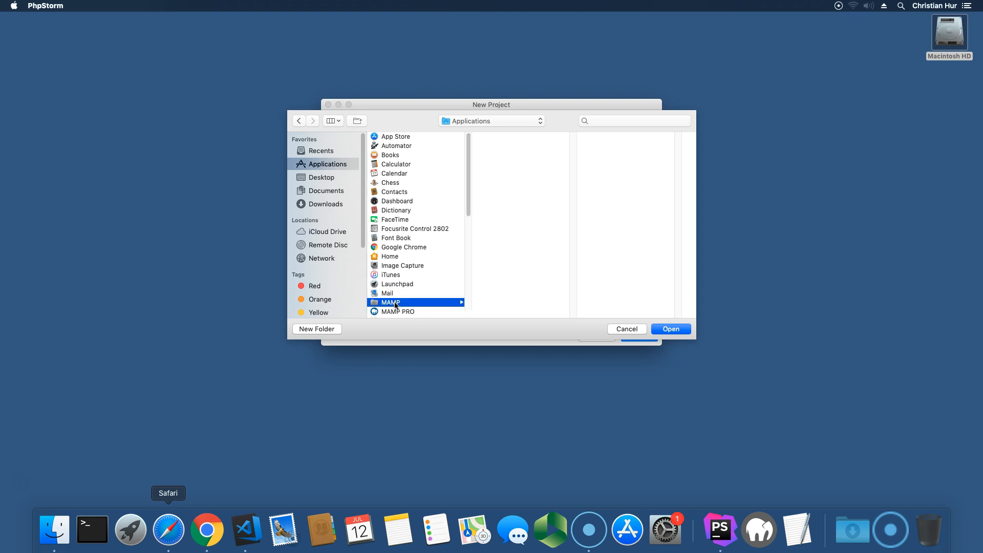
{"action": "left_click", "coordinate": [390, 302]}
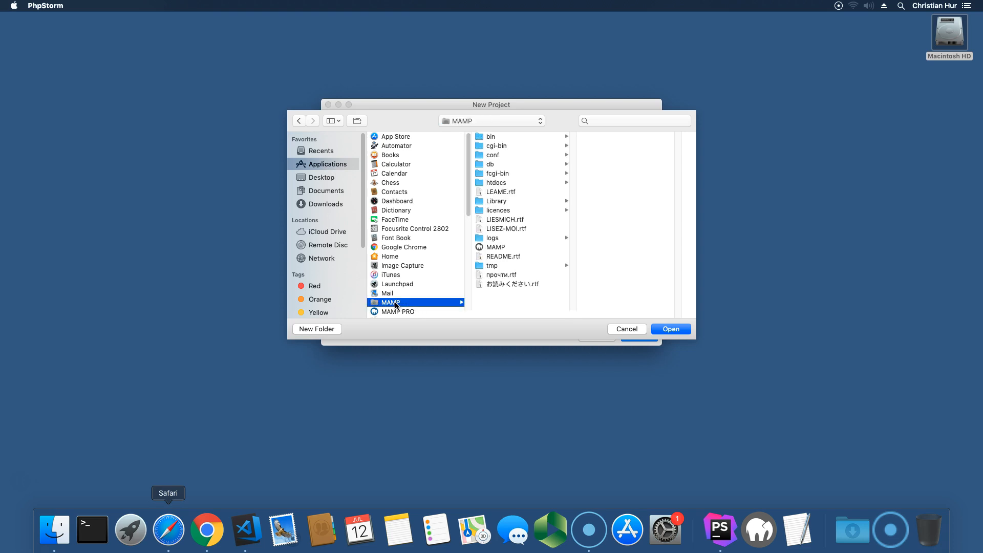
{"action": "left_click", "coordinate": [495, 183]}
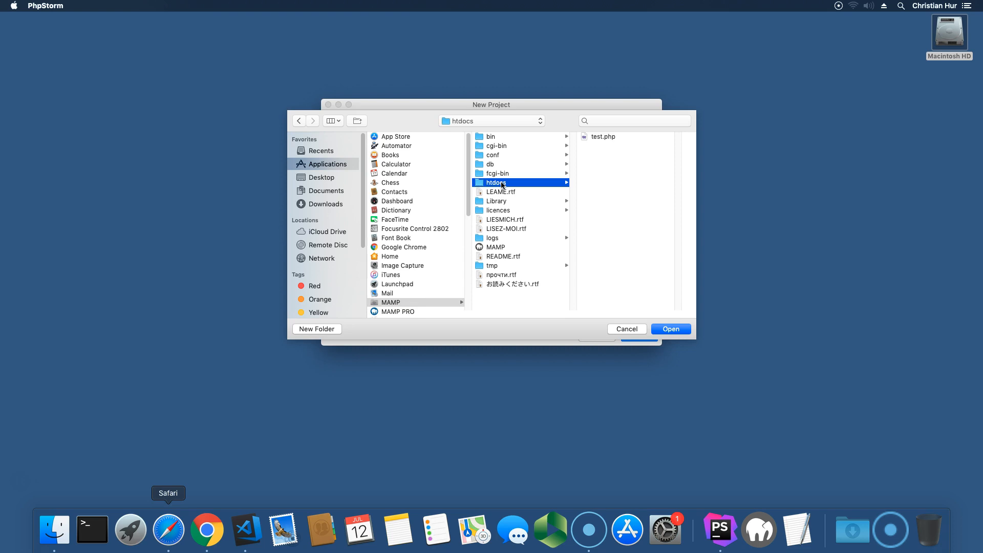
{"action": "mouse_move", "coordinate": [604, 152]}
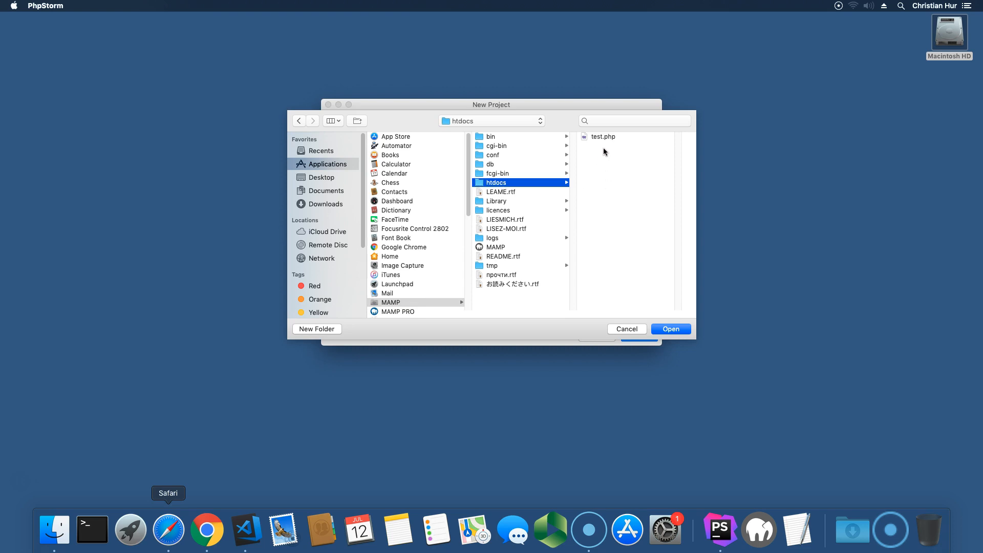
{"action": "mouse_move", "coordinate": [601, 177]}
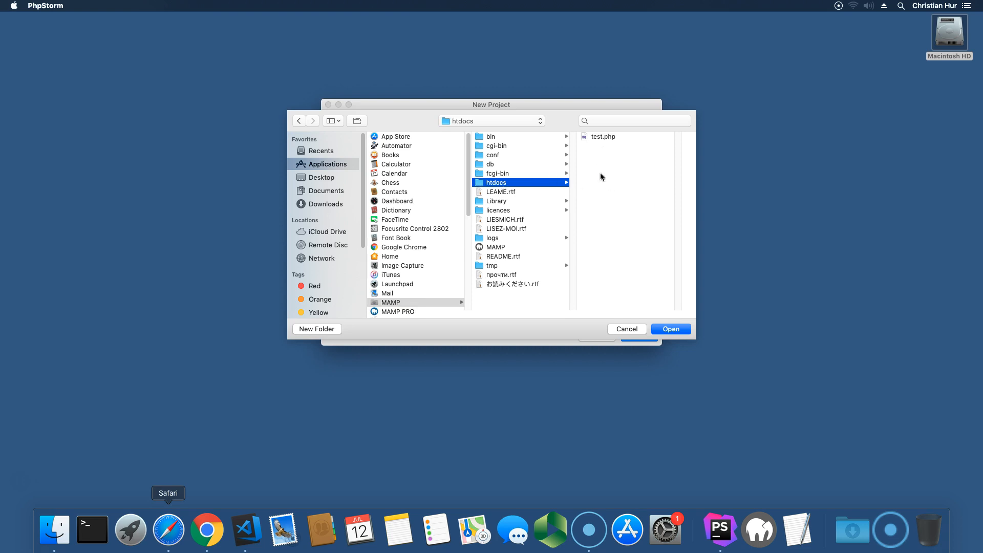
{"action": "mouse_move", "coordinate": [605, 174]}
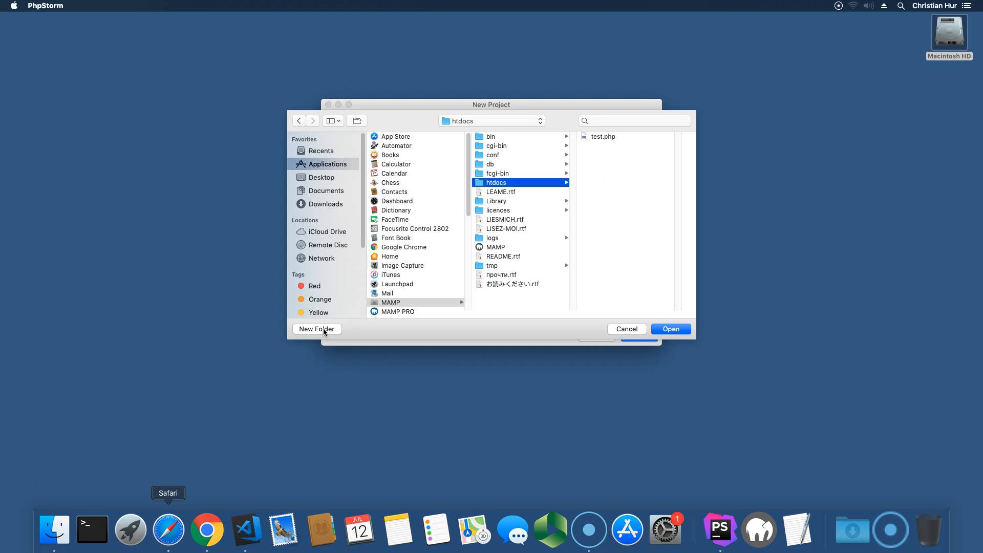
- Create a phpfundamentals folder inside htdocs and set it as the project location
{"action": "left_click", "coordinate": [316, 329]}
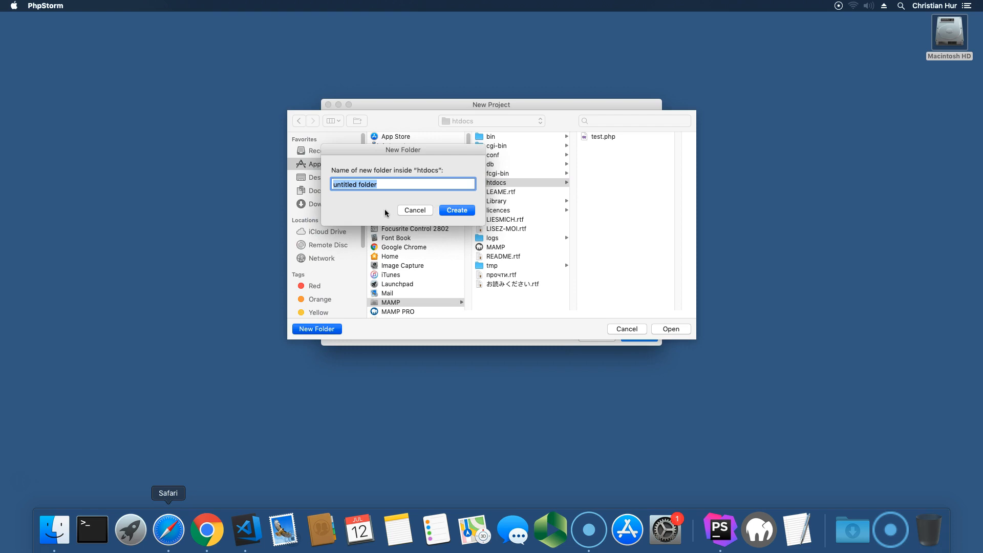
{"action": "type", "text": "phpfund"}
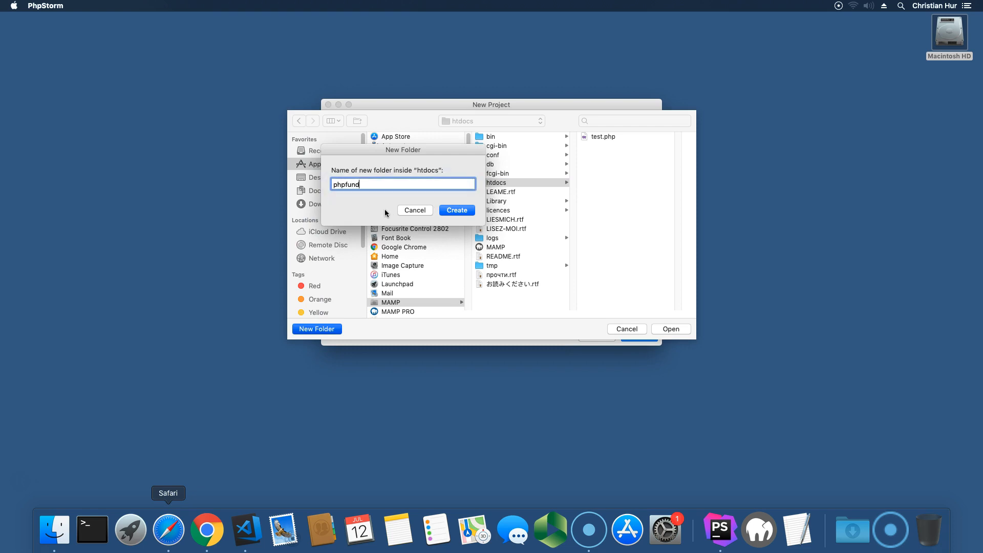
{"action": "type", "text": "amentals"}
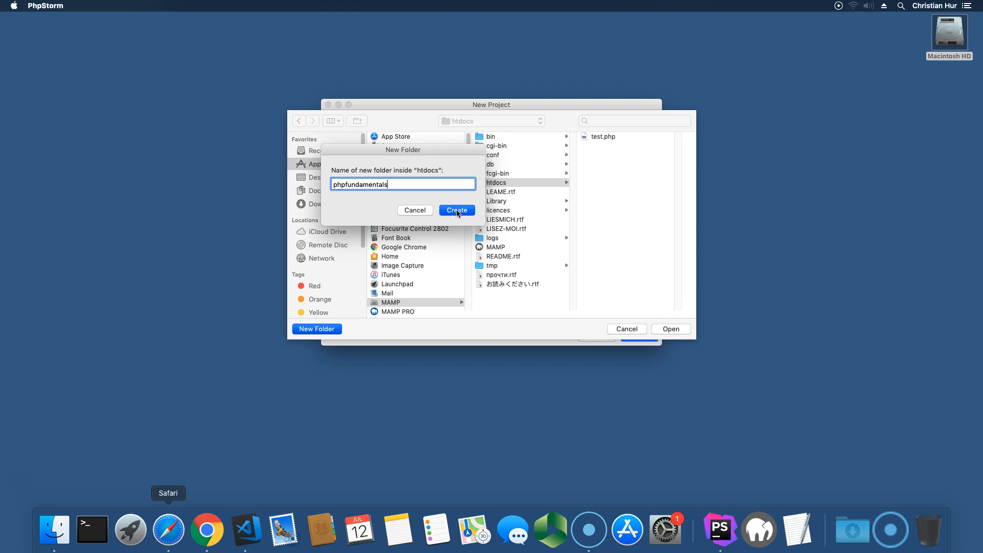
{"action": "left_click", "coordinate": [457, 210]}
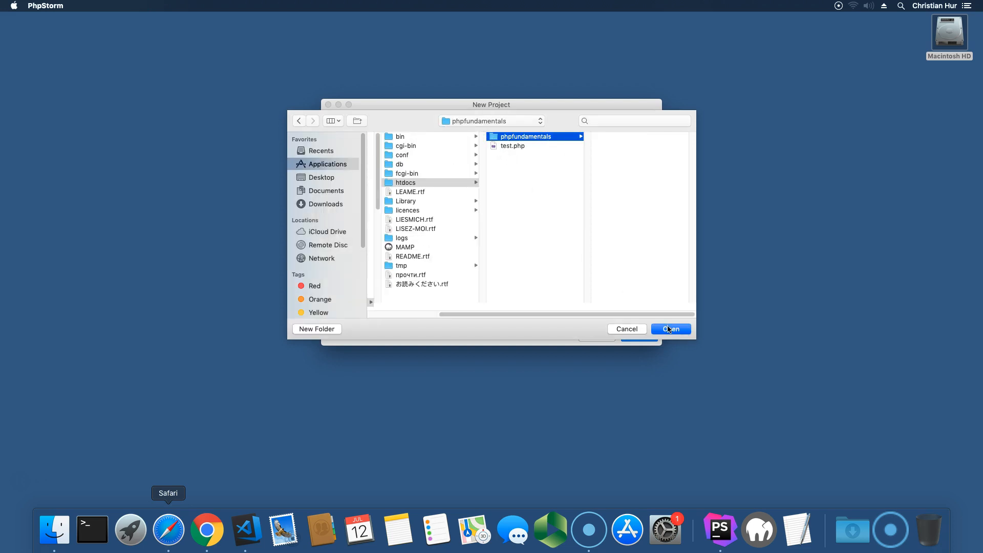
{"action": "left_click", "coordinate": [670, 329]}
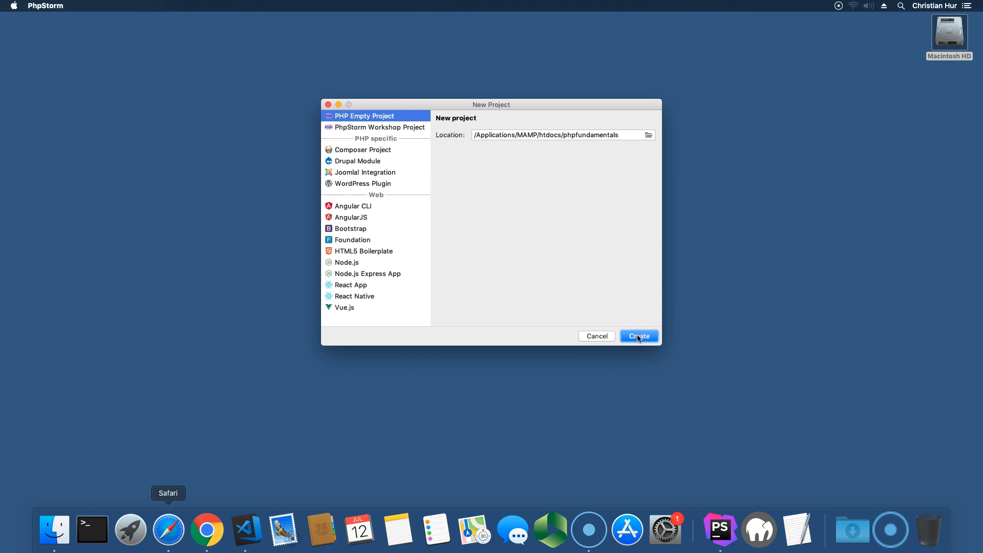
{"action": "mouse_move", "coordinate": [586, 301]}
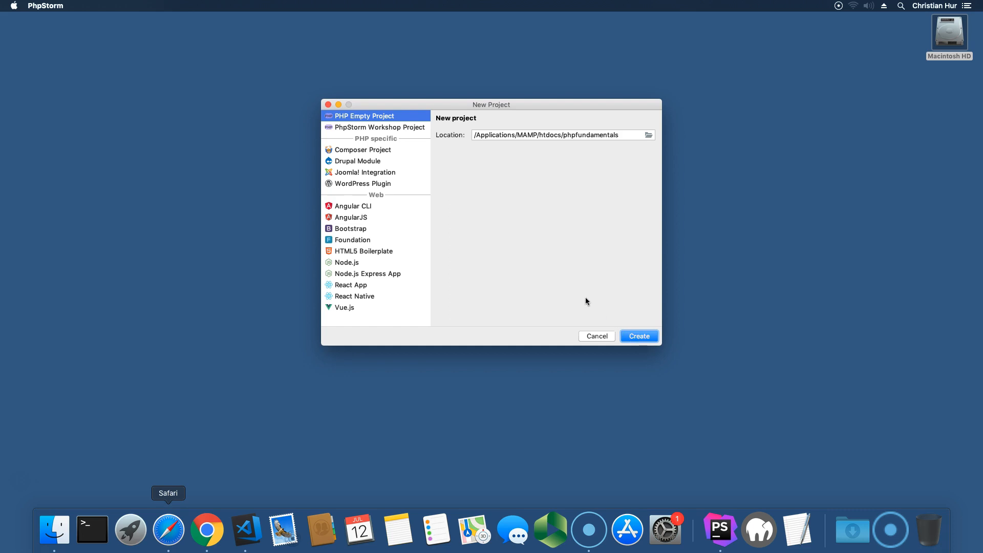
- Create the empty PHP project and select the phpfundamentals folder in the project tree
{"action": "left_click", "coordinate": [637, 336]}
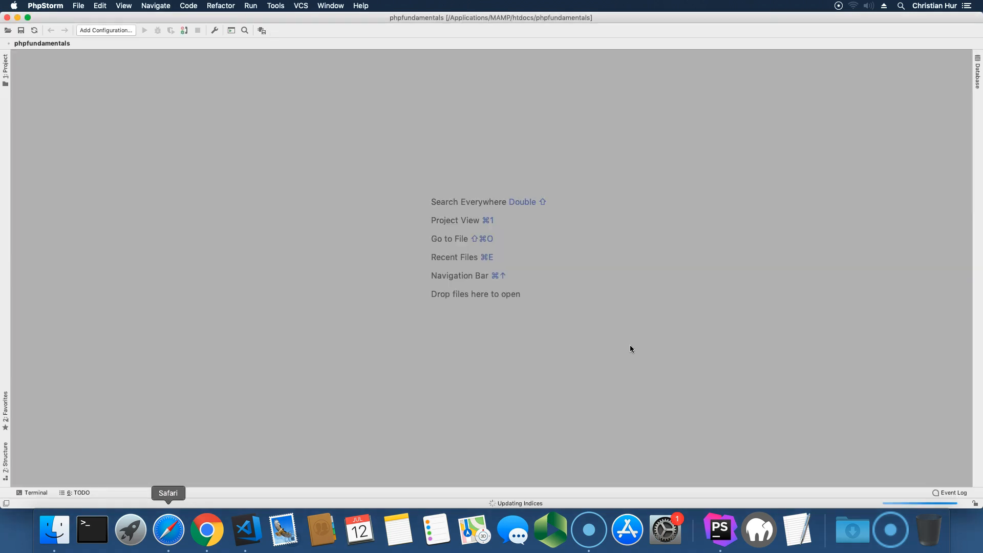
{"action": "left_click", "coordinate": [7, 65]}
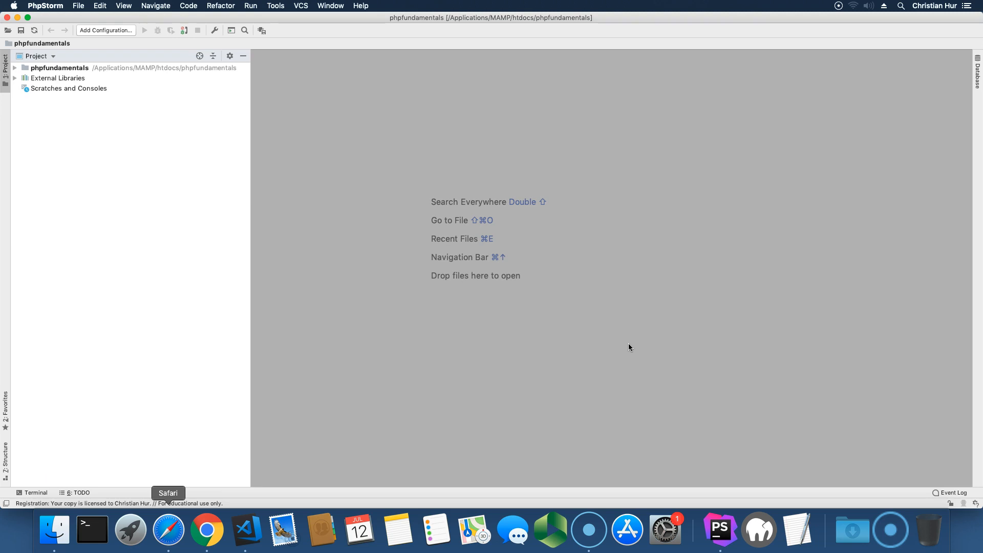
{"action": "mouse_move", "coordinate": [254, 130]}
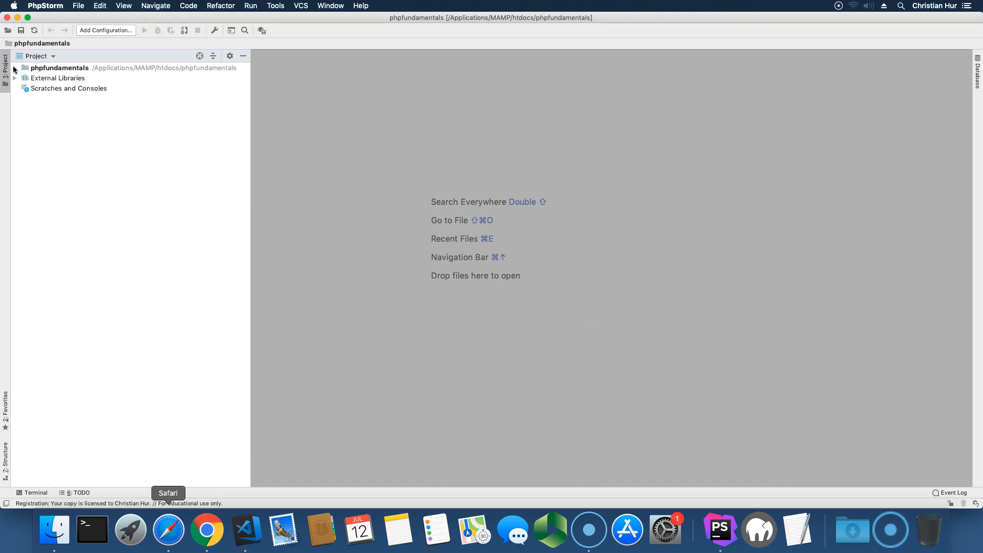
{"action": "mouse_move", "coordinate": [178, 77]}
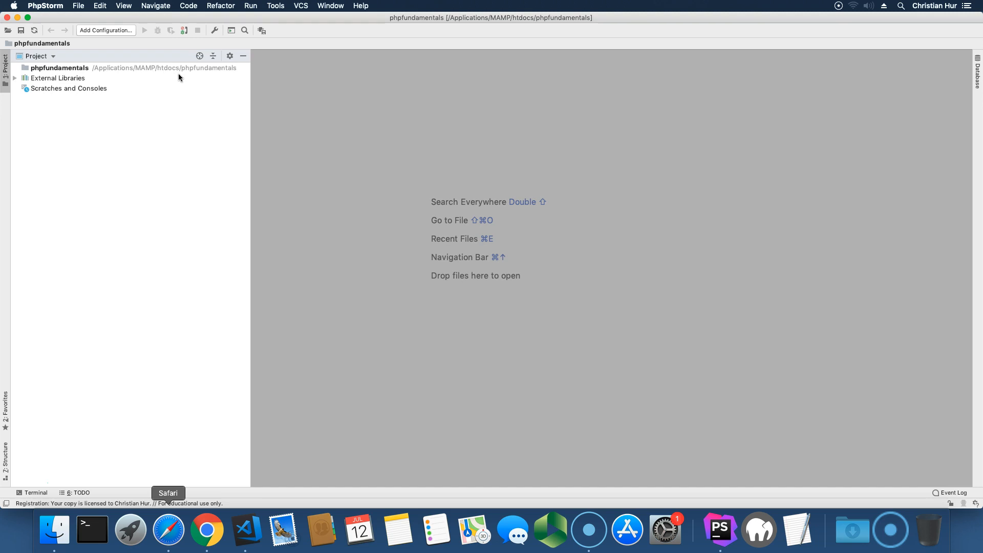
{"action": "mouse_move", "coordinate": [162, 74]}
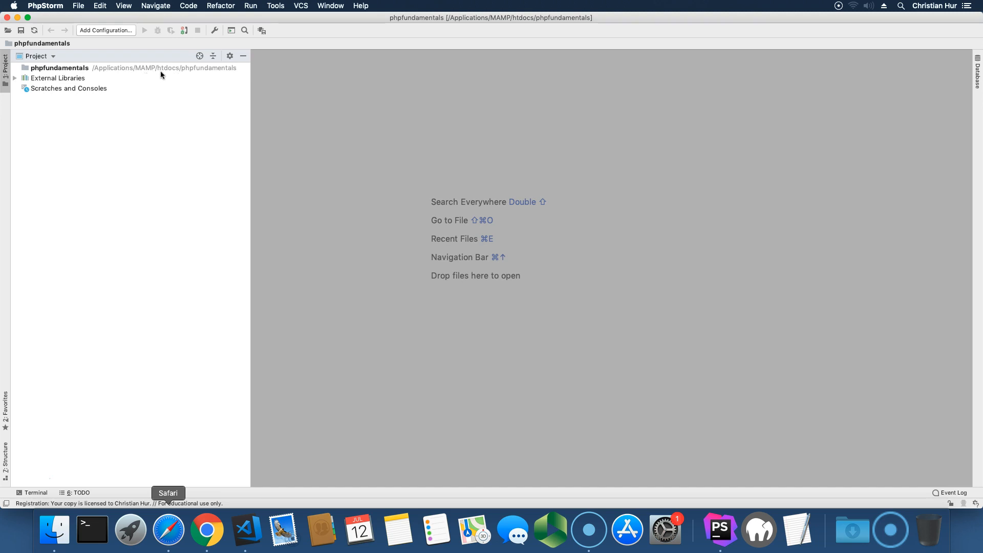
{"action": "left_click", "coordinate": [59, 67]}
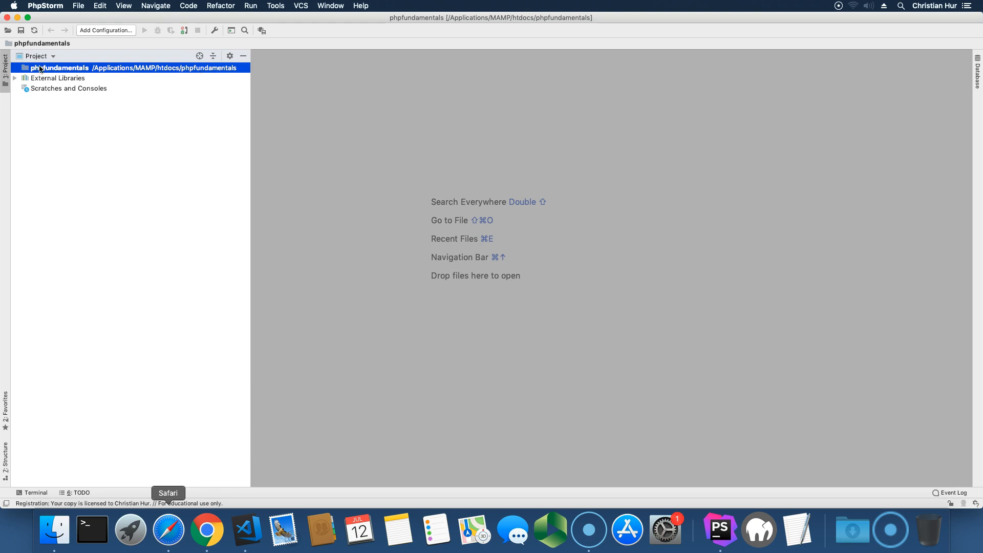
{"action": "mouse_move", "coordinate": [167, 71]}
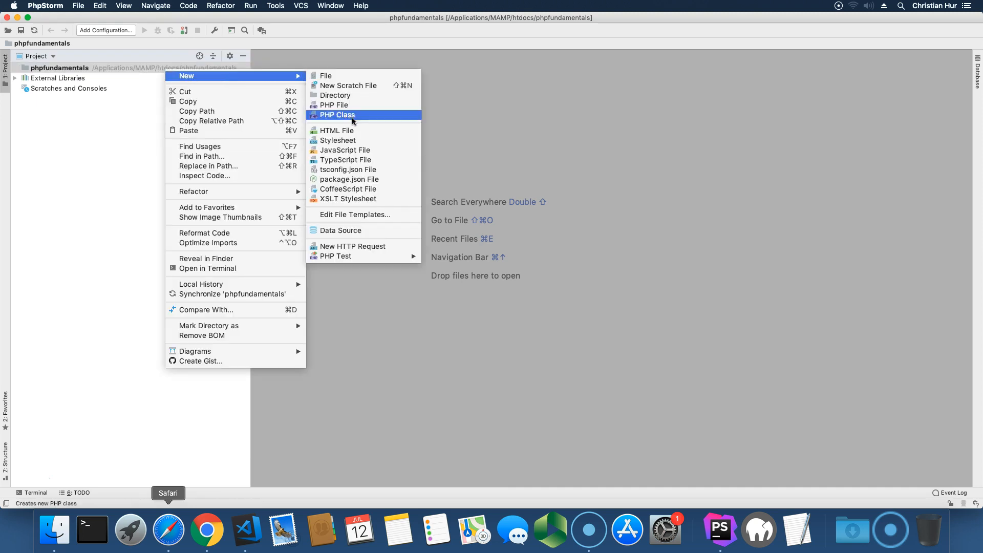
- Add a new PHP file named index to the project
{"action": "left_click", "coordinate": [335, 104]}
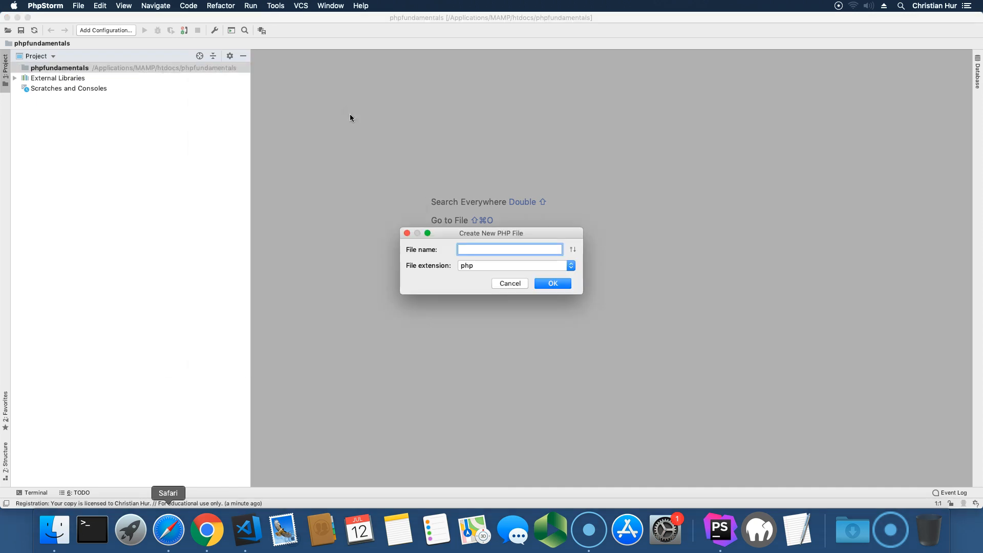
{"action": "type", "text": "index"}
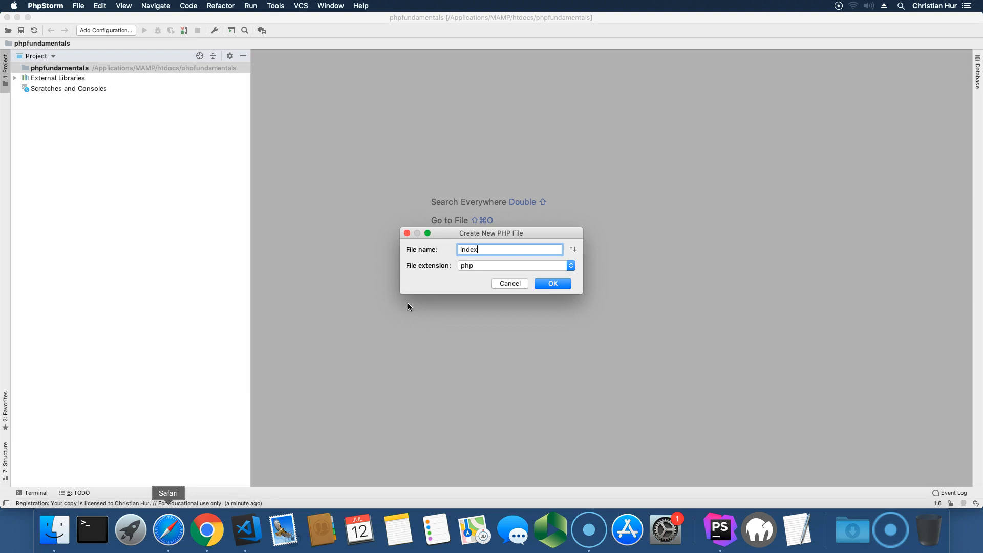
{"action": "left_click", "coordinate": [510, 283]}
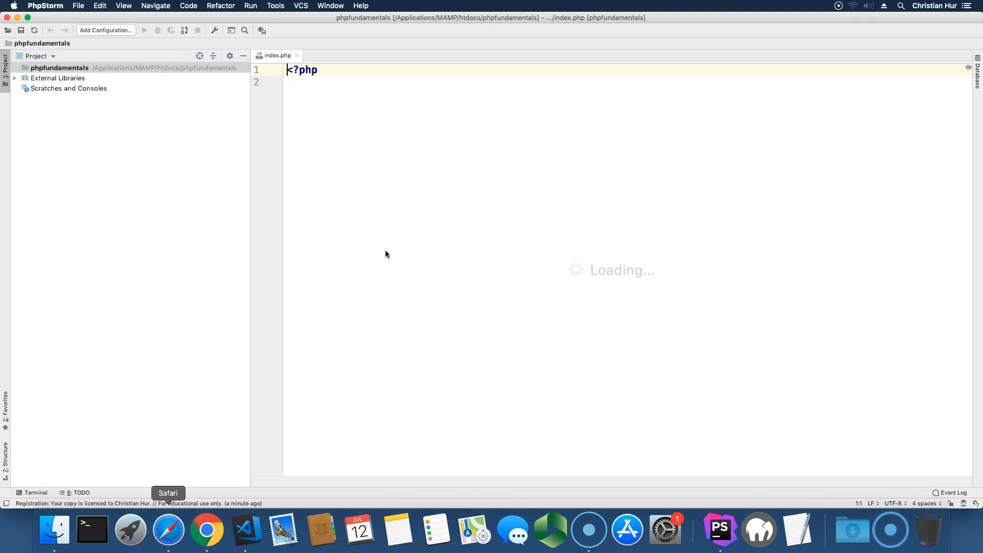
- Write echo "Welcome to my first PHP File!"; below the <?php opening tag
{"action": "left_click", "coordinate": [359, 82]}
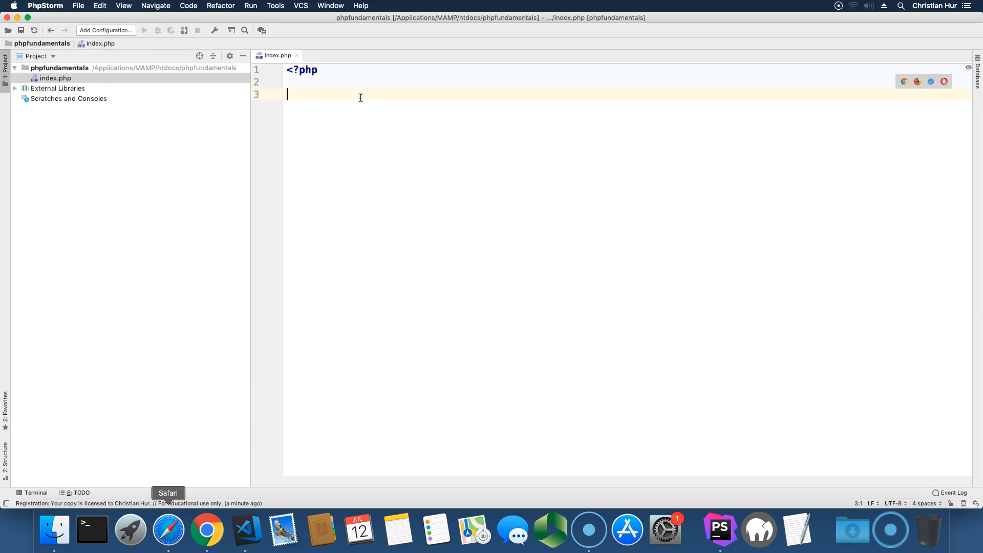
{"action": "type", "text": "echo \"Welcome to"}
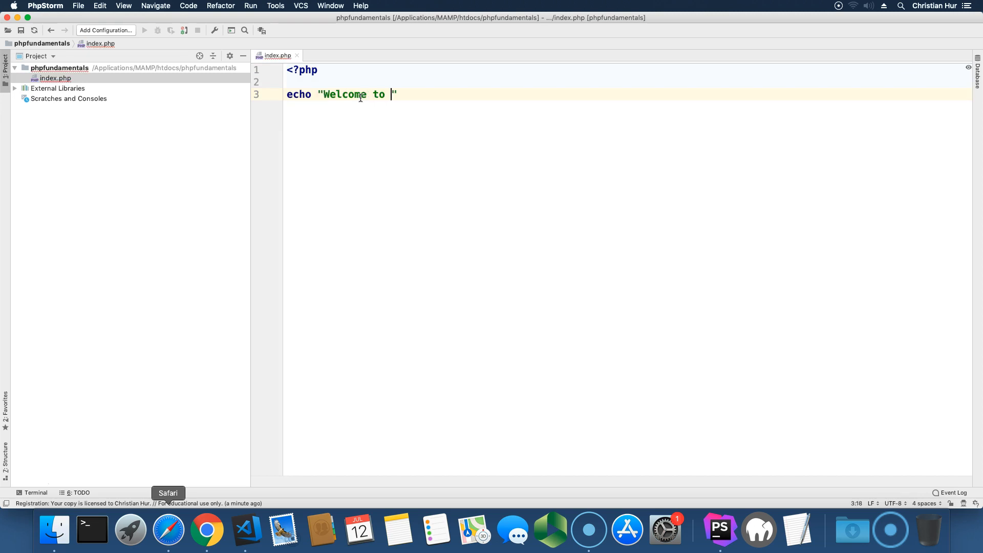
{"action": "type", "text": "my first"}
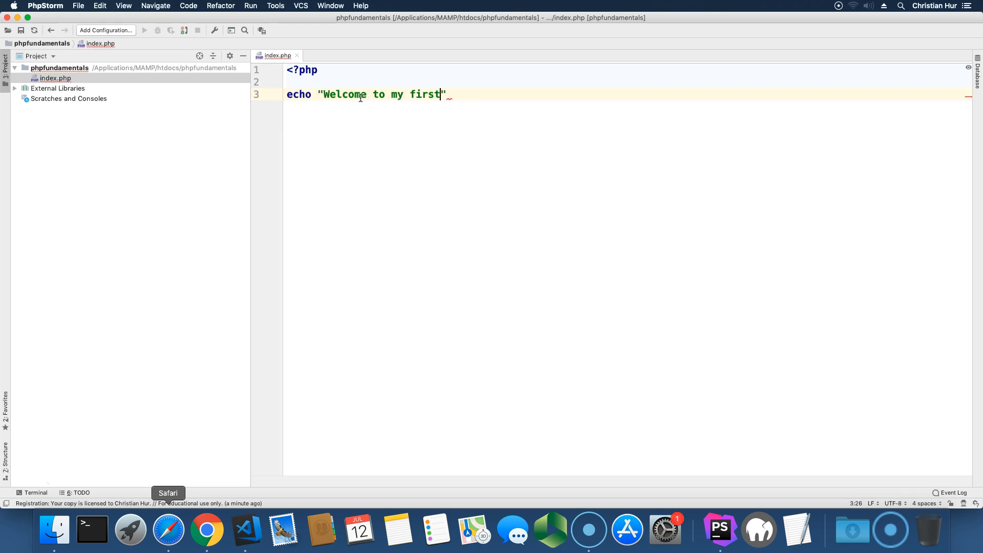
{"action": "type", "text": "PHP Fi"}
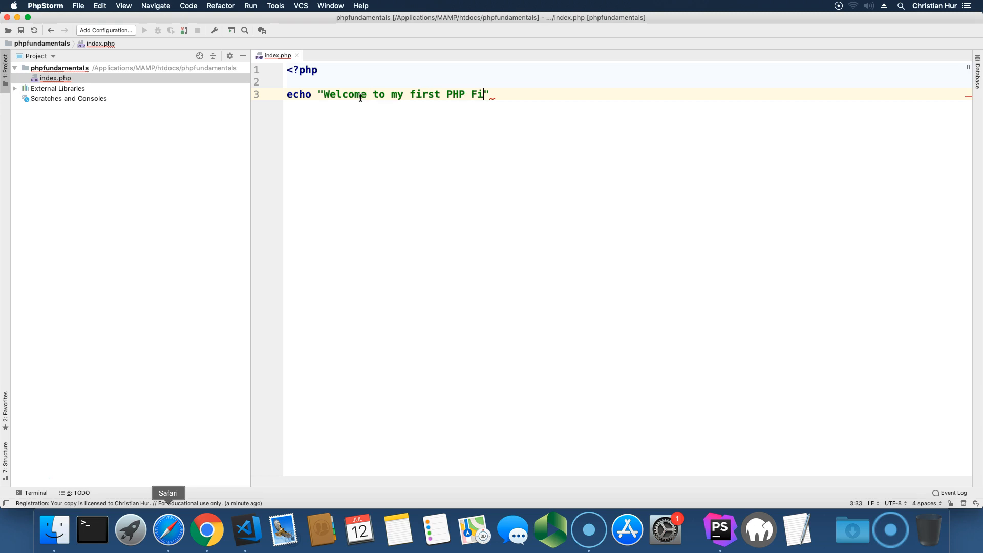
{"action": "type", "text": "le!"}
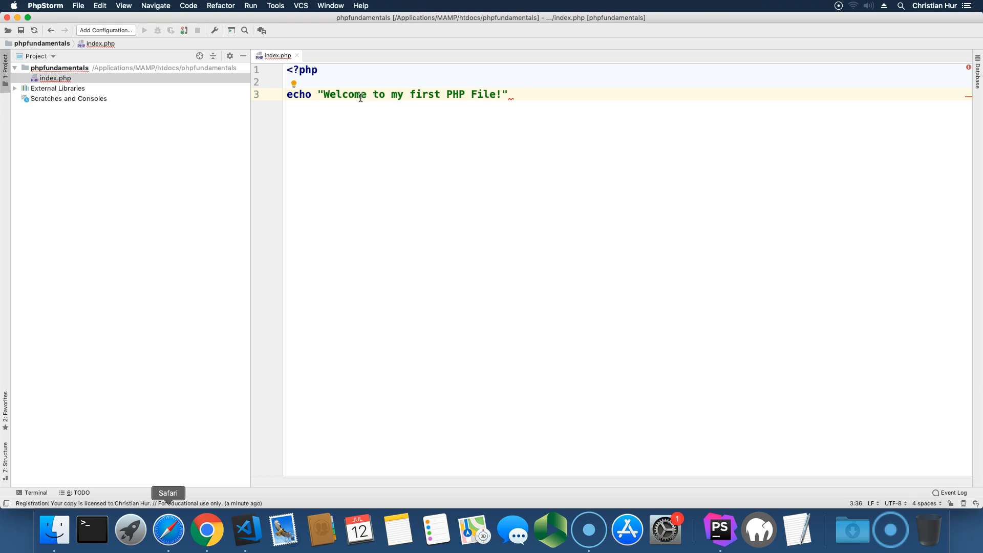
{"action": "type", "text": ";"}
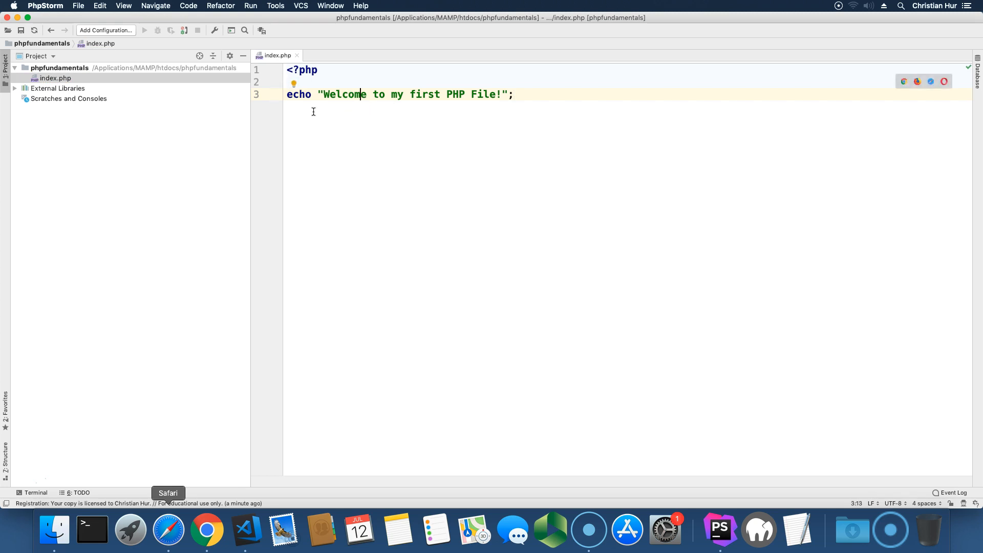
{"action": "mouse_move", "coordinate": [351, 125]}
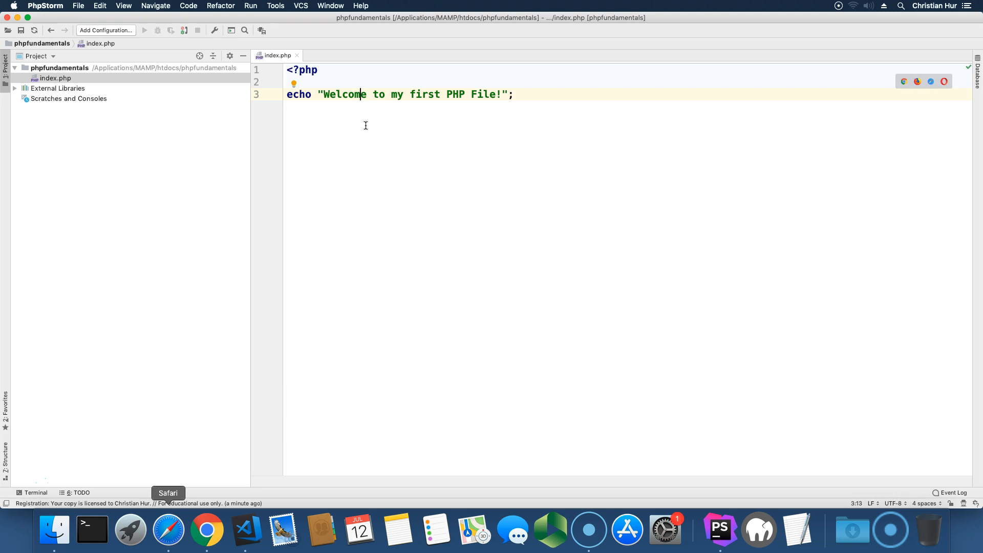
{"action": "mouse_move", "coordinate": [372, 132]}
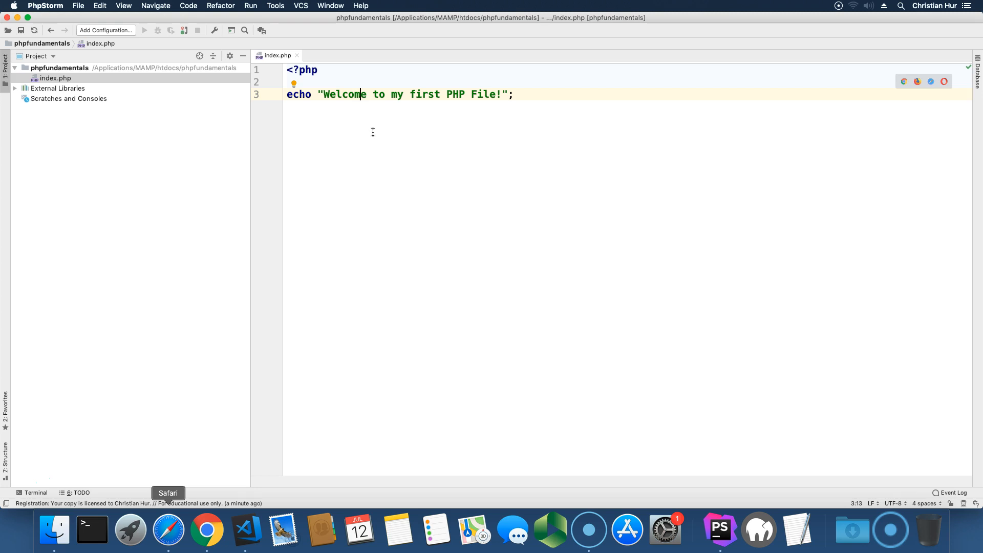
{"action": "mouse_move", "coordinate": [376, 130]}
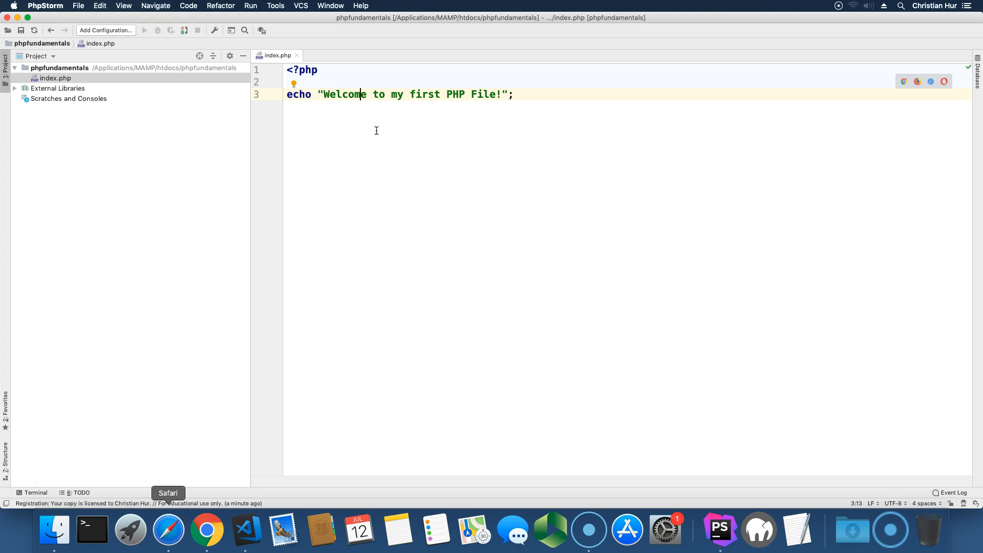
{"action": "mouse_move", "coordinate": [407, 175]}
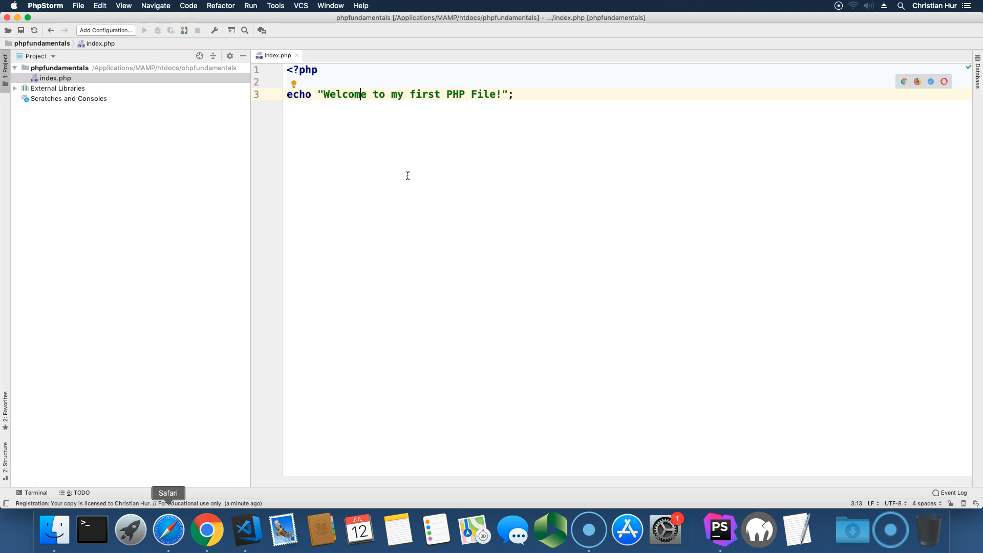
{"action": "mouse_move", "coordinate": [406, 122]}
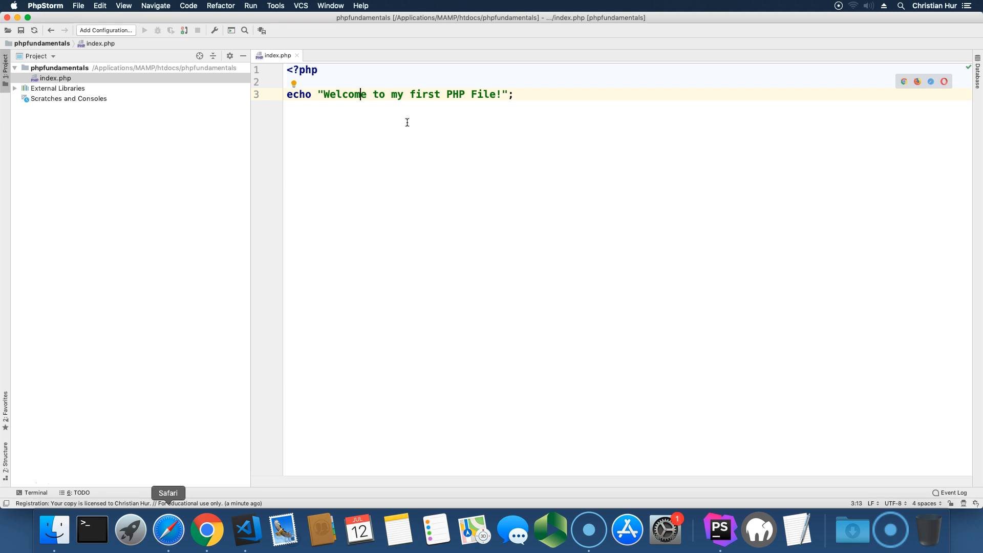
{"action": "left_click", "coordinate": [366, 94]}
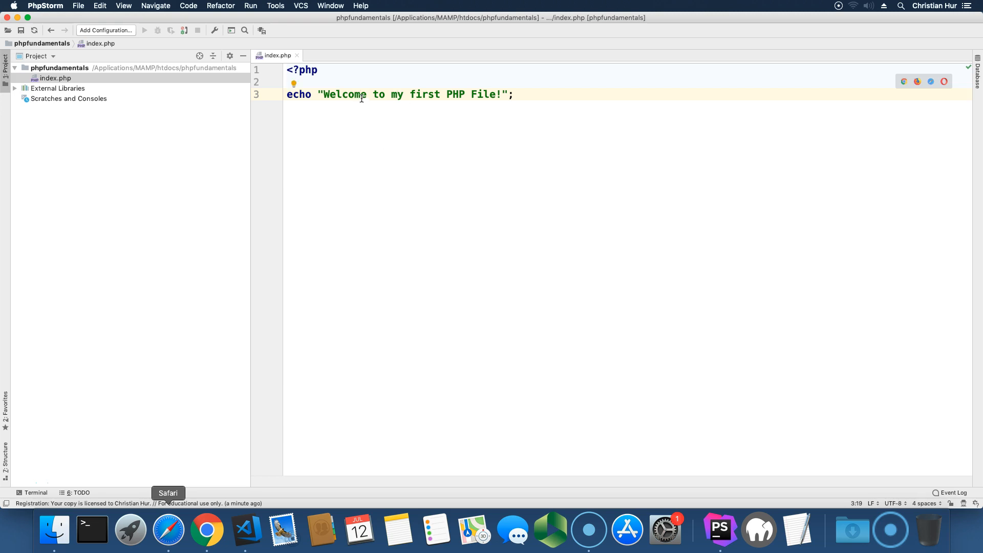
{"action": "left_click", "coordinate": [354, 94]}
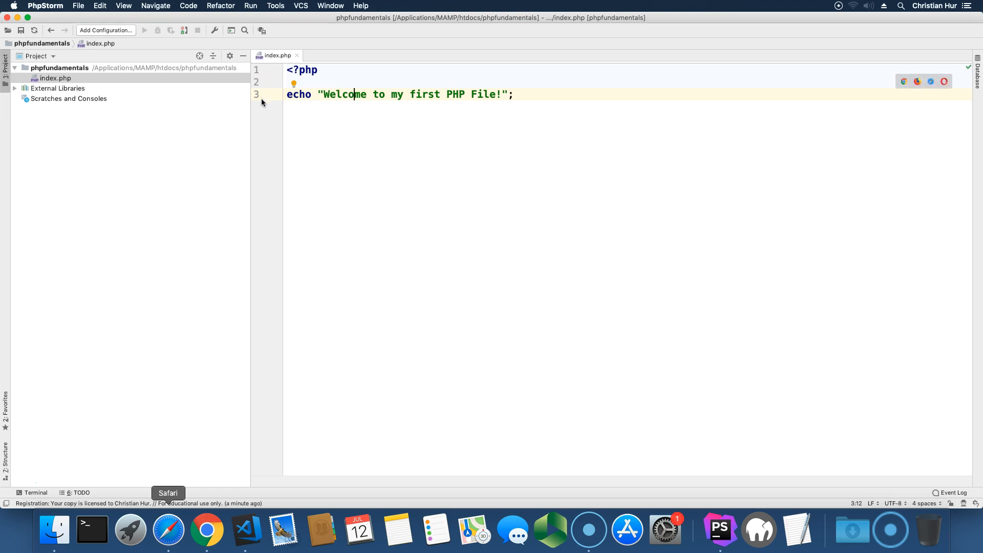
{"action": "mouse_move", "coordinate": [265, 103]}
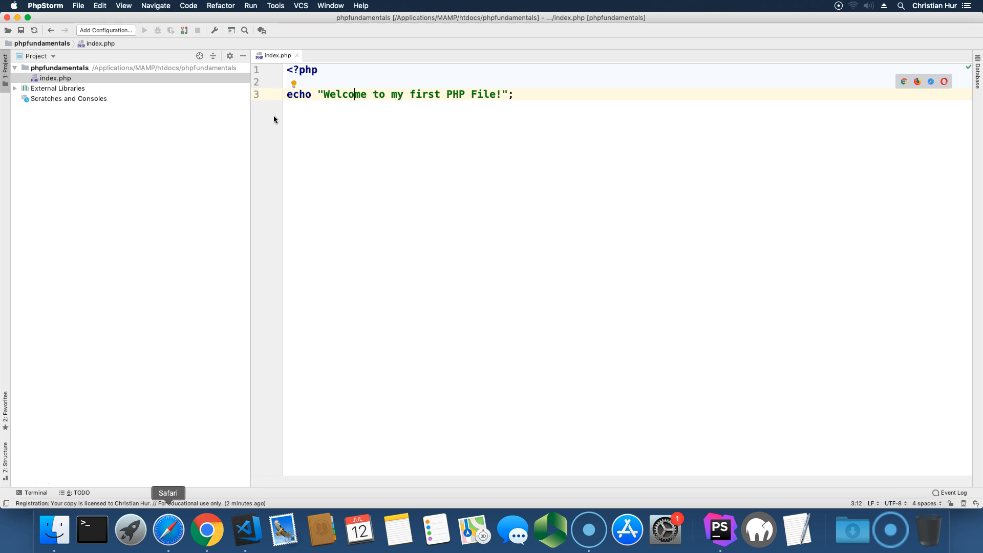
{"action": "mouse_move", "coordinate": [270, 110]}
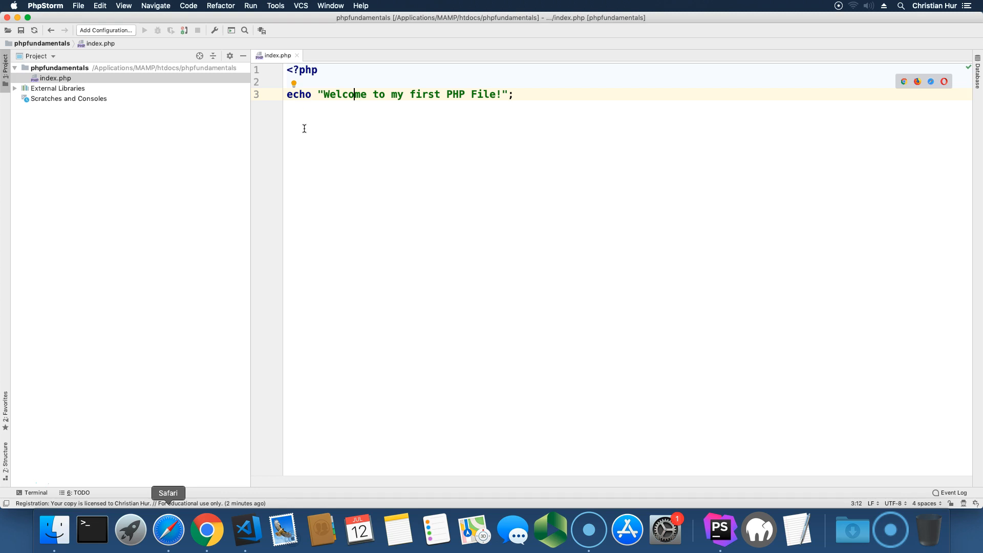
{"action": "mouse_move", "coordinate": [305, 115]}
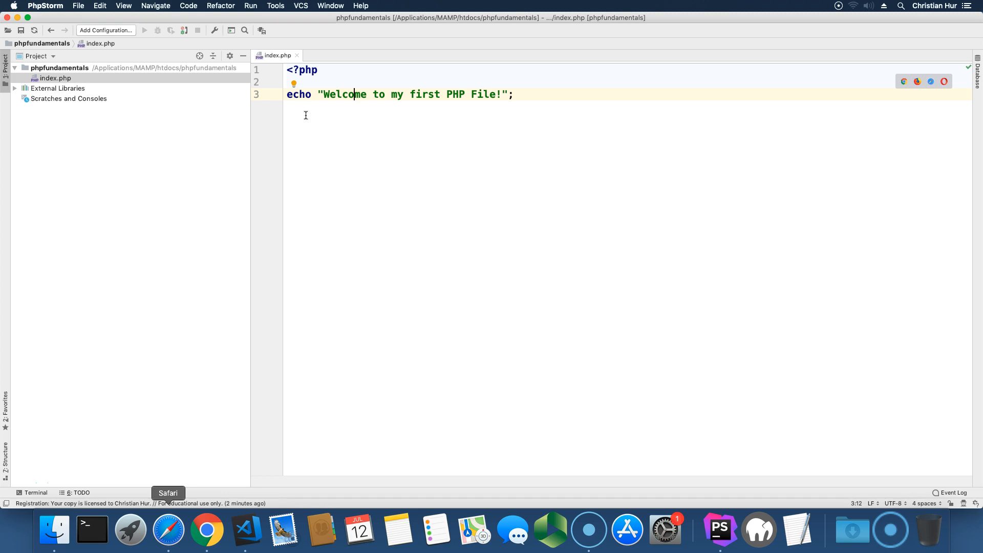
{"action": "double_click", "coordinate": [299, 94]}
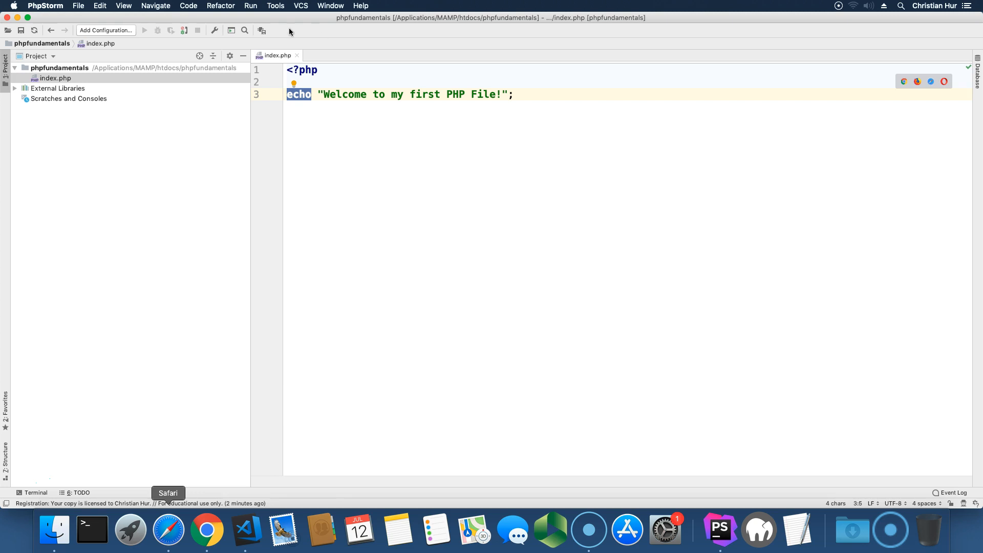
{"action": "right_click", "coordinate": [289, 32]}
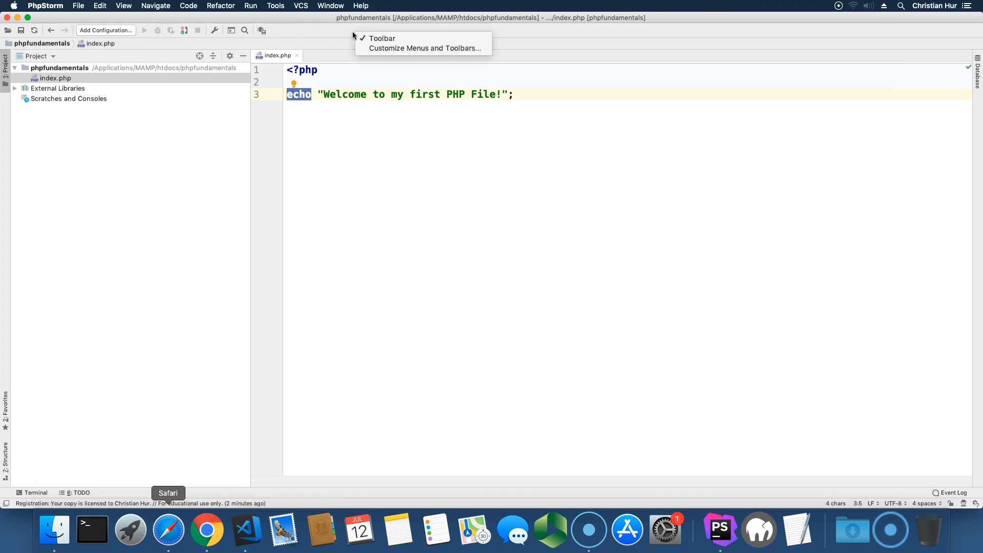
{"action": "left_click", "coordinate": [382, 38]}
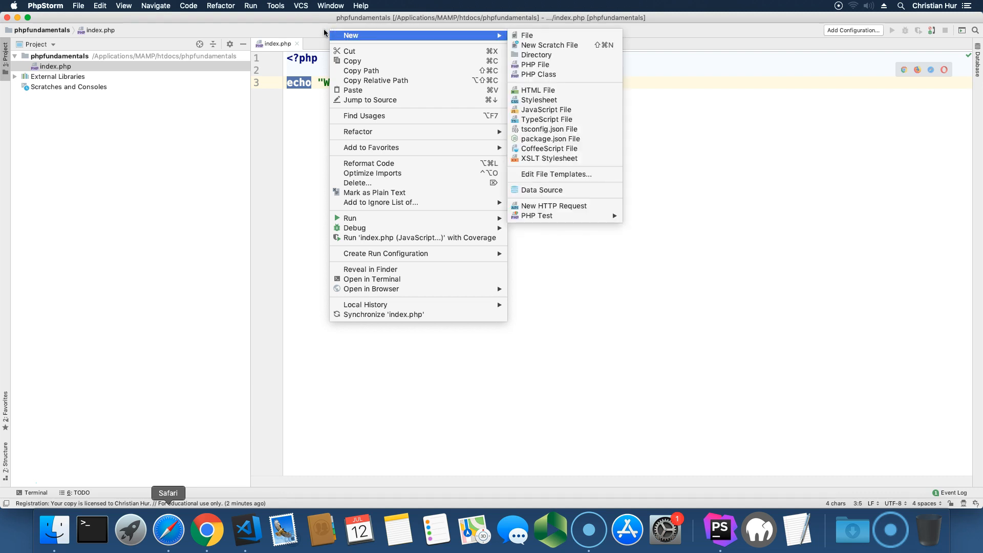
{"action": "mouse_move", "coordinate": [324, 34]}
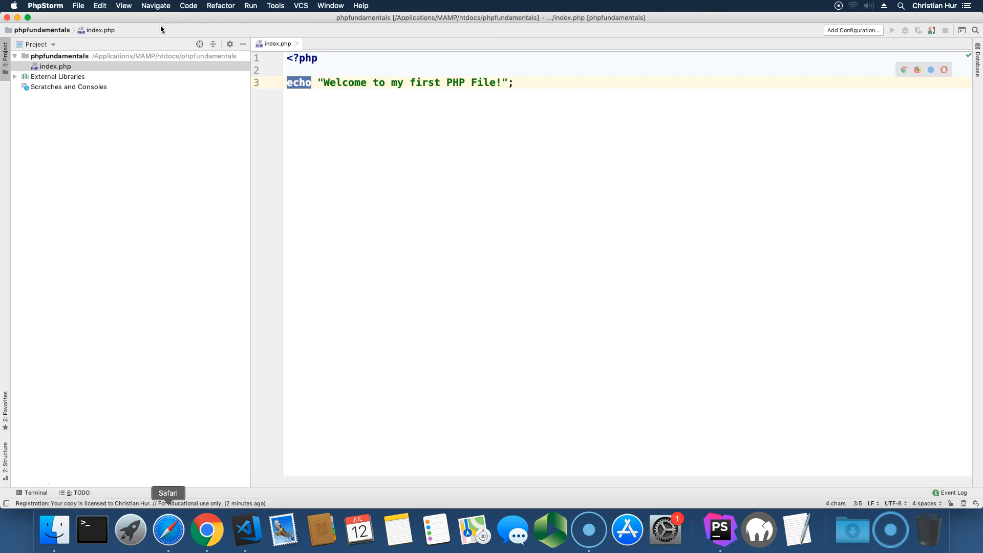
{"action": "left_click", "coordinate": [124, 6]}
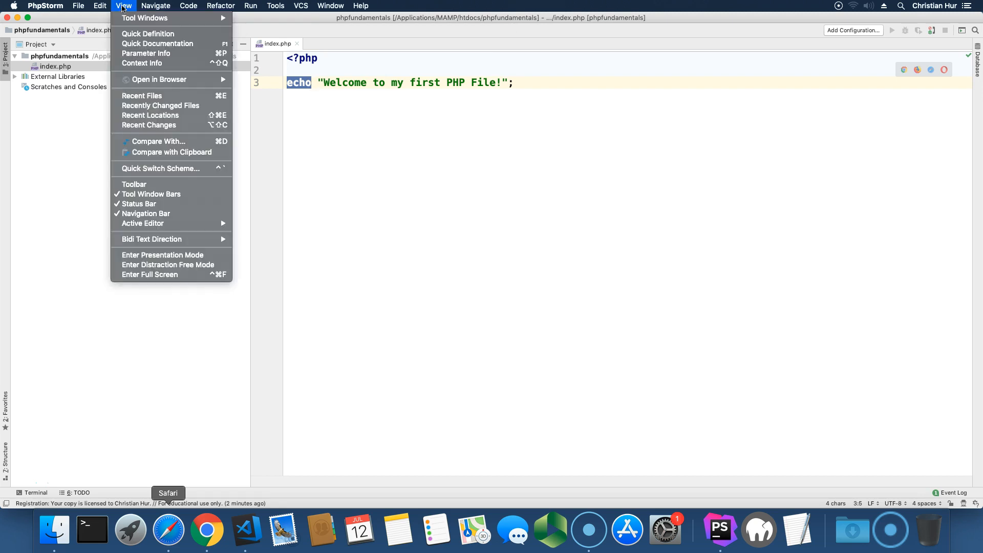
{"action": "mouse_move", "coordinate": [134, 183]}
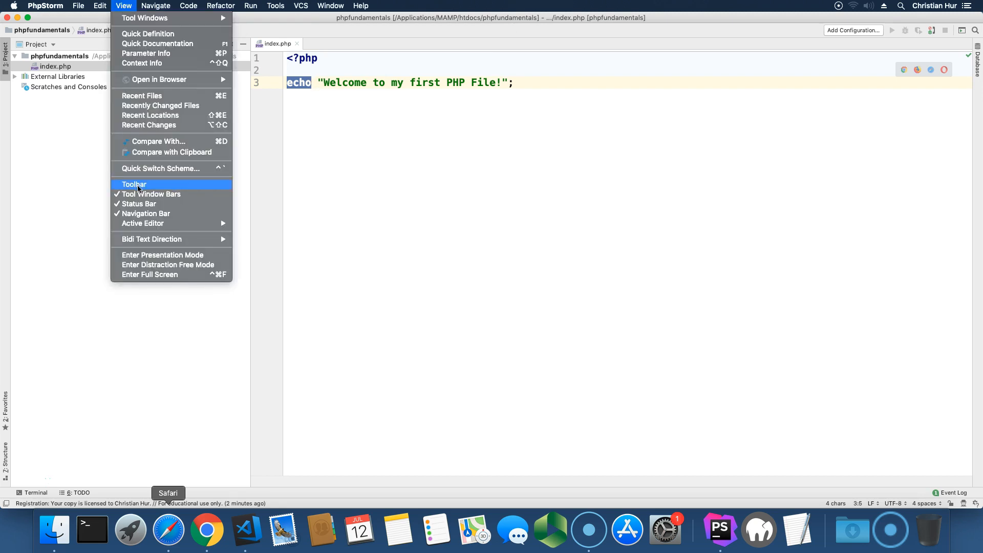
{"action": "left_click", "coordinate": [134, 183]}
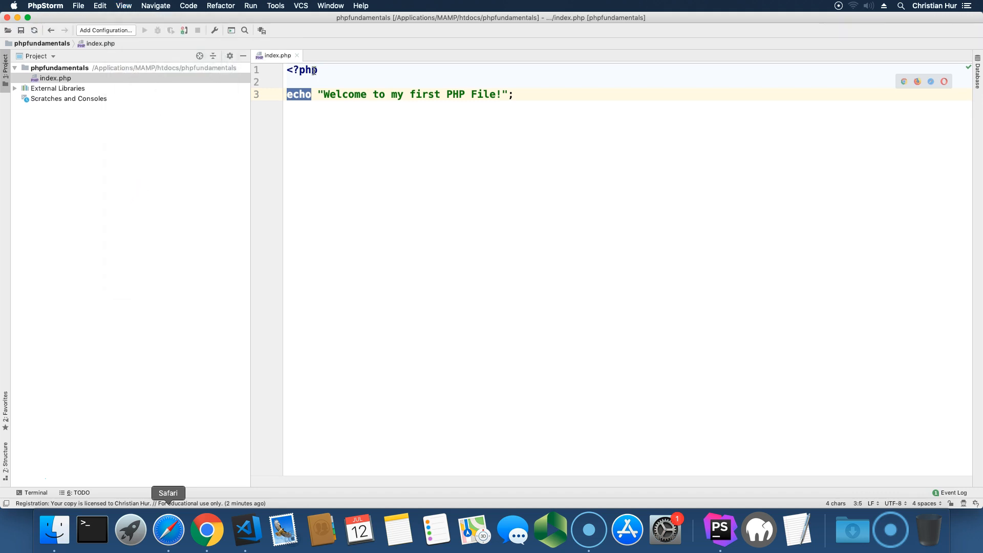
{"action": "mouse_move", "coordinate": [307, 34]}
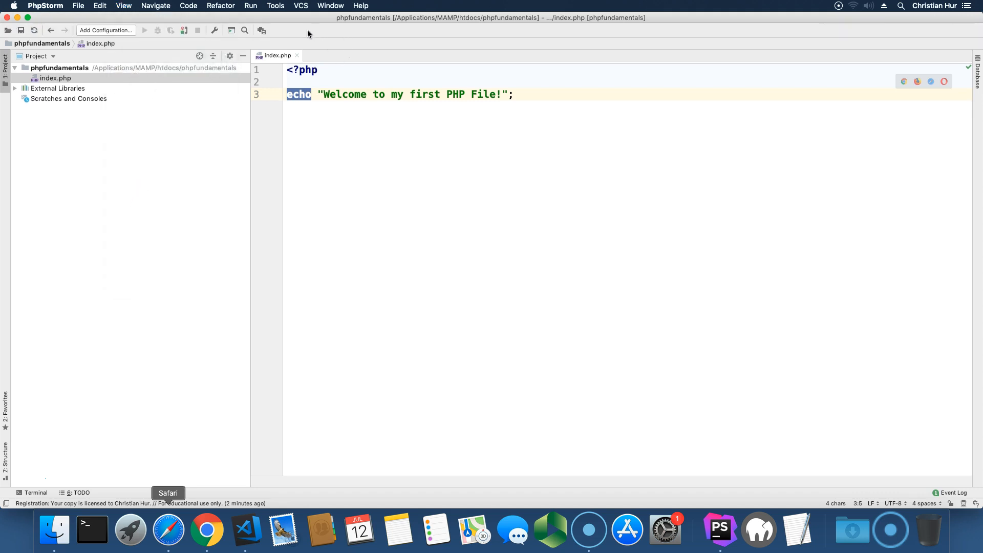
{"action": "mouse_move", "coordinate": [214, 29]}
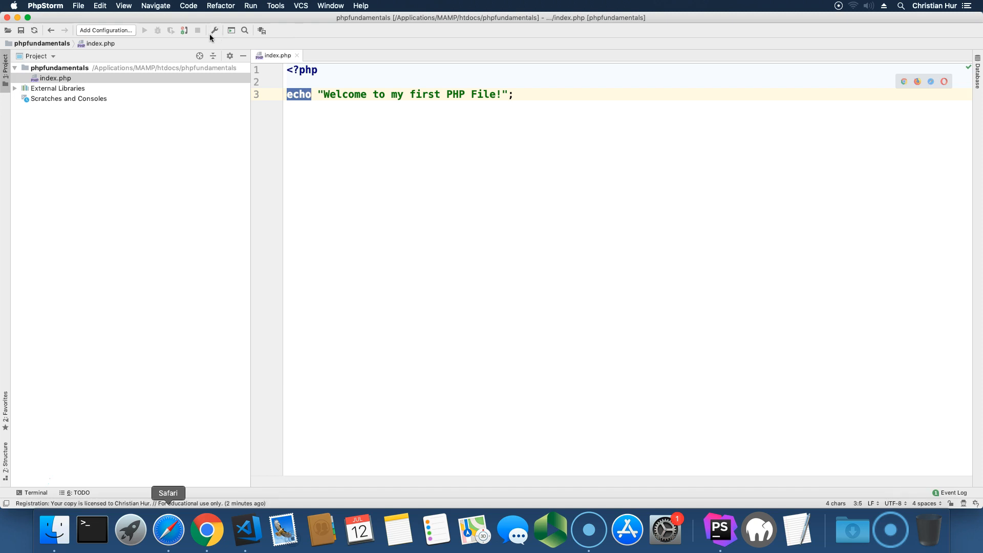
{"action": "left_click", "coordinate": [78, 6]}
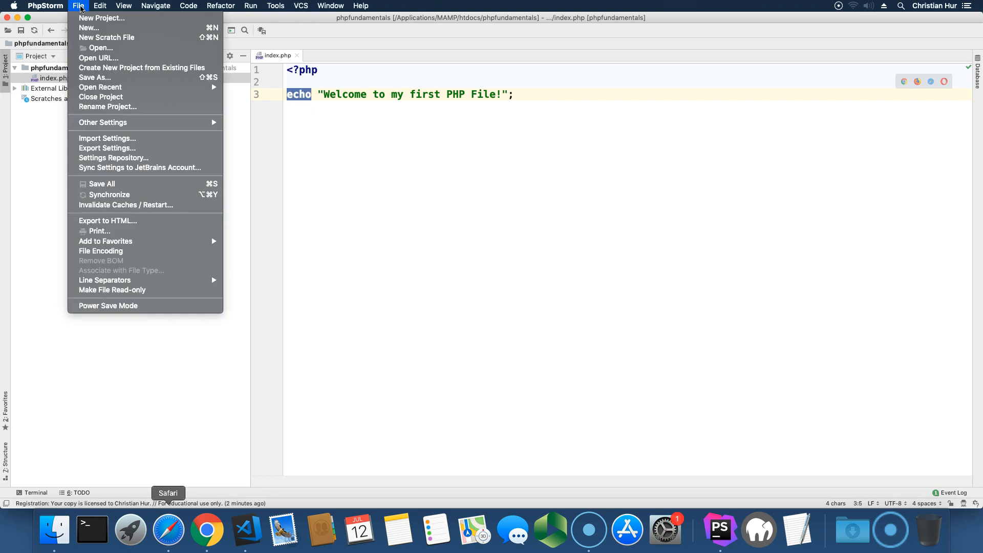
{"action": "mouse_move", "coordinate": [142, 68]}
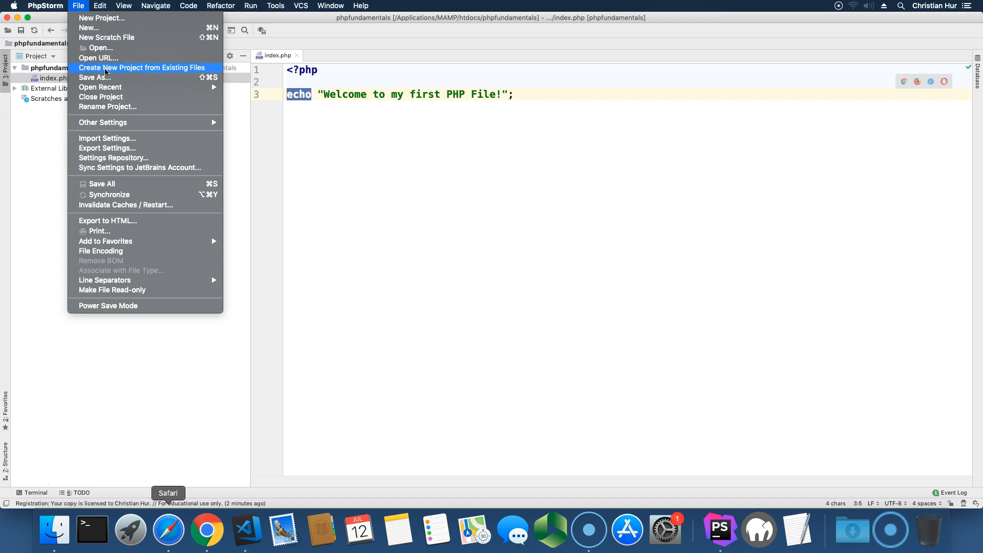
{"action": "mouse_move", "coordinate": [104, 122]}
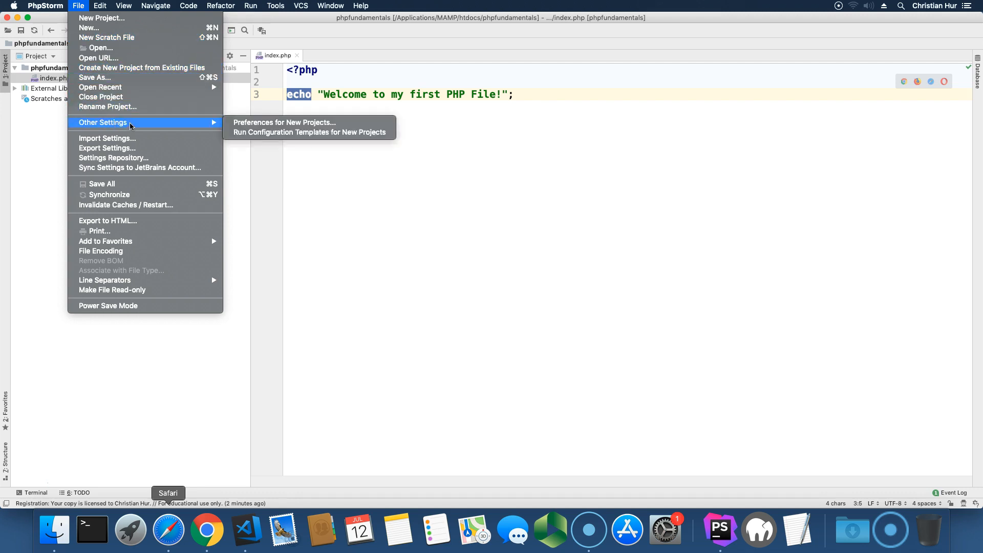
{"action": "mouse_move", "coordinate": [129, 130]}
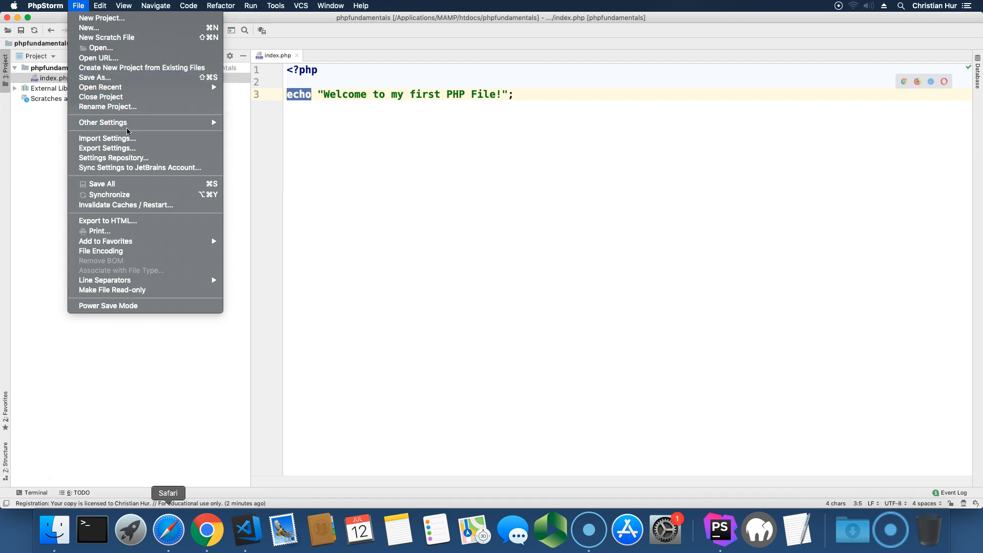
{"action": "mouse_move", "coordinate": [142, 68]}
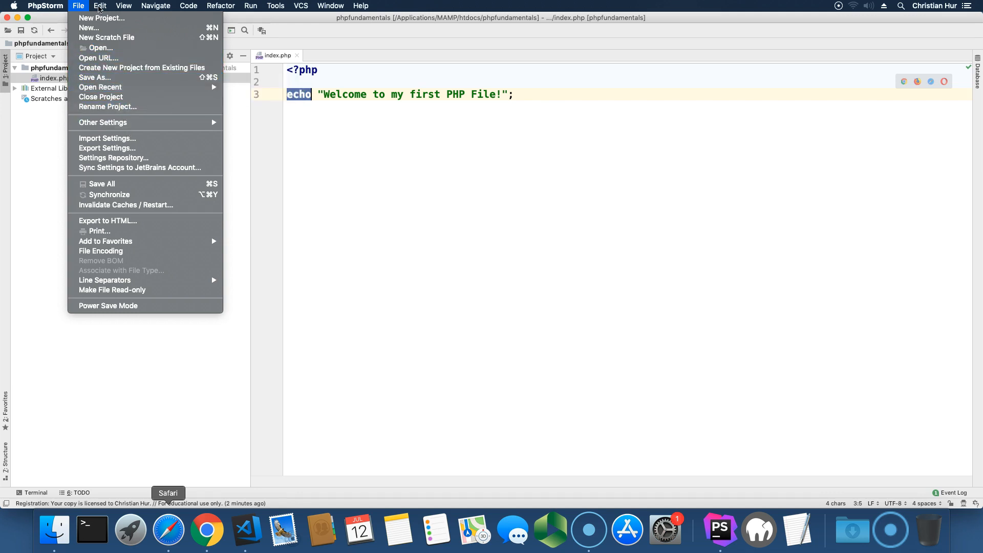
{"action": "left_click", "coordinate": [99, 6]}
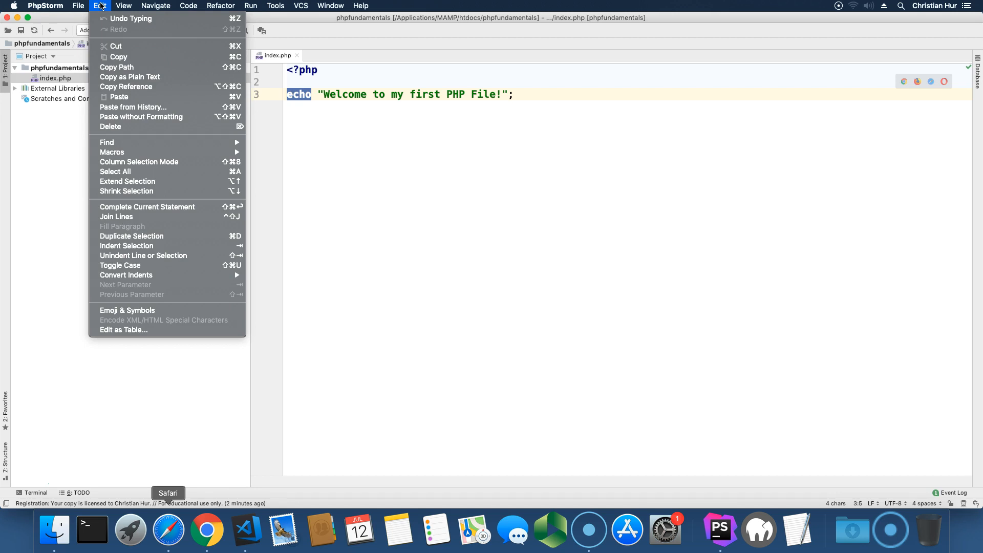
{"action": "left_click", "coordinate": [124, 6]}
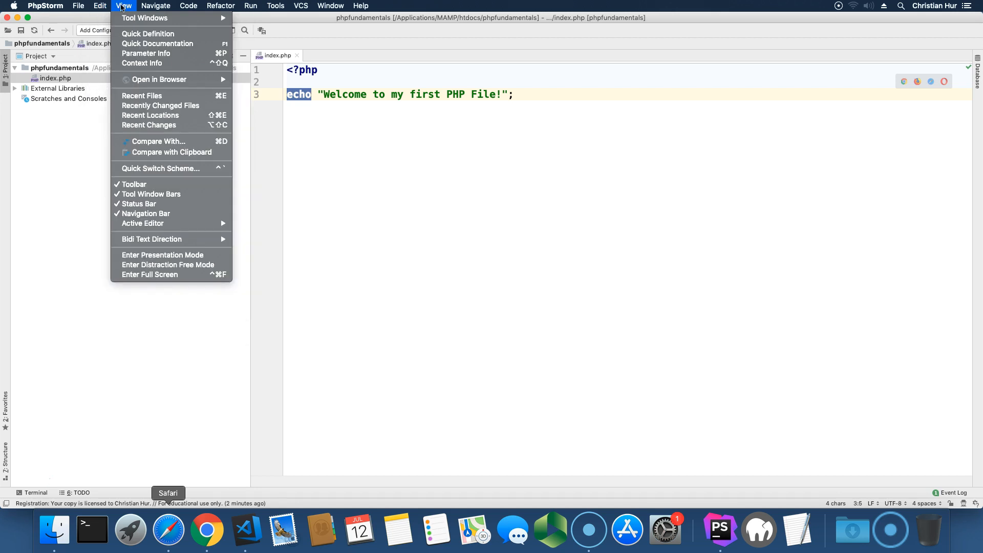
{"action": "left_click", "coordinate": [44, 6]}
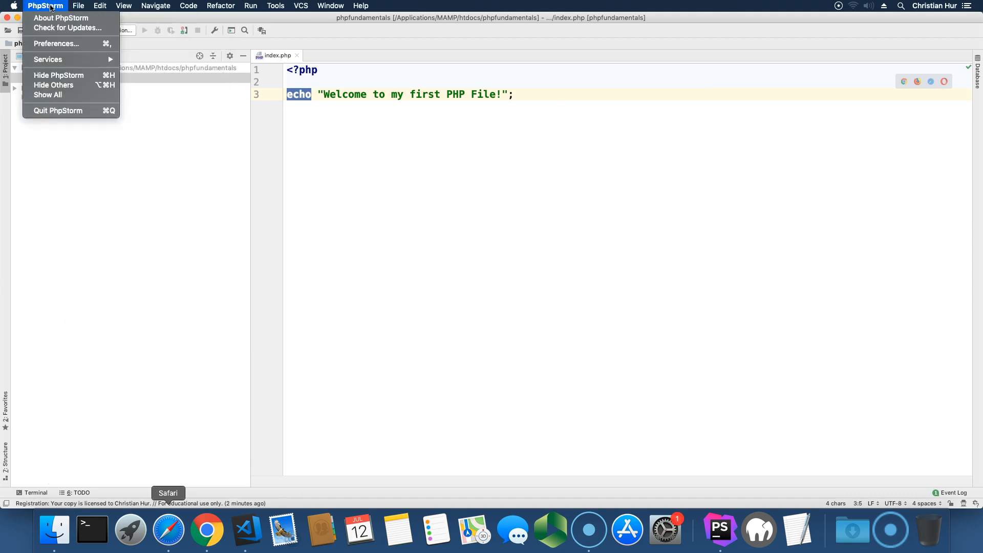
{"action": "mouse_move", "coordinate": [55, 43]}
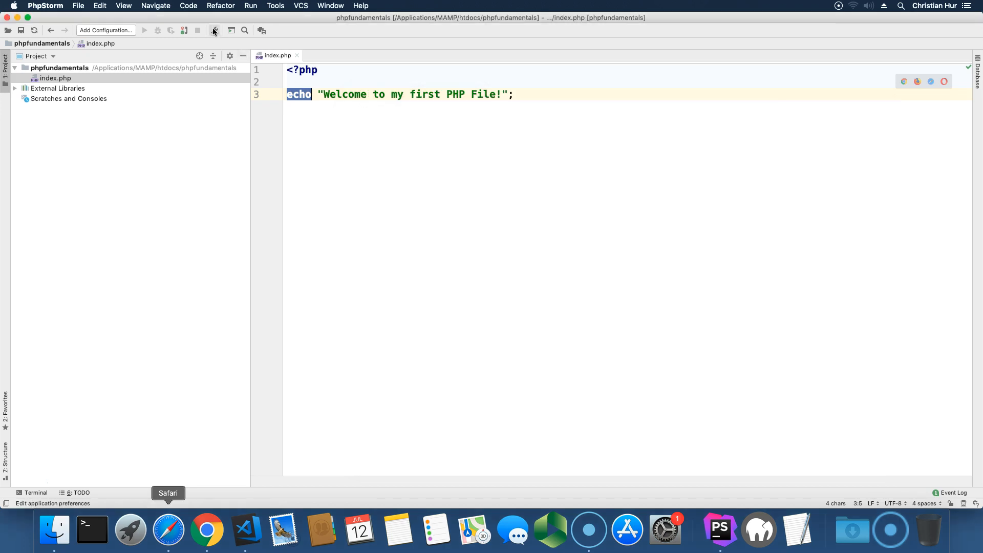
- In Preferences > Appearance, switch the IDE theme to Darcula and apply it
{"action": "left_click", "coordinate": [214, 30]}
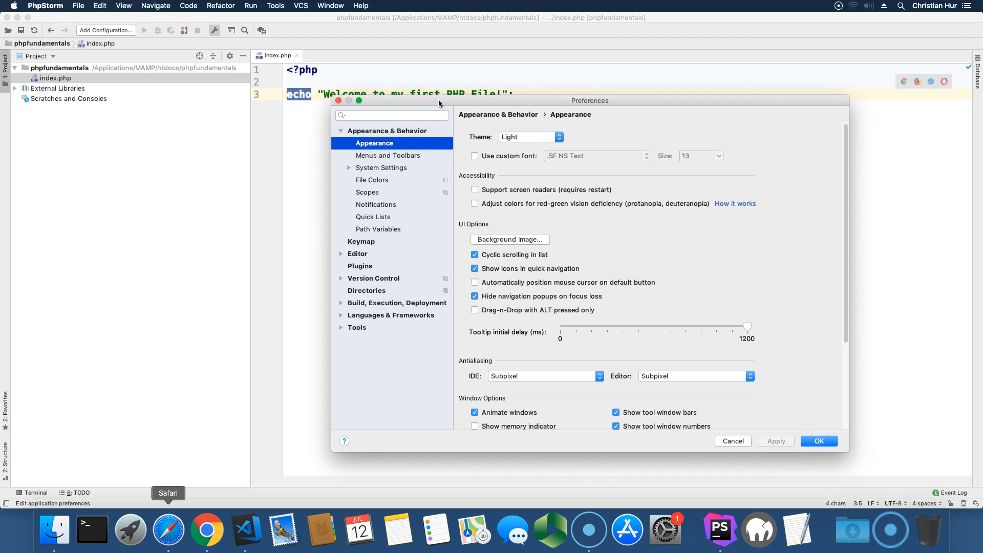
{"action": "left_click", "coordinate": [387, 130]}
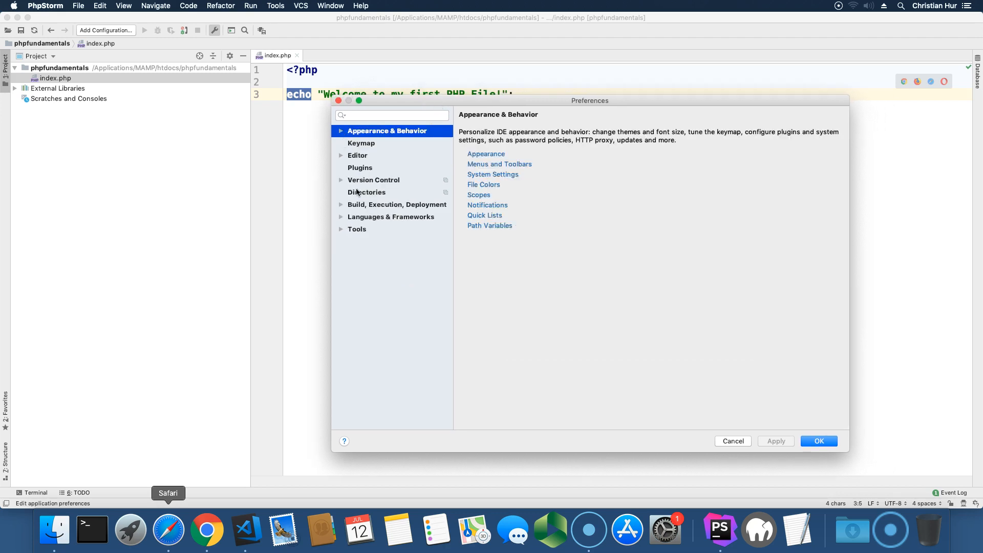
{"action": "left_click", "coordinate": [340, 130]}
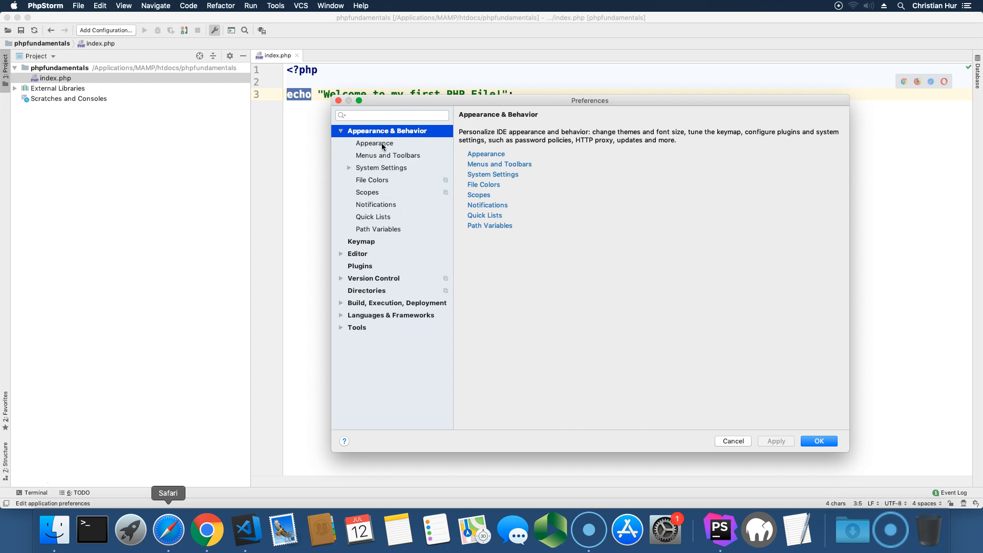
{"action": "left_click", "coordinate": [375, 143]}
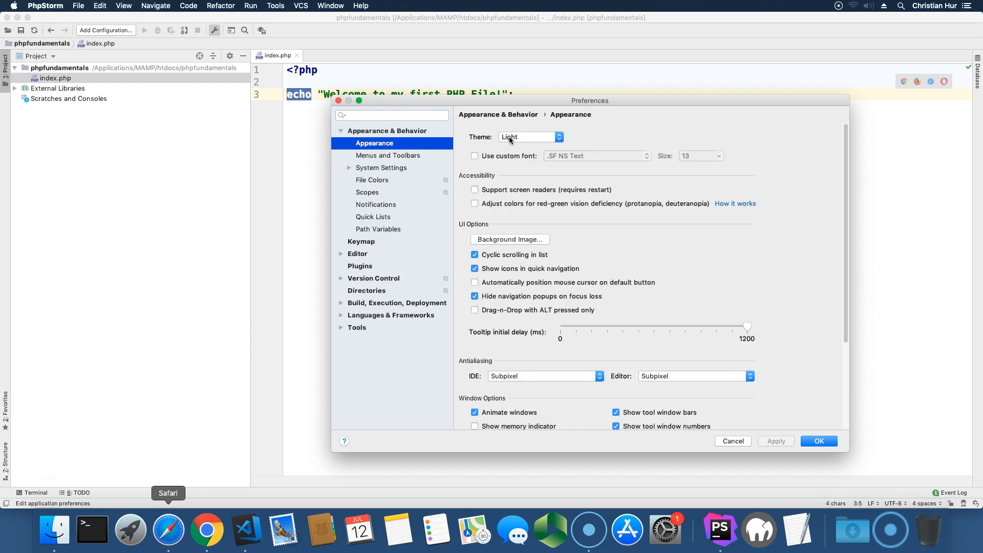
{"action": "mouse_move", "coordinate": [502, 184]}
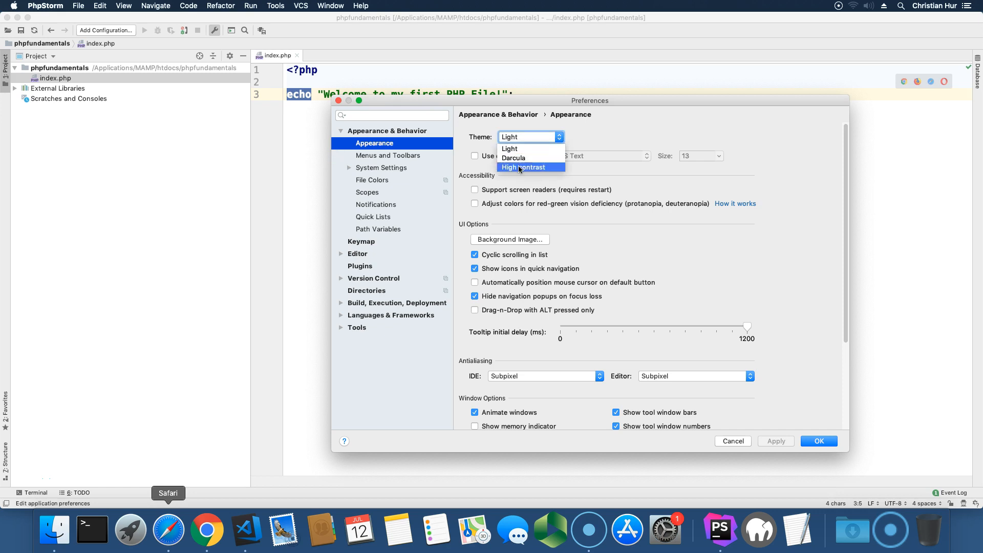
{"action": "mouse_move", "coordinate": [513, 158]}
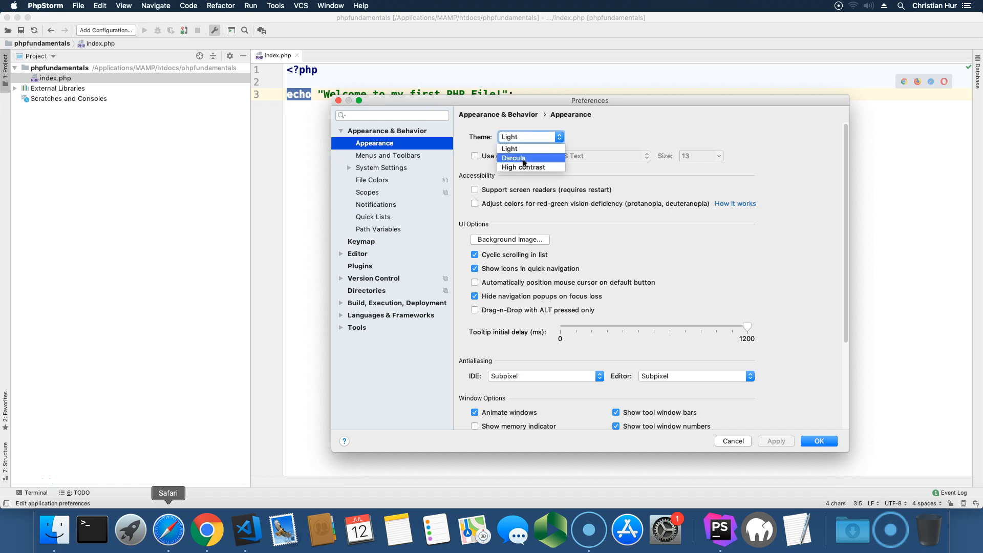
{"action": "left_click", "coordinate": [512, 158]}
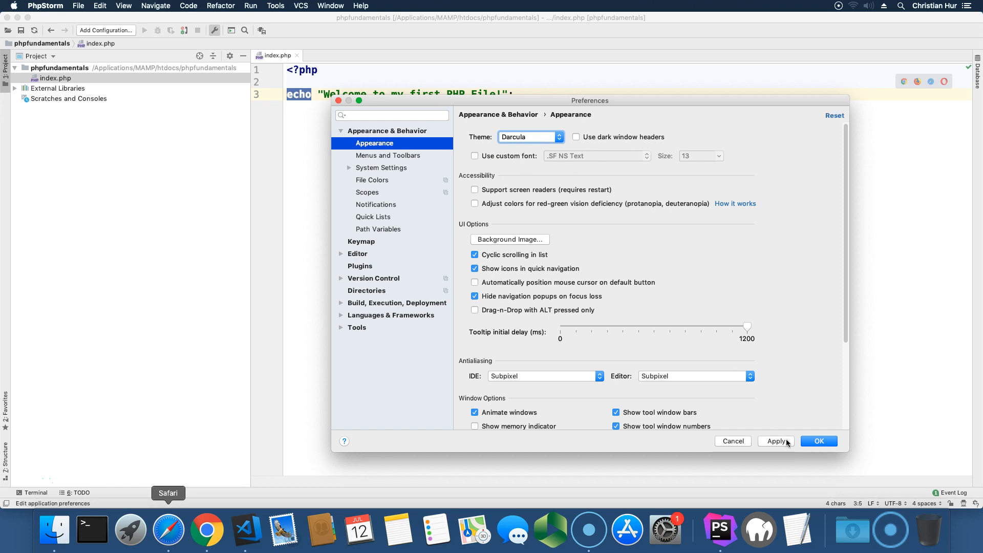
{"action": "left_click", "coordinate": [775, 440]}
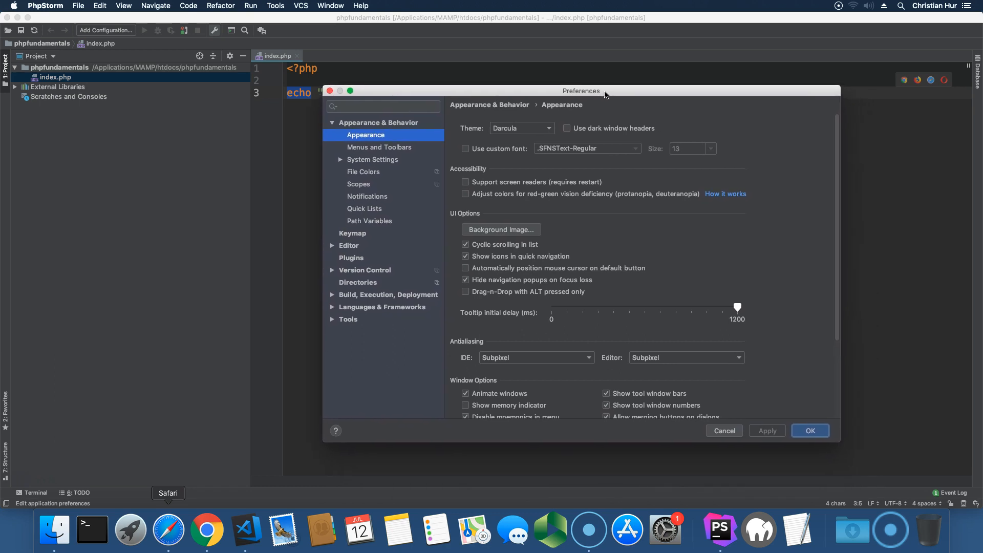
- Switch the theme back to Light and apply it again
{"action": "left_click", "coordinate": [520, 128]}
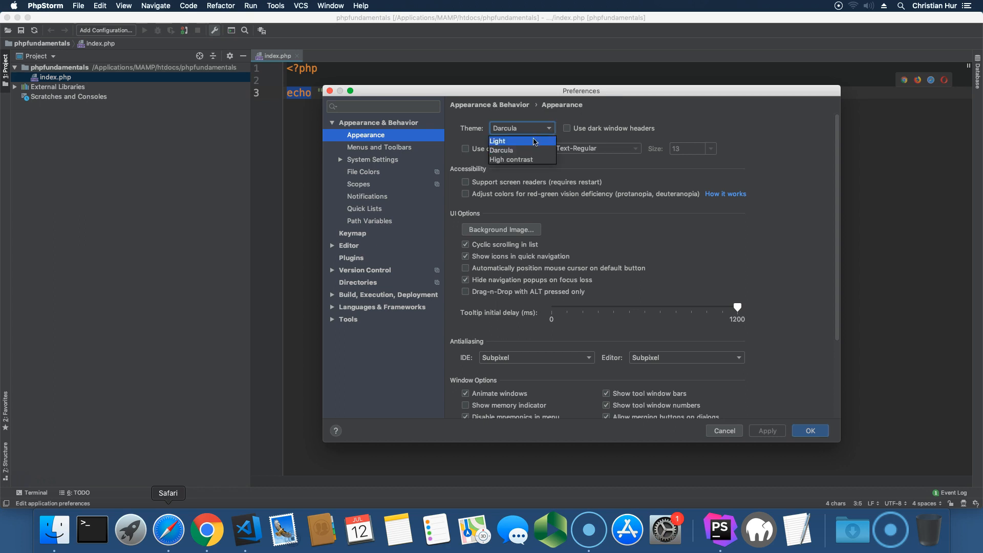
{"action": "left_click", "coordinate": [497, 141]}
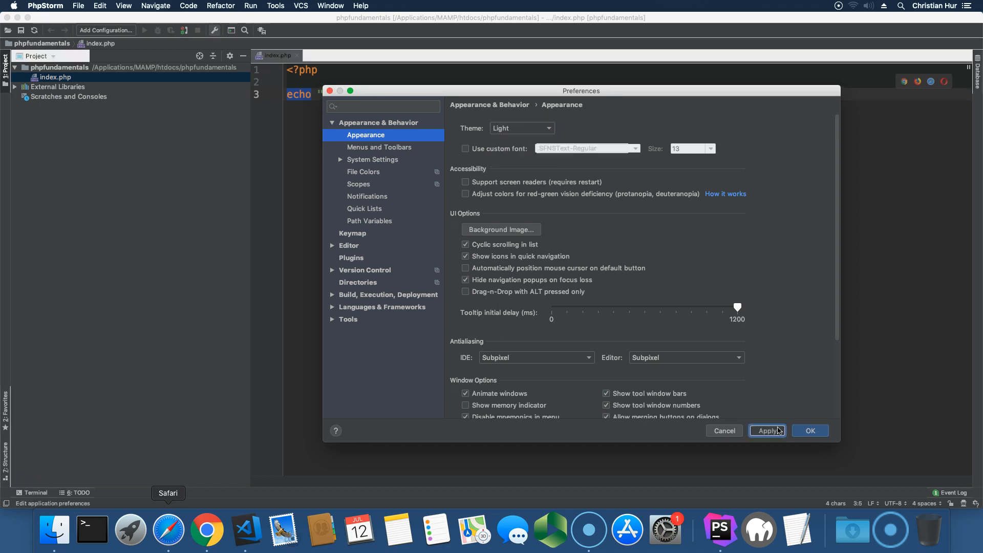
{"action": "left_click", "coordinate": [765, 431]}
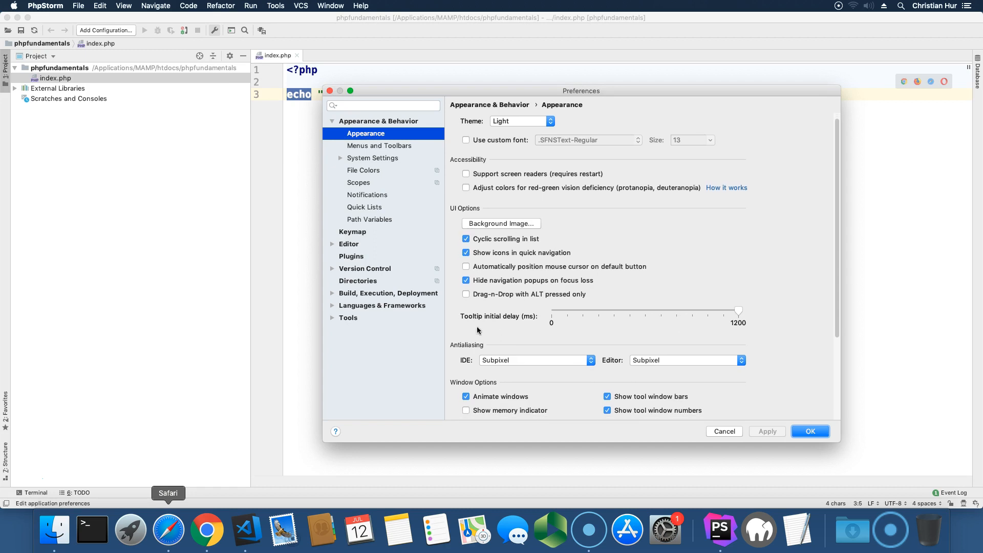
{"action": "mouse_move", "coordinate": [376, 159]}
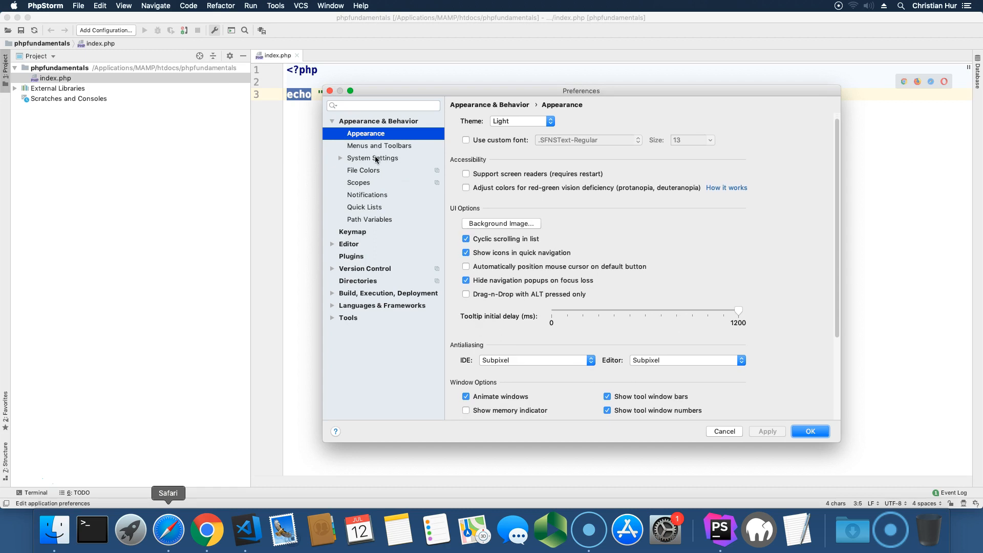
{"action": "mouse_move", "coordinate": [376, 153]}
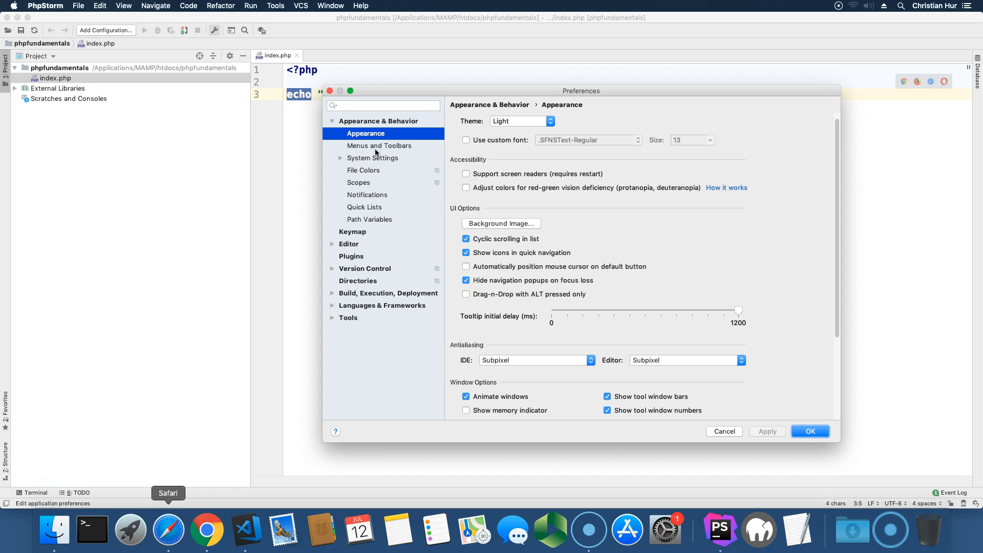
- In Editor > General, toggle 'Change font size with Command+Mouse Wheel' off and back on
{"action": "left_click", "coordinate": [378, 145]}
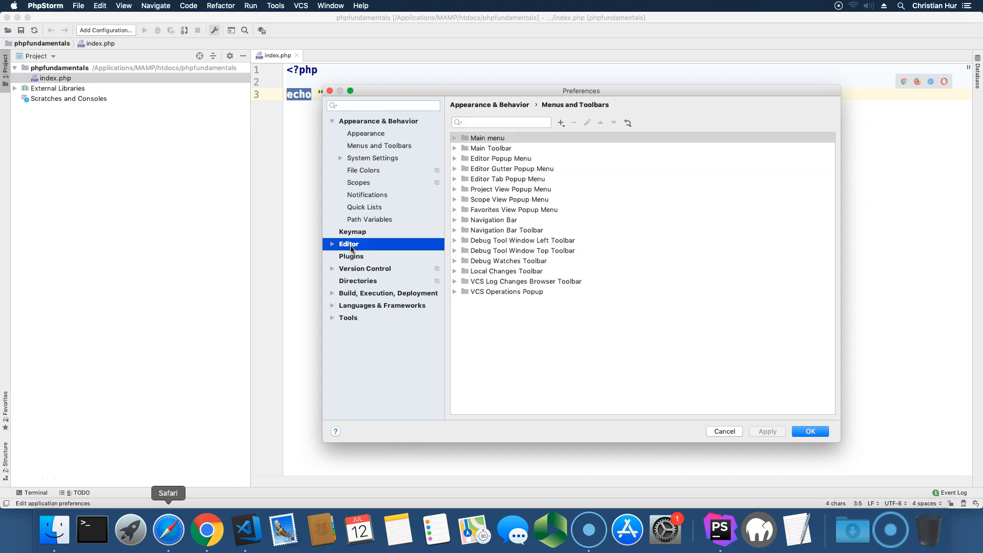
{"action": "left_click", "coordinate": [331, 243]}
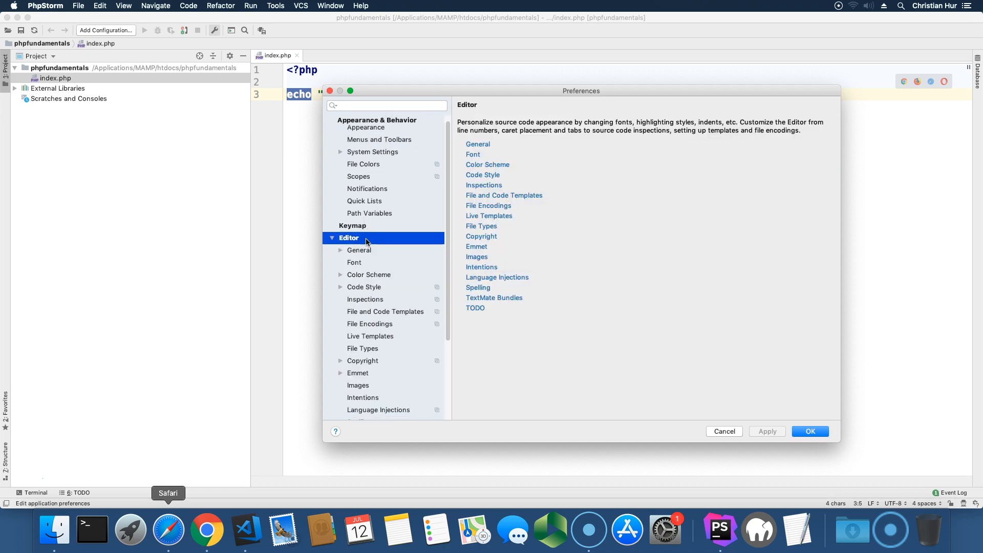
{"action": "left_click", "coordinate": [358, 250]}
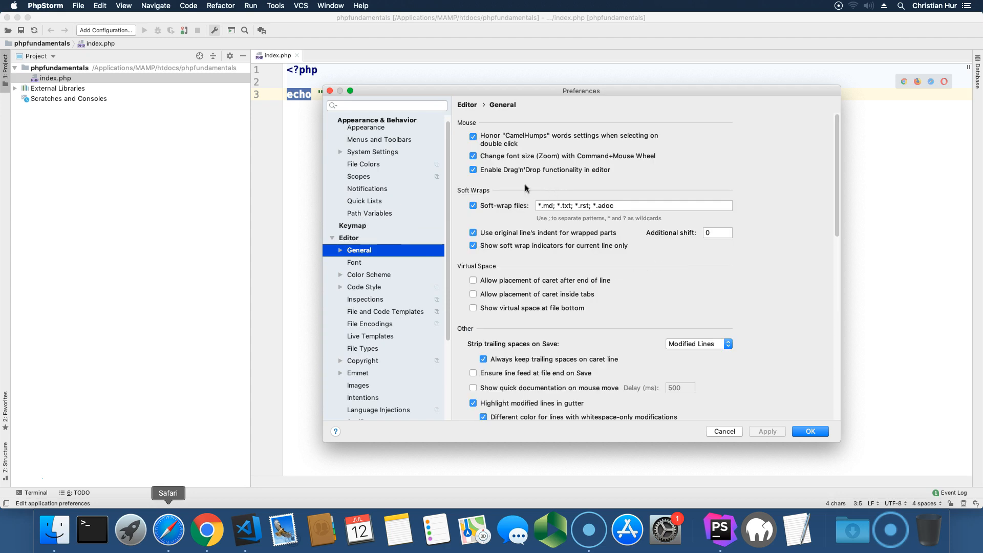
{"action": "mouse_move", "coordinate": [502, 156]}
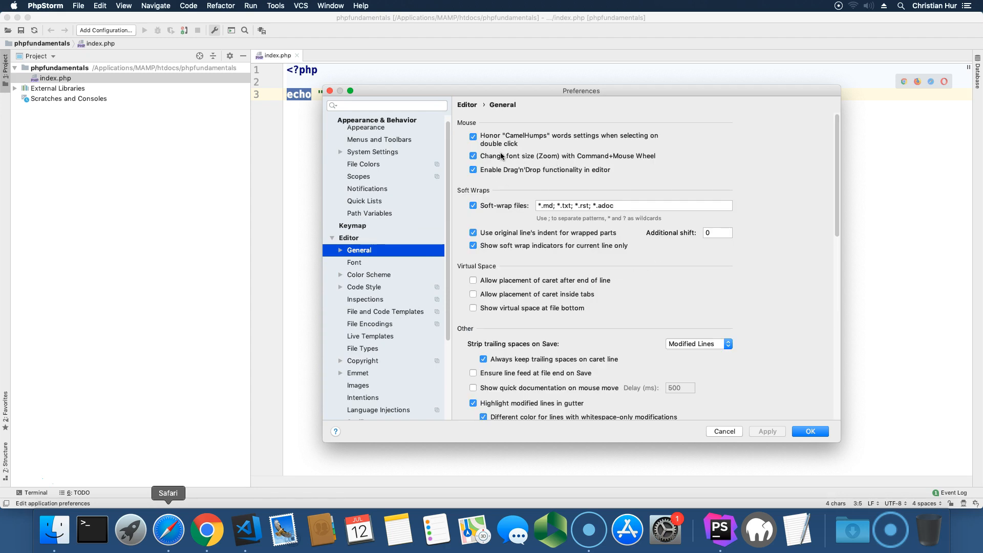
{"action": "left_click", "coordinate": [472, 156]}
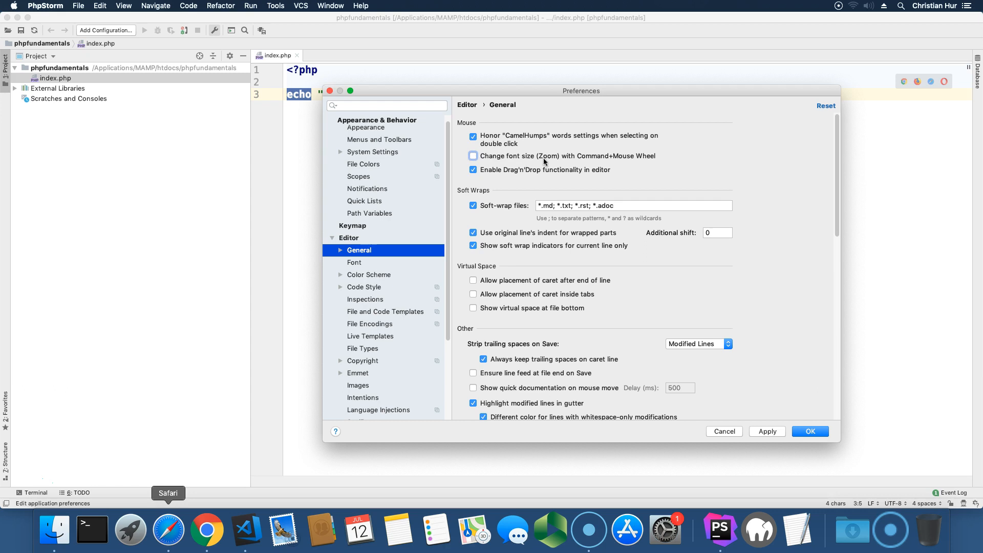
{"action": "mouse_move", "coordinate": [459, 150]}
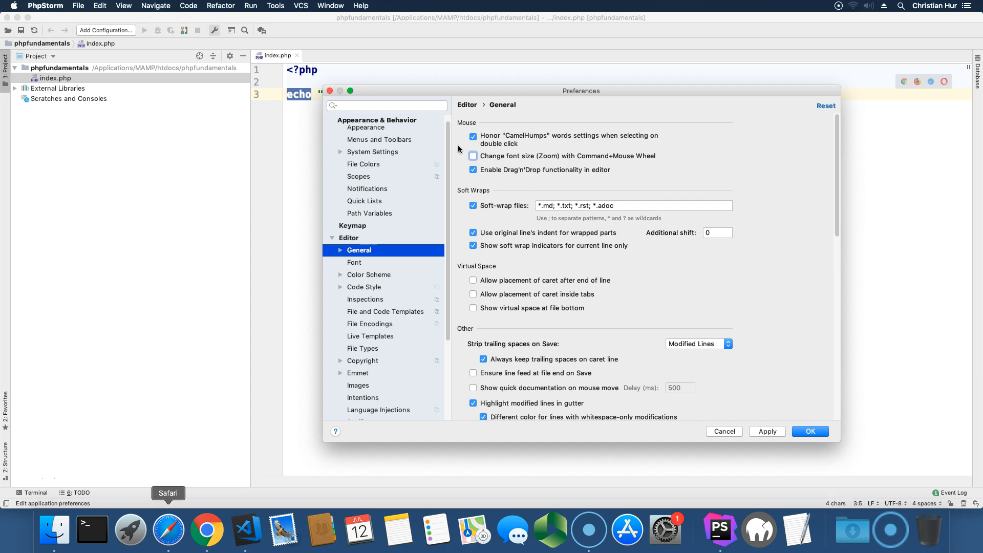
{"action": "left_click", "coordinate": [473, 156]}
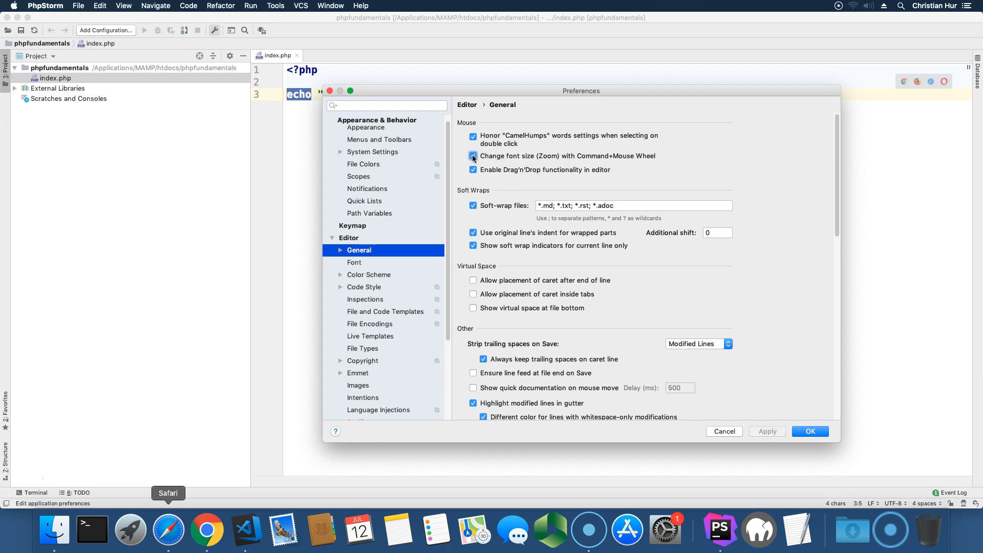
{"action": "scroll", "scroll_direction": "down", "scroll_amount": 3}
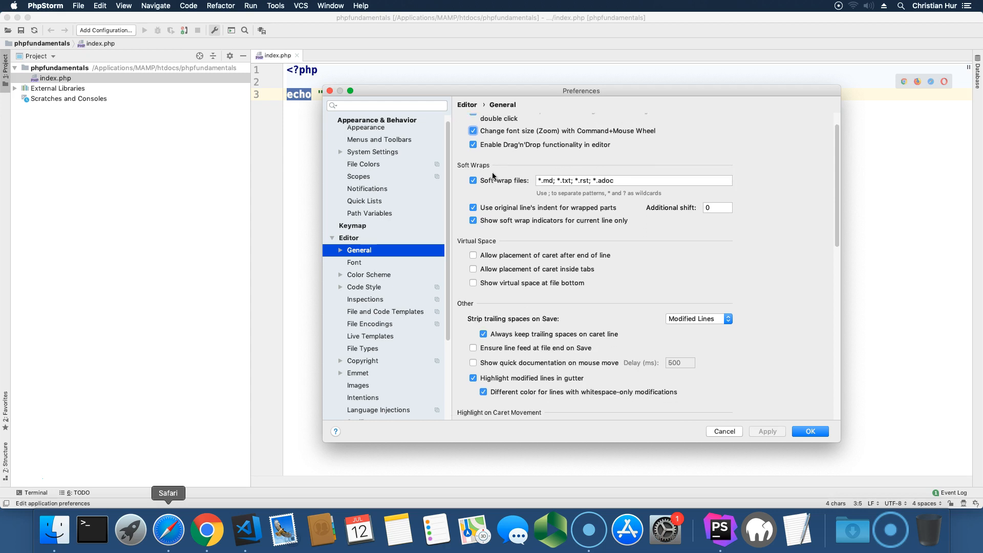
{"action": "scroll", "scroll_direction": "up", "scroll_amount": 3}
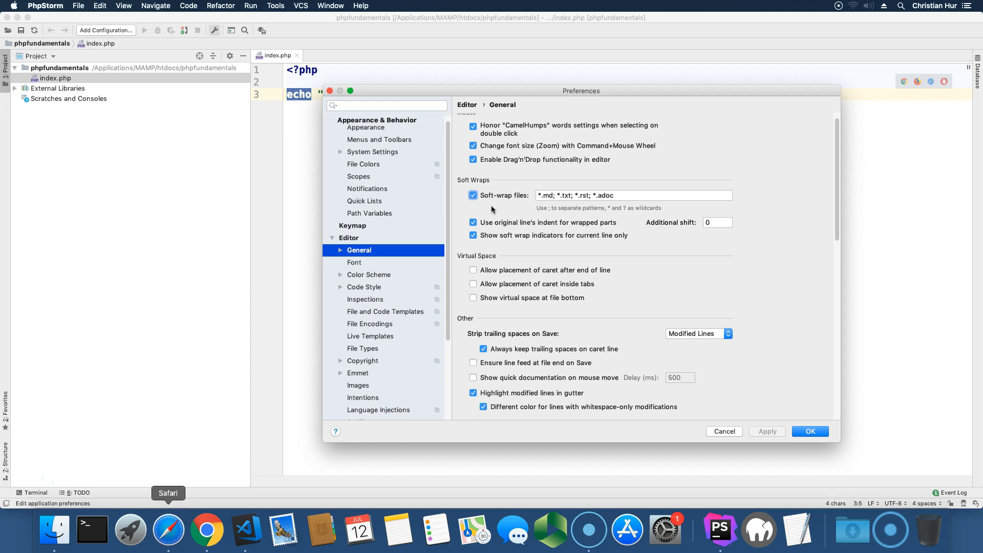
{"action": "mouse_move", "coordinate": [479, 196]}
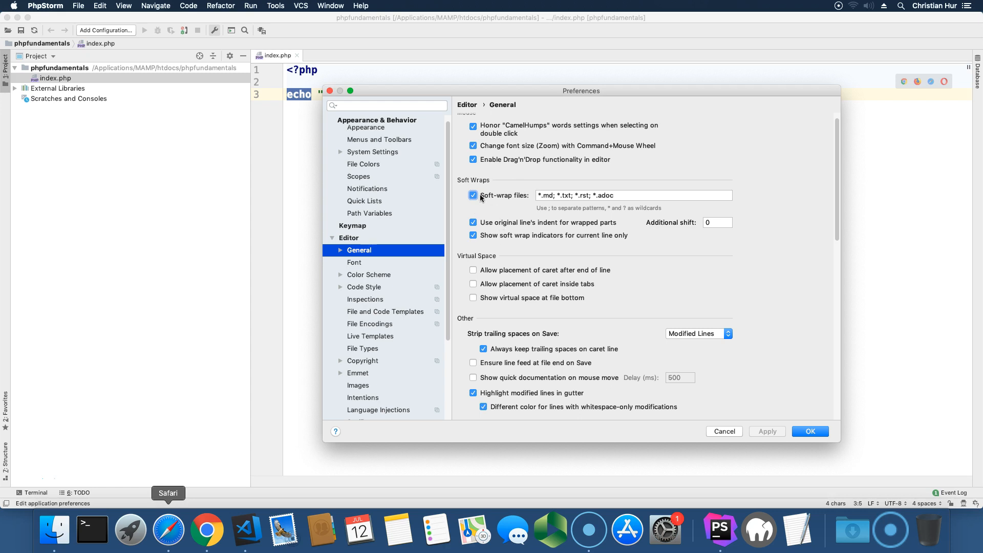
- Review the Editor > Font settings (Menlo, size 25) and confirm with OK to close Preferences
{"action": "left_click", "coordinate": [354, 262]}
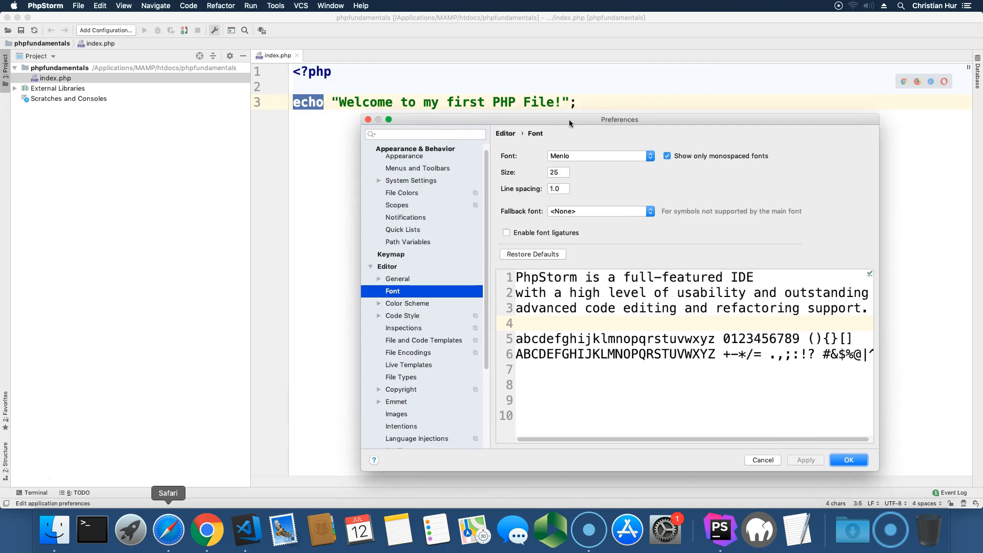
{"action": "mouse_move", "coordinate": [750, 304]}
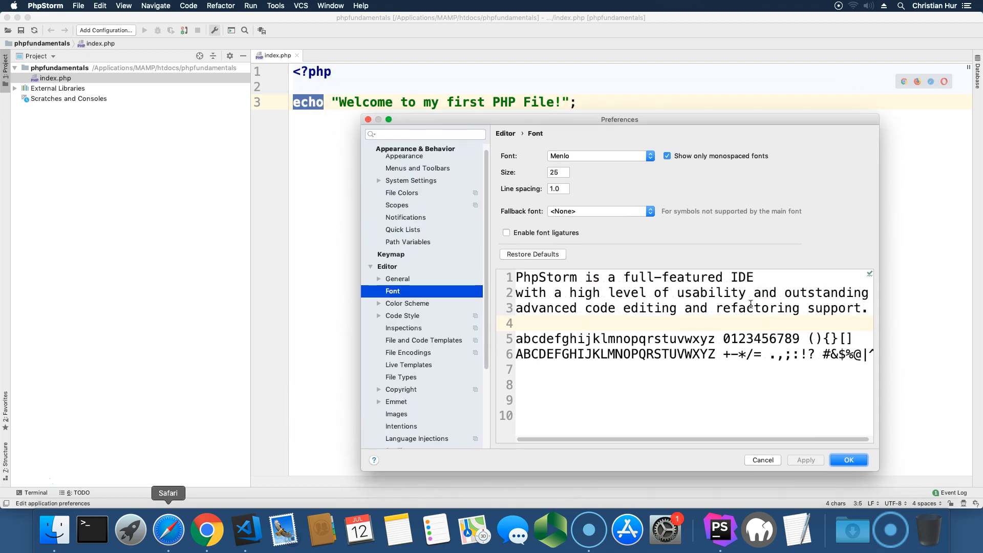
{"action": "mouse_move", "coordinate": [778, 369]}
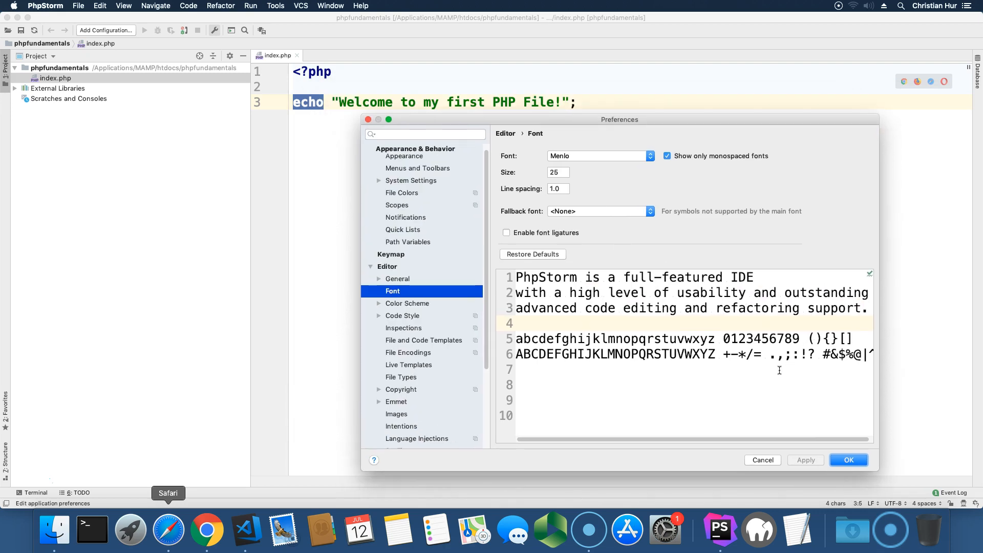
{"action": "scroll", "scroll_direction": "down", "scroll_amount": 3}
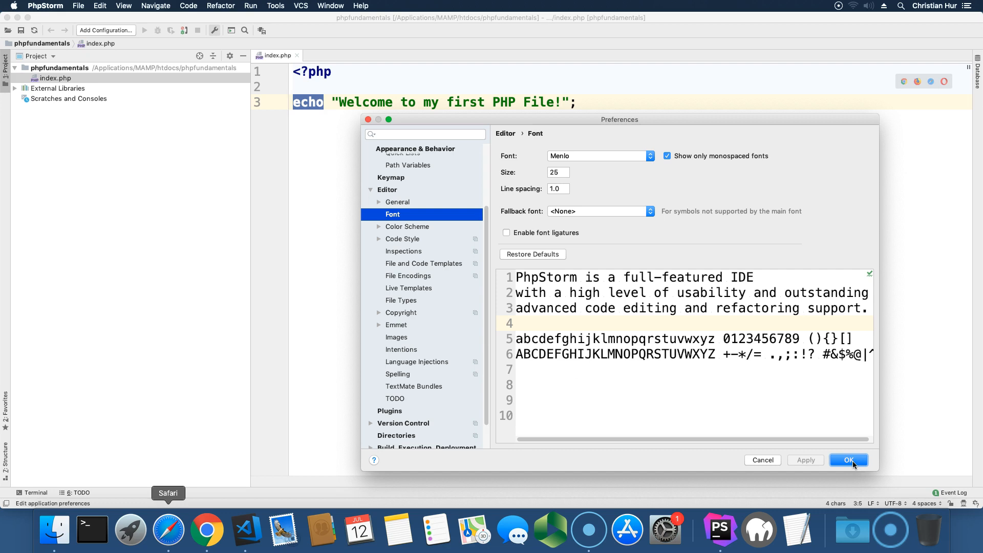
{"action": "left_click", "coordinate": [848, 460]}
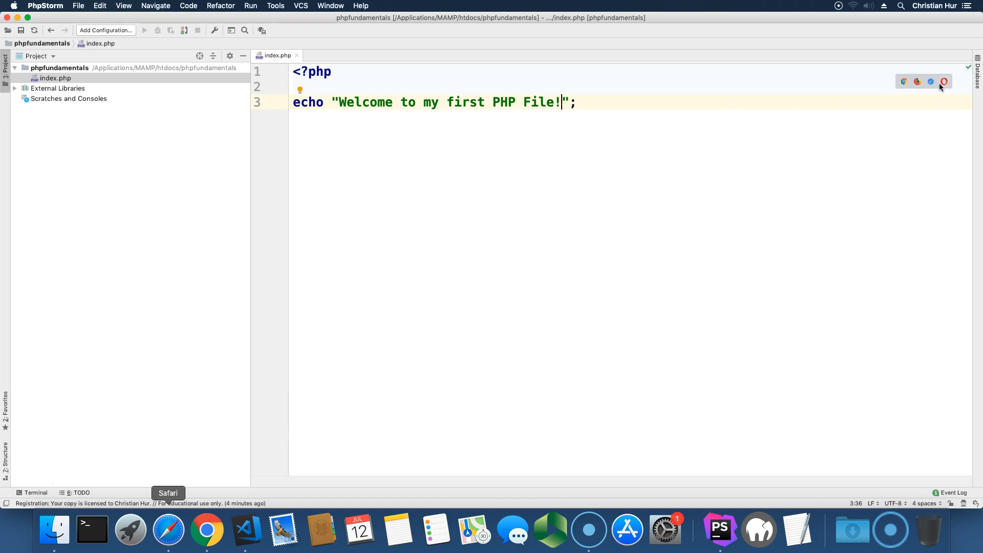
{"action": "mouse_move", "coordinate": [942, 82]}
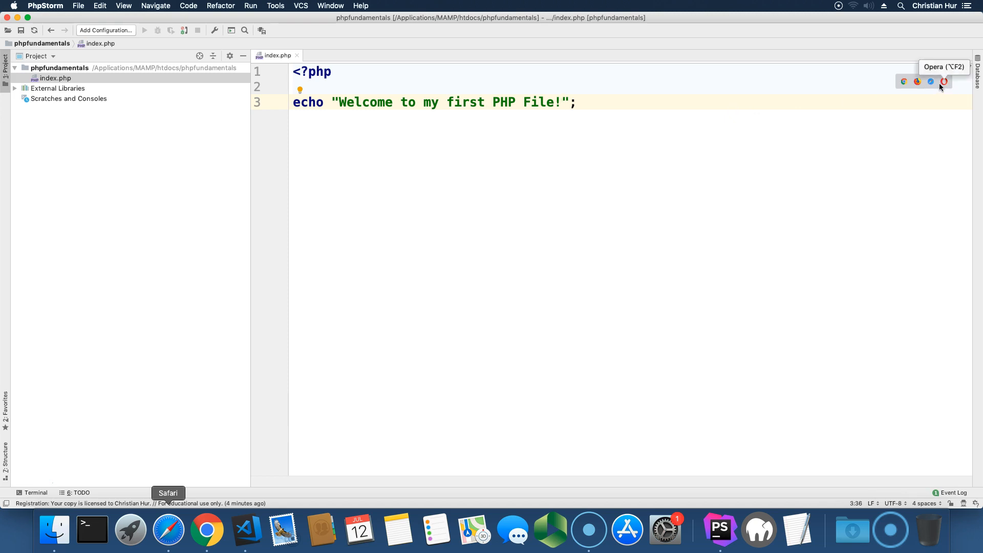
{"action": "mouse_move", "coordinate": [932, 85]}
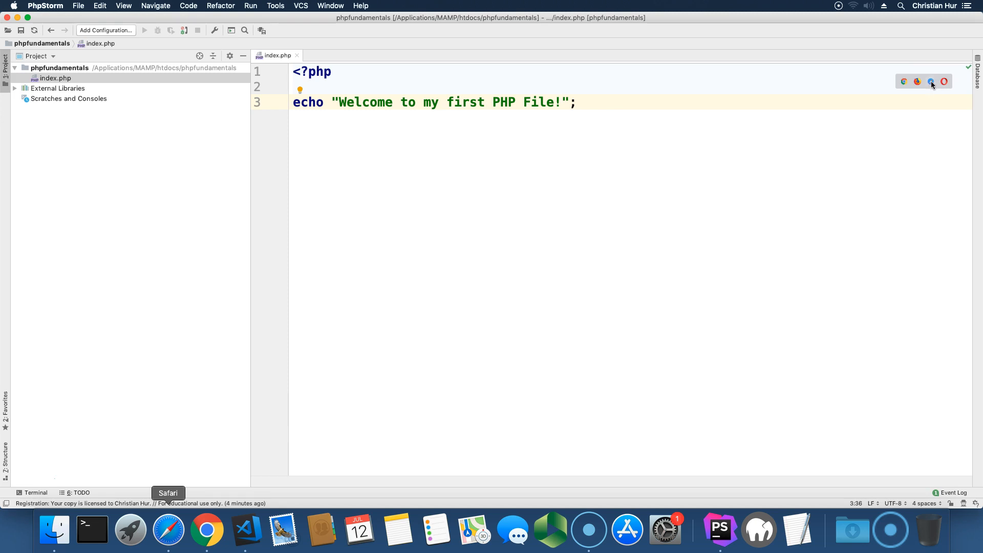
{"action": "mouse_move", "coordinate": [909, 93]}
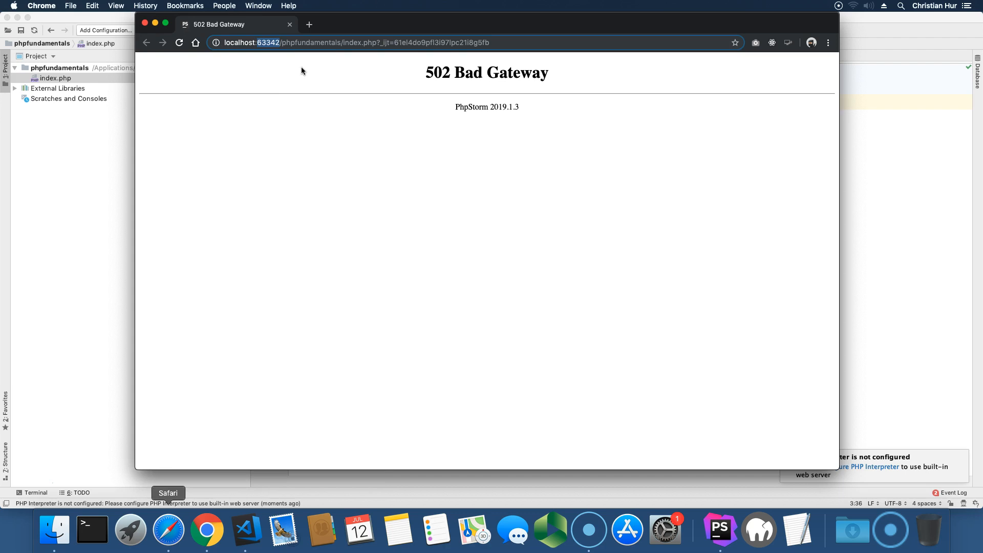
{"action": "mouse_move", "coordinate": [280, 66]}
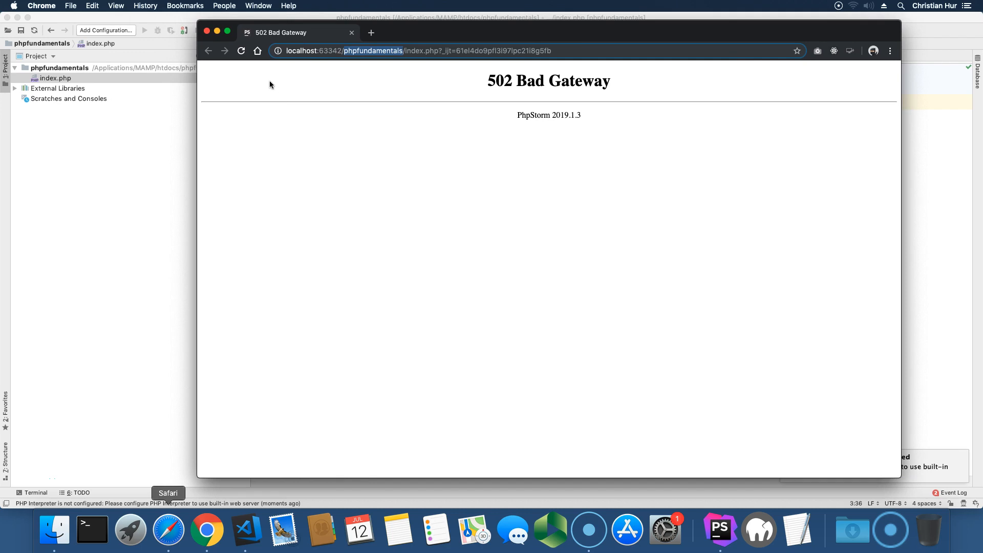
{"action": "mouse_move", "coordinate": [171, 71]}
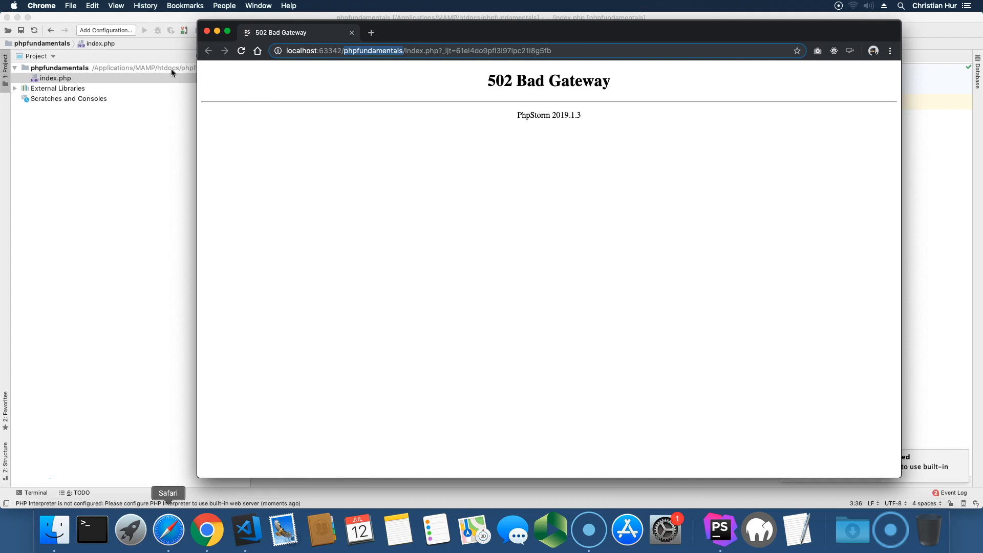
{"action": "mouse_move", "coordinate": [379, 99]}
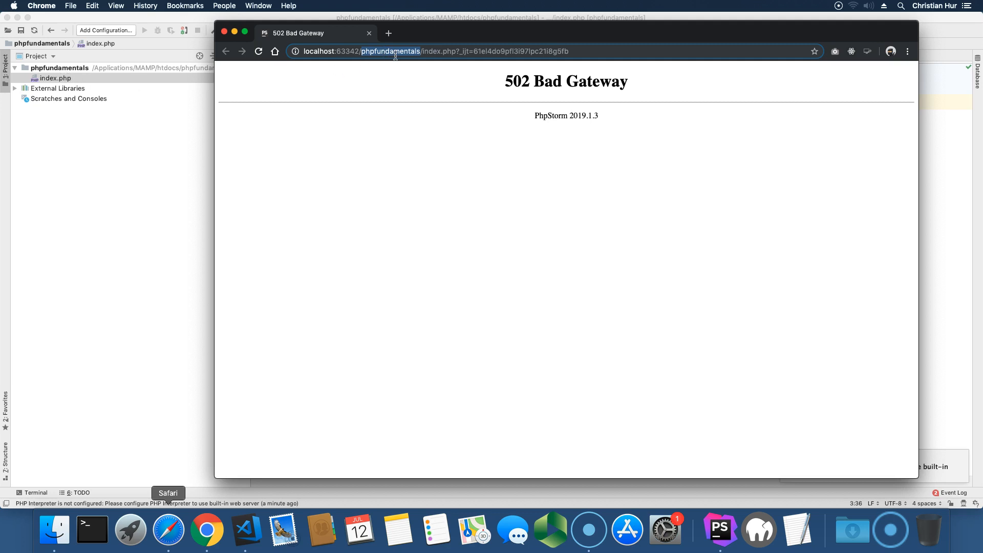
{"action": "mouse_move", "coordinate": [400, 68]}
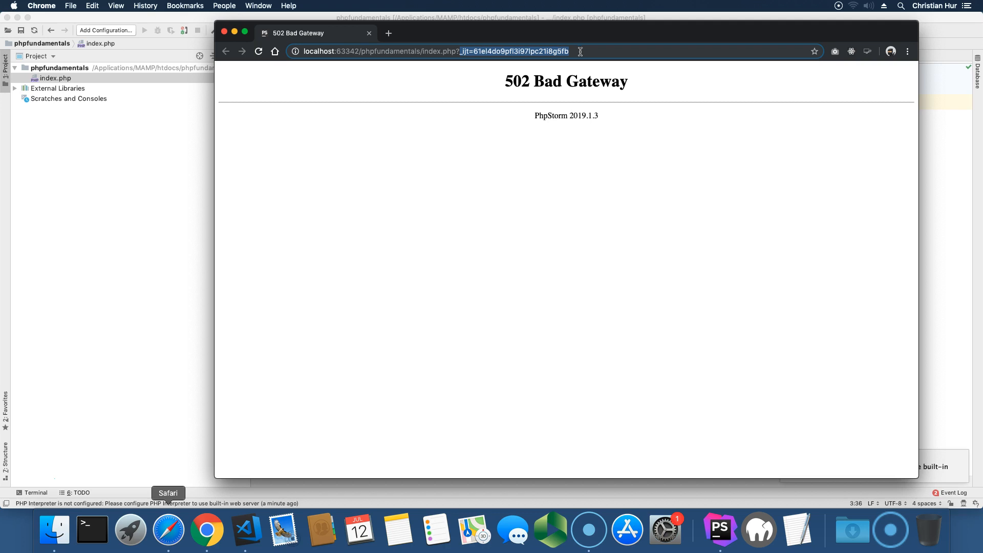
{"action": "mouse_move", "coordinate": [592, 56]}
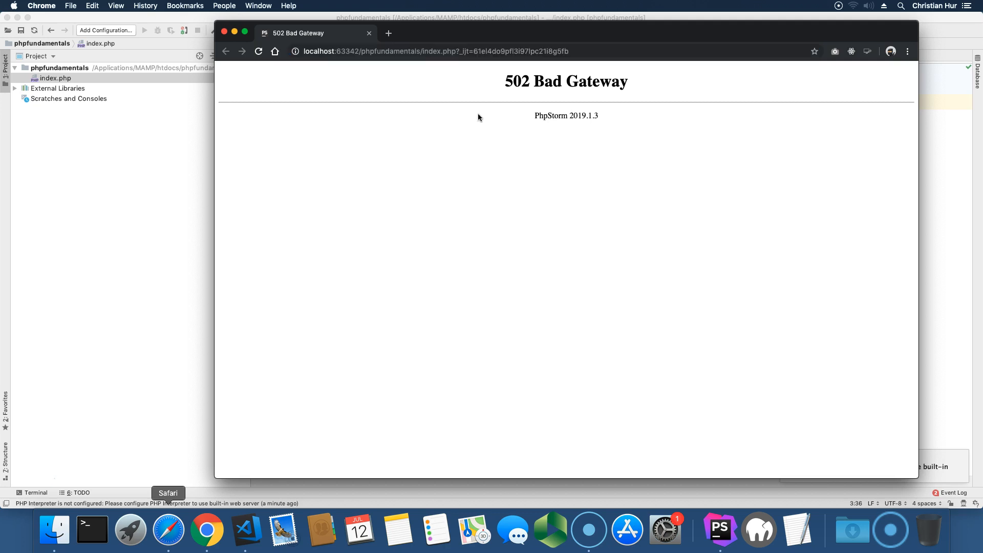
{"action": "mouse_move", "coordinate": [505, 82]}
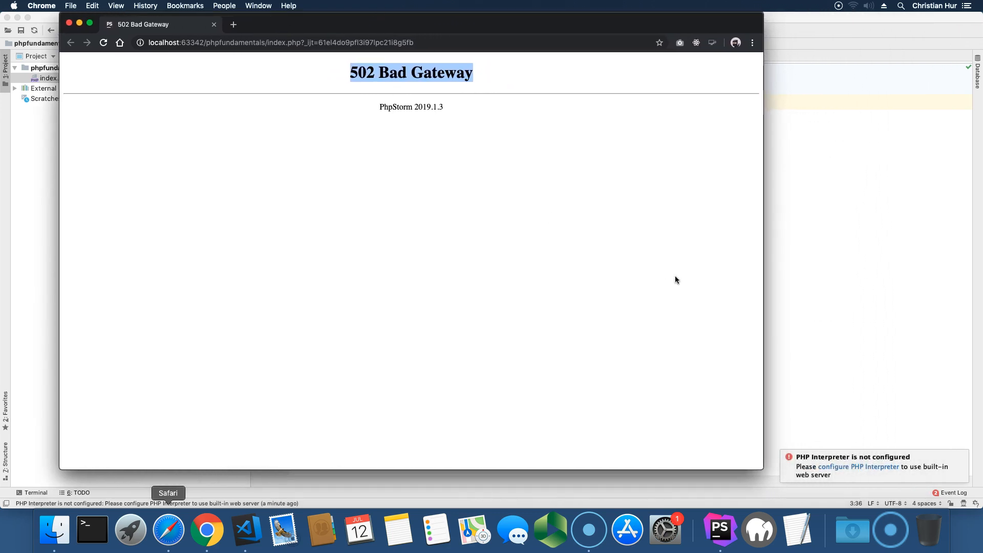
{"action": "mouse_move", "coordinate": [807, 466]}
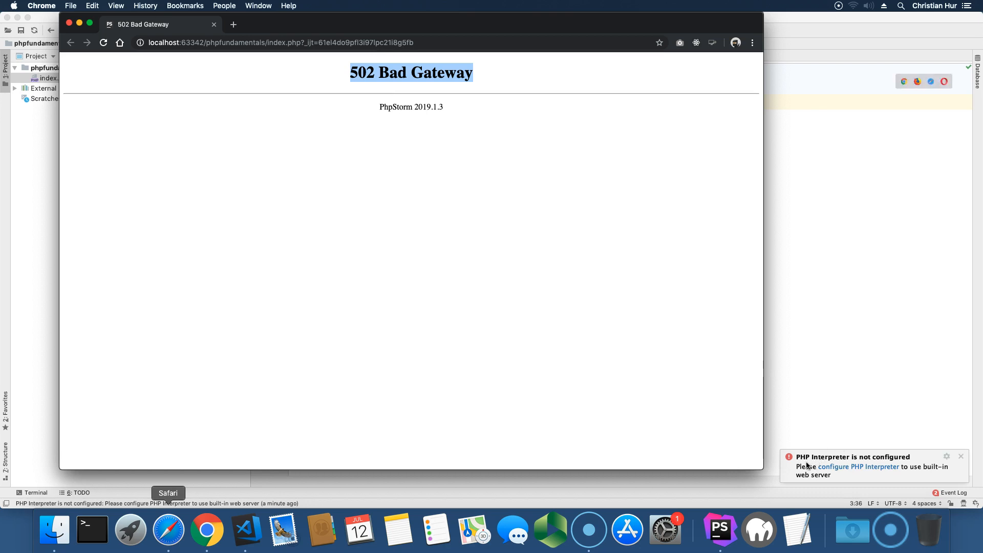
{"action": "mouse_move", "coordinate": [879, 461]}
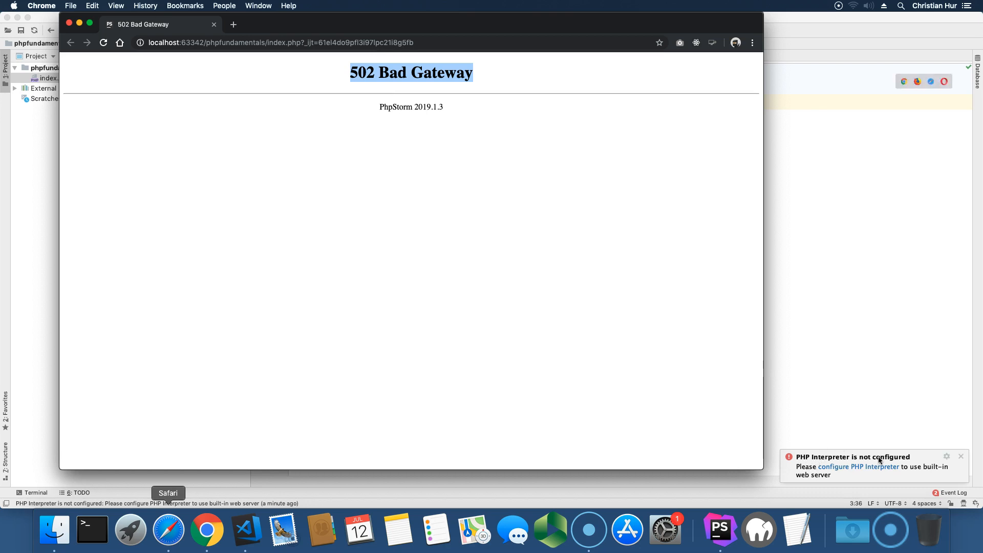
{"action": "mouse_move", "coordinate": [833, 423]}
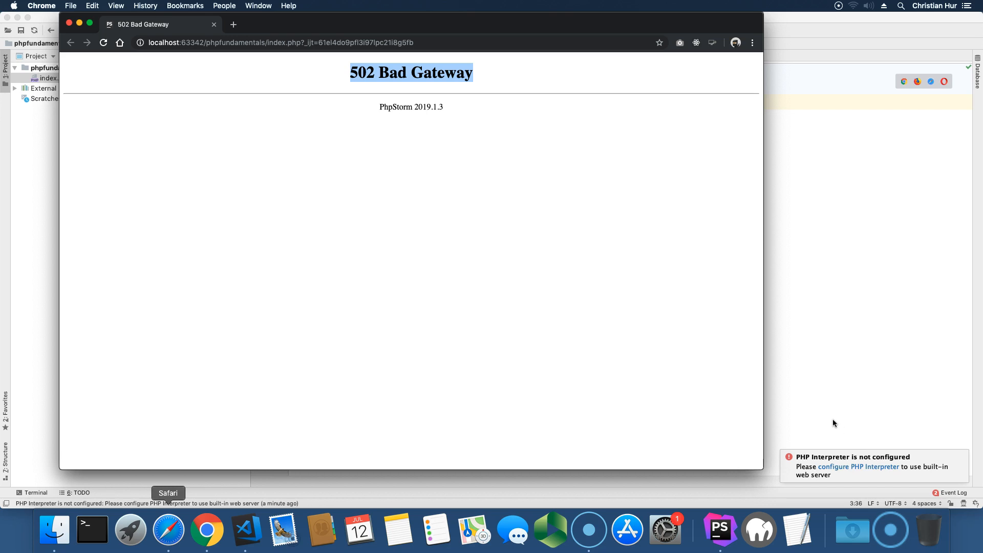
{"action": "mouse_move", "coordinate": [261, 135]}
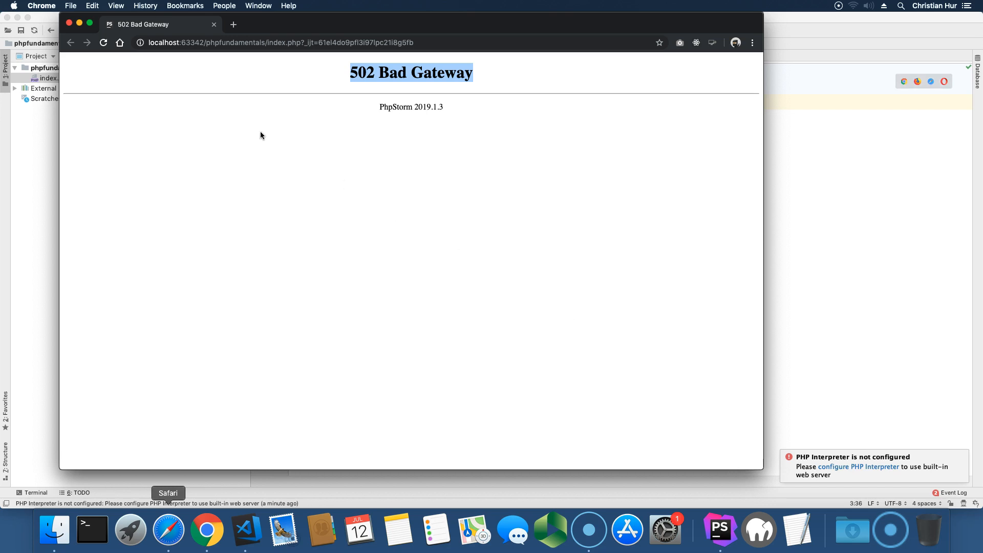
- Bring the PhpStorm editor back in front of Chrome's 502 Bad Gateway page
{"action": "left_click", "coordinate": [719, 528]}
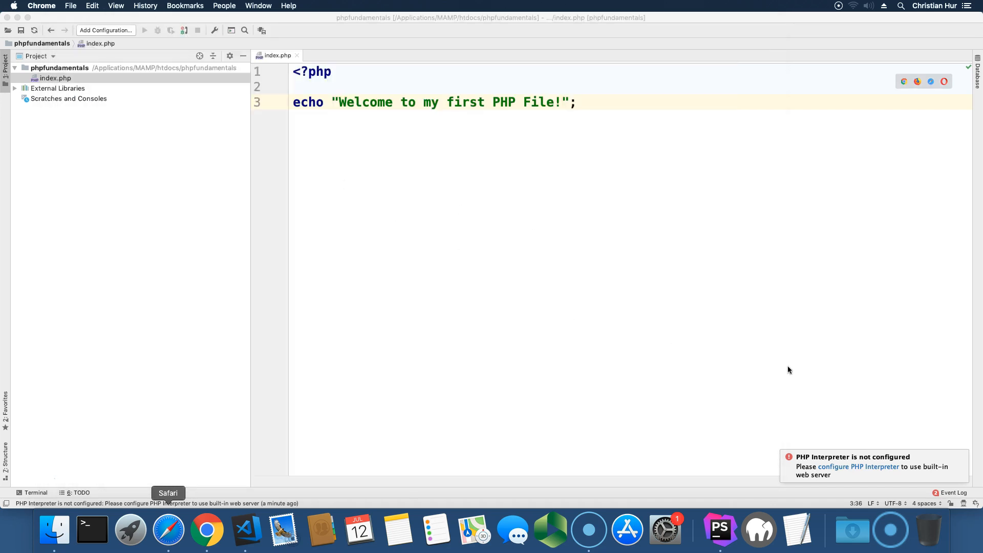
{"action": "mouse_move", "coordinate": [838, 446]}
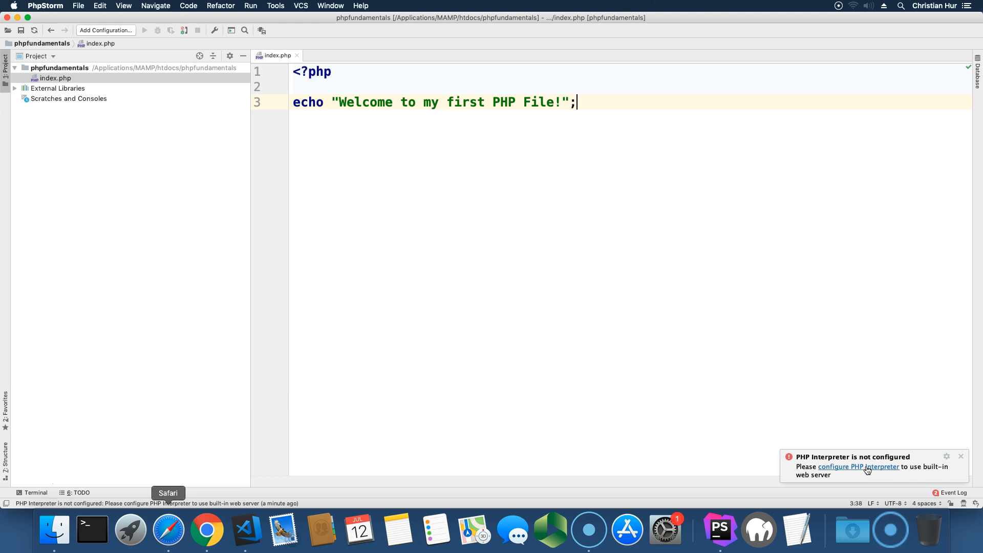
- Follow 'configure PHP Interpreter' and expand the CLI Interpreter choices (<no interpreter>, PHP 7.1 (7.3.1))
{"action": "left_click", "coordinate": [857, 467]}
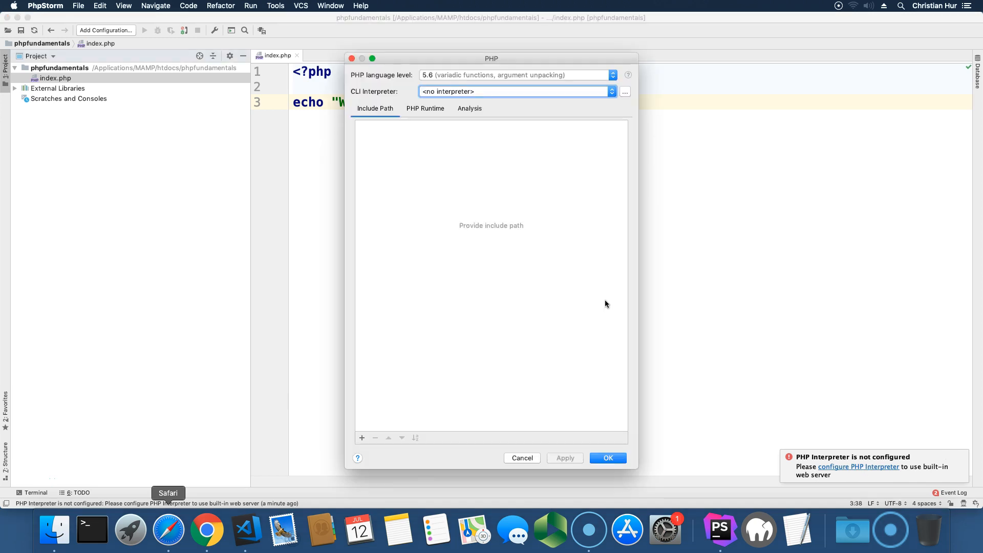
{"action": "mouse_move", "coordinate": [325, 110]}
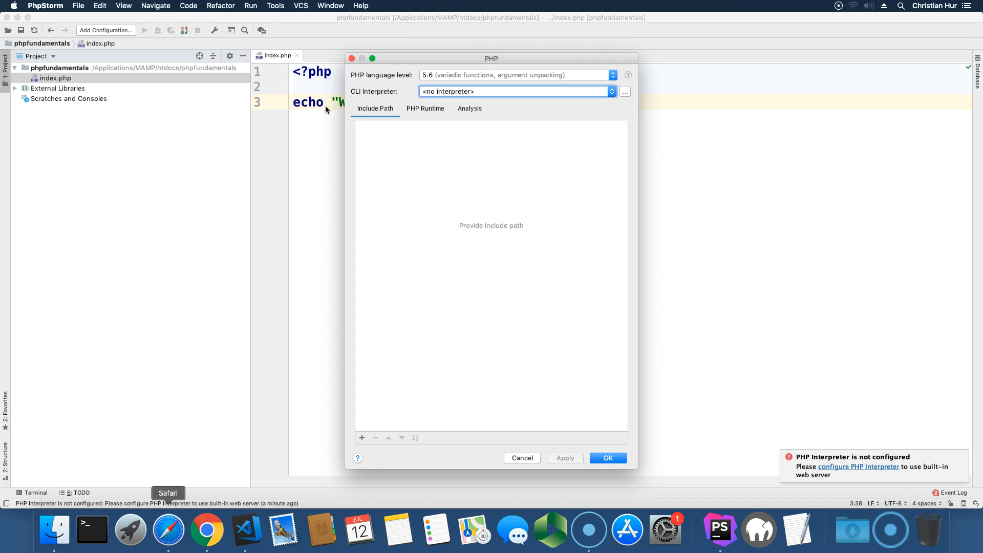
{"action": "mouse_move", "coordinate": [431, 150]}
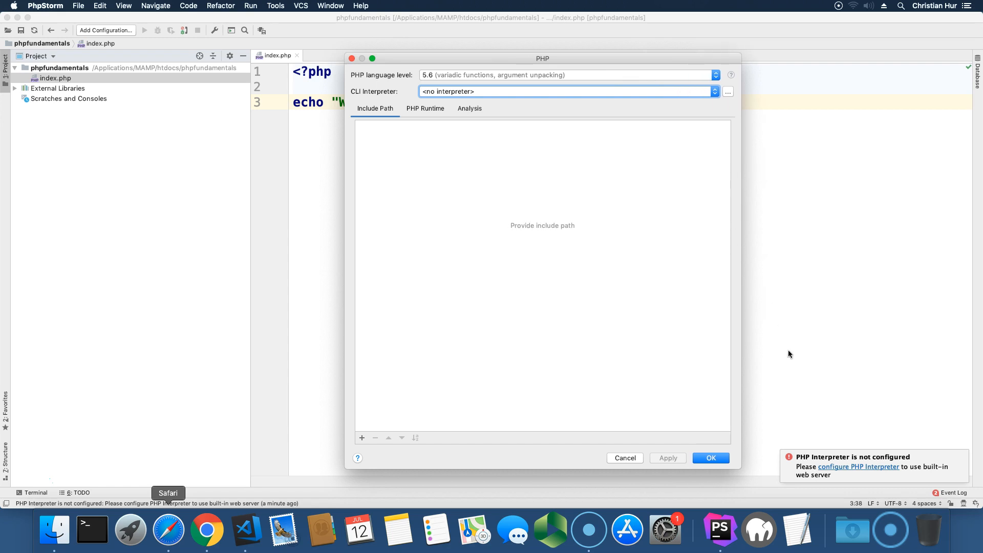
{"action": "mouse_move", "coordinate": [376, 97]}
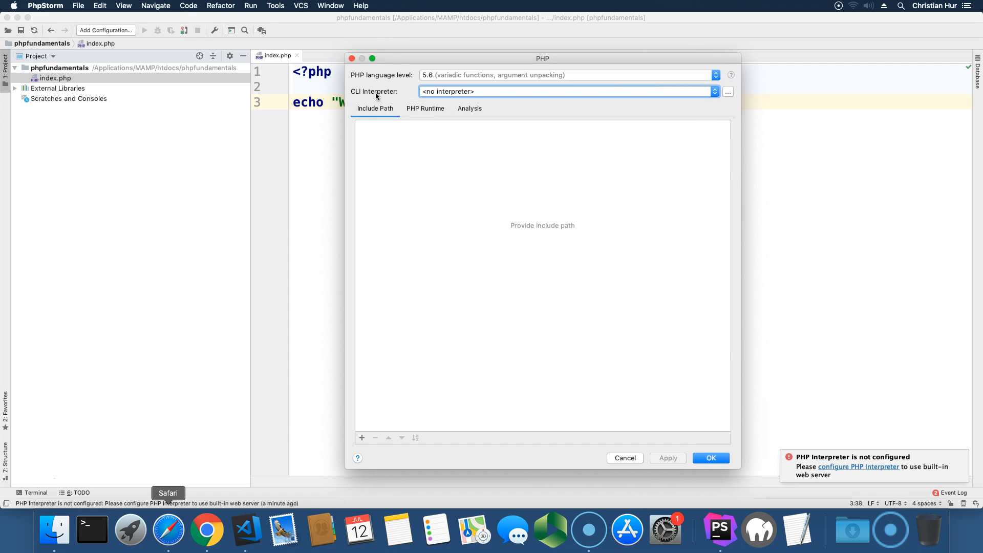
{"action": "mouse_move", "coordinate": [505, 91]}
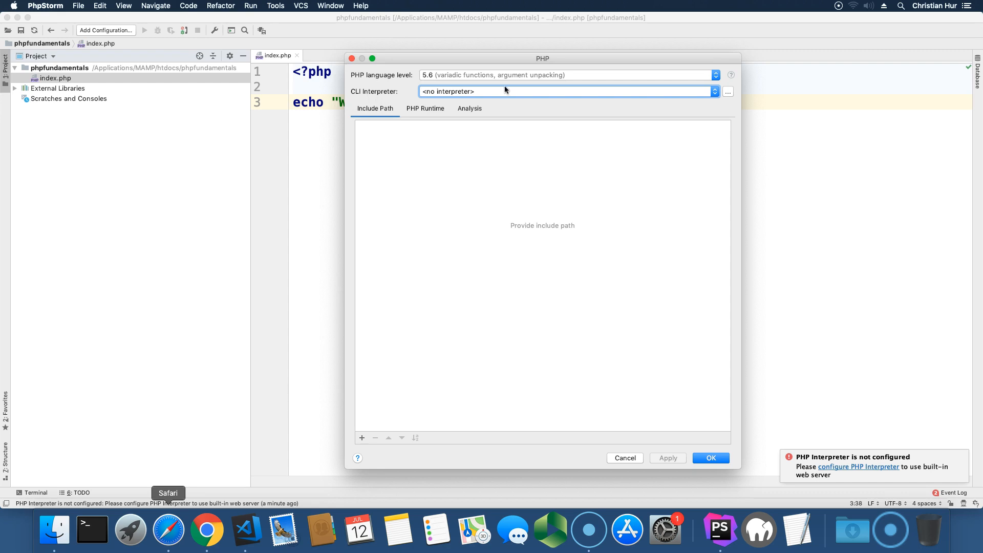
{"action": "left_click", "coordinate": [714, 91]}
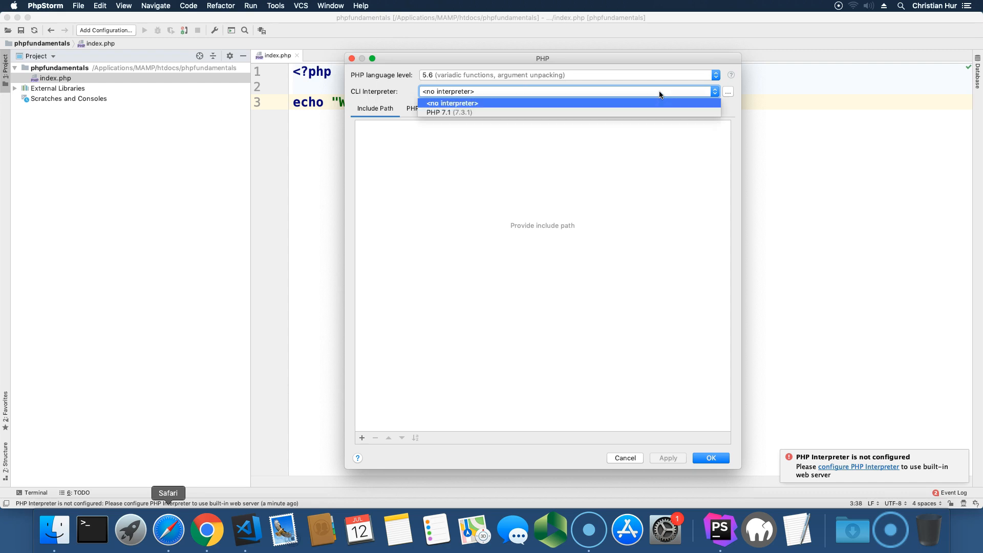
{"action": "mouse_move", "coordinate": [449, 113]}
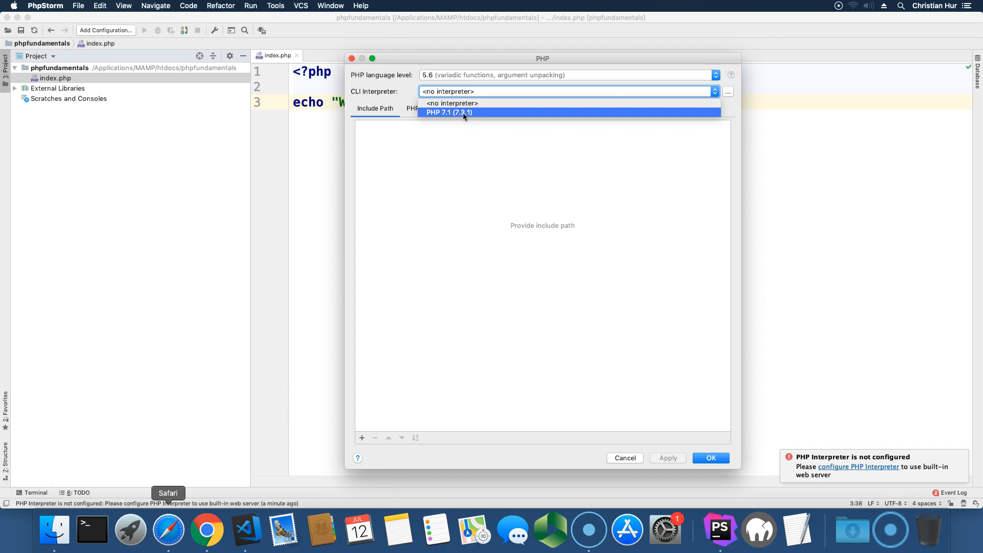
{"action": "mouse_move", "coordinate": [461, 102]}
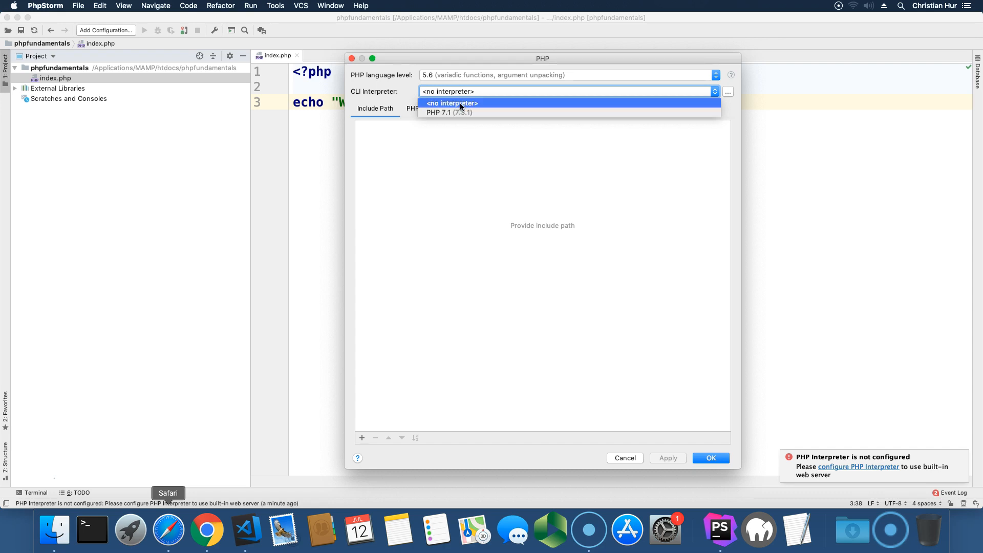
{"action": "mouse_move", "coordinate": [464, 113]}
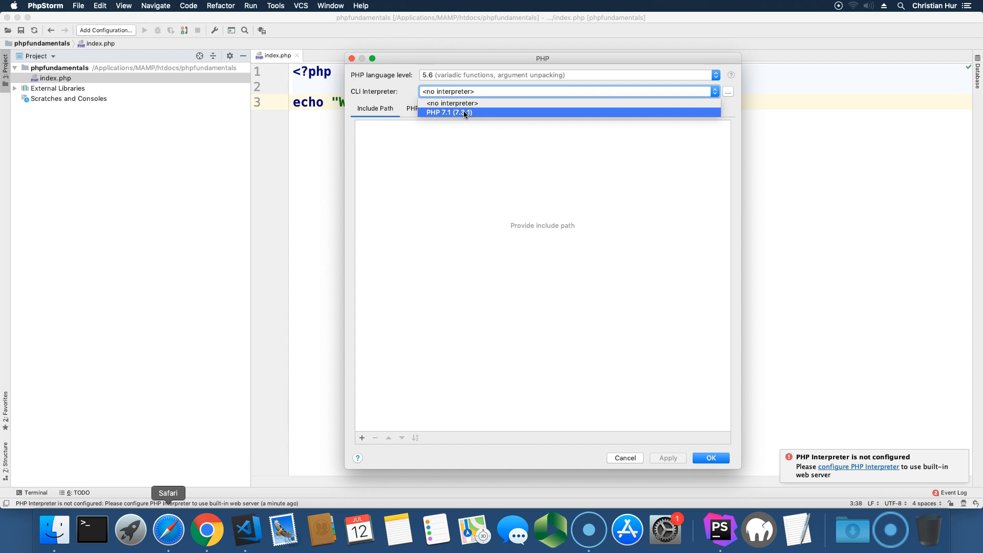
{"action": "mouse_move", "coordinate": [508, 146]}
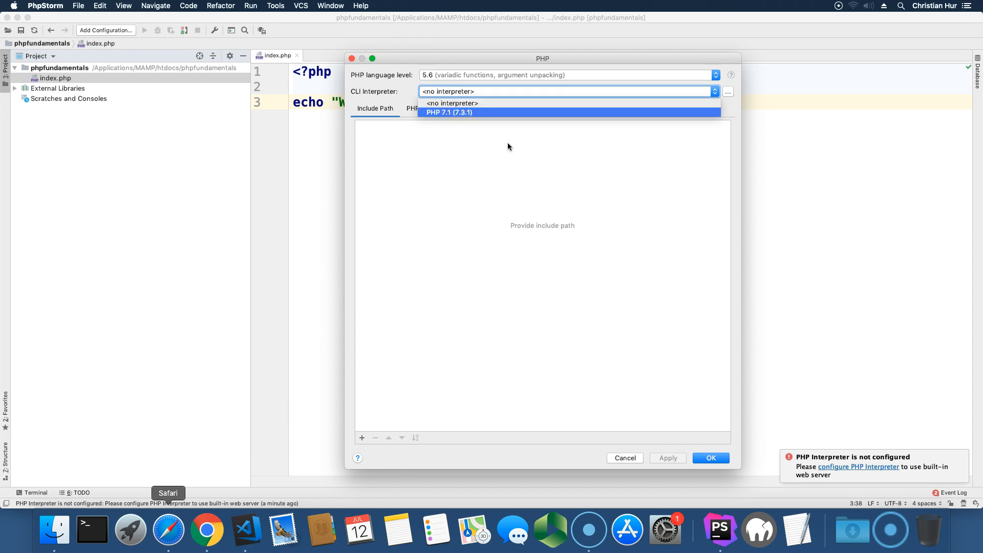
- Leave the interpreter unchosen and raise the PHP language level from 5.6 to 7.1
{"action": "left_click", "coordinate": [452, 103]}
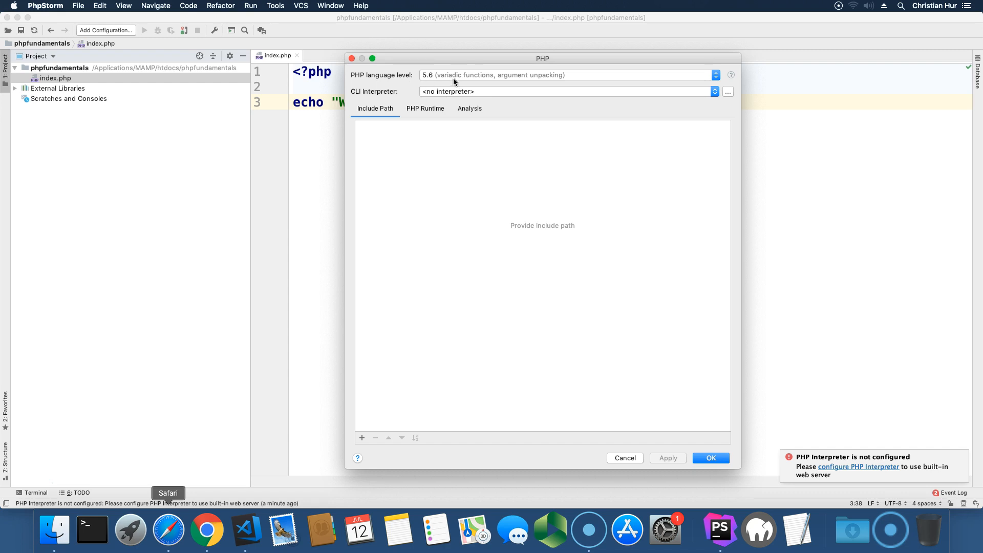
{"action": "mouse_move", "coordinate": [637, 85]}
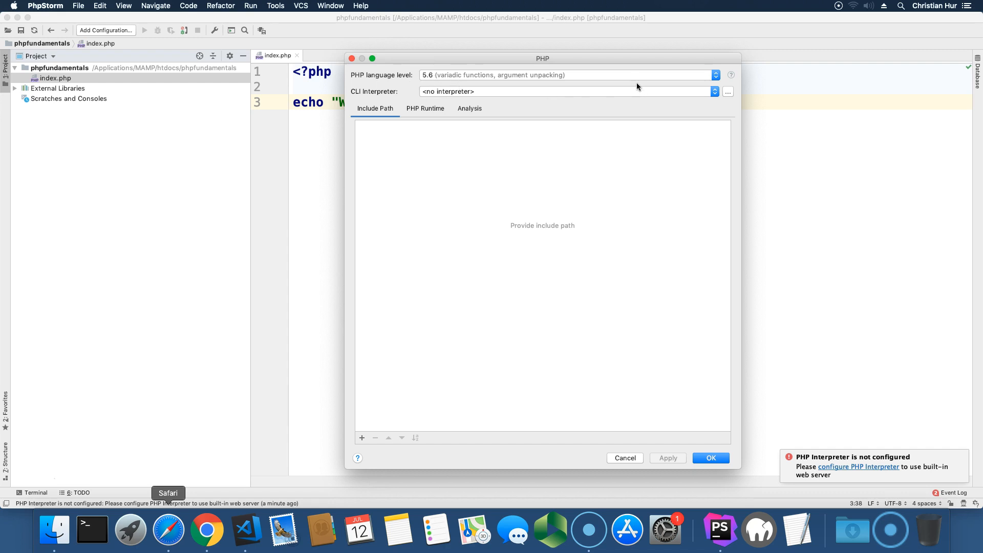
{"action": "left_click", "coordinate": [715, 75]}
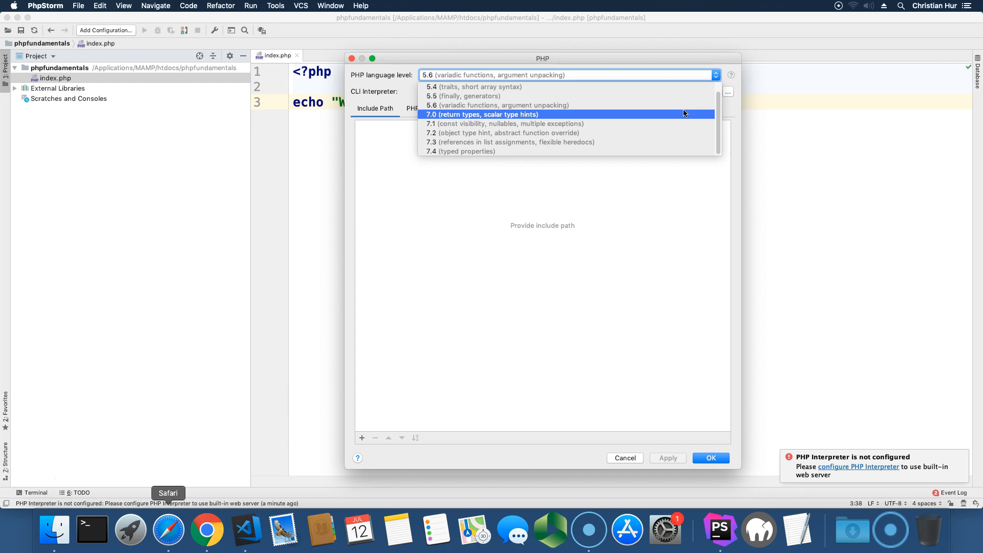
{"action": "mouse_move", "coordinate": [668, 112]}
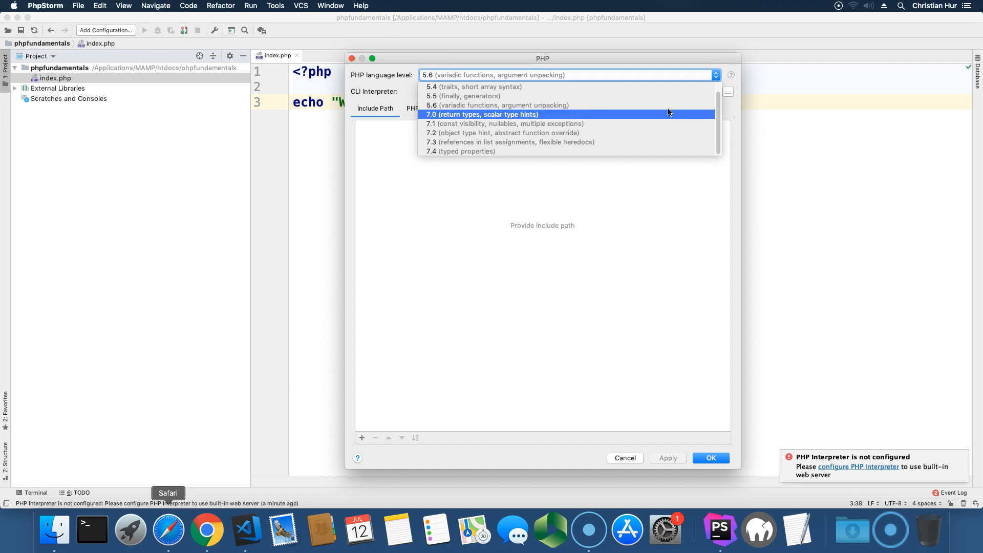
{"action": "mouse_move", "coordinate": [497, 114]}
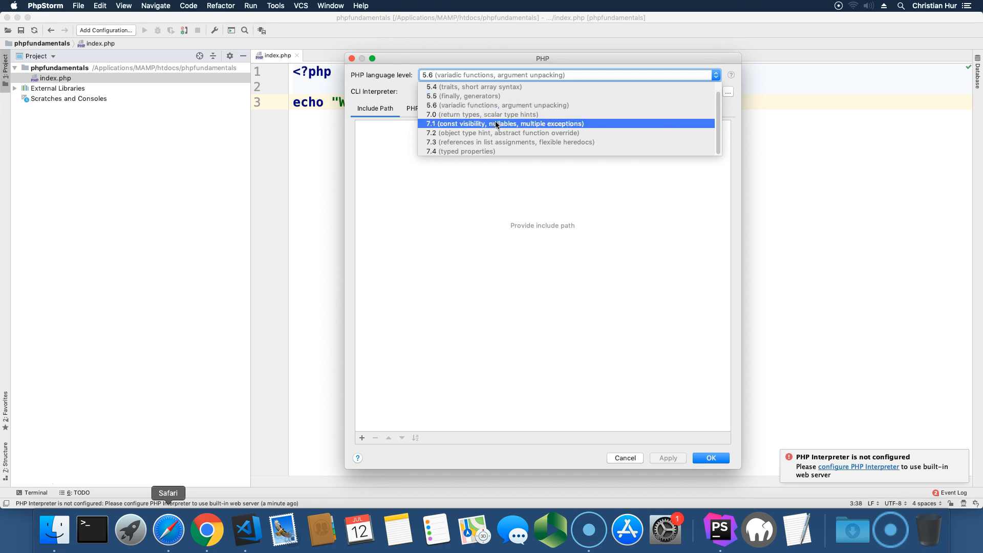
{"action": "left_click", "coordinate": [505, 124]}
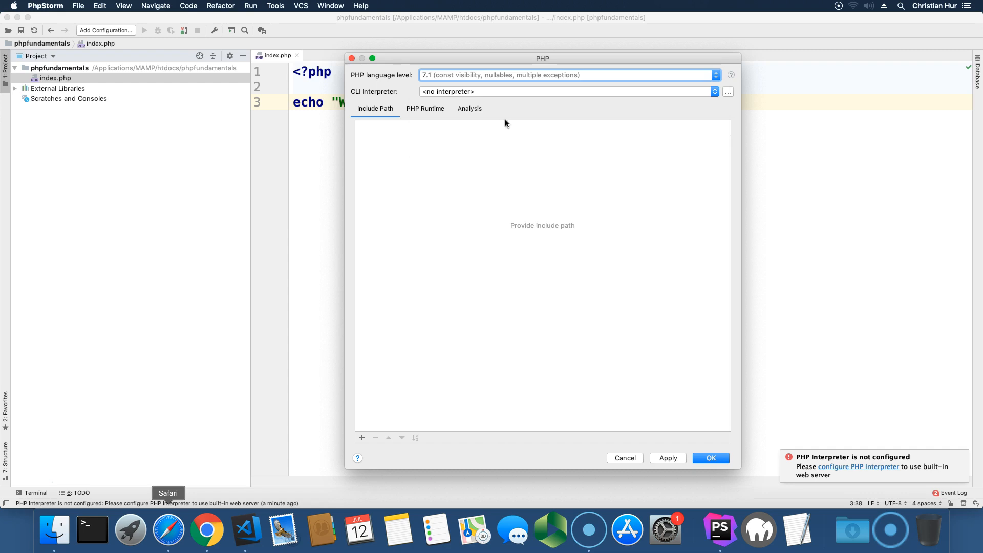
{"action": "mouse_move", "coordinate": [526, 142]}
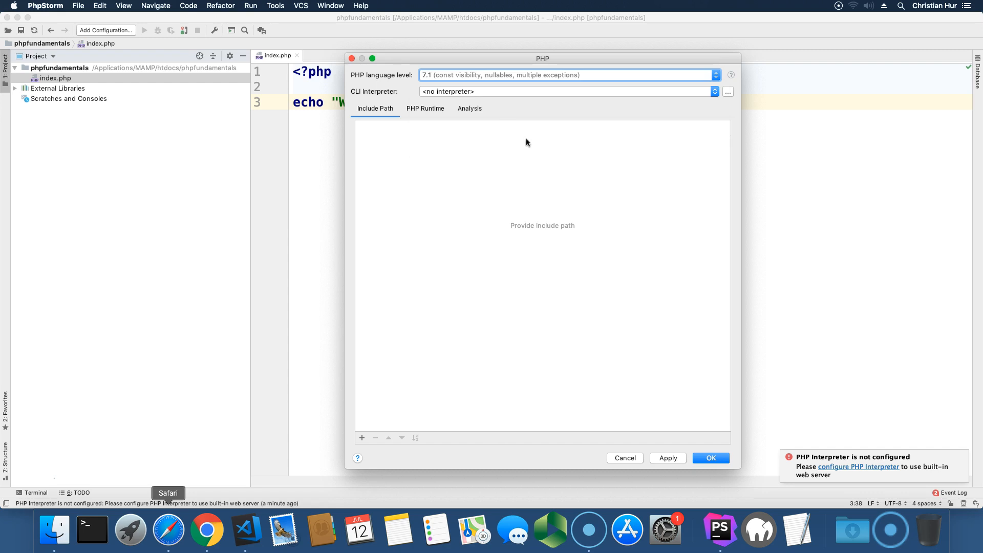
{"action": "mouse_move", "coordinate": [590, 111]}
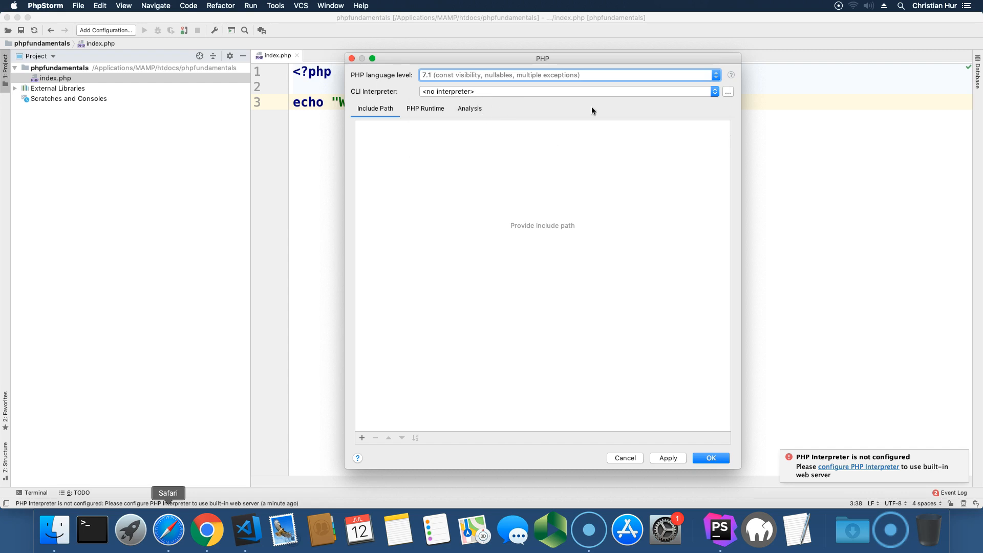
{"action": "mouse_move", "coordinate": [726, 91]}
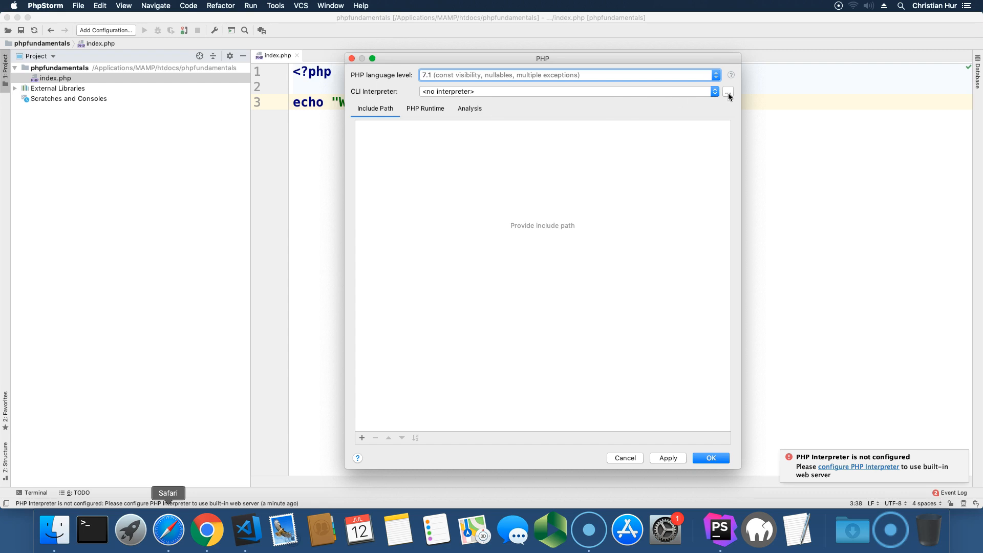
{"action": "mouse_move", "coordinate": [727, 91]}
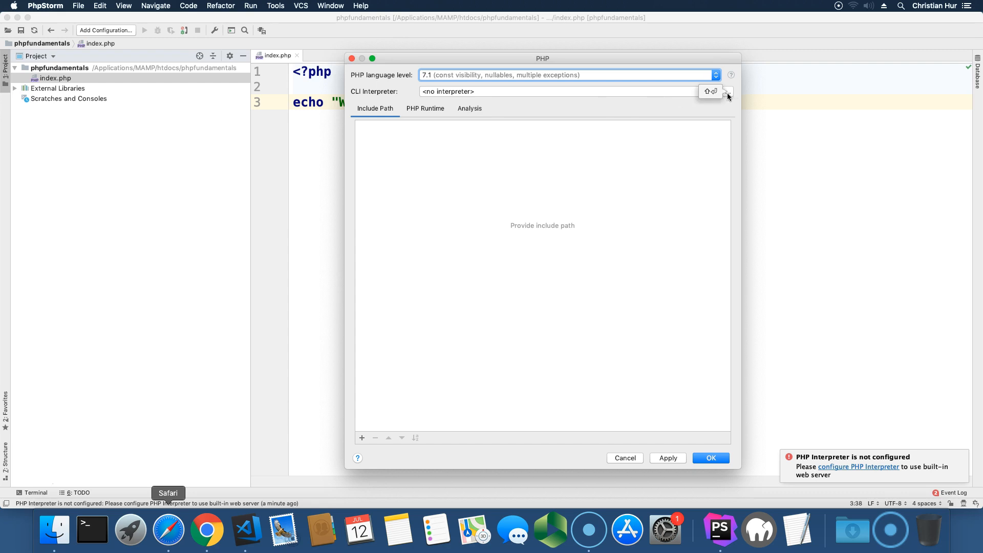
- In CLI Interpreters, remove the old PHP 7.1 entry and start adding a new interpreter
{"action": "left_click", "coordinate": [728, 91]}
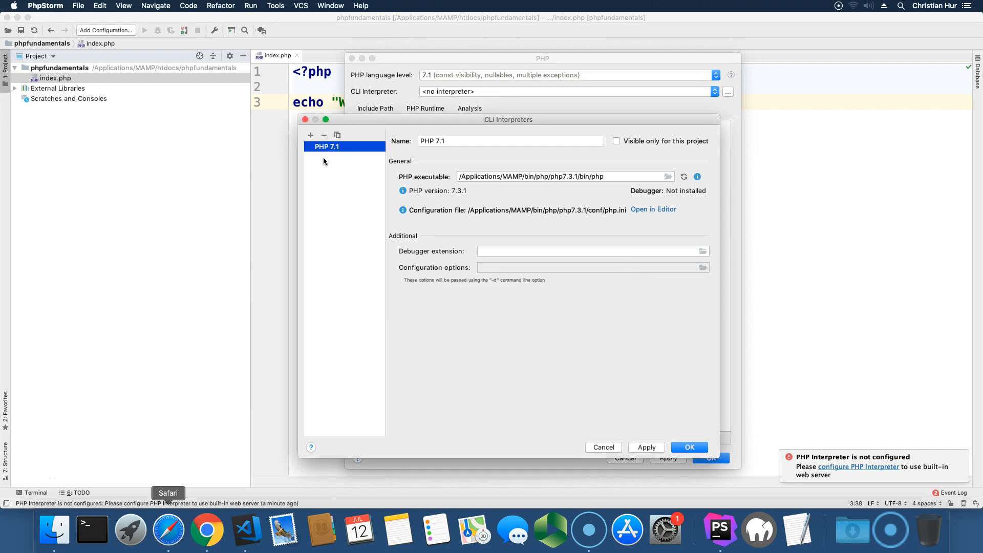
{"action": "left_click", "coordinate": [323, 135]}
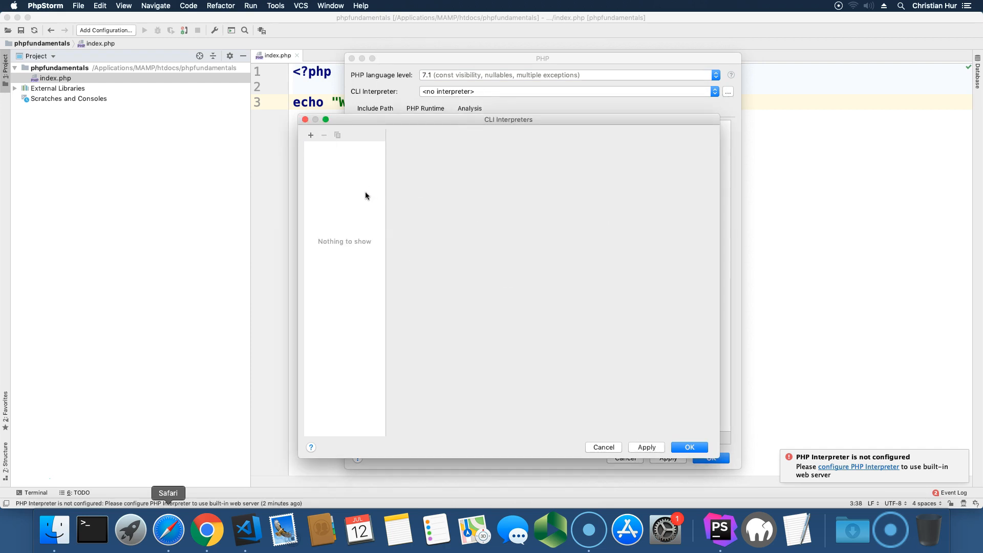
{"action": "mouse_move", "coordinate": [357, 183]}
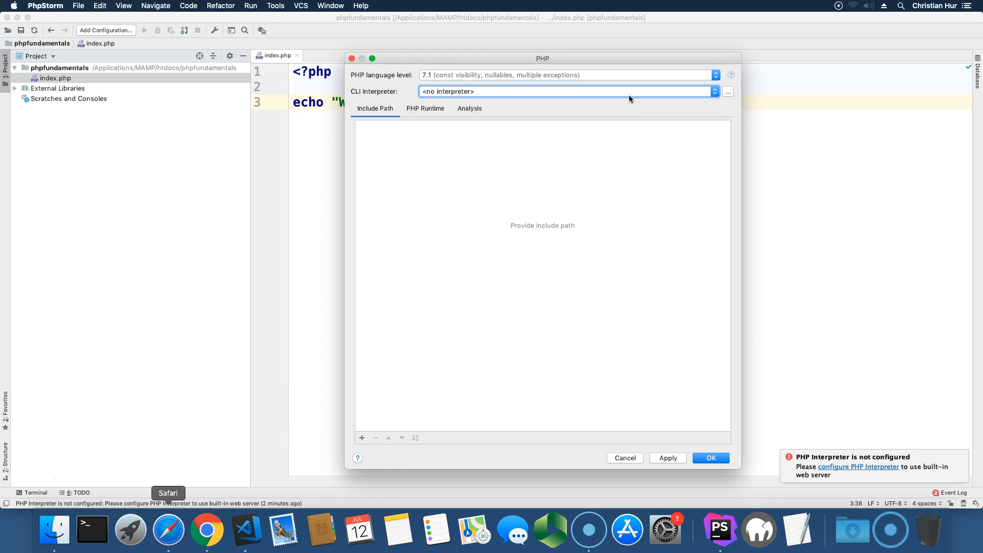
{"action": "left_click", "coordinate": [726, 91]}
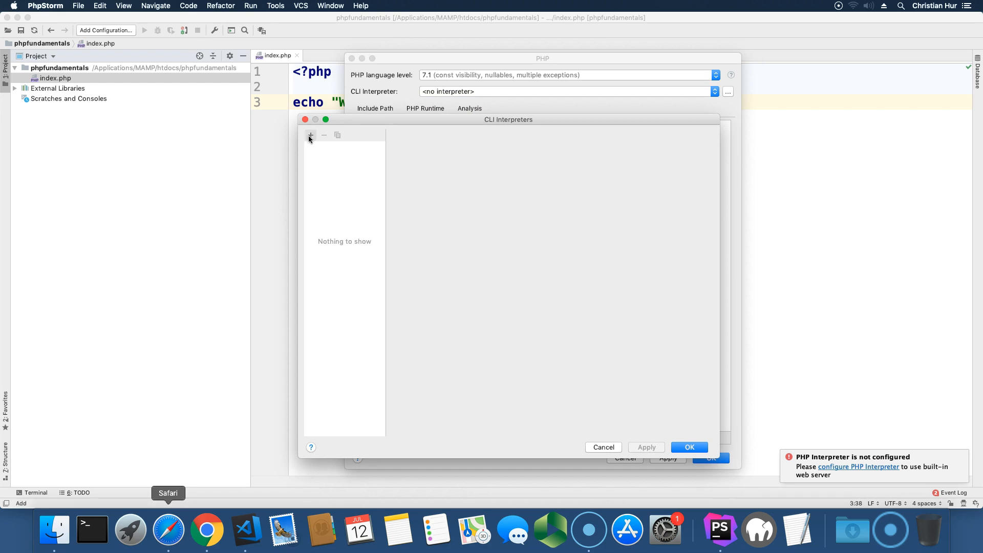
{"action": "left_click", "coordinate": [310, 135]}
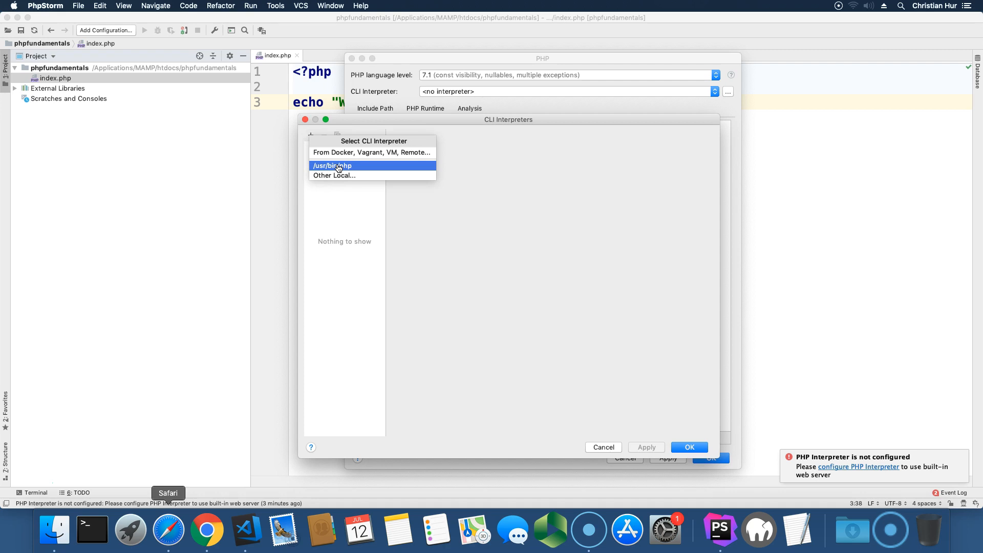
{"action": "mouse_move", "coordinate": [350, 175]}
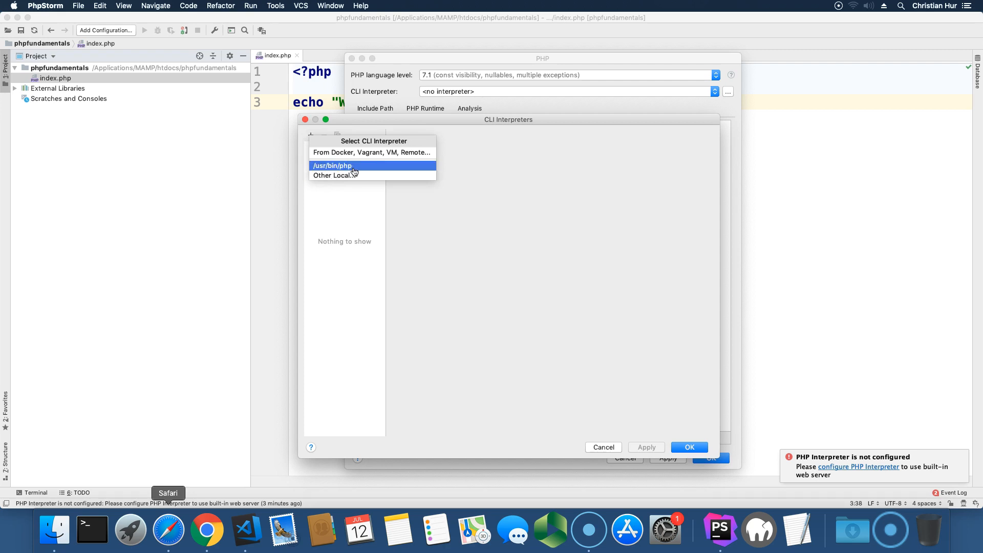
{"action": "mouse_move", "coordinate": [357, 169]}
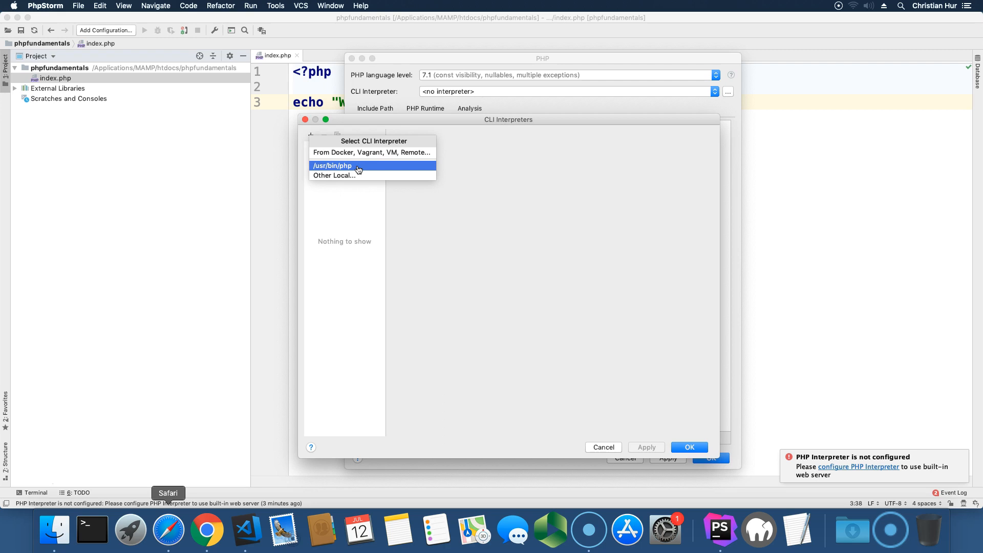
{"action": "mouse_move", "coordinate": [343, 175]}
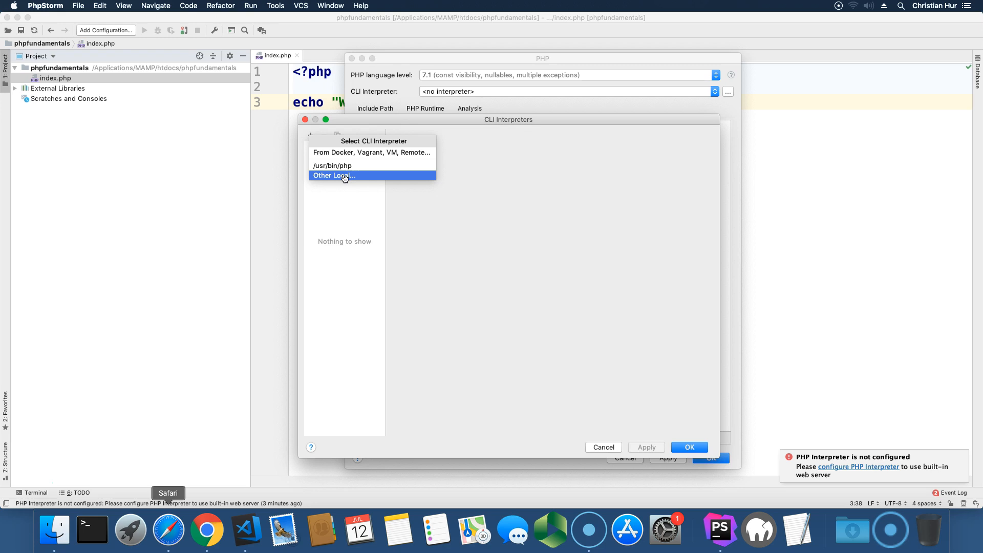
- Create a new 'Other Local...' interpreter entry named PHP with an empty executable path
{"action": "left_click", "coordinate": [334, 175]}
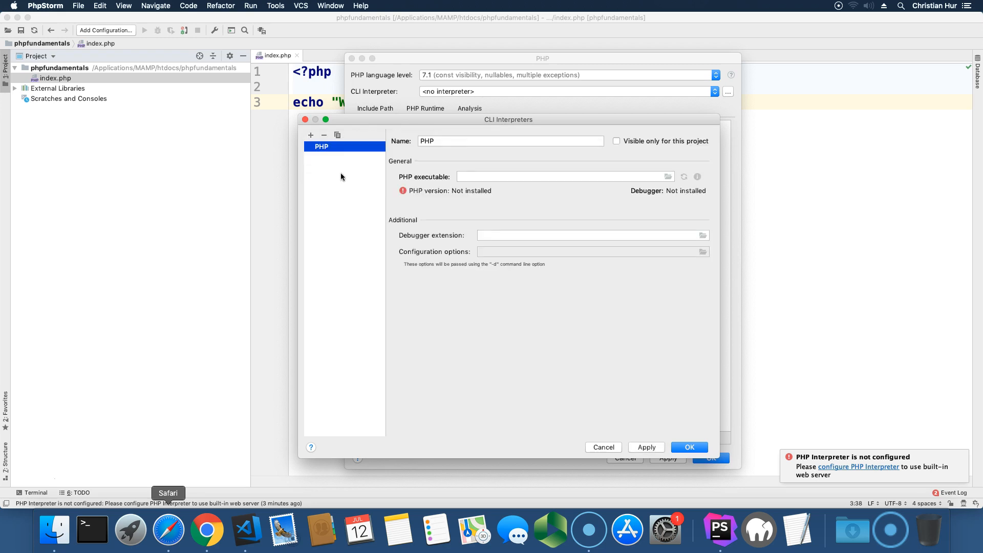
{"action": "left_click", "coordinate": [509, 140]}
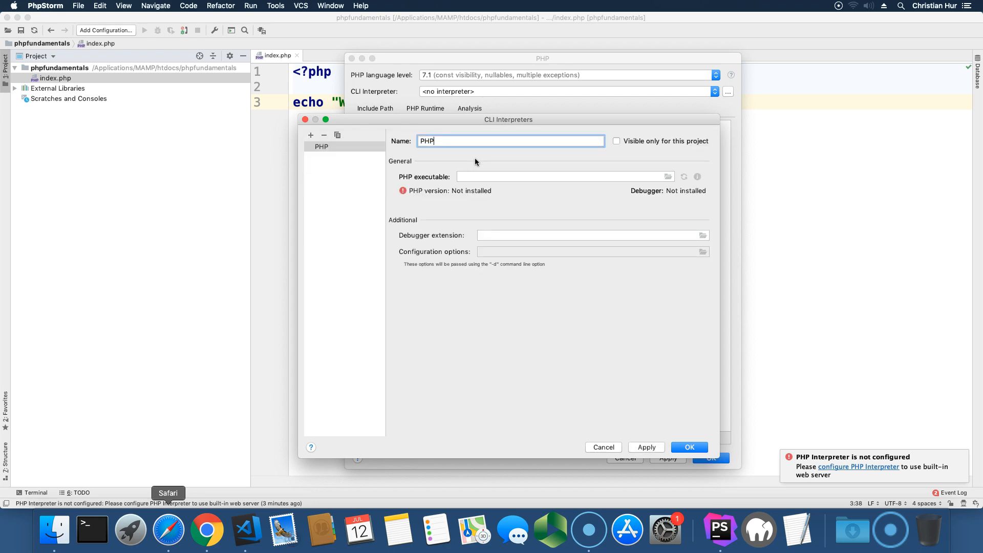
{"action": "mouse_move", "coordinate": [524, 168]}
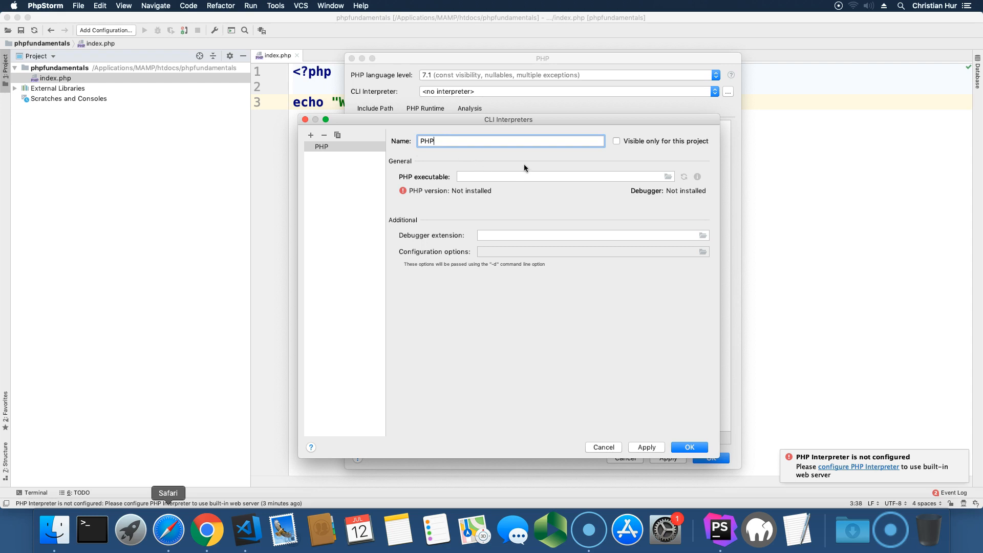
{"action": "mouse_move", "coordinate": [449, 183]}
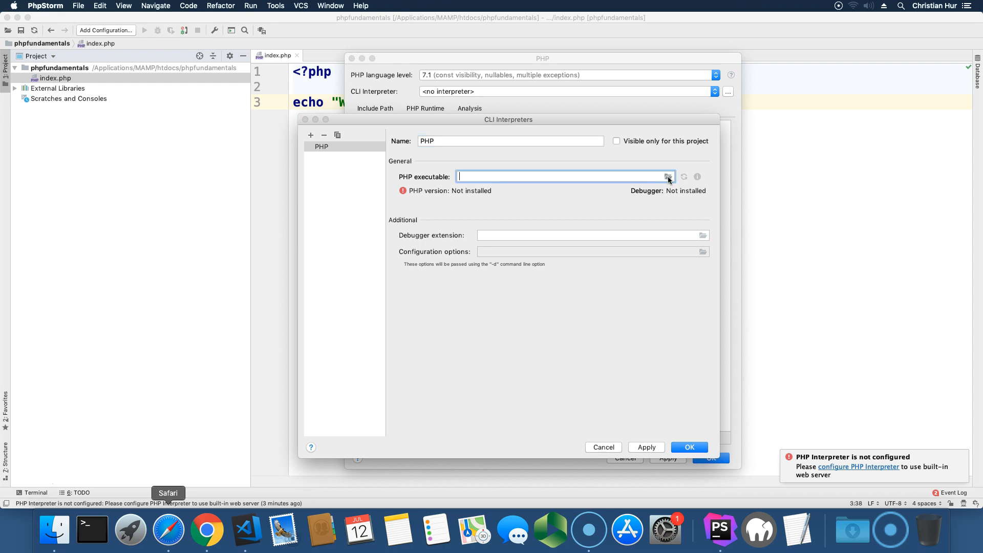
- Browse for the PHP executable and enter Applications > MAMP after a first dismissed attempt
{"action": "left_click", "coordinate": [668, 176]}
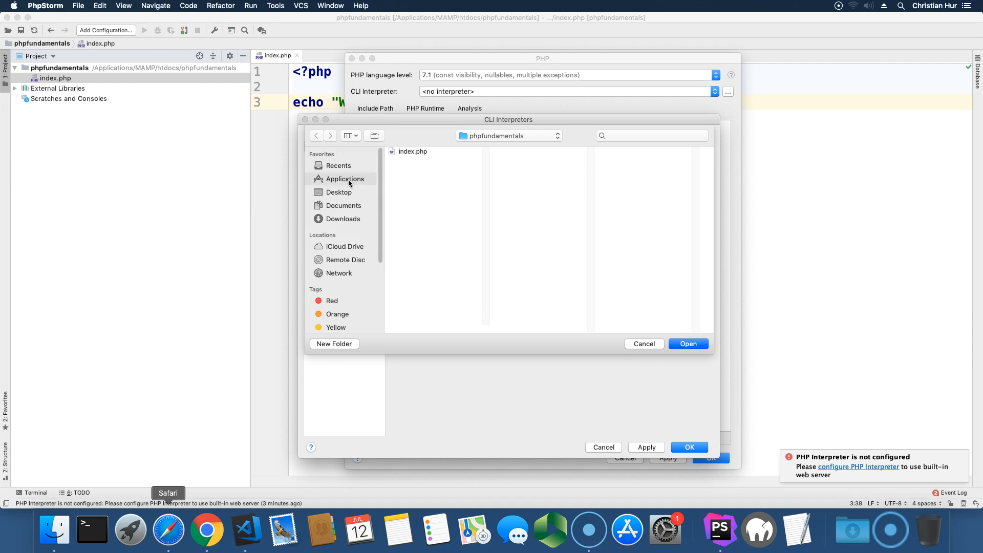
{"action": "left_click", "coordinate": [345, 178]}
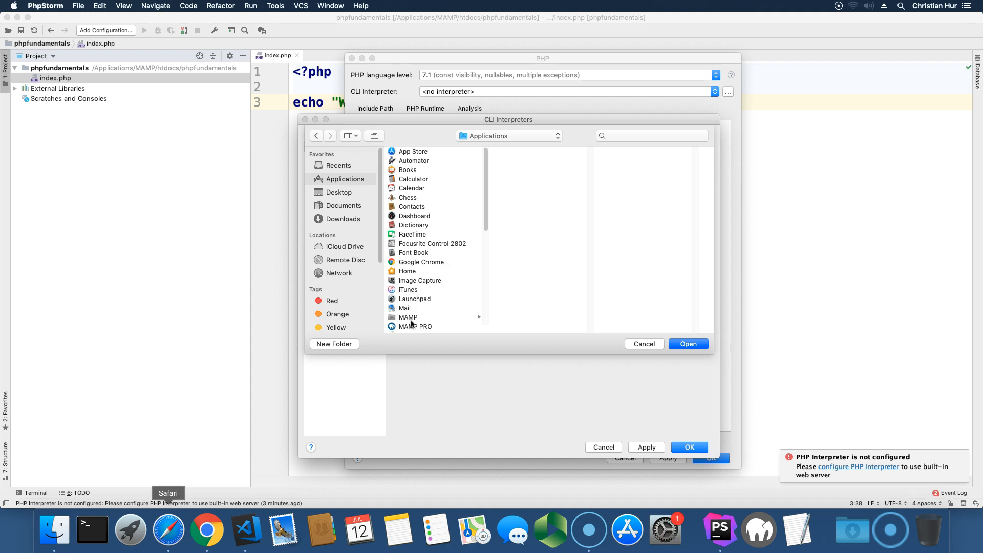
{"action": "left_click", "coordinate": [642, 344]}
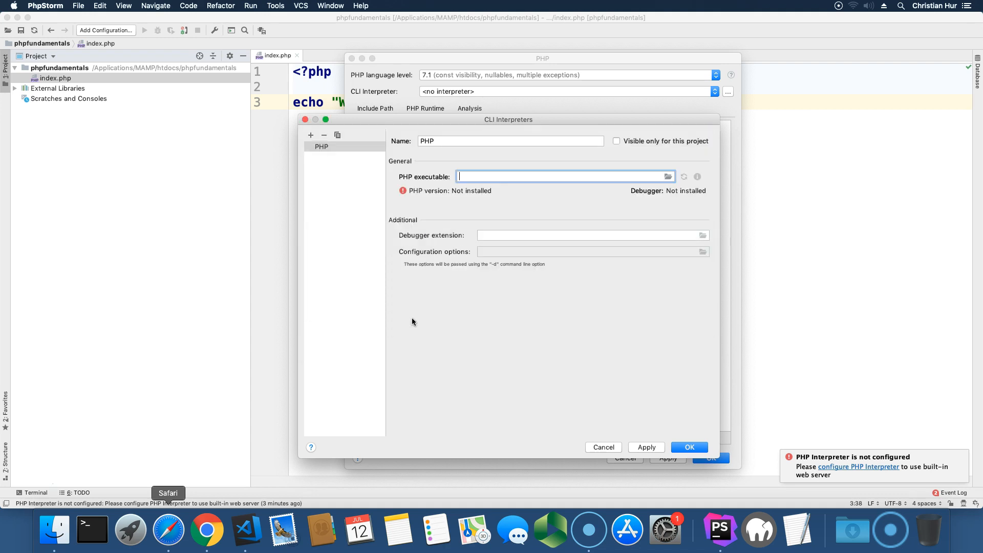
{"action": "mouse_move", "coordinate": [668, 182]}
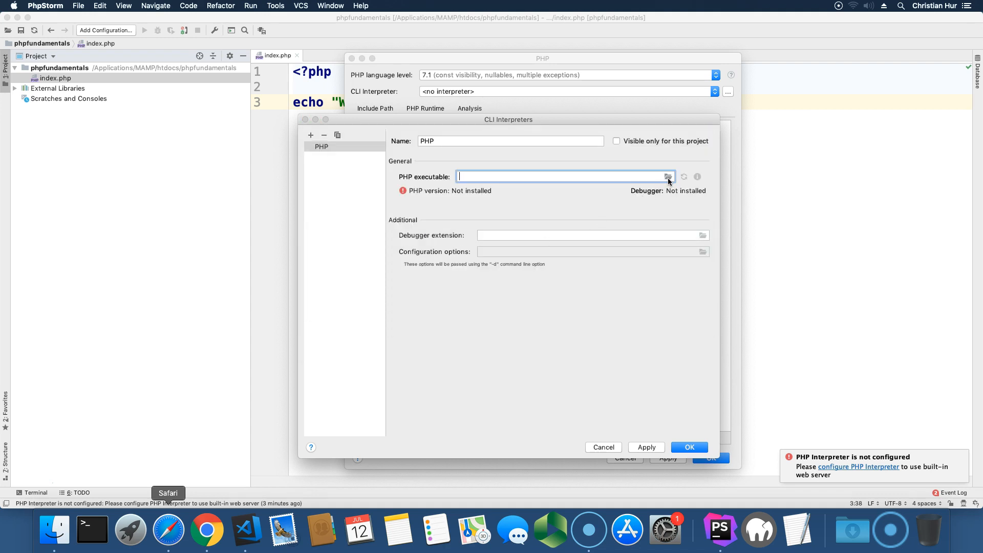
{"action": "left_click", "coordinate": [667, 176]}
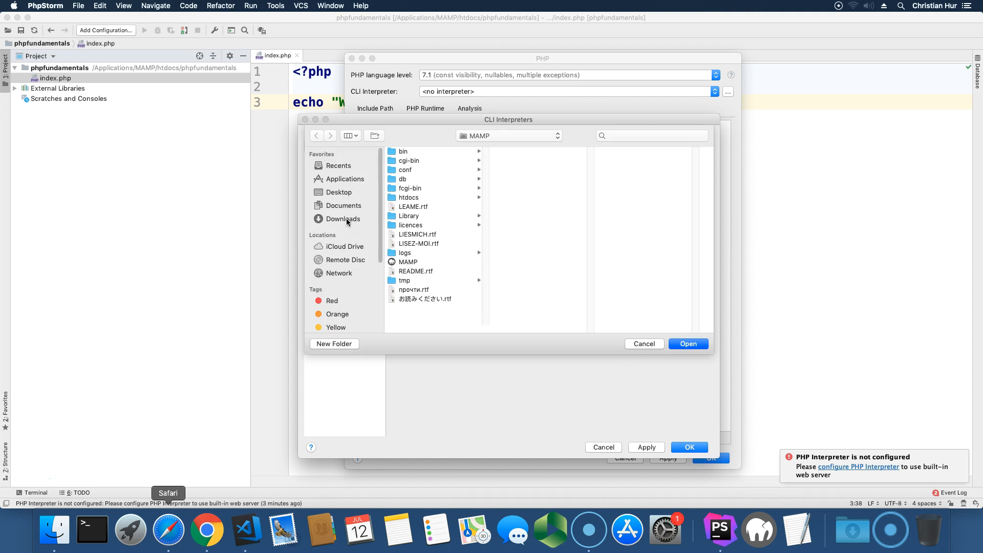
{"action": "left_click", "coordinate": [345, 178]}
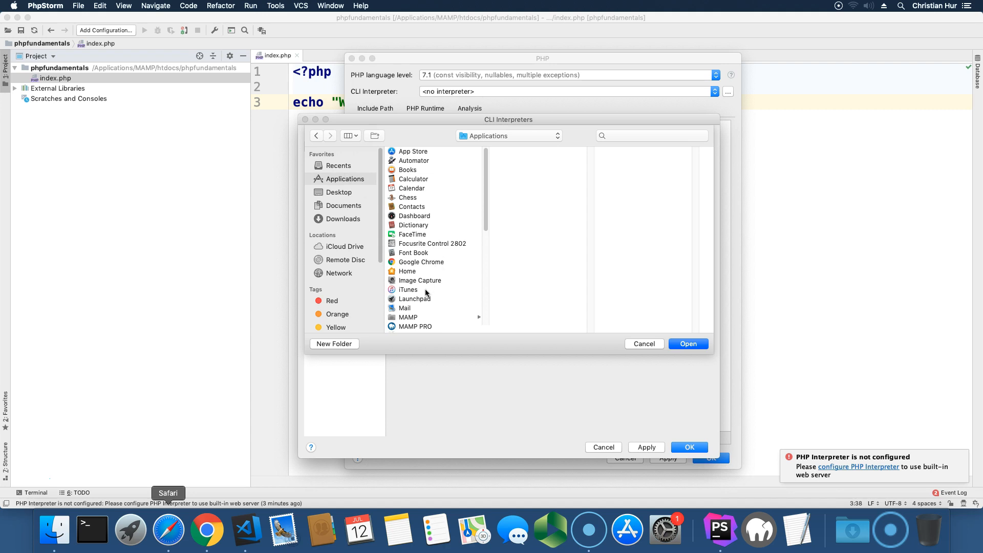
{"action": "left_click", "coordinate": [407, 316]}
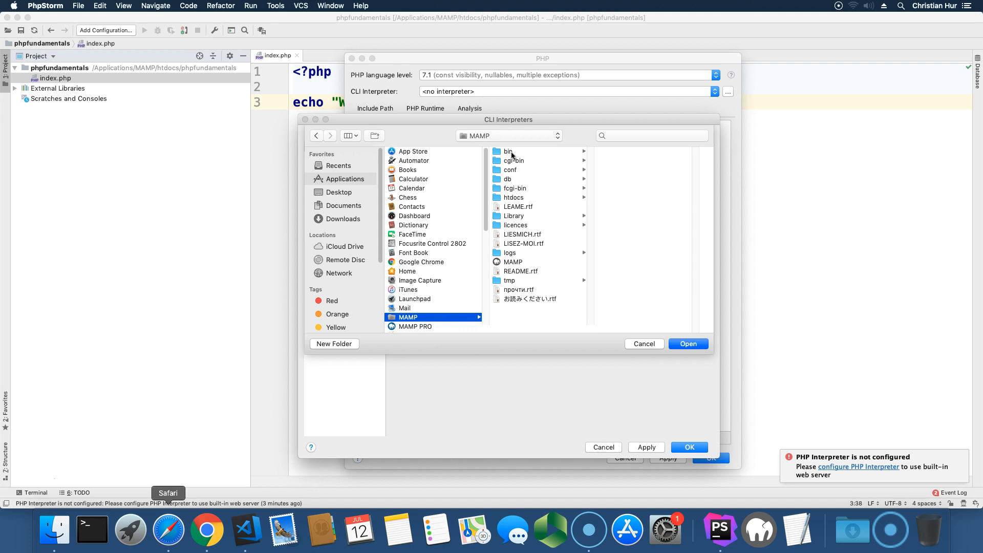
- Navigate MAMP's bin > php > php7.3.1 > bin folder listing the php executables
{"action": "left_click", "coordinate": [508, 152]}
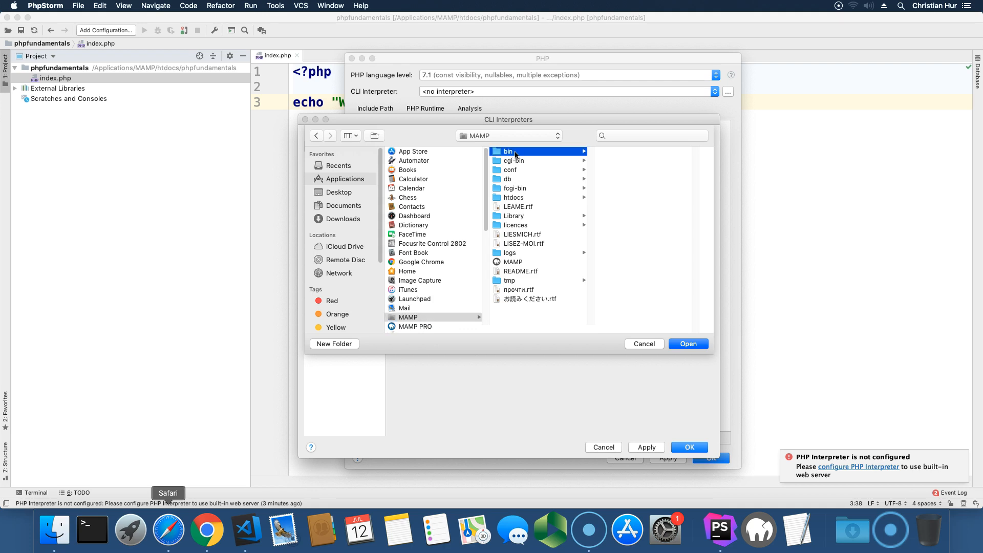
{"action": "left_click", "coordinate": [508, 150]}
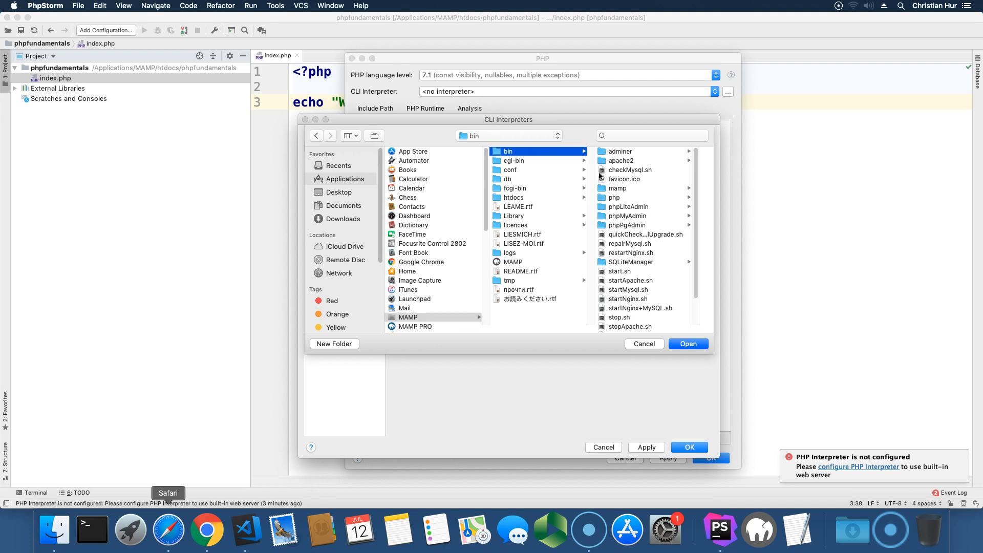
{"action": "left_click", "coordinate": [615, 197]}
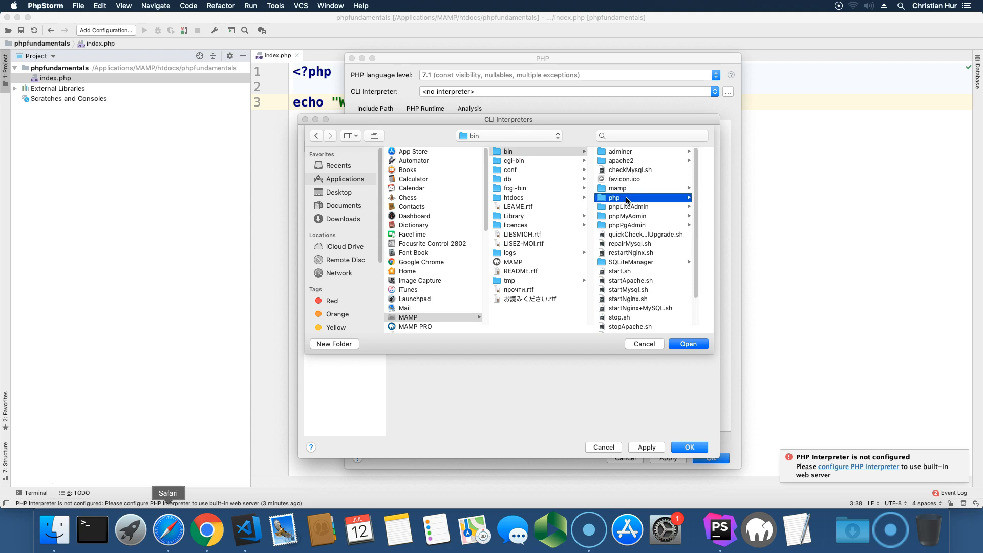
{"action": "left_click", "coordinate": [614, 196]}
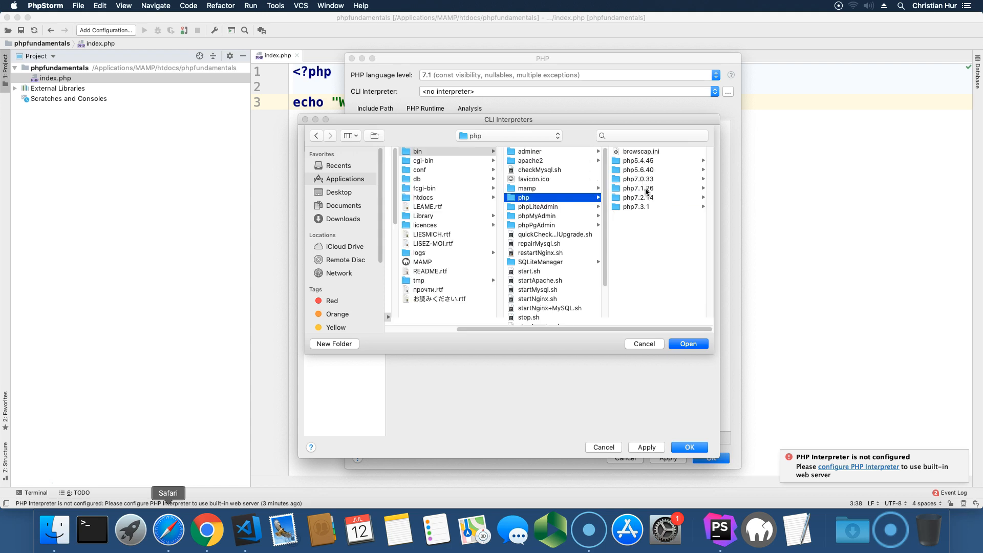
{"action": "mouse_move", "coordinate": [641, 212]}
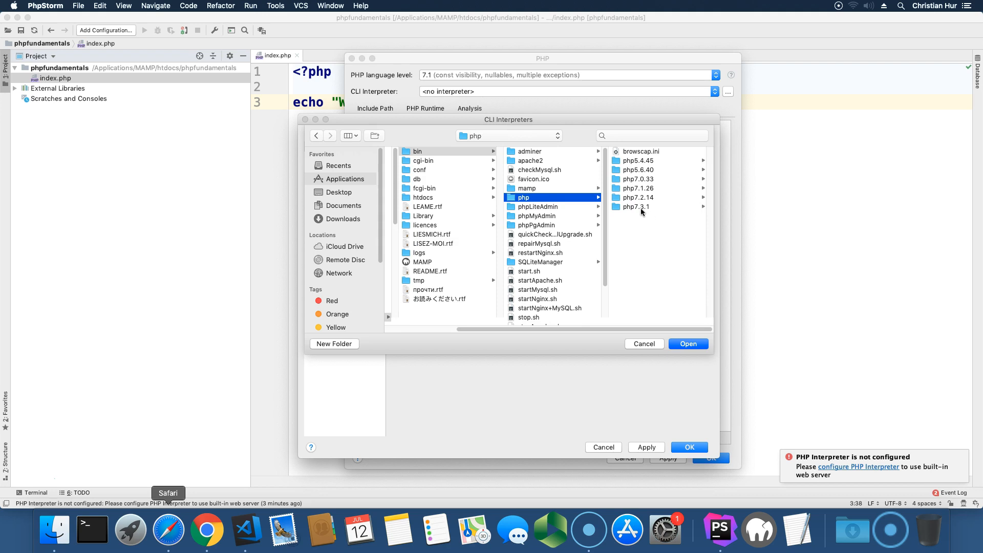
{"action": "mouse_move", "coordinate": [647, 209]}
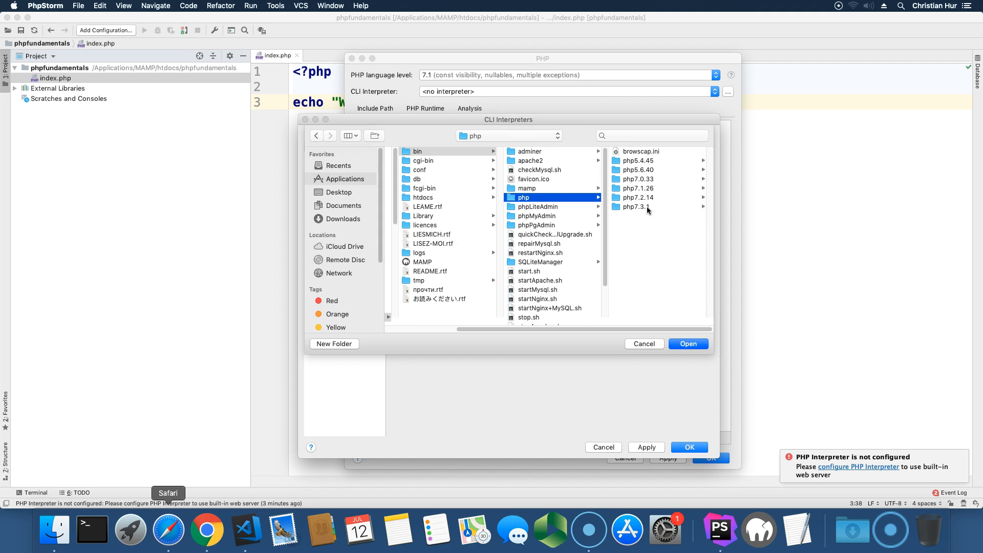
{"action": "left_click", "coordinate": [635, 206]}
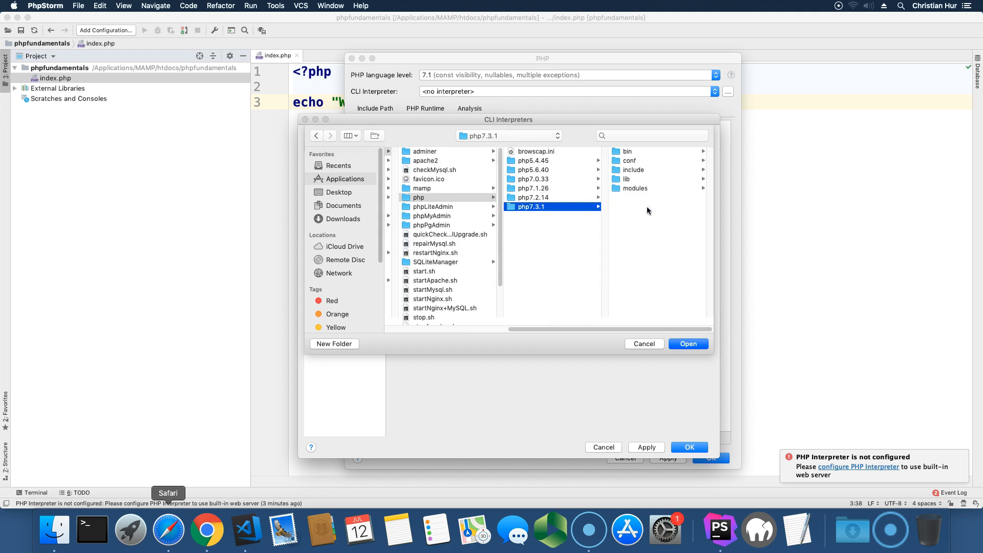
{"action": "mouse_move", "coordinate": [636, 154]}
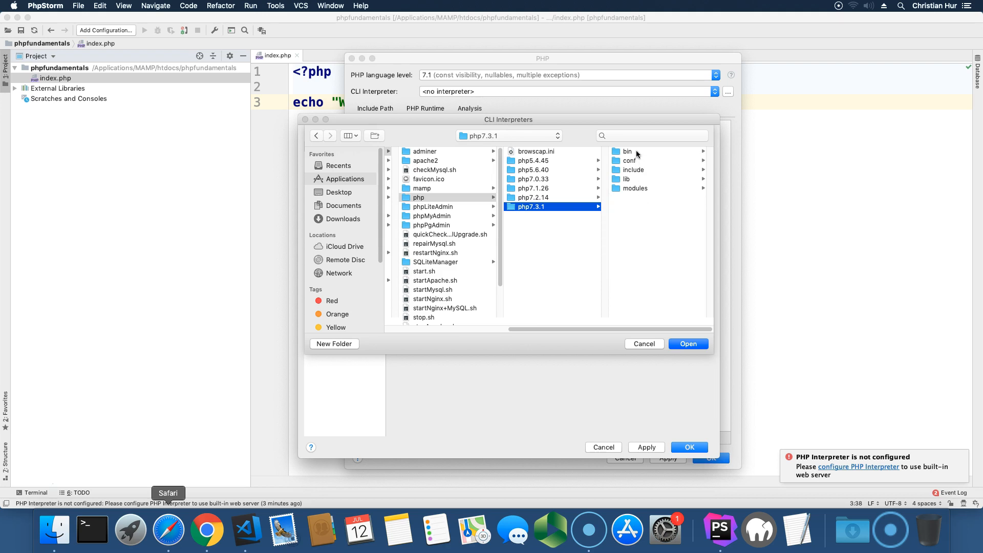
{"action": "left_click", "coordinate": [628, 152]}
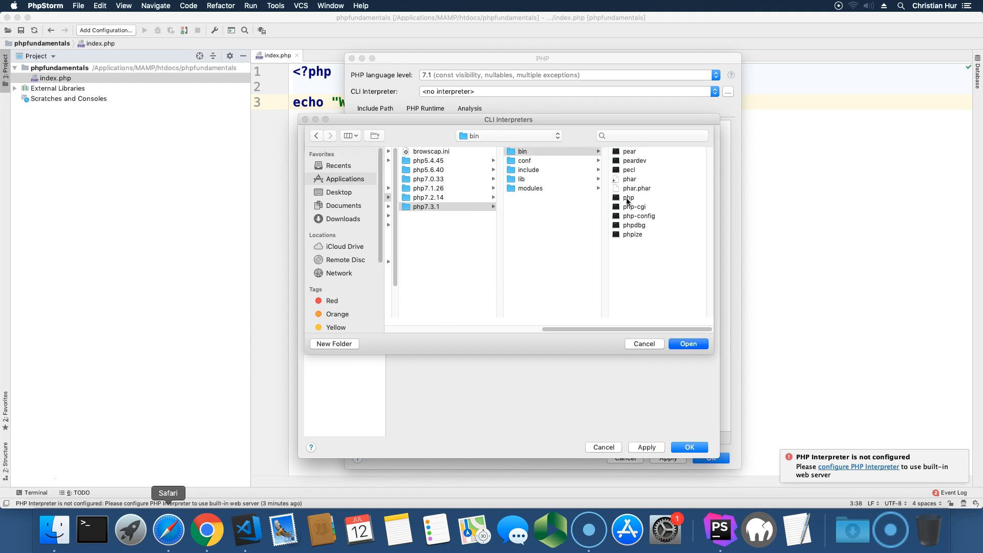
- Highlight php7.3.1's php executable, then compare with the php7.2.14 bin executable
{"action": "left_click", "coordinate": [628, 196]}
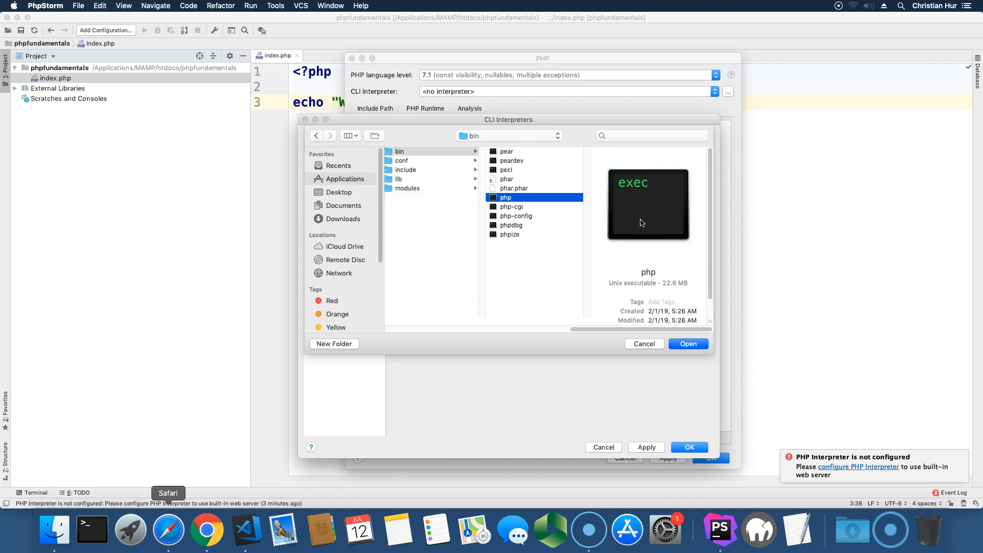
{"action": "mouse_move", "coordinate": [637, 217]}
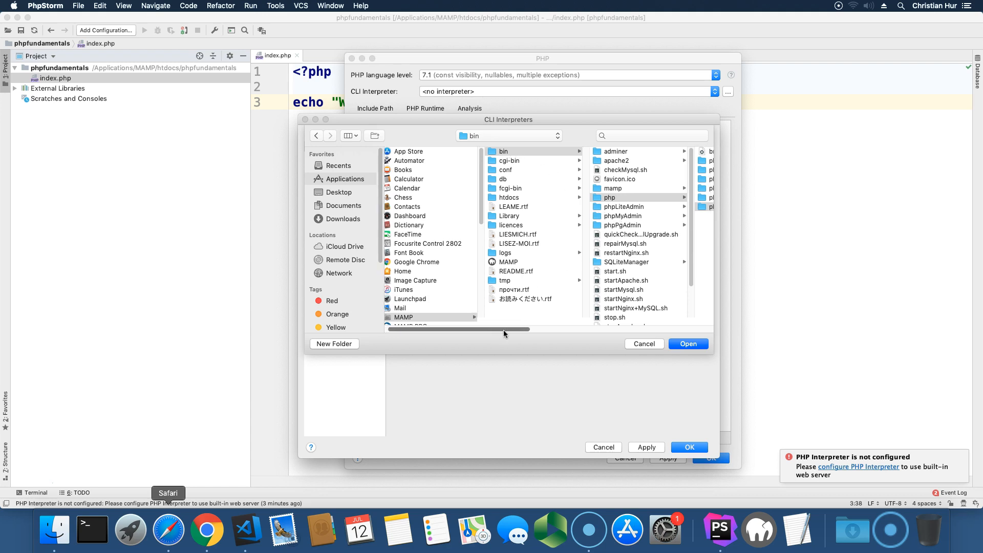
{"action": "left_click", "coordinate": [609, 198]}
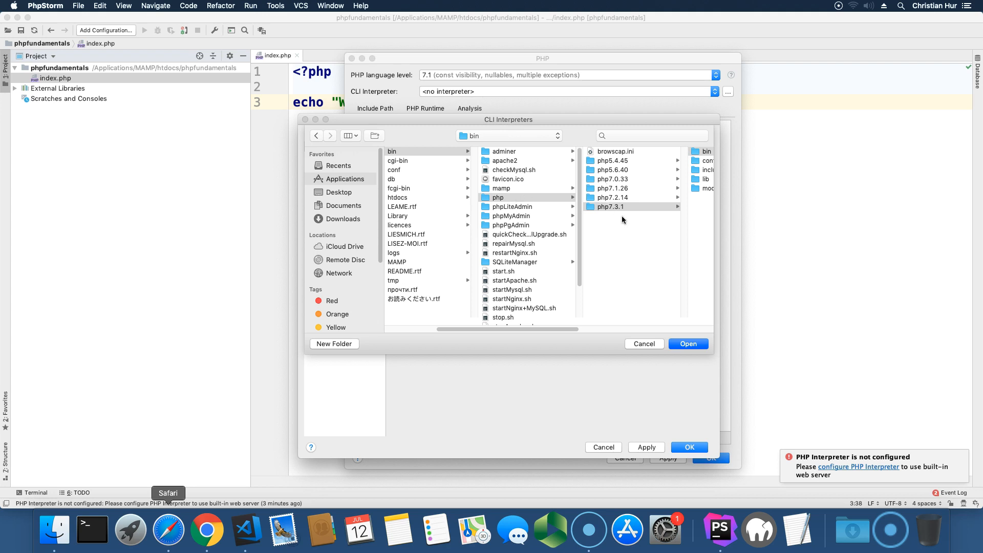
{"action": "mouse_move", "coordinate": [582, 308]}
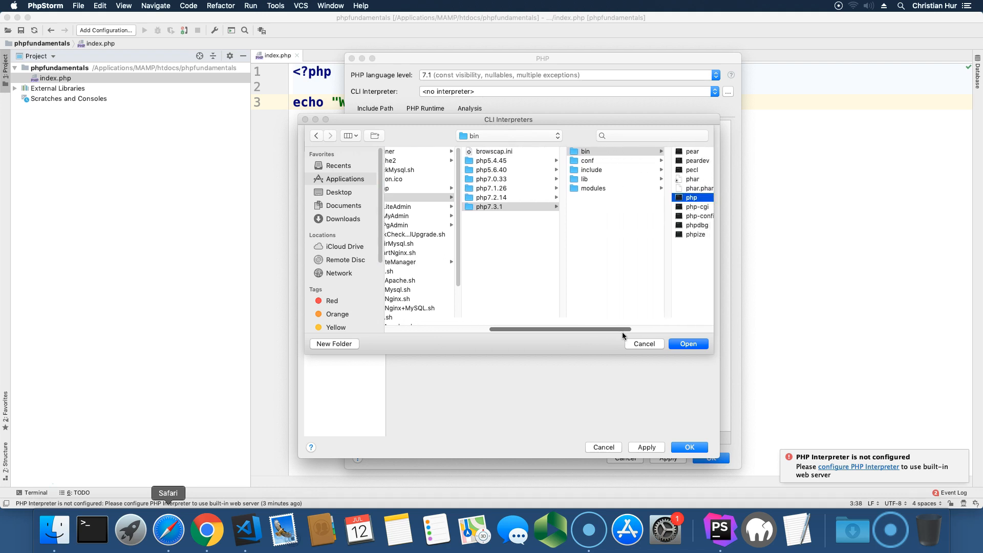
{"action": "mouse_move", "coordinate": [606, 154]}
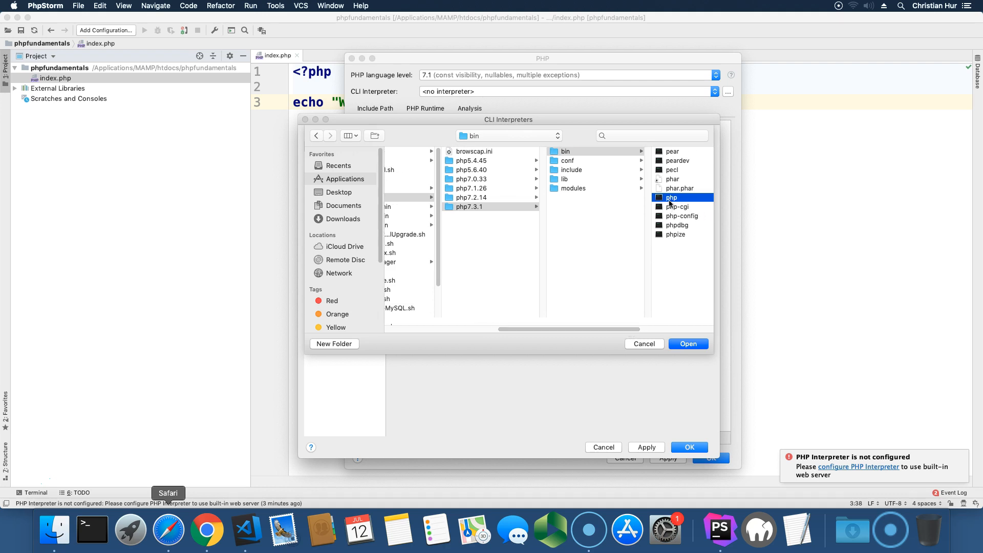
{"action": "mouse_move", "coordinate": [480, 199]}
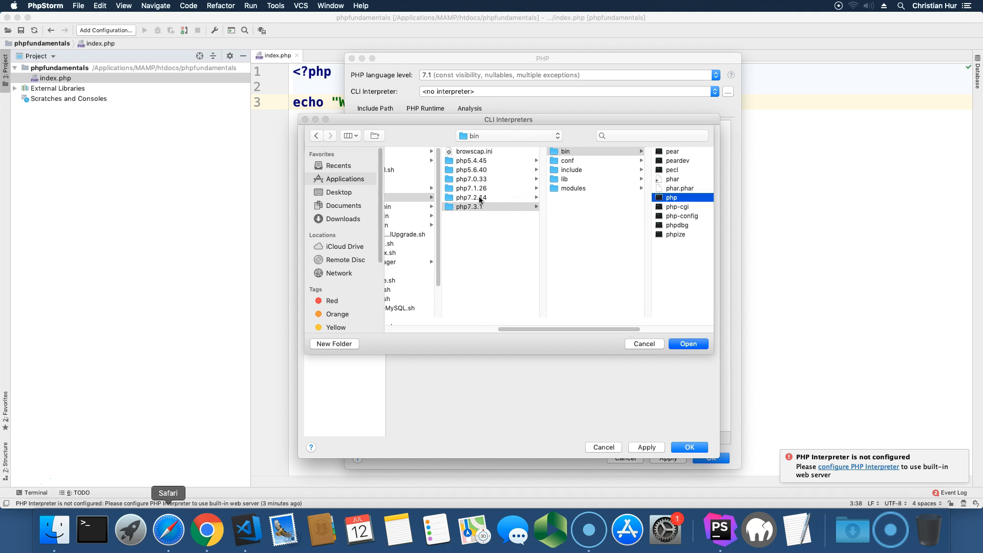
{"action": "left_click", "coordinate": [471, 198]}
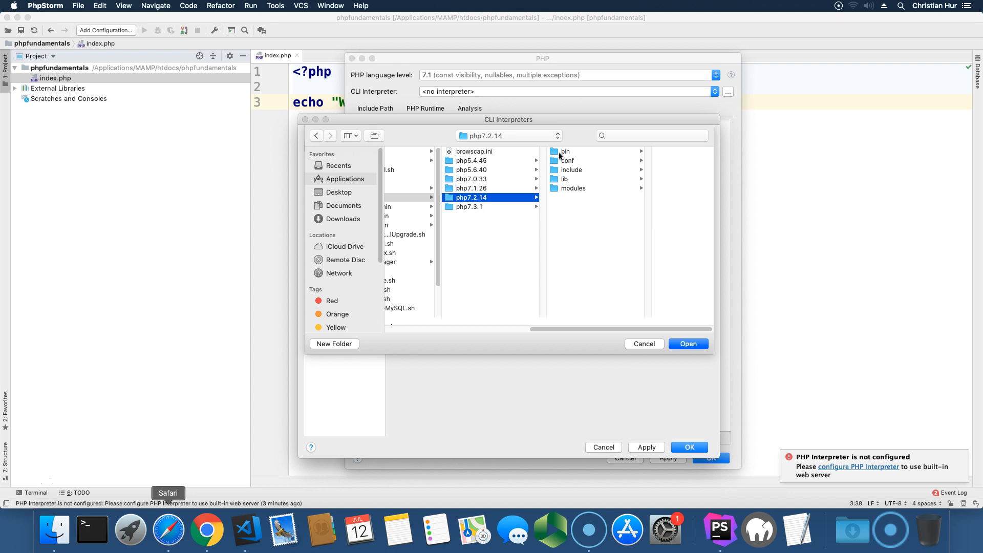
{"action": "left_click", "coordinate": [566, 151]}
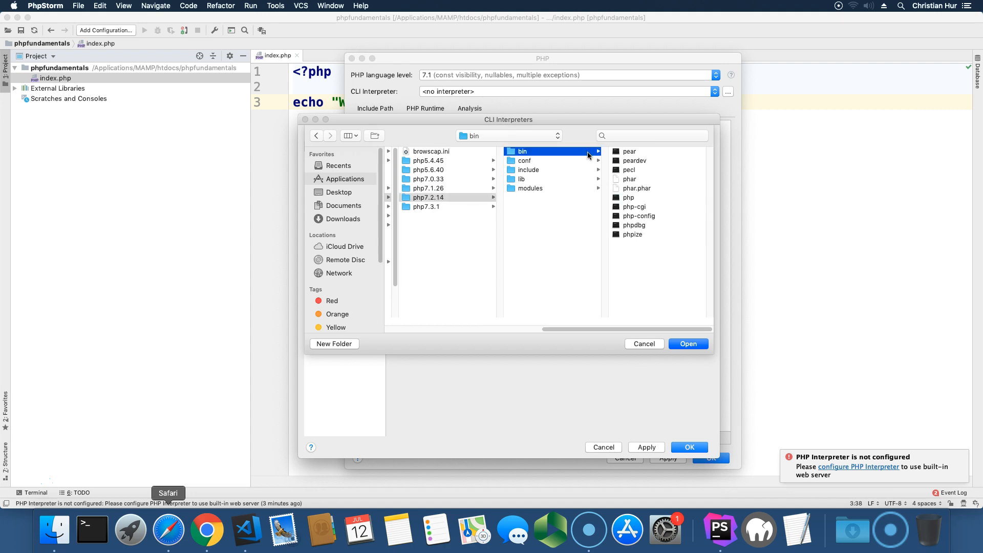
{"action": "left_click", "coordinate": [522, 197]}
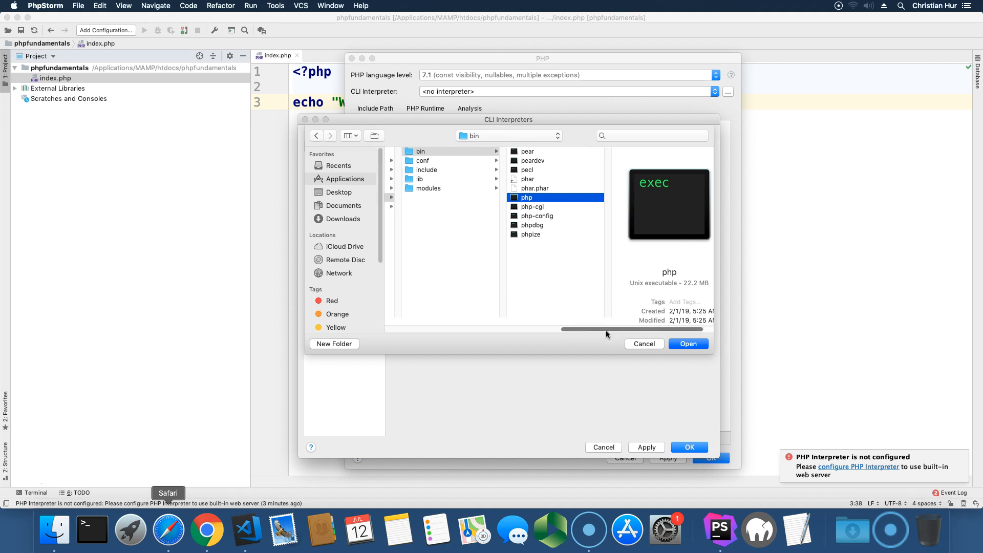
- Return to php7.3.1's bin folder and select its 22.6 MB php executable
{"action": "left_click", "coordinate": [424, 207]}
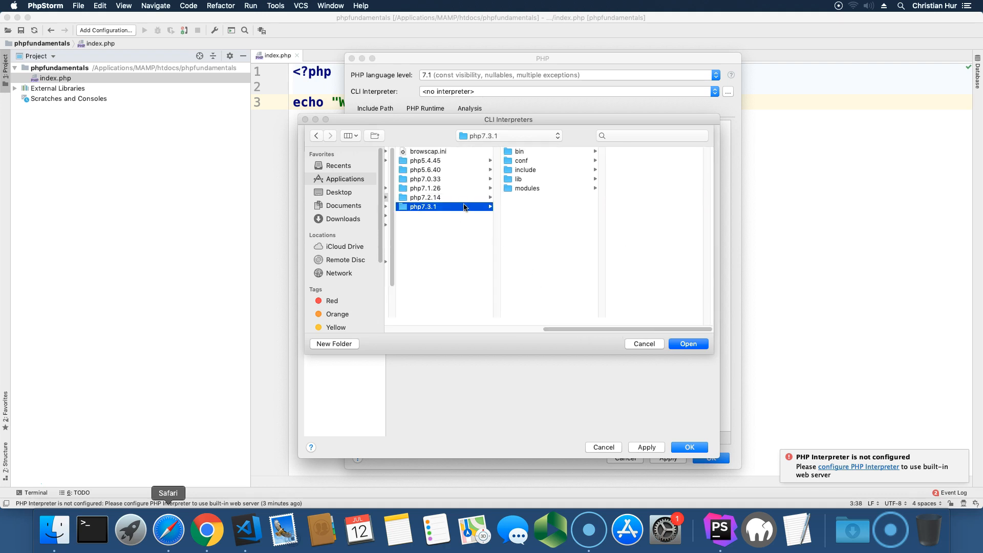
{"action": "left_click", "coordinate": [521, 152]}
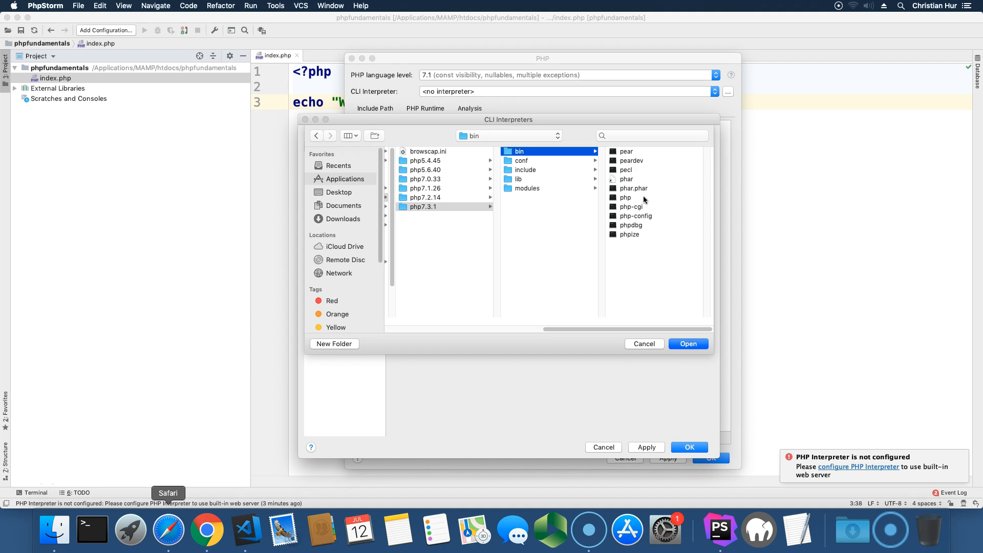
{"action": "left_click", "coordinate": [625, 197]}
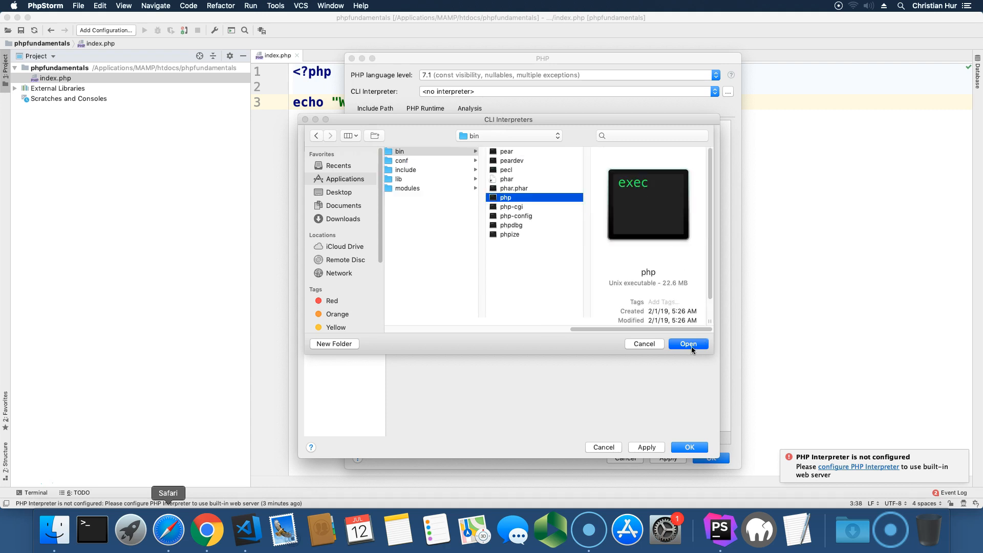
- Confirm MAMP's PHP 7.3.1 as the CLI interpreter and close the settings dialogs with OK
{"action": "left_click", "coordinate": [688, 344]}
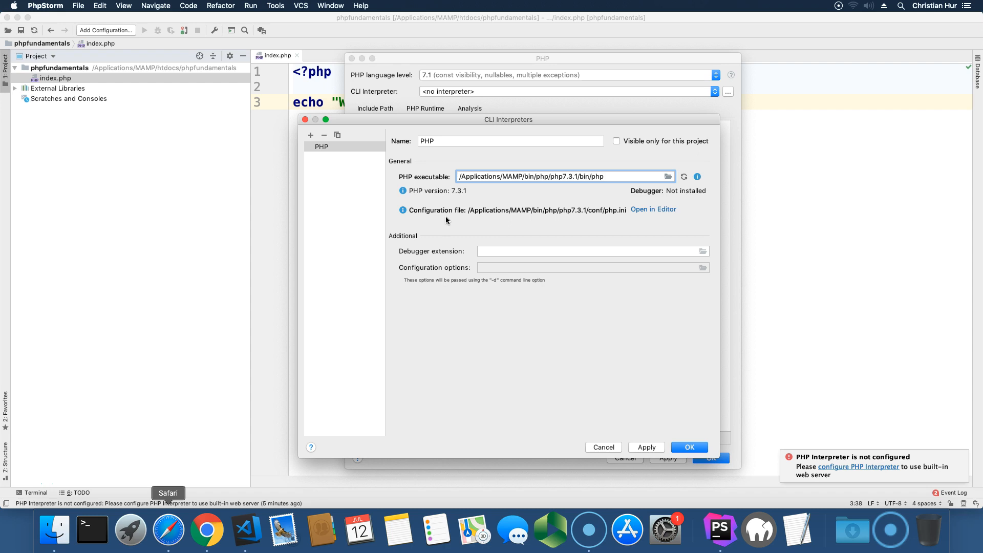
{"action": "mouse_move", "coordinate": [421, 201]}
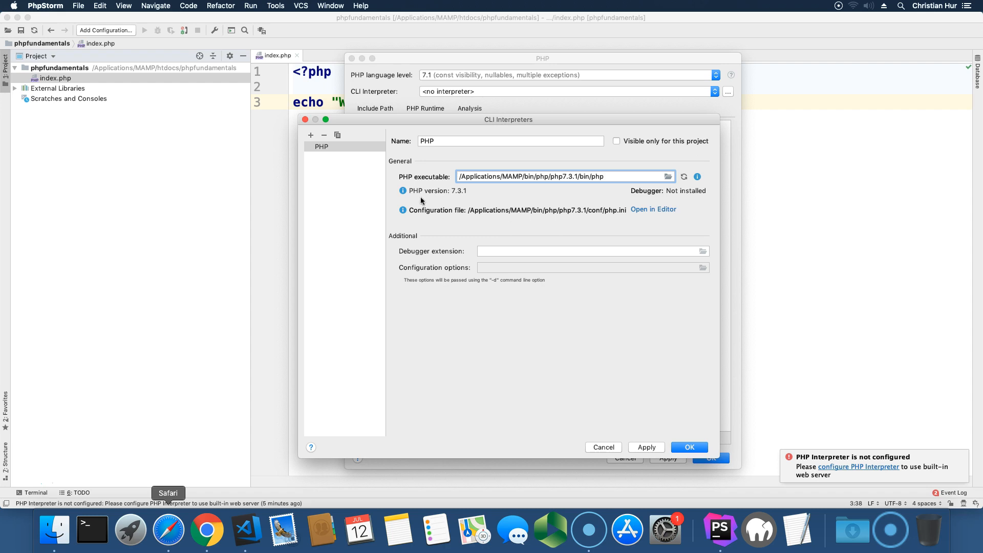
{"action": "mouse_move", "coordinate": [604, 235]}
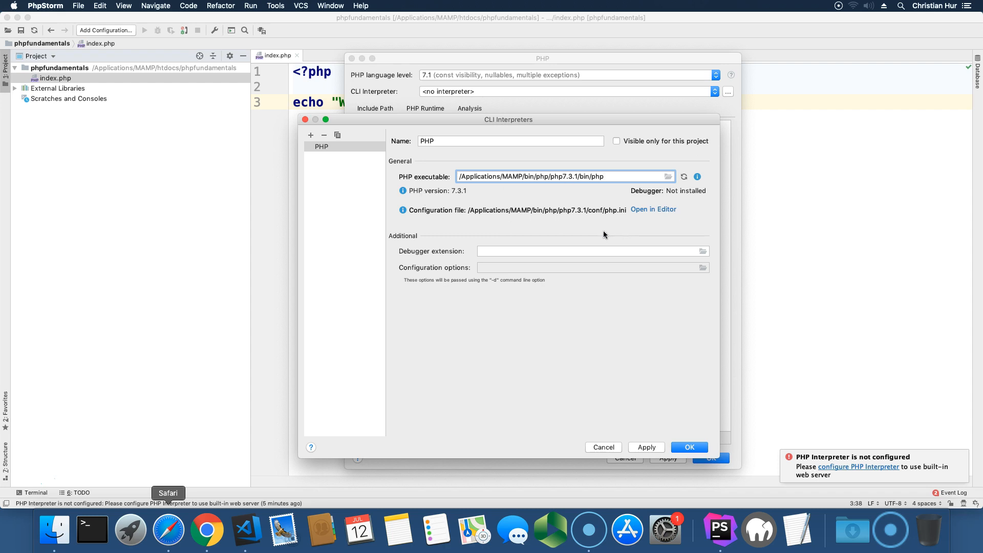
{"action": "mouse_move", "coordinate": [613, 224]}
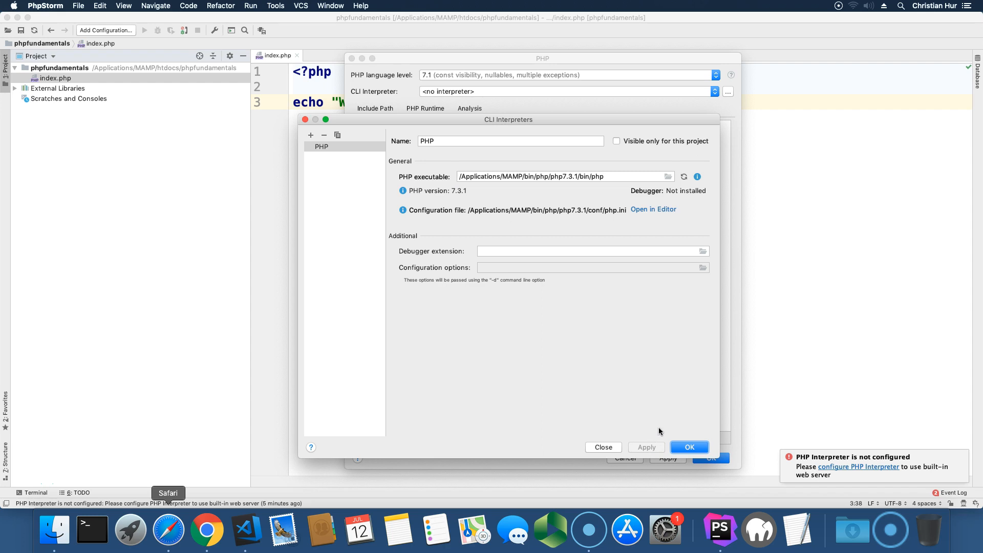
{"action": "left_click", "coordinate": [689, 447]}
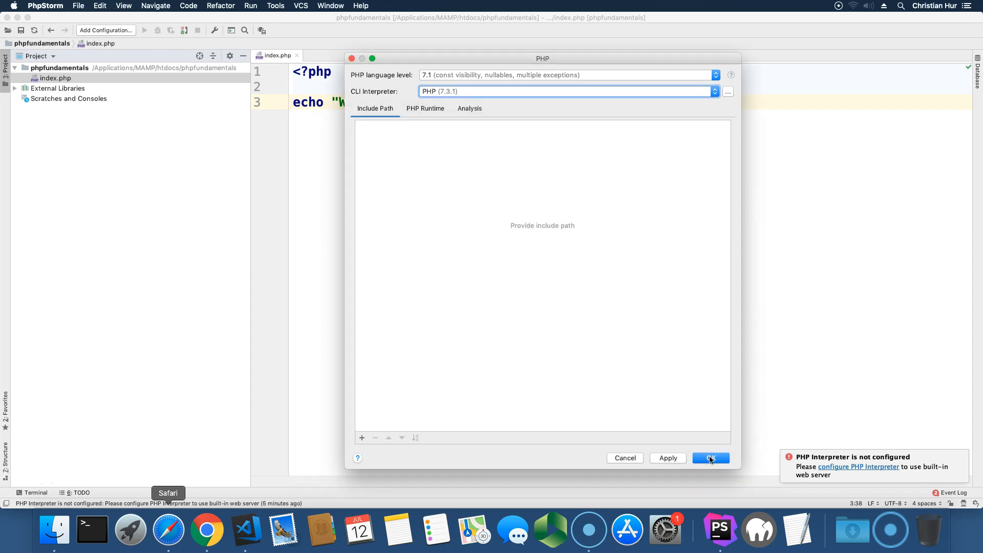
{"action": "left_click", "coordinate": [710, 457]}
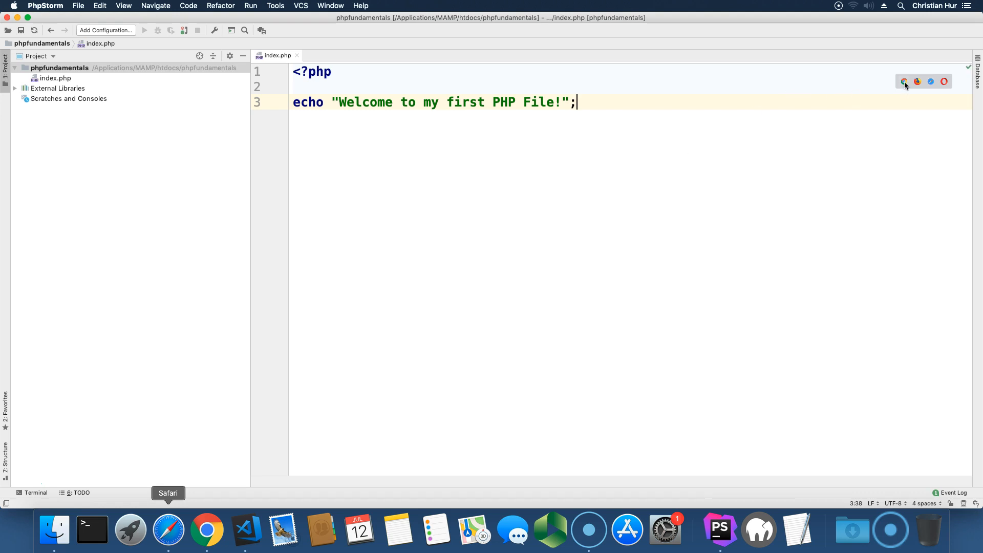
- Preview index.php in Chrome on localhost:63342 and reload past the 502 Bad Gateway error
{"action": "left_click", "coordinate": [904, 82]}
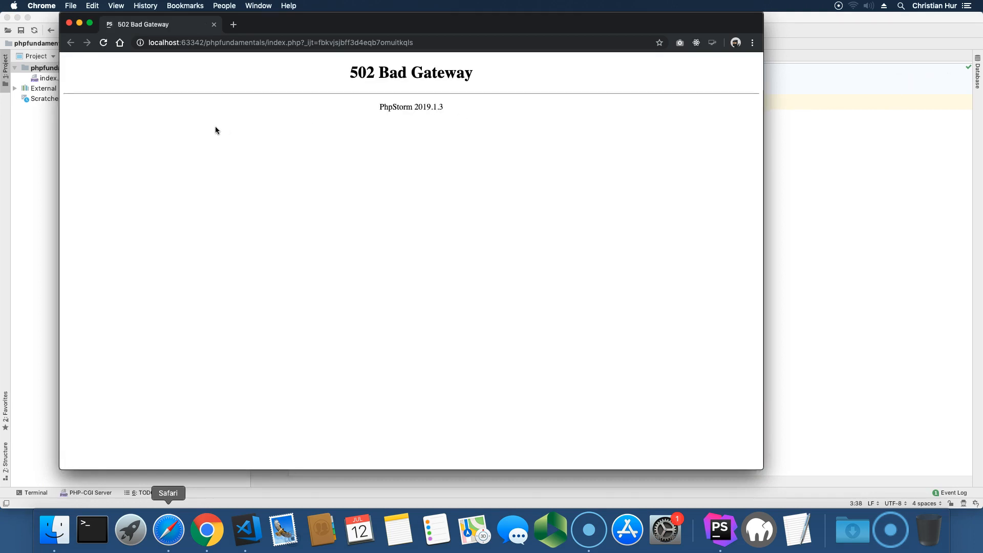
{"action": "left_click", "coordinate": [103, 42]}
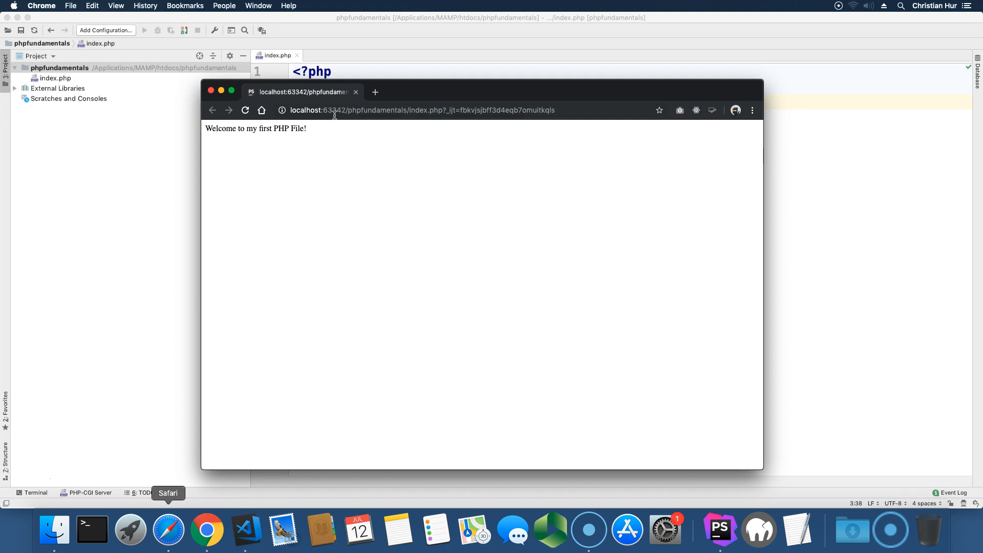
{"action": "mouse_move", "coordinate": [372, 193]}
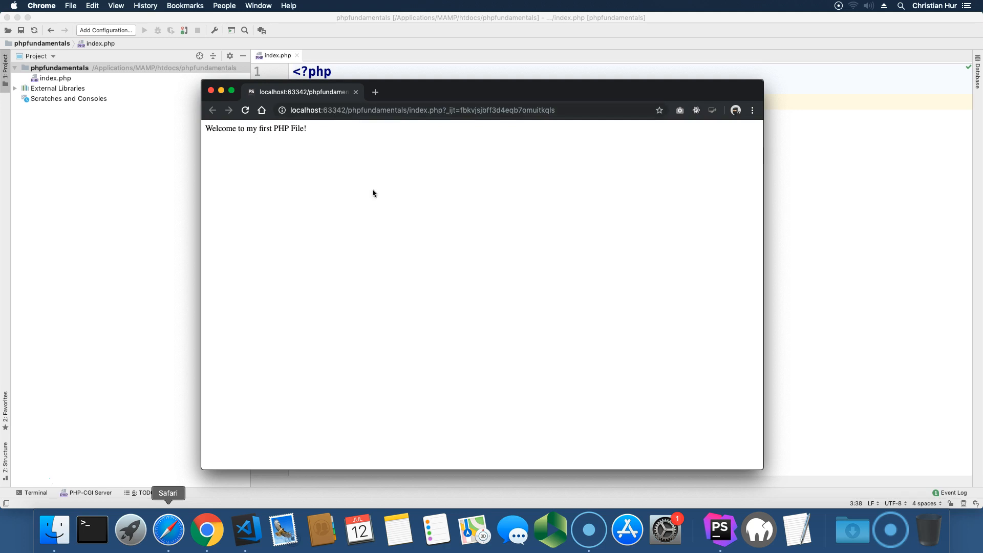
{"action": "mouse_move", "coordinate": [573, 359]}
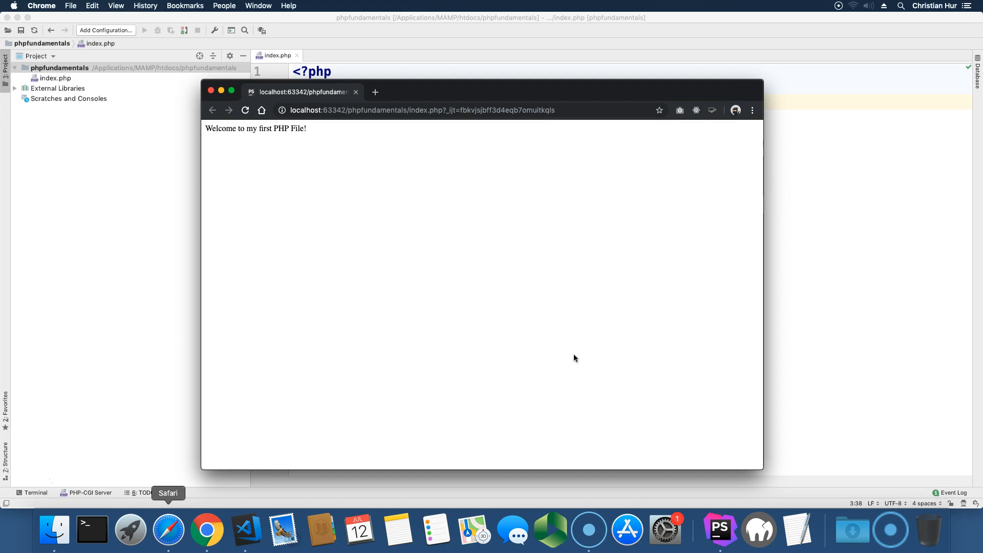
{"action": "mouse_move", "coordinate": [758, 529]}
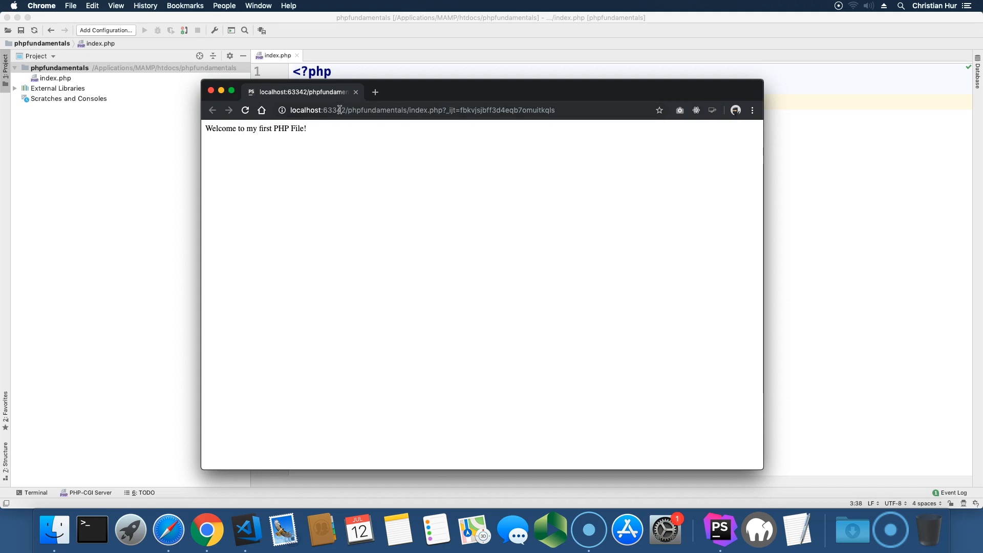
{"action": "mouse_move", "coordinate": [334, 113]}
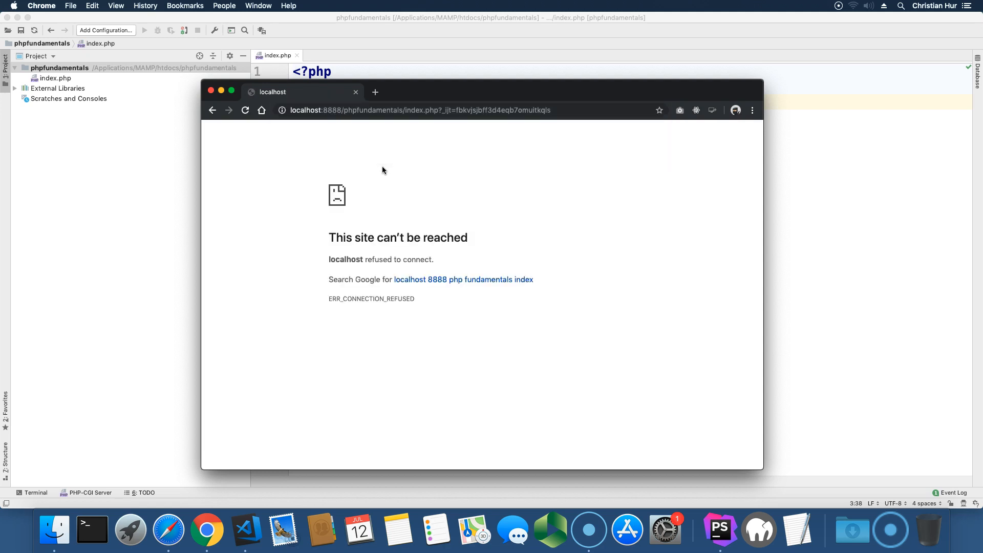
{"action": "mouse_move", "coordinate": [379, 193]}
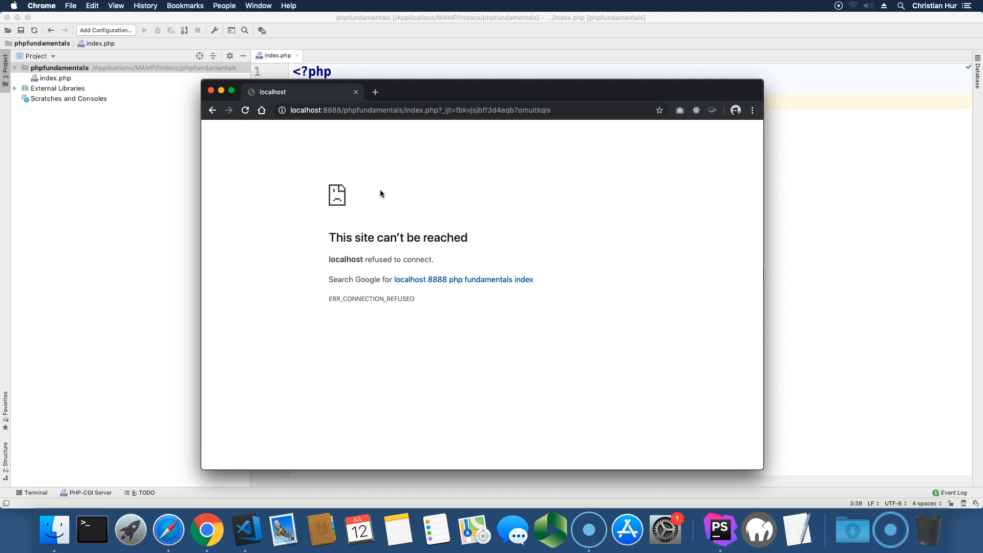
{"action": "mouse_move", "coordinate": [713, 403]}
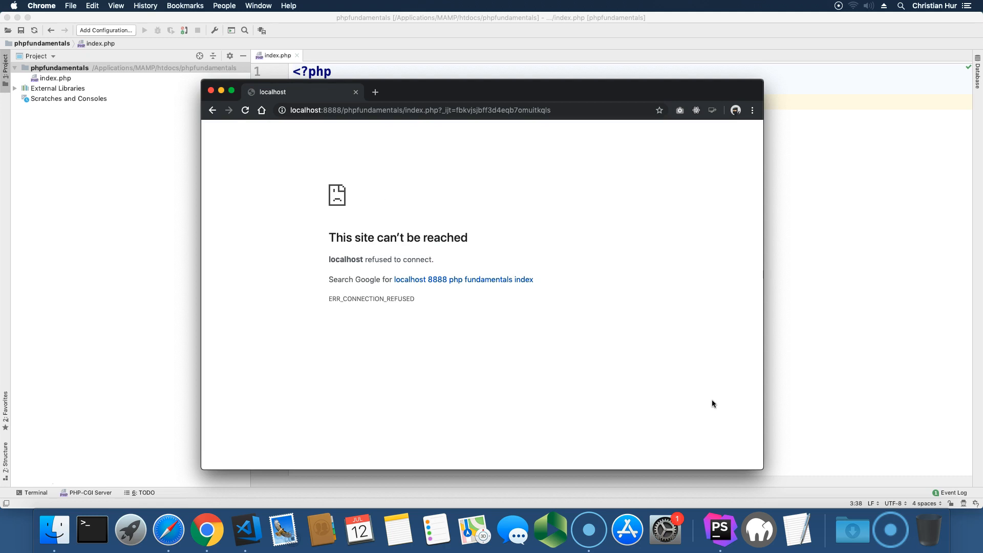
{"action": "mouse_move", "coordinate": [757, 529]}
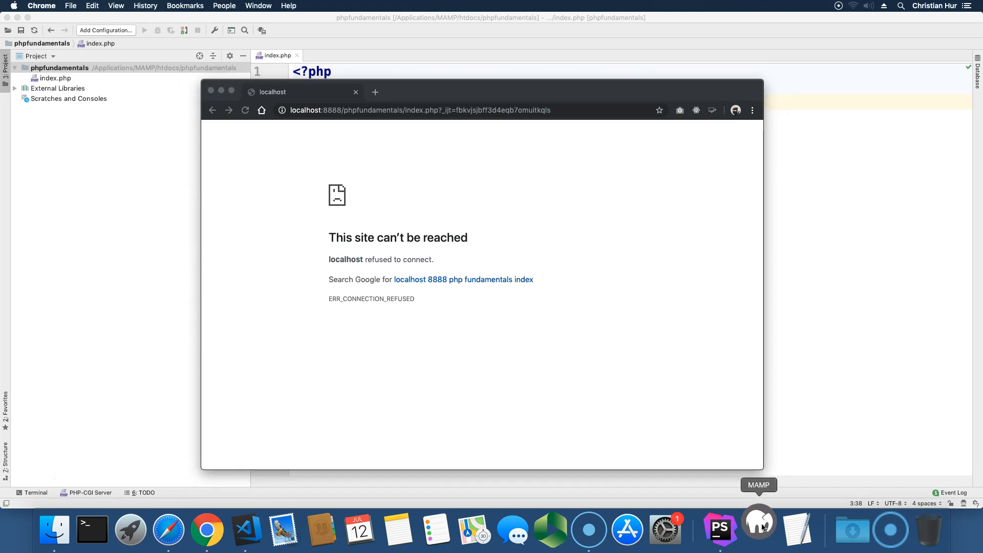
- Bring up the MAMP control window from the Dock and start its local servers
{"action": "left_click", "coordinate": [758, 529]}
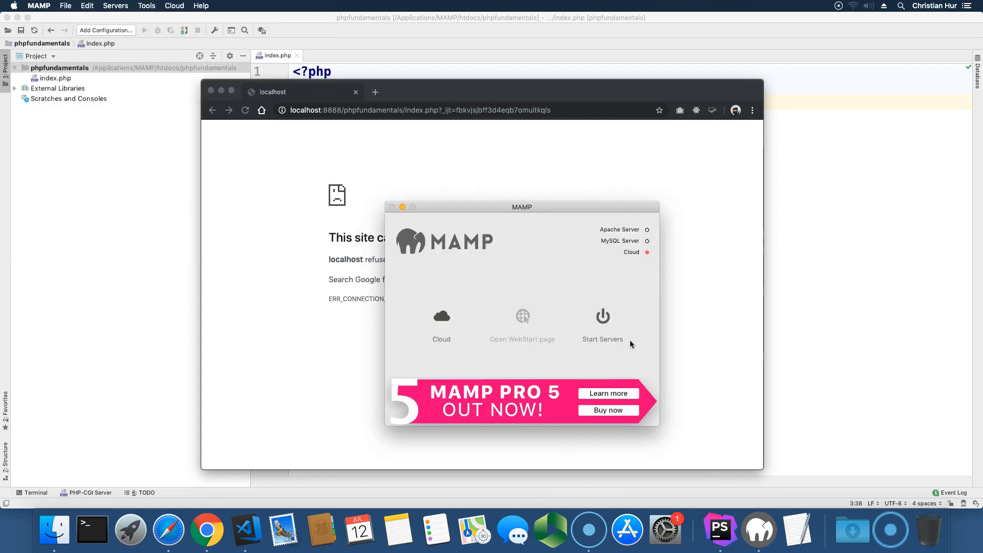
{"action": "mouse_move", "coordinate": [627, 301]}
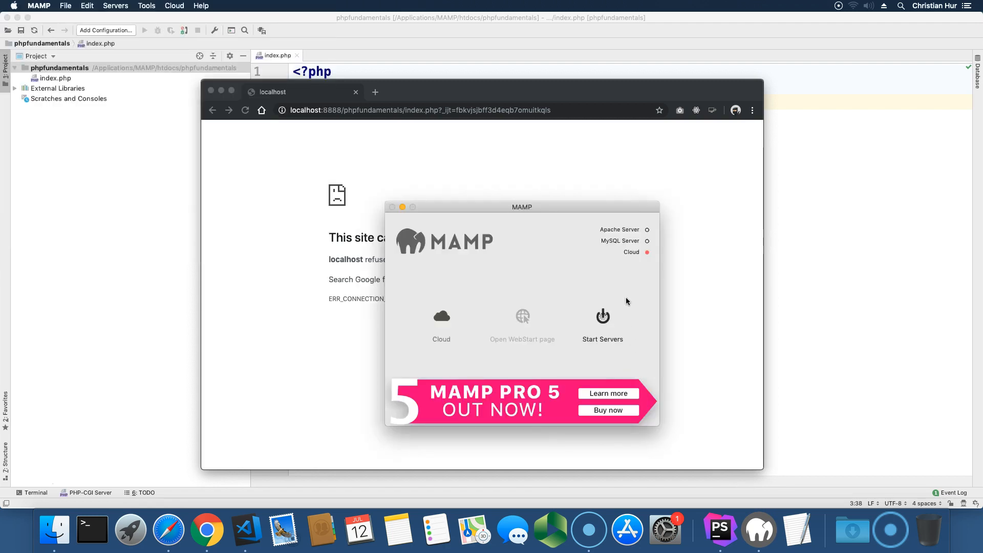
{"action": "mouse_move", "coordinate": [623, 294]}
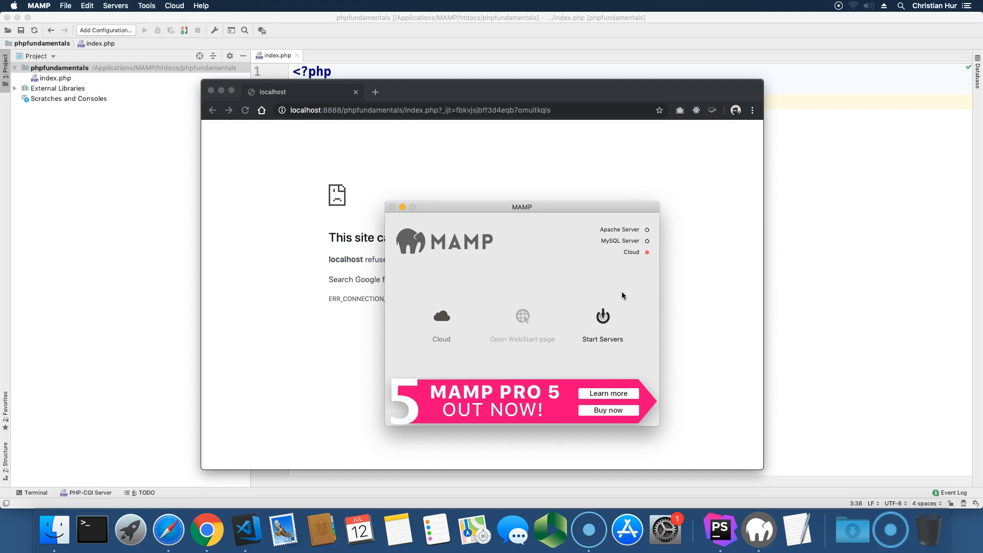
{"action": "left_click", "coordinate": [602, 326]}
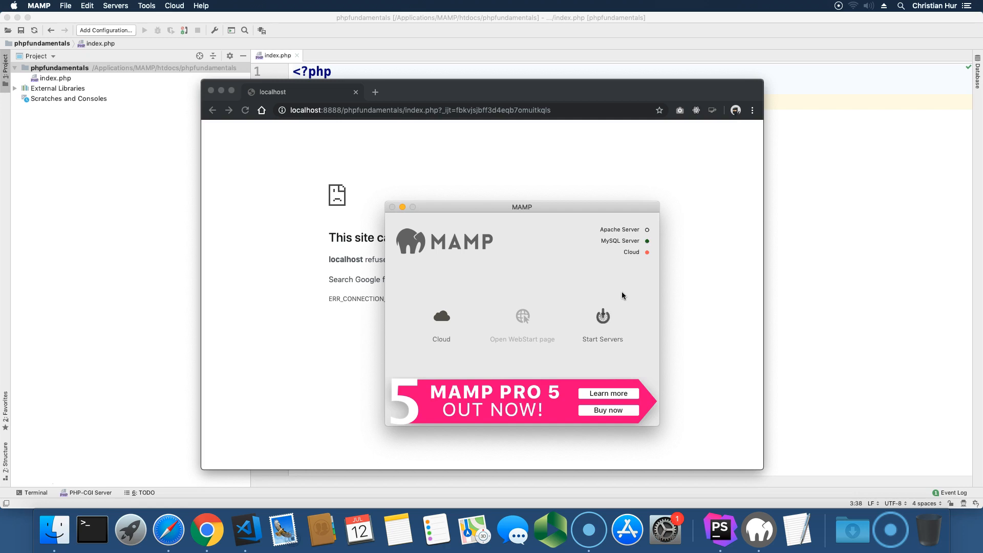
{"action": "left_click", "coordinate": [521, 323]}
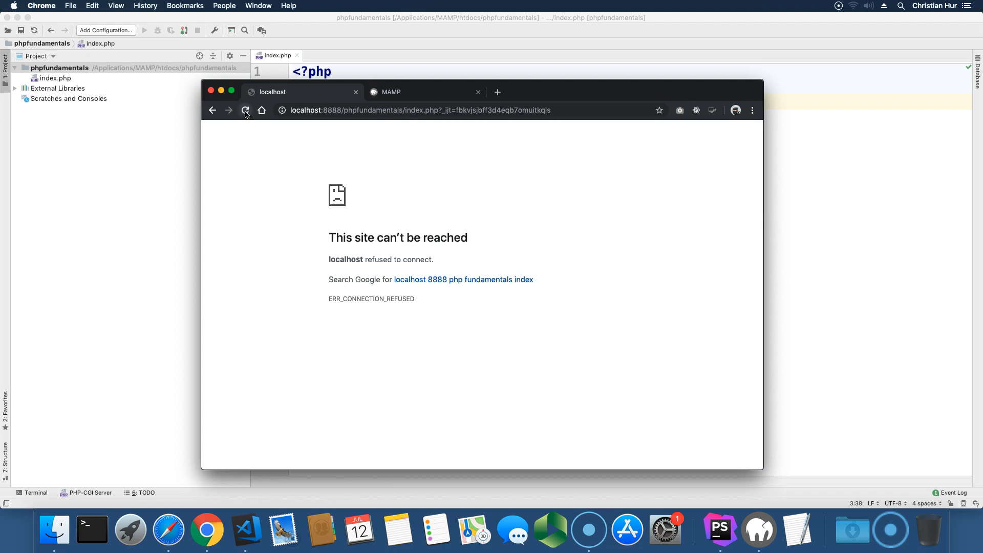
- Reload localhost:8888/phpfundamentals/index.php so MAMP serves the welcome message
{"action": "left_click", "coordinate": [245, 111]}
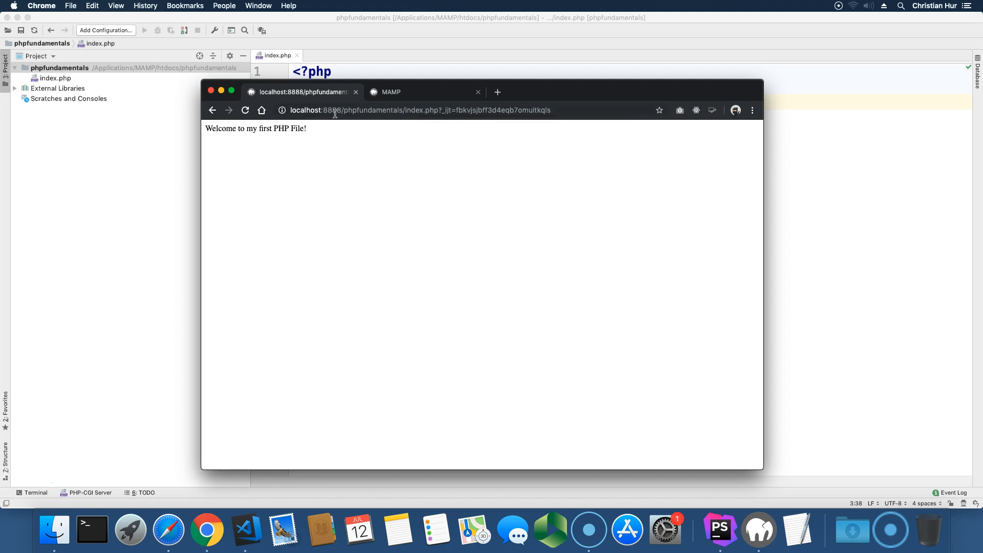
{"action": "mouse_move", "coordinate": [383, 131]}
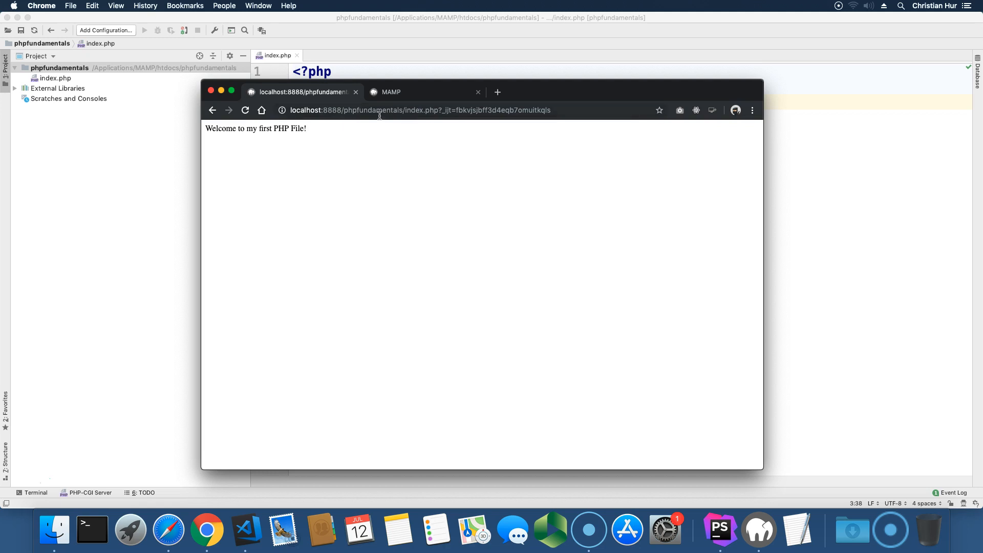
{"action": "mouse_move", "coordinate": [424, 185]}
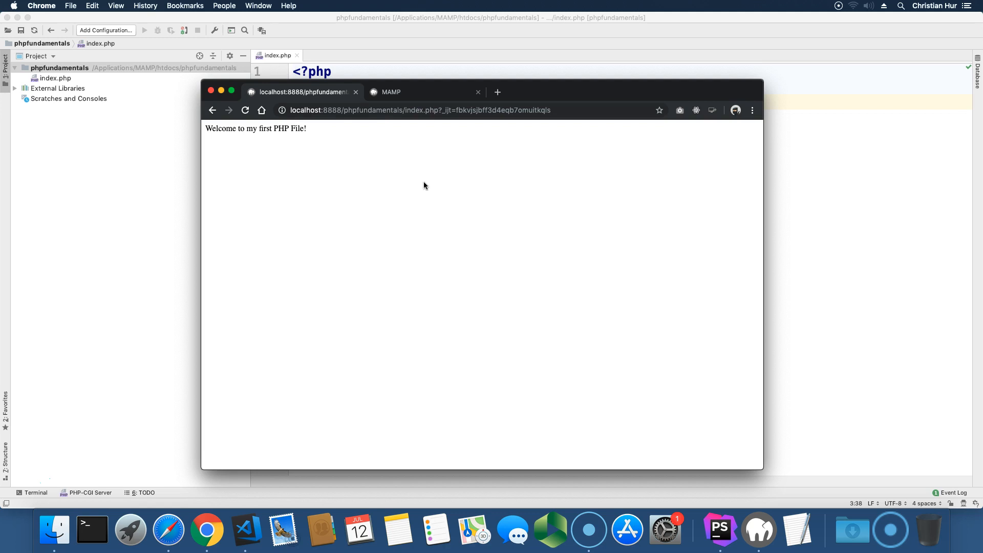
{"action": "mouse_move", "coordinate": [547, 435]}
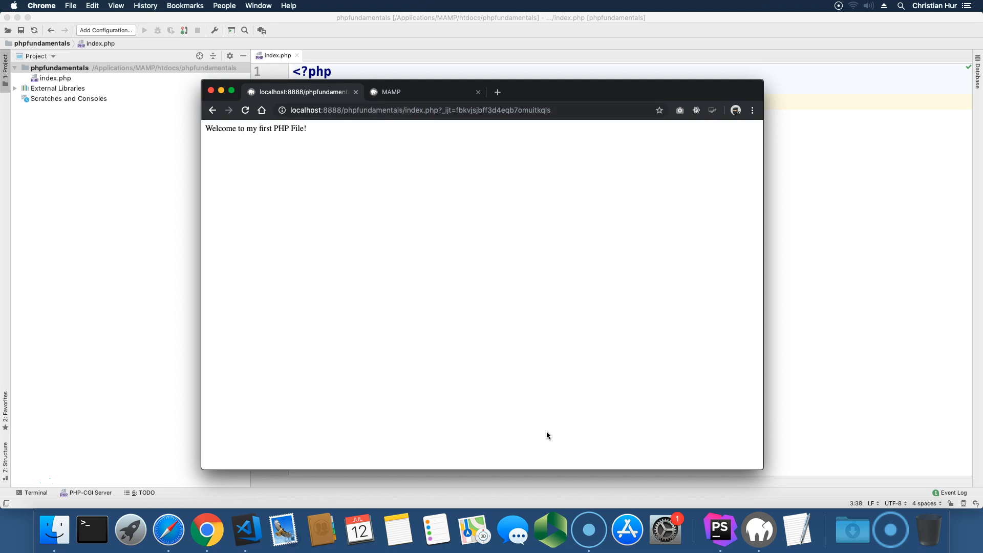
{"action": "mouse_move", "coordinate": [659, 284]}
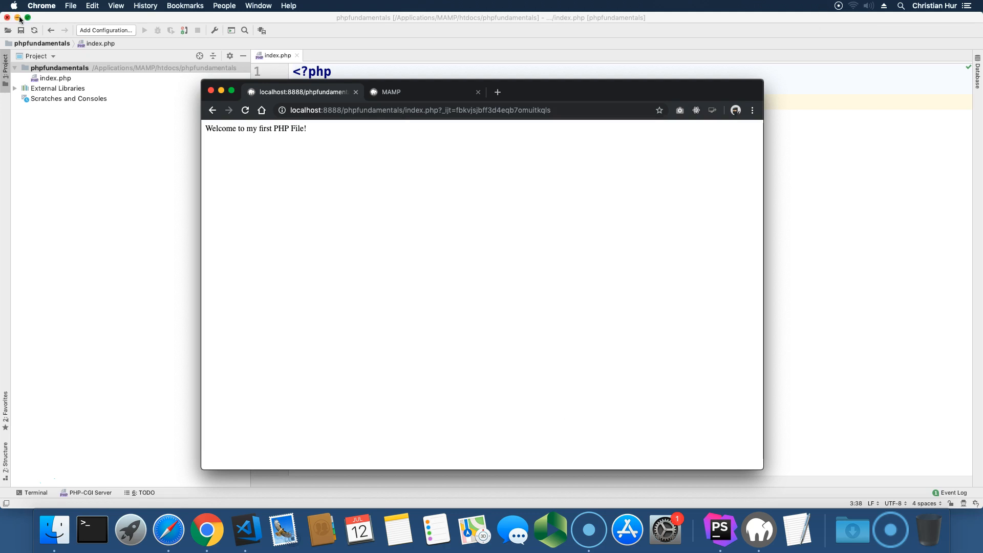
- Move PhpStorm aside and browse Finder to Applications/MAMP/htdocs/phpfundamentals containing index.php
{"action": "left_click", "coordinate": [7, 18]}
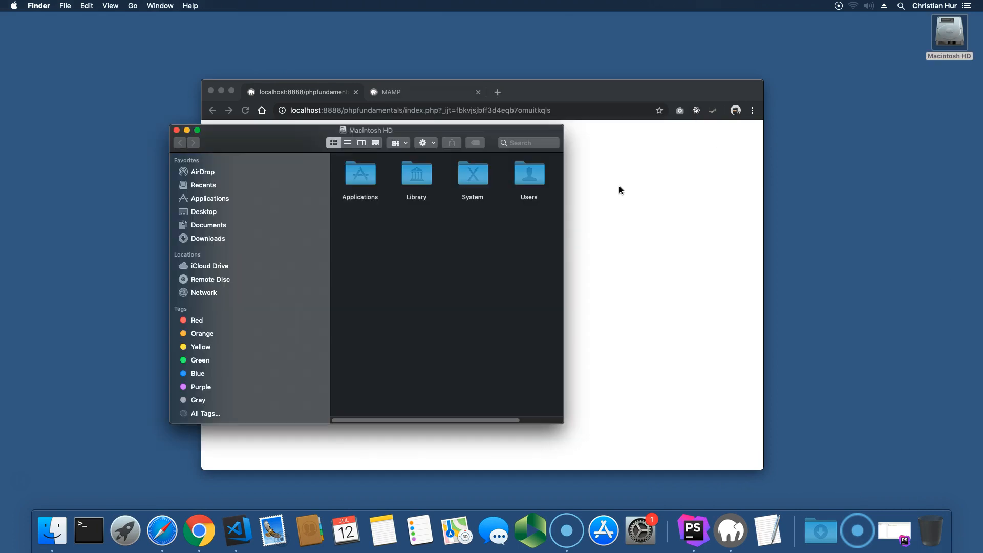
{"action": "left_click", "coordinate": [359, 177]}
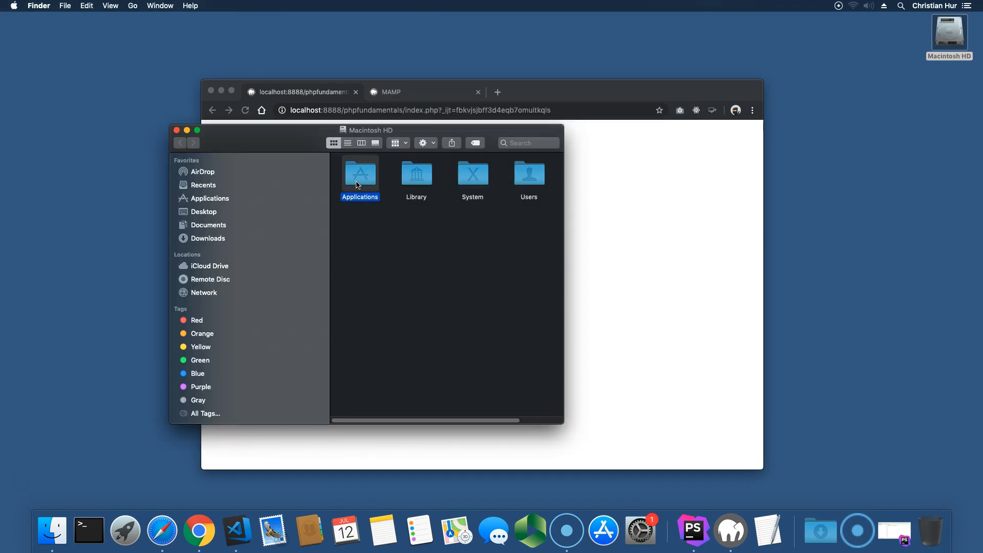
{"action": "mouse_move", "coordinate": [359, 180]}
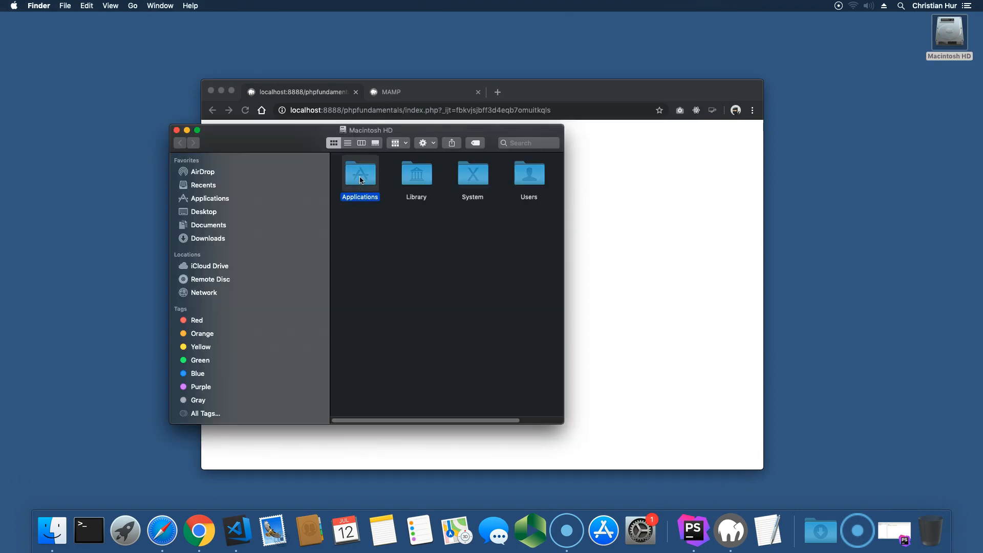
{"action": "double_click", "coordinate": [360, 172]}
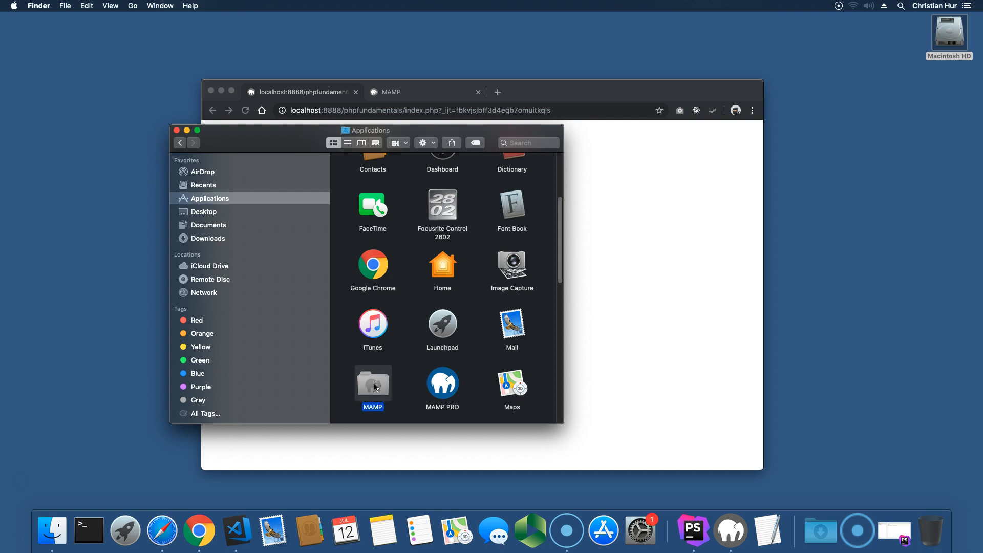
{"action": "double_click", "coordinate": [373, 383]}
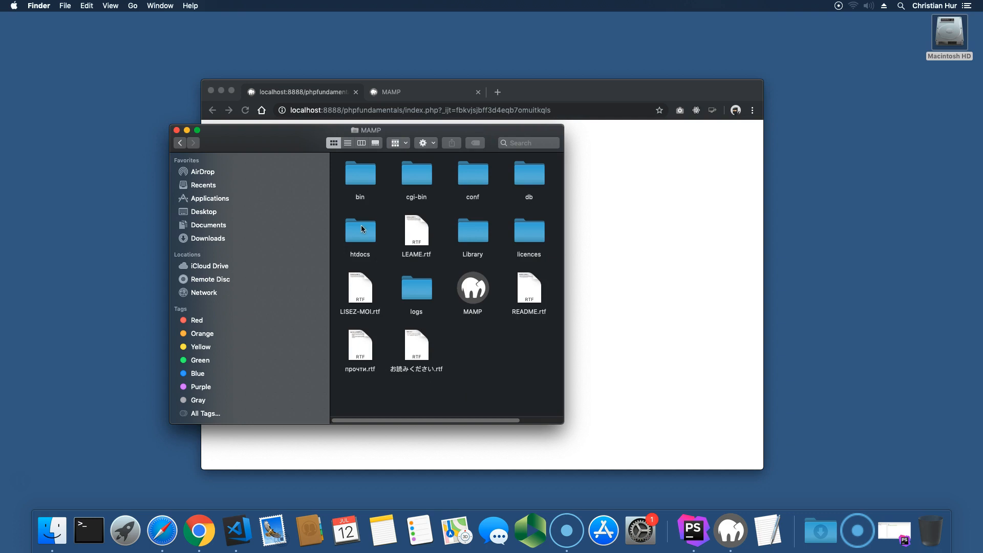
{"action": "double_click", "coordinate": [360, 233]}
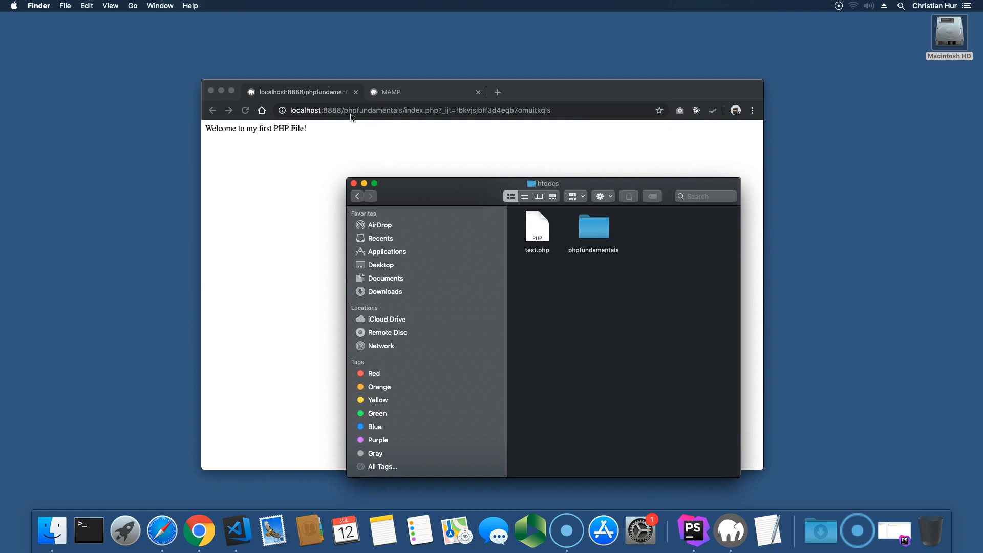
{"action": "mouse_move", "coordinate": [593, 243]}
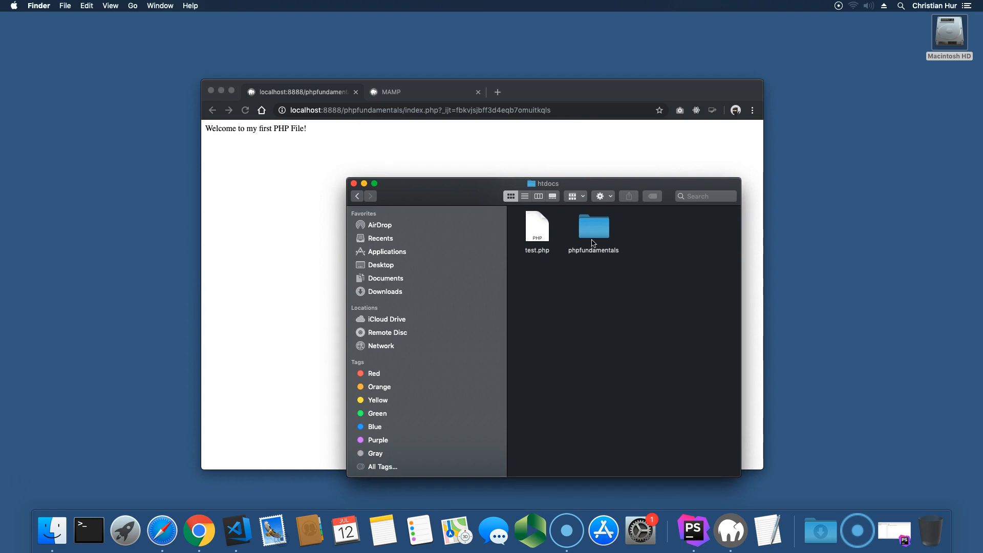
{"action": "double_click", "coordinate": [593, 227]}
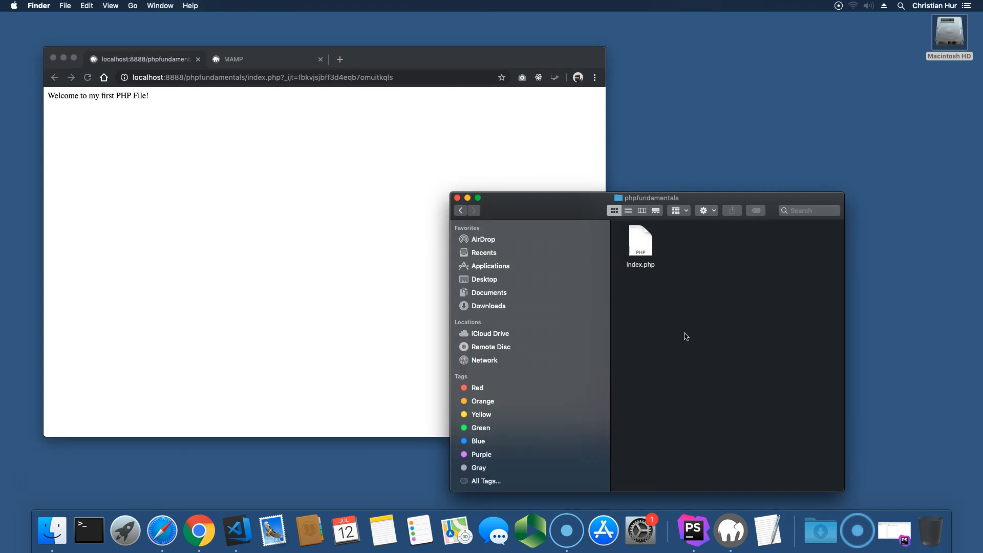
{"action": "mouse_move", "coordinate": [758, 448]}
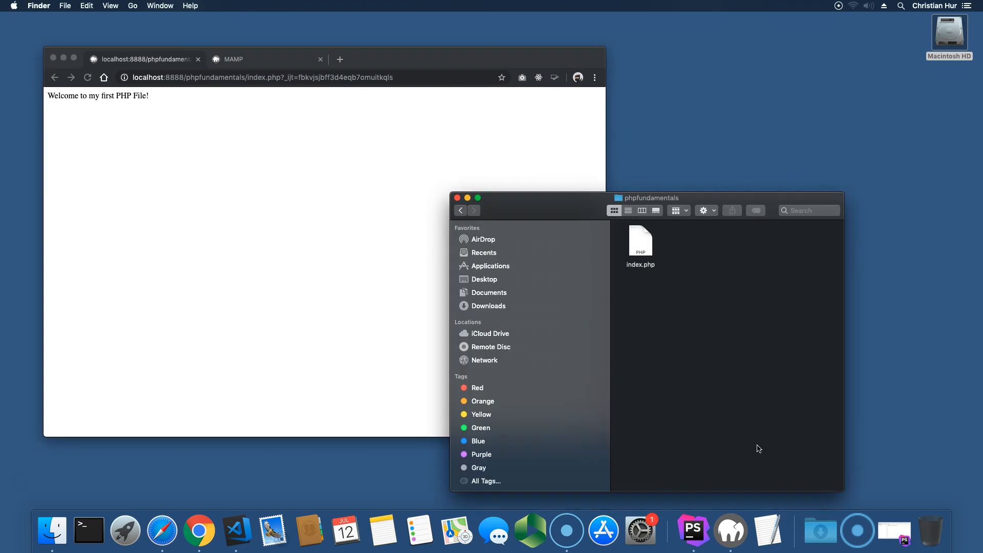
{"action": "mouse_move", "coordinate": [348, 263]}
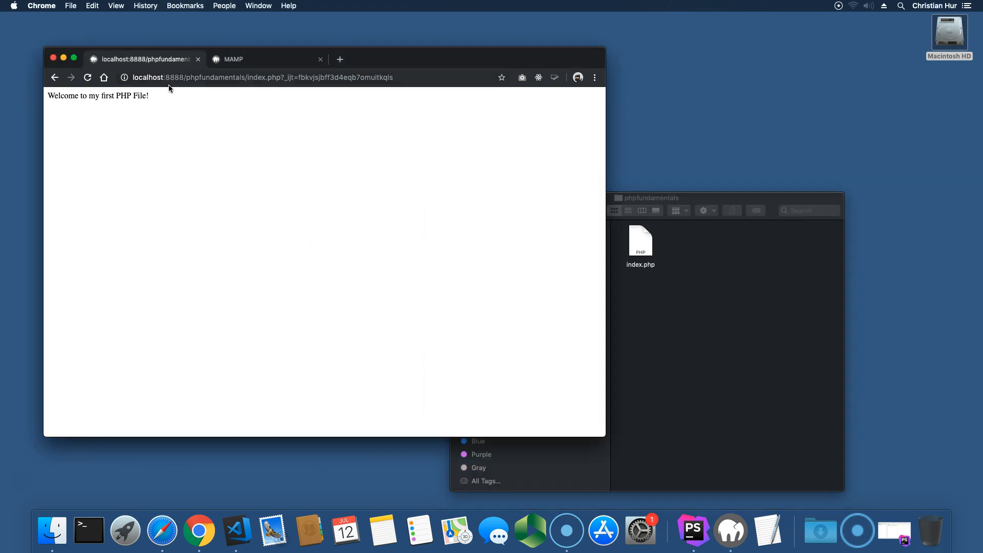
{"action": "mouse_move", "coordinate": [413, 417]}
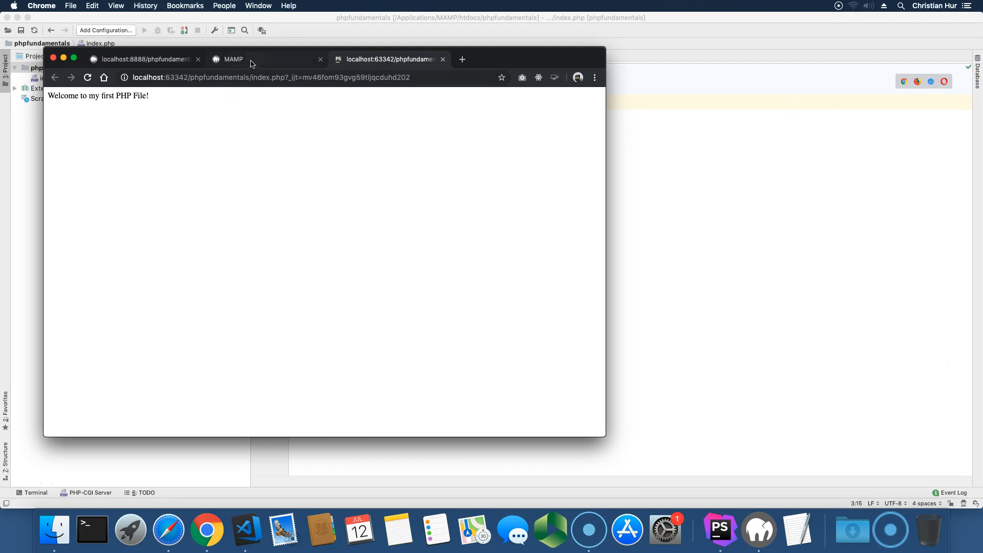
{"action": "mouse_move", "coordinate": [185, 93]}
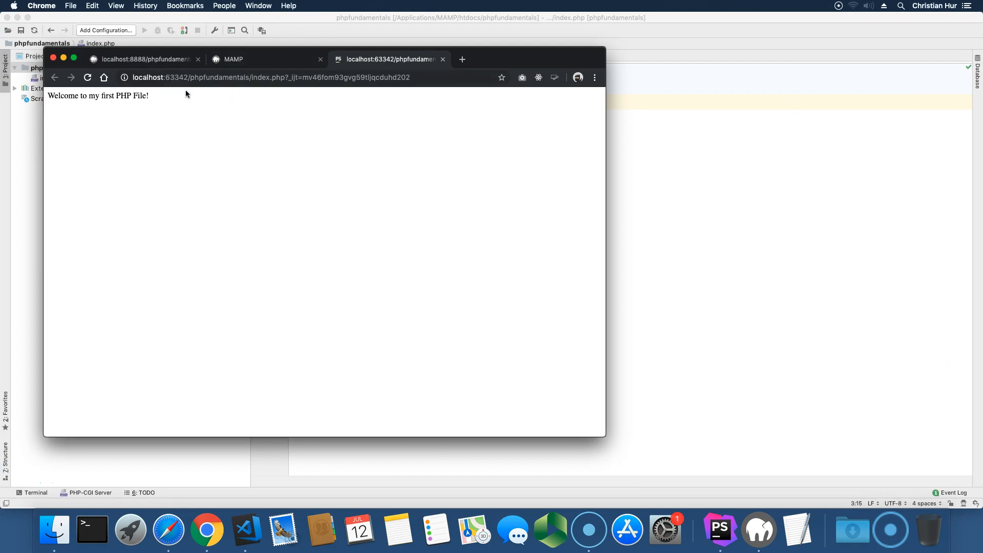
- Compare the port 8888 page with the 63342 tab, then return to PhpStorm
{"action": "left_click", "coordinate": [144, 60]}
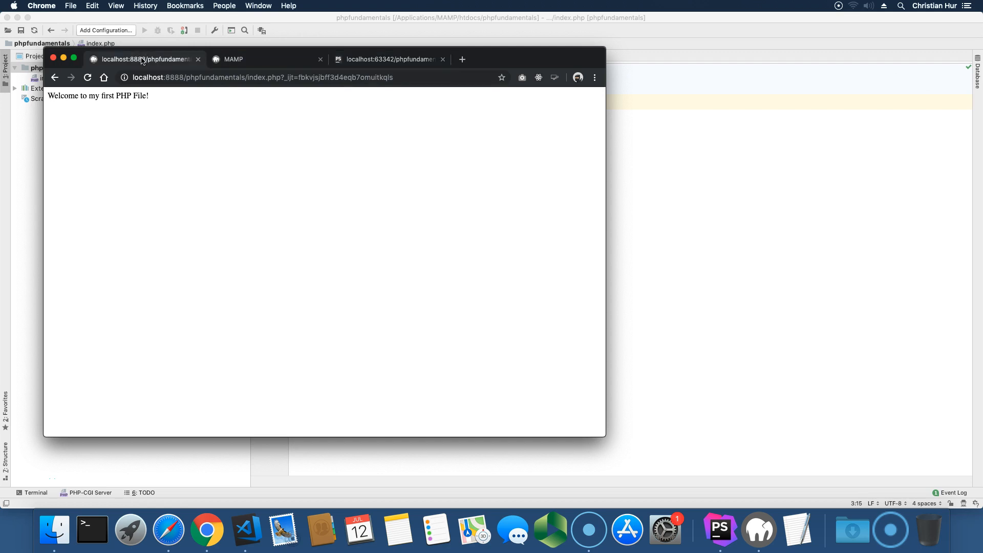
{"action": "left_click", "coordinate": [718, 530]}
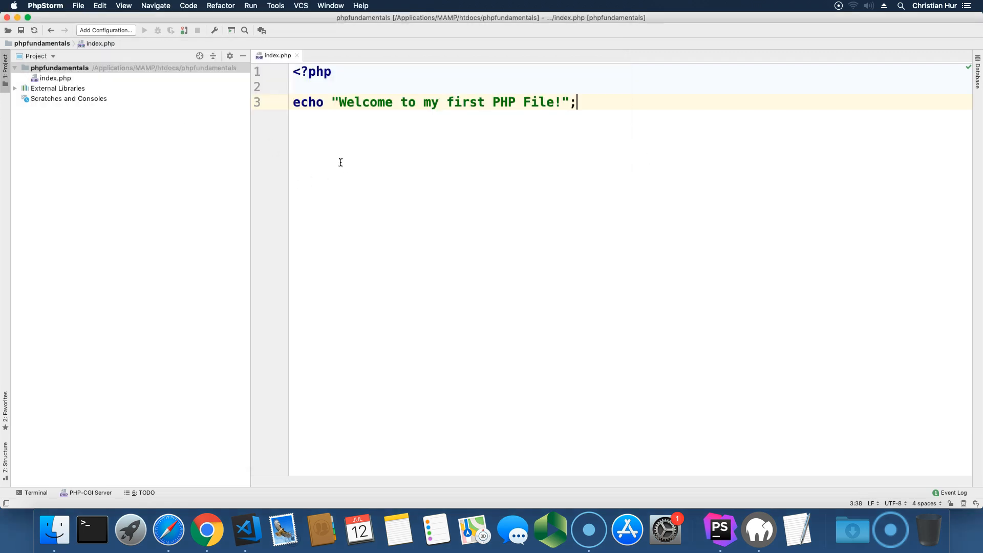
{"action": "mouse_move", "coordinate": [444, 200]}
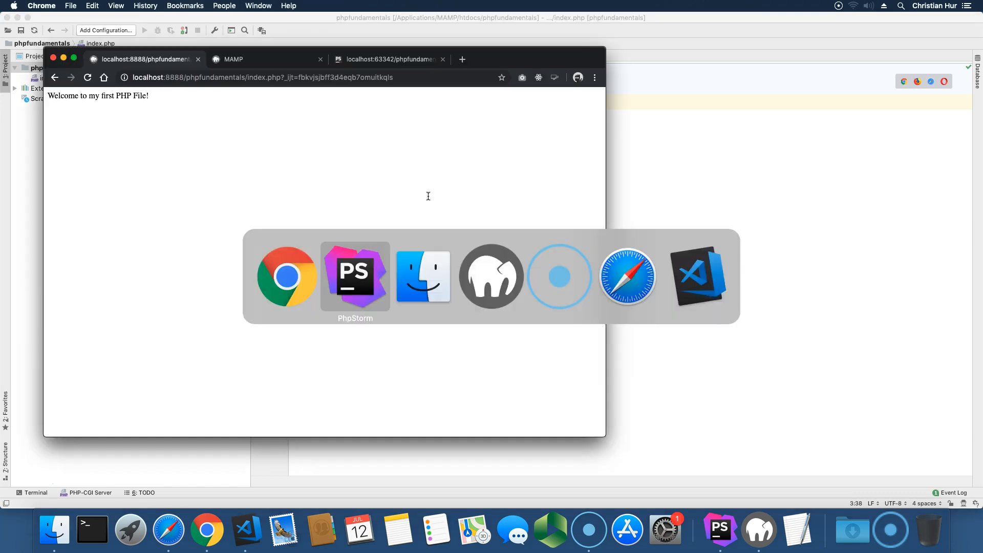
{"action": "left_click", "coordinate": [356, 275]}
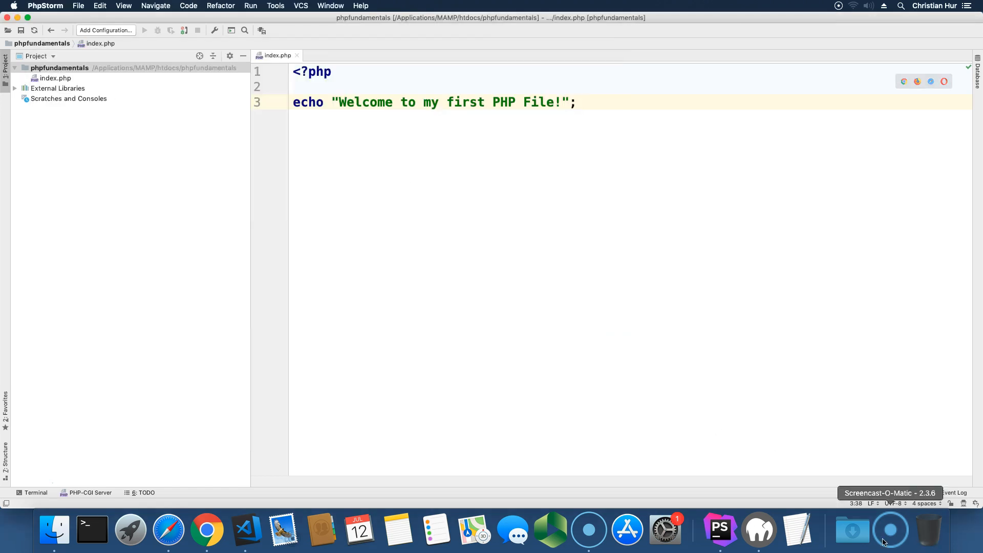
{"action": "mouse_move", "coordinate": [681, 401]}
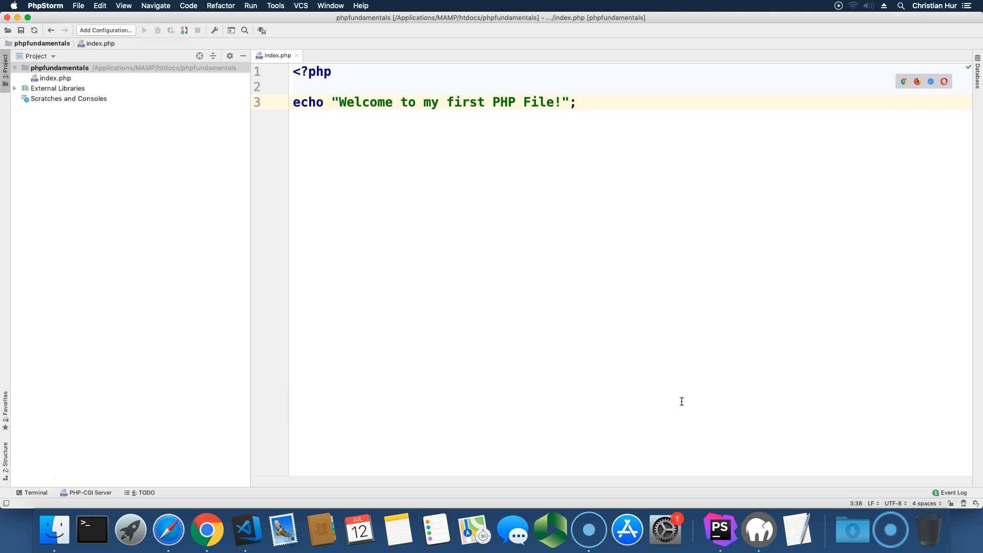
{"action": "mouse_move", "coordinate": [889, 529]}
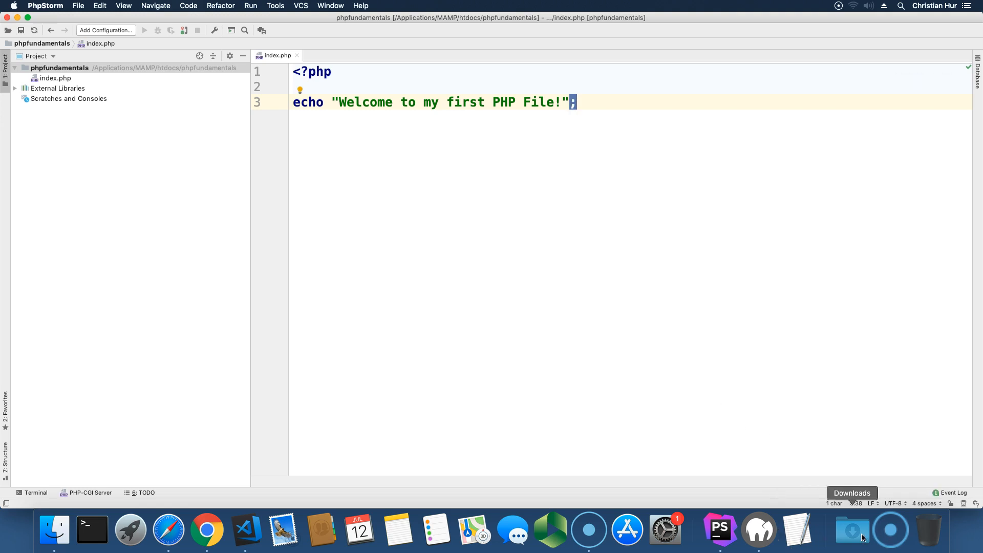
{"action": "mouse_move", "coordinate": [929, 529]}
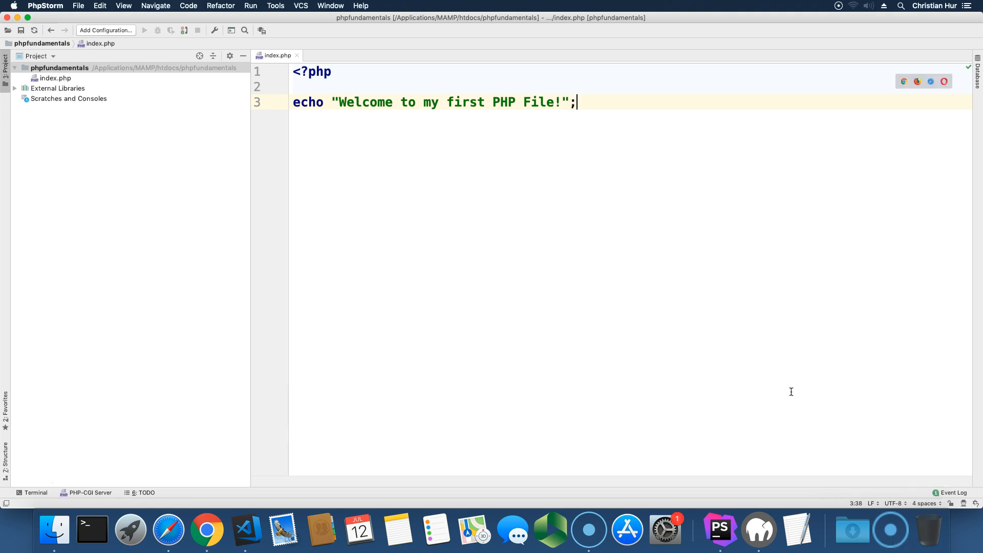
{"action": "mouse_move", "coordinate": [738, 373]}
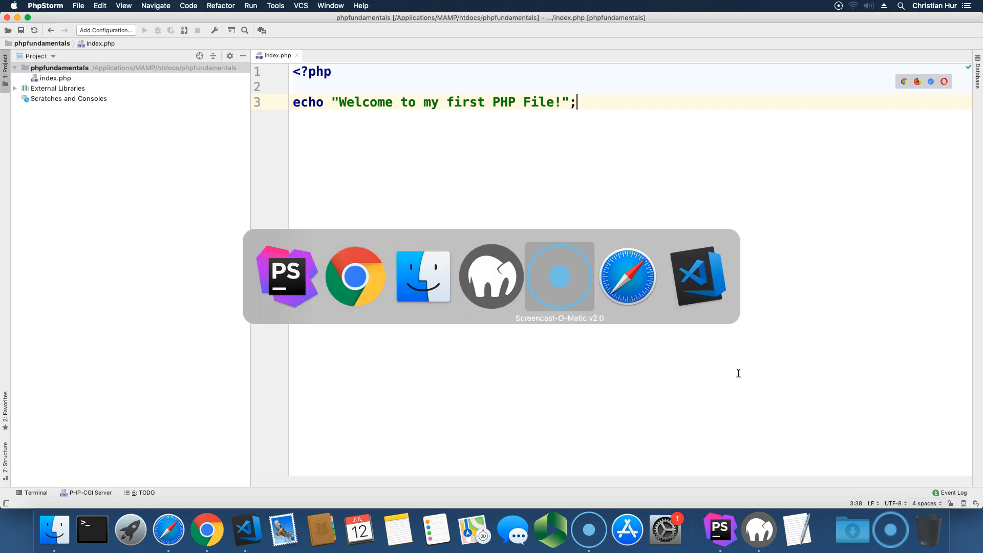
{"action": "left_click", "coordinate": [354, 275]}
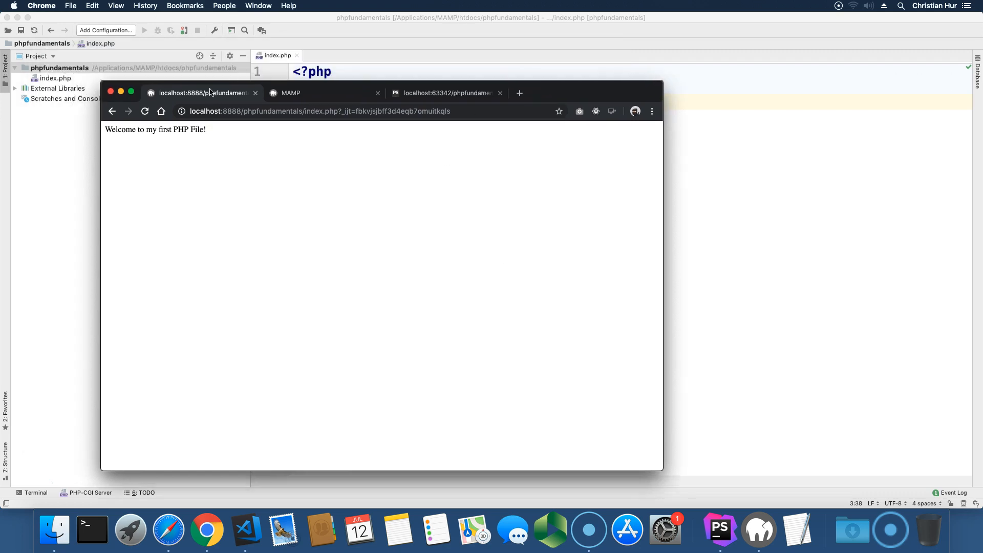
- Load localhost:8888/phpfundamentals/index, then check the port 63342 tab shows the same welcome message
{"action": "left_click", "coordinate": [307, 110]}
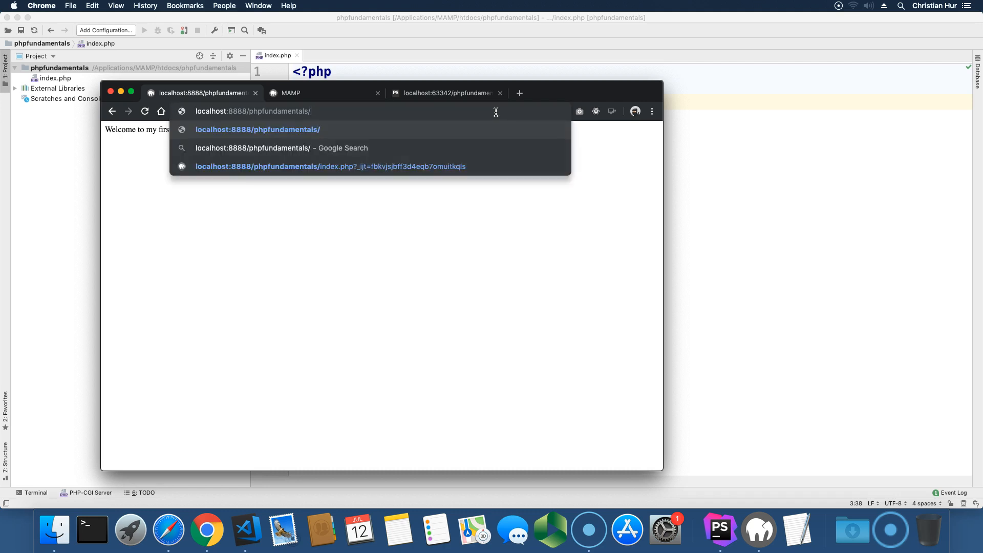
{"action": "type", "text": "index"}
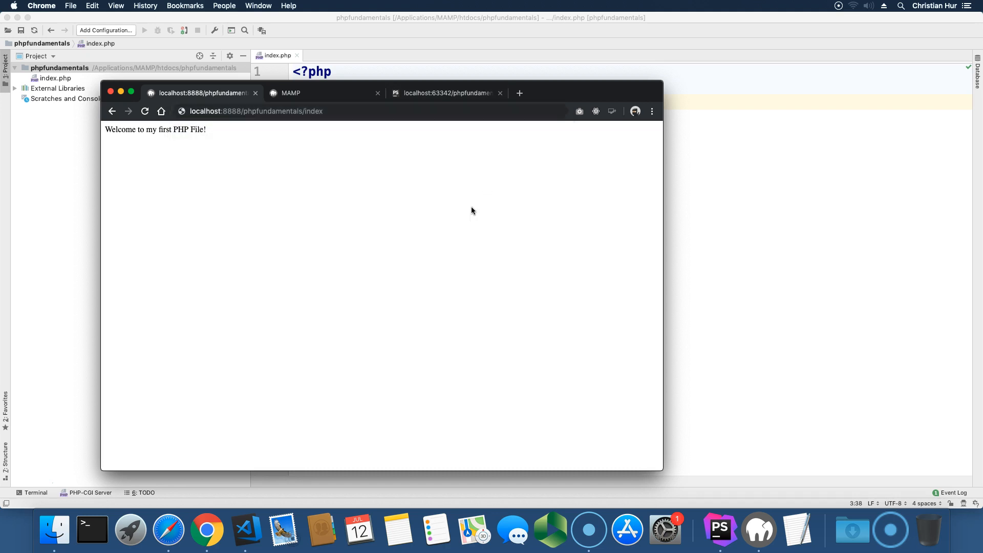
{"action": "left_click", "coordinate": [446, 93]}
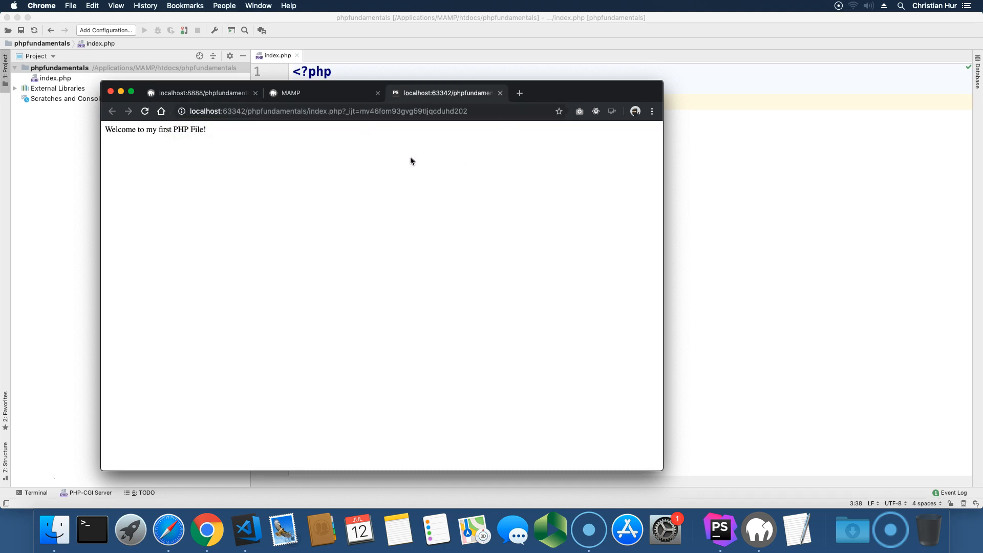